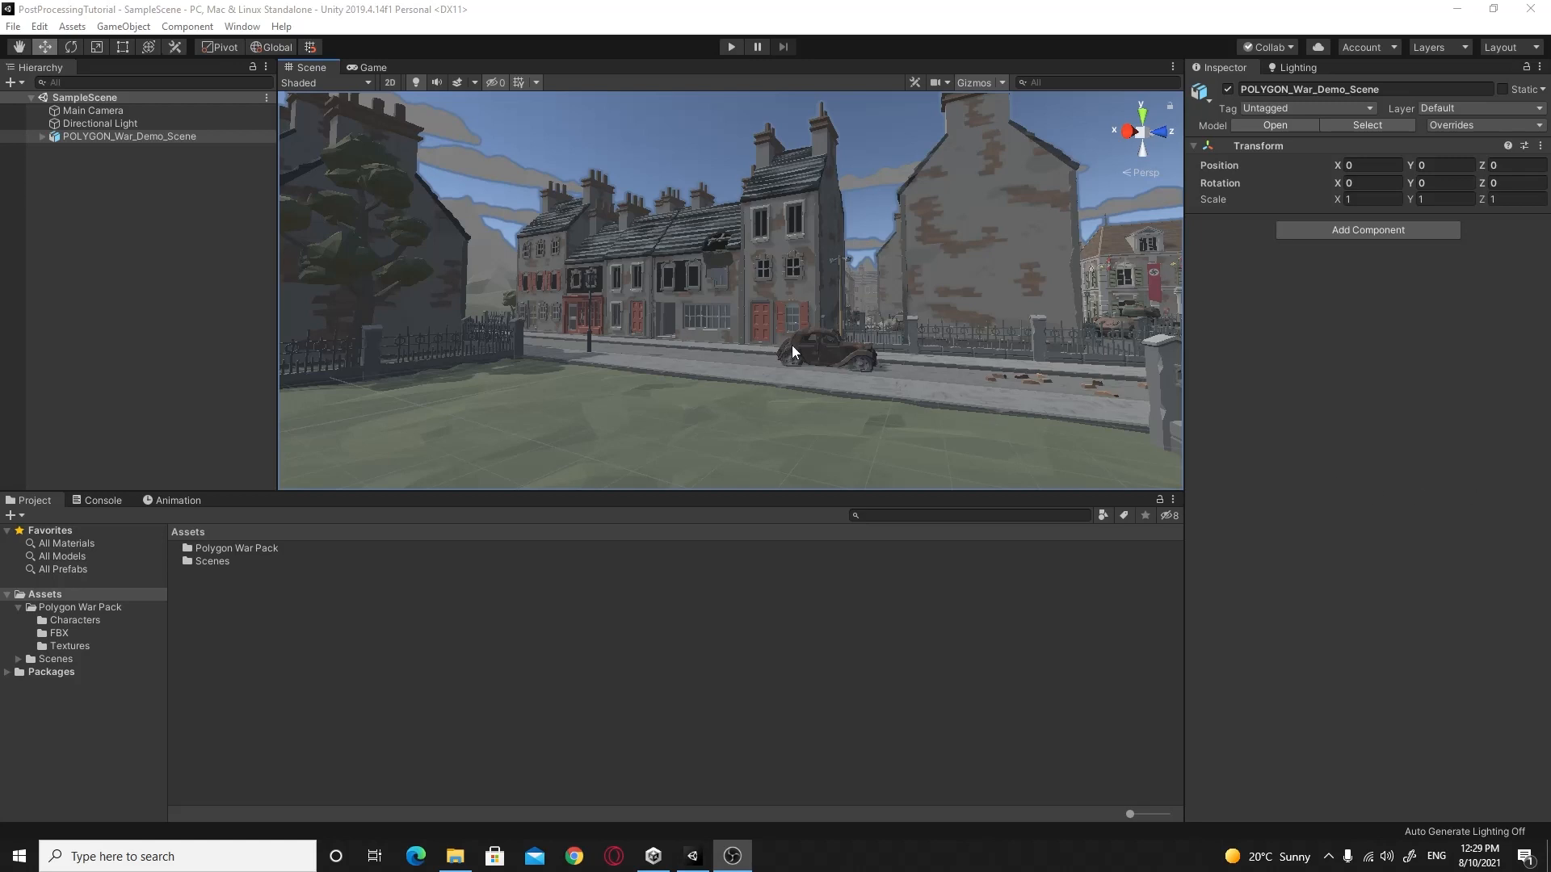
mouse_move(757, 346)
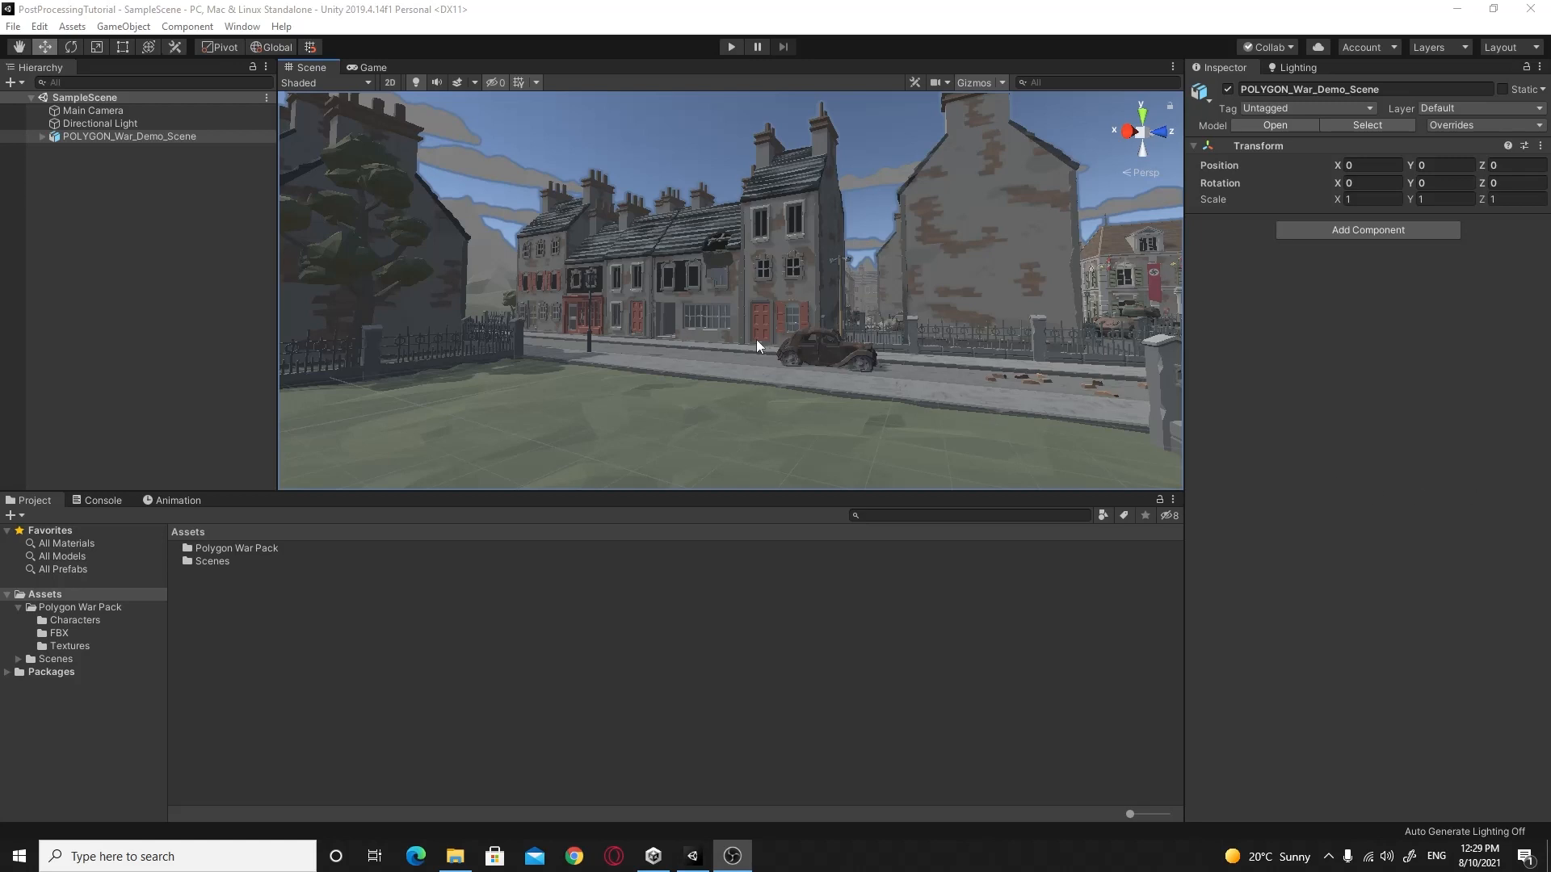
mouse_move(757, 344)
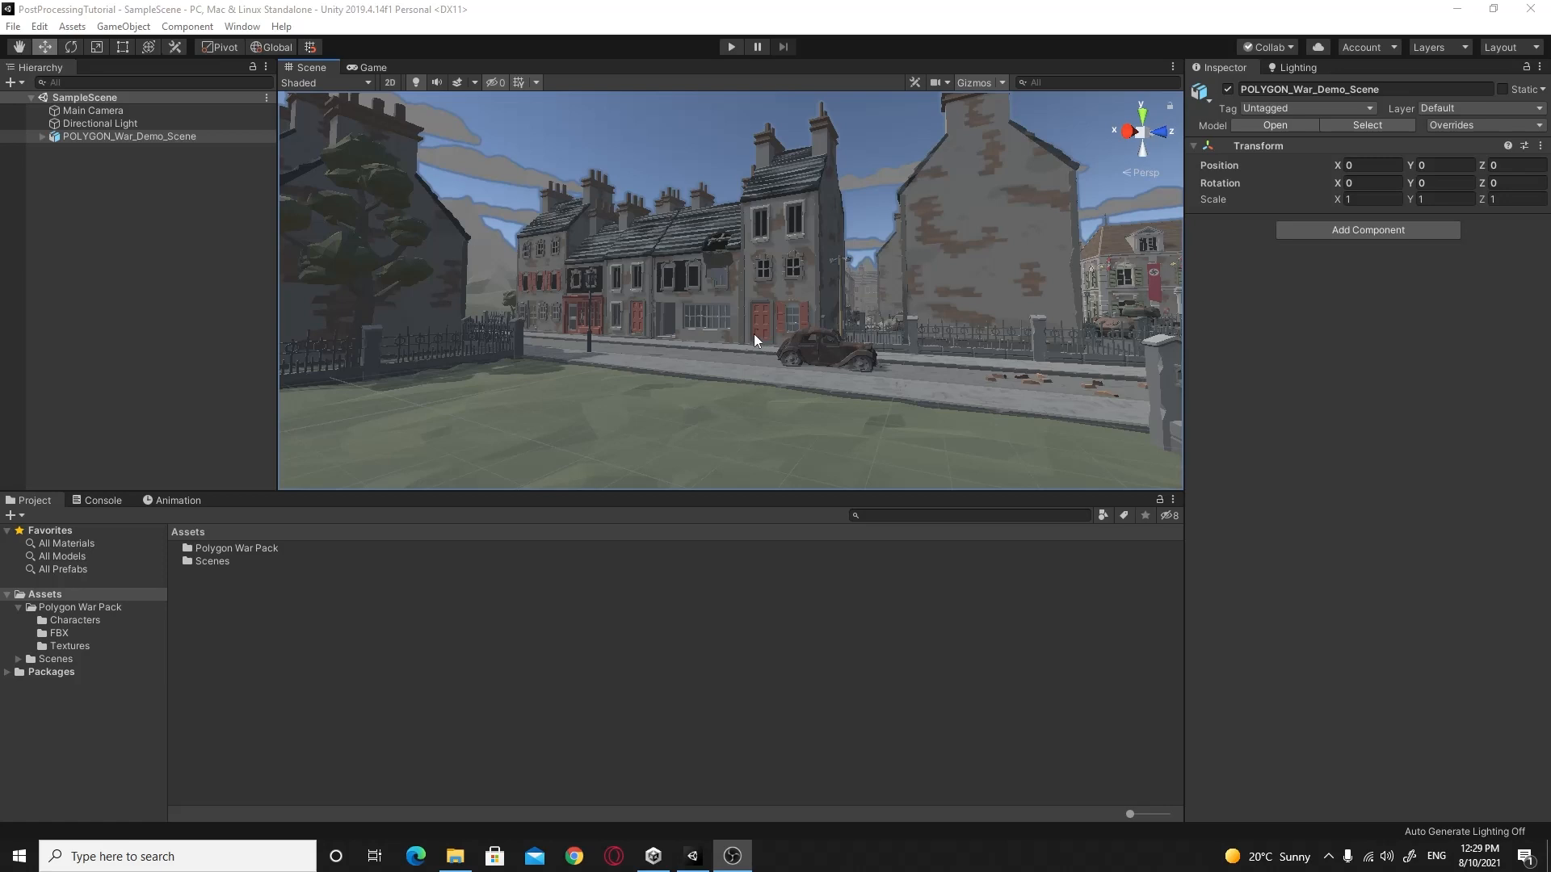
mouse_move(749, 339)
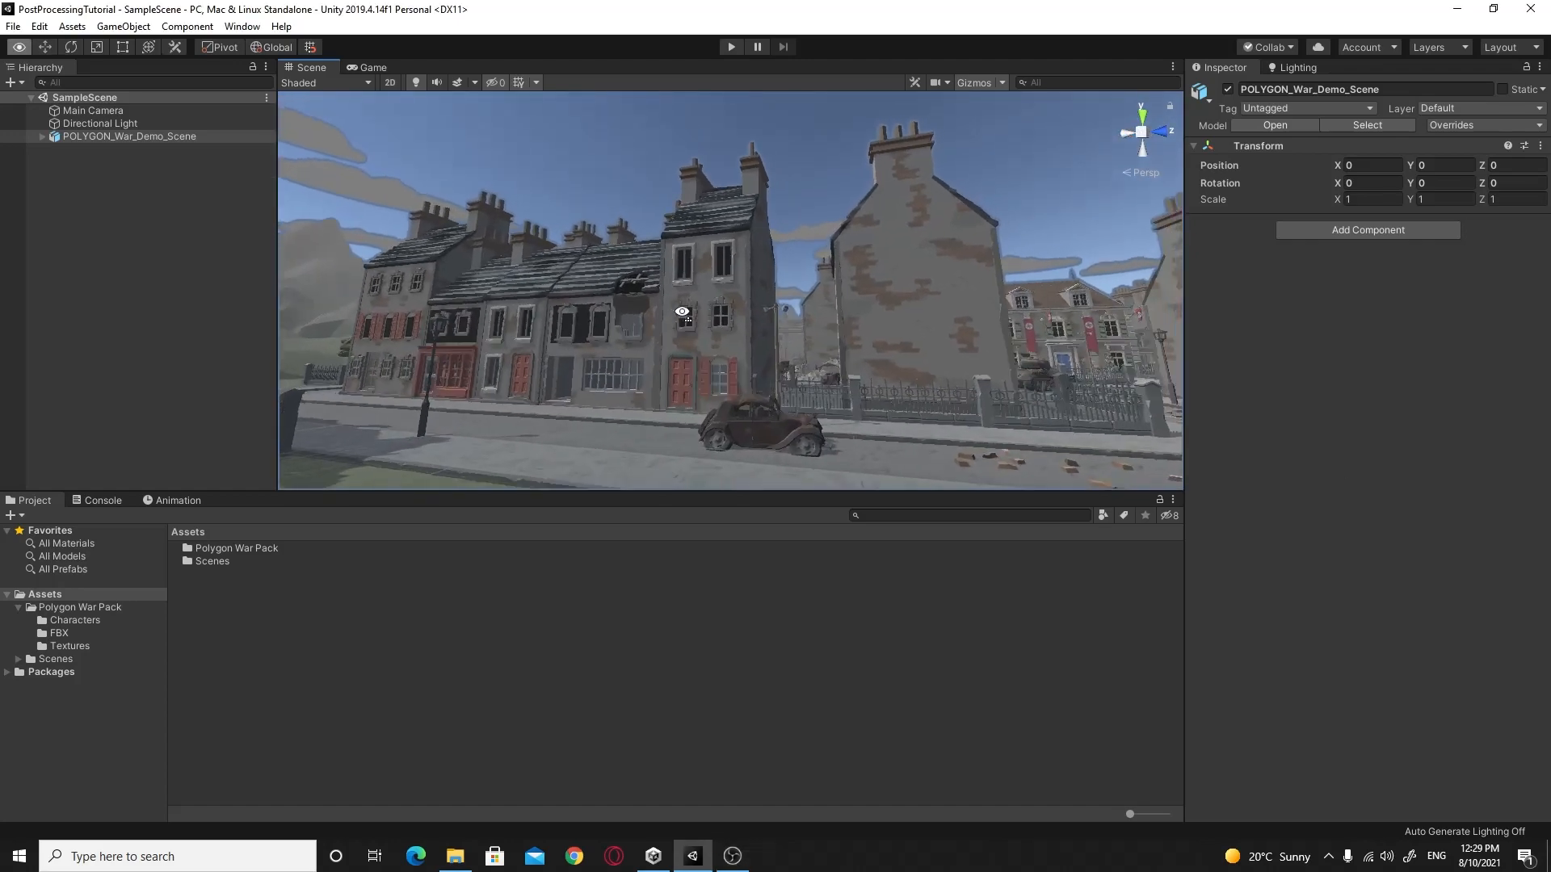
Step: Fly around the town, then try Directional Light shadow strengths 0.64 and 0, settling on 0.5
left_click_drag(682, 313, 926, 312)
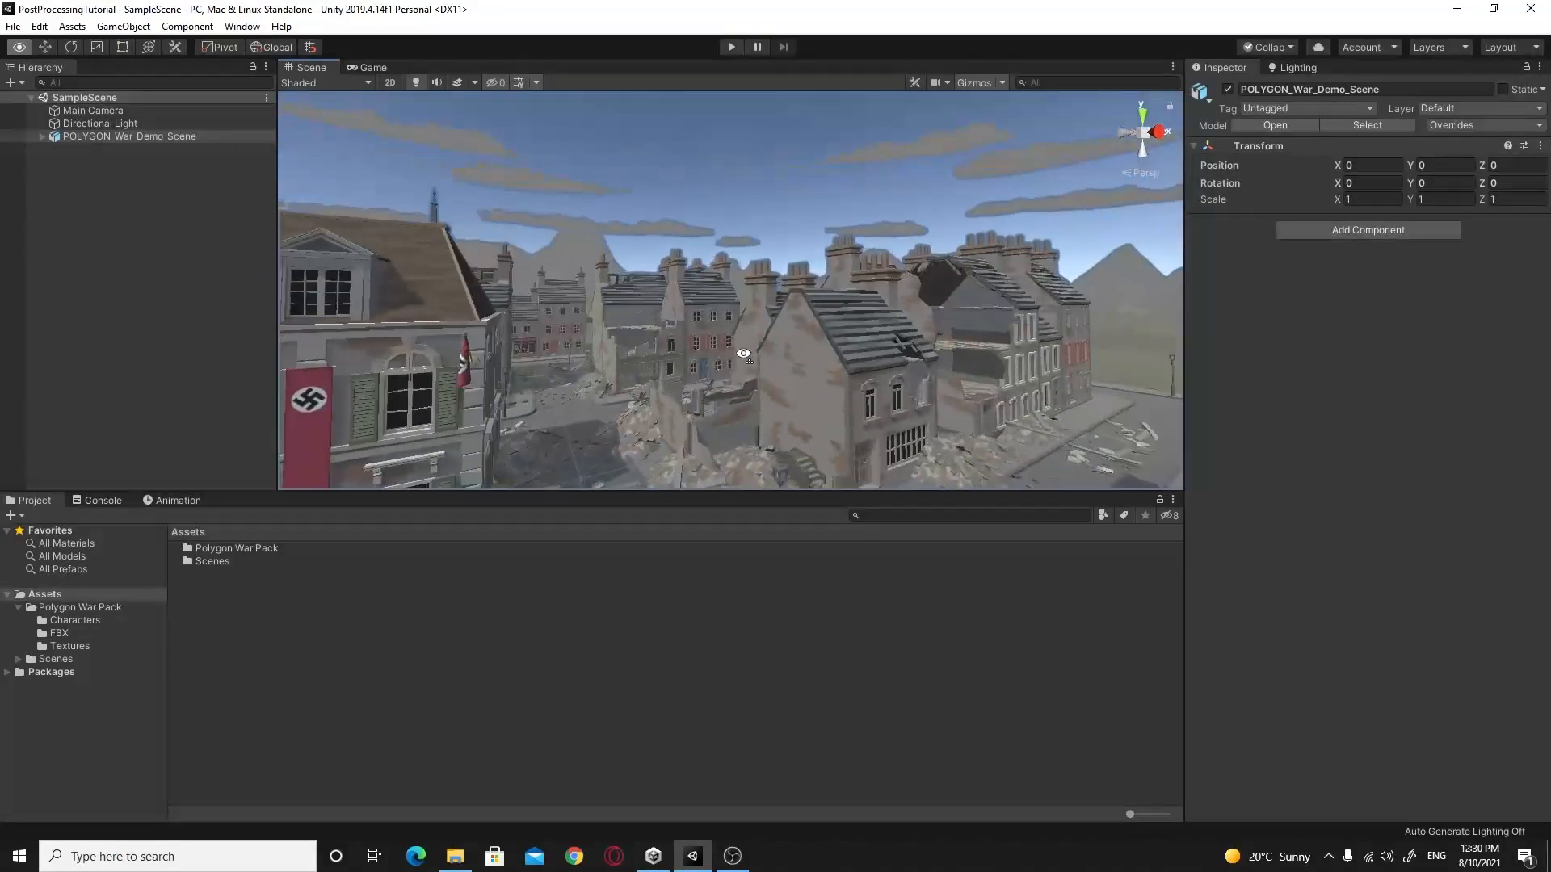
left_click_drag(744, 353, 691, 360)
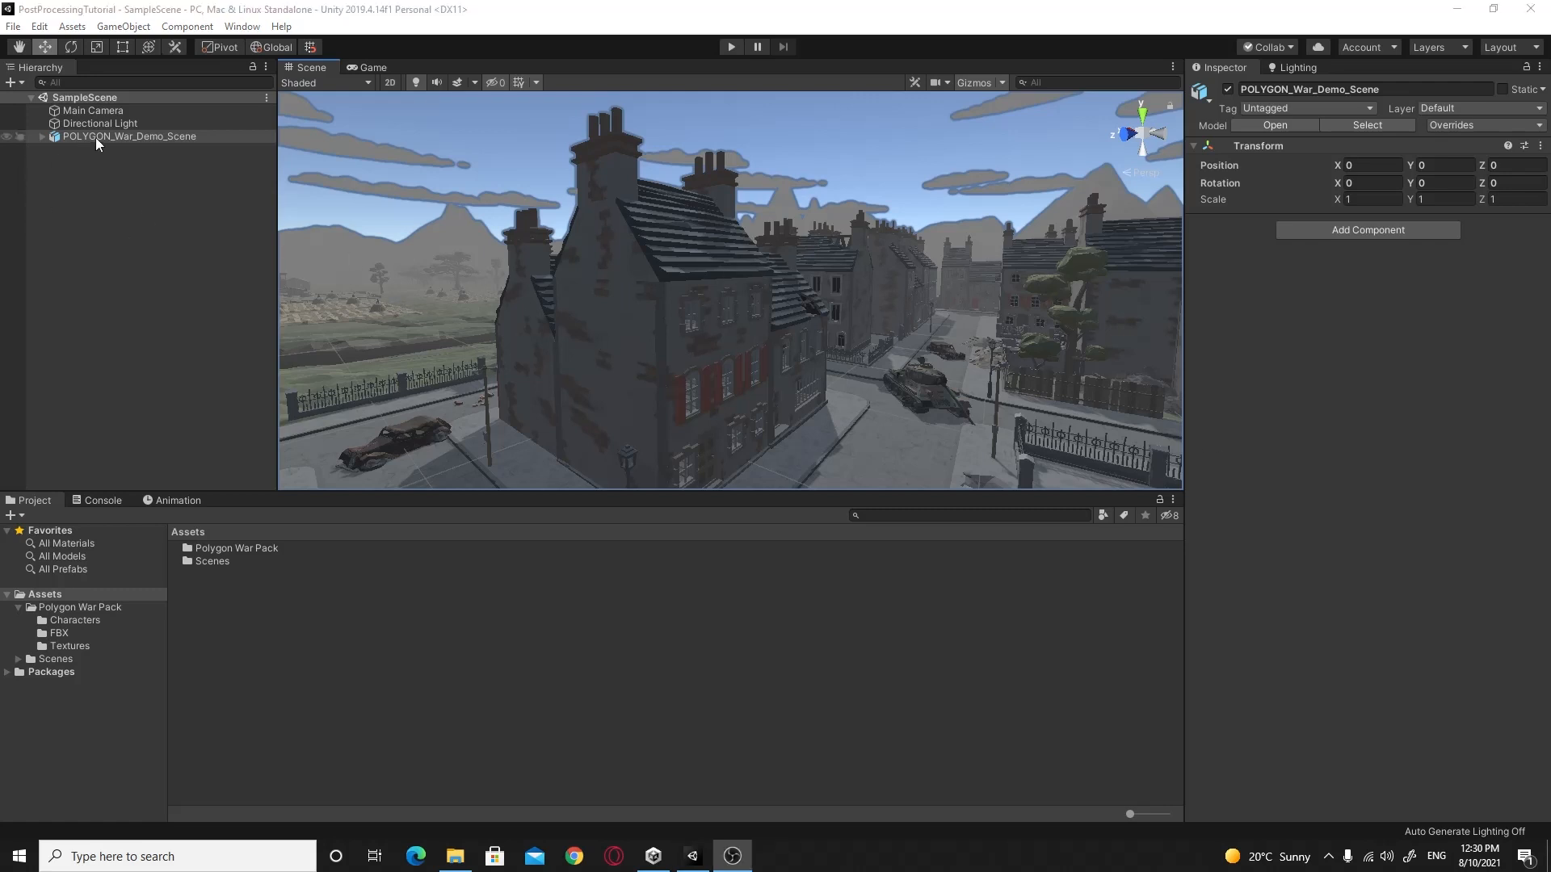
left_click(129, 136)
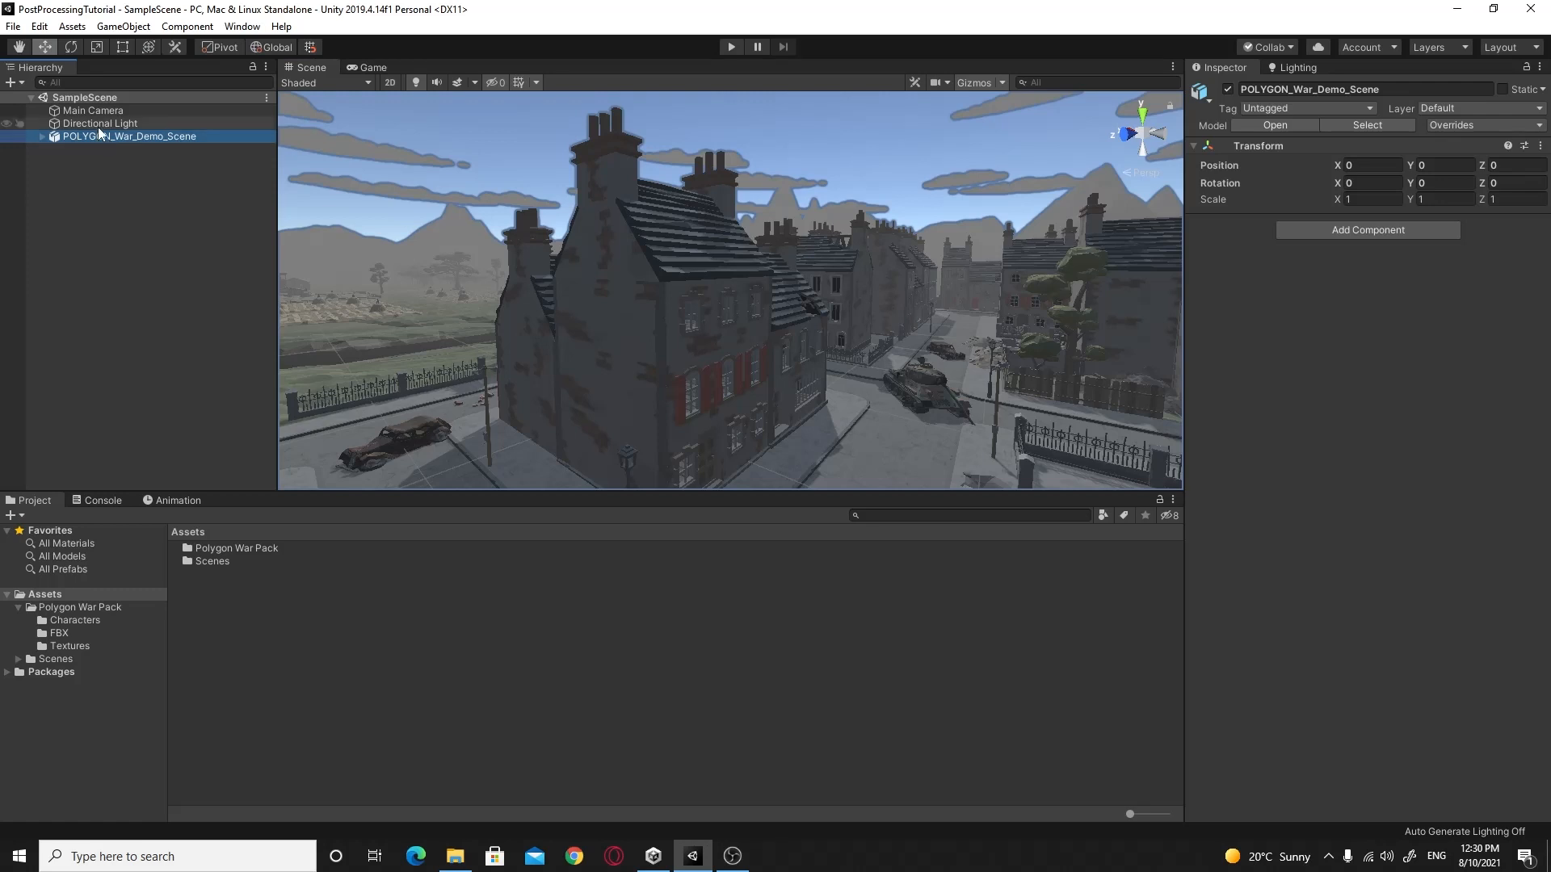
left_click(99, 123)
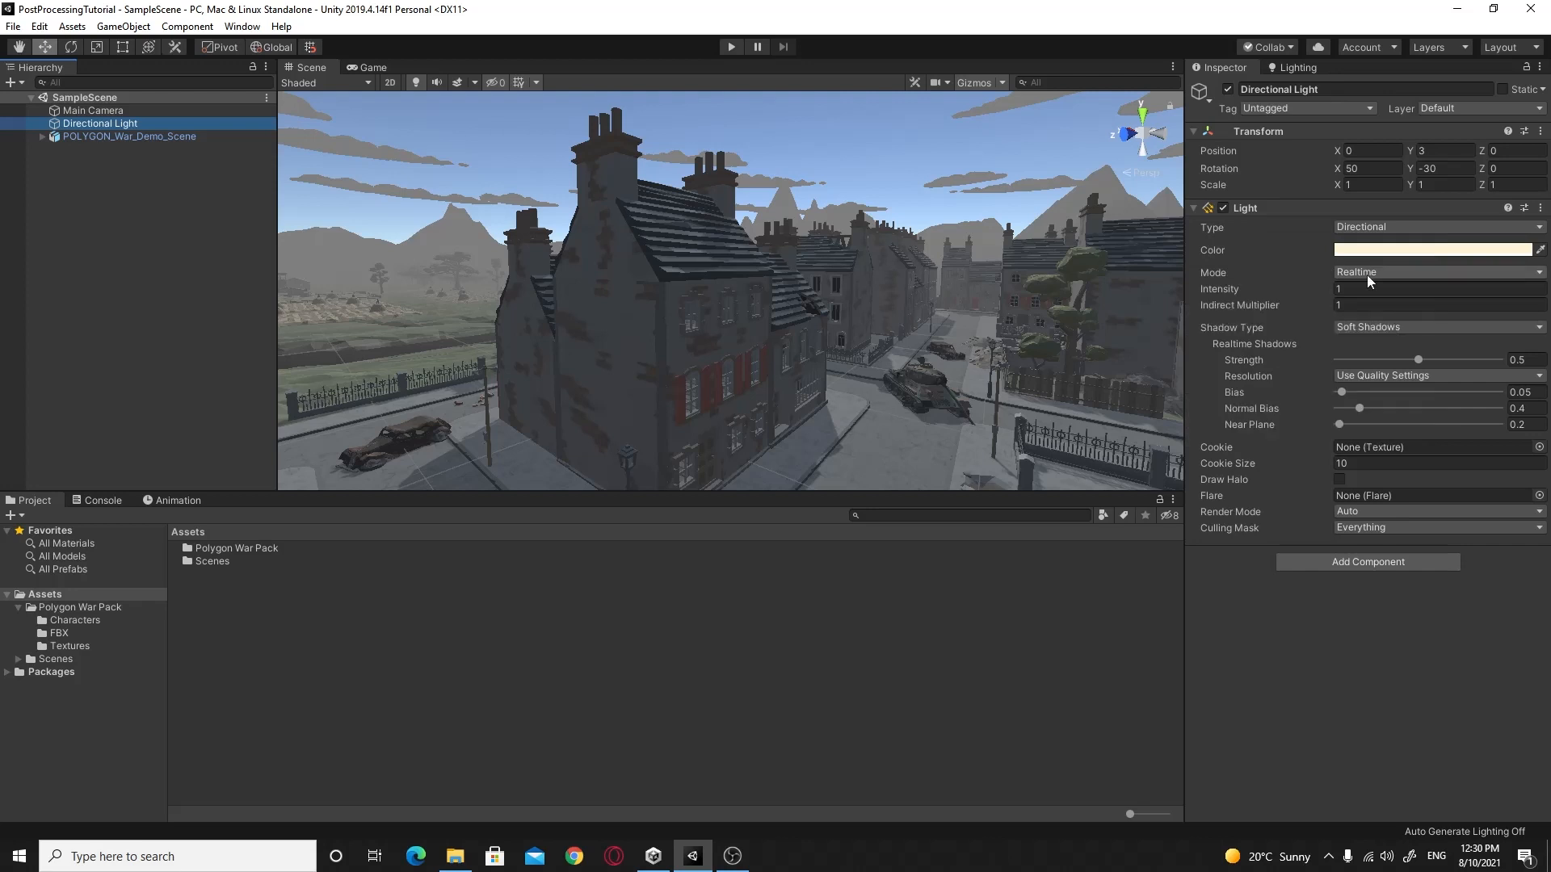
mouse_move(1229, 442)
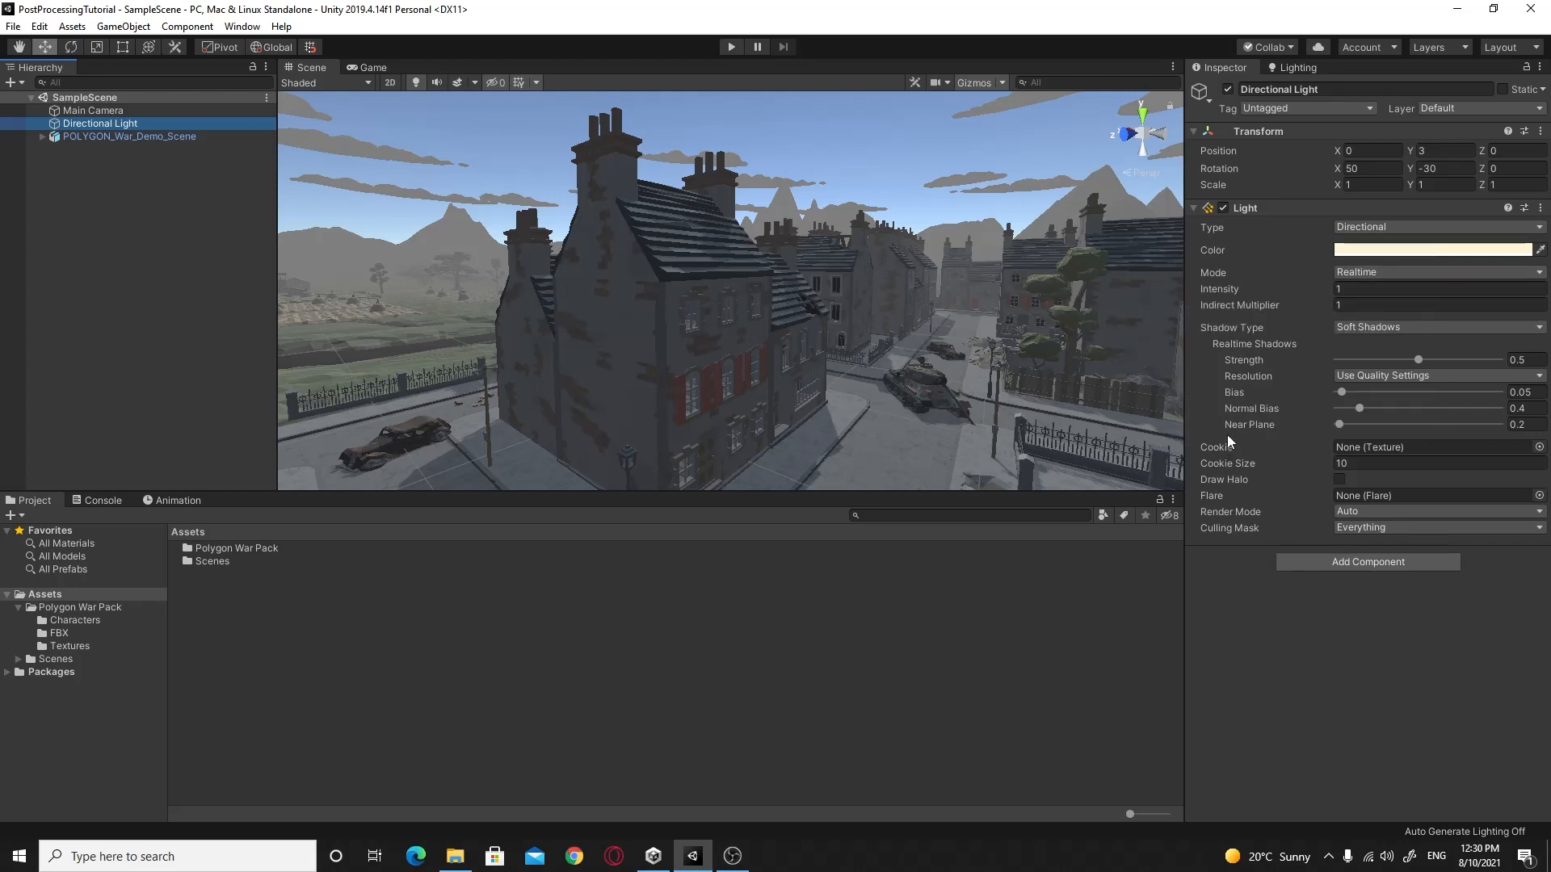
mouse_move(1259, 353)
type("1")
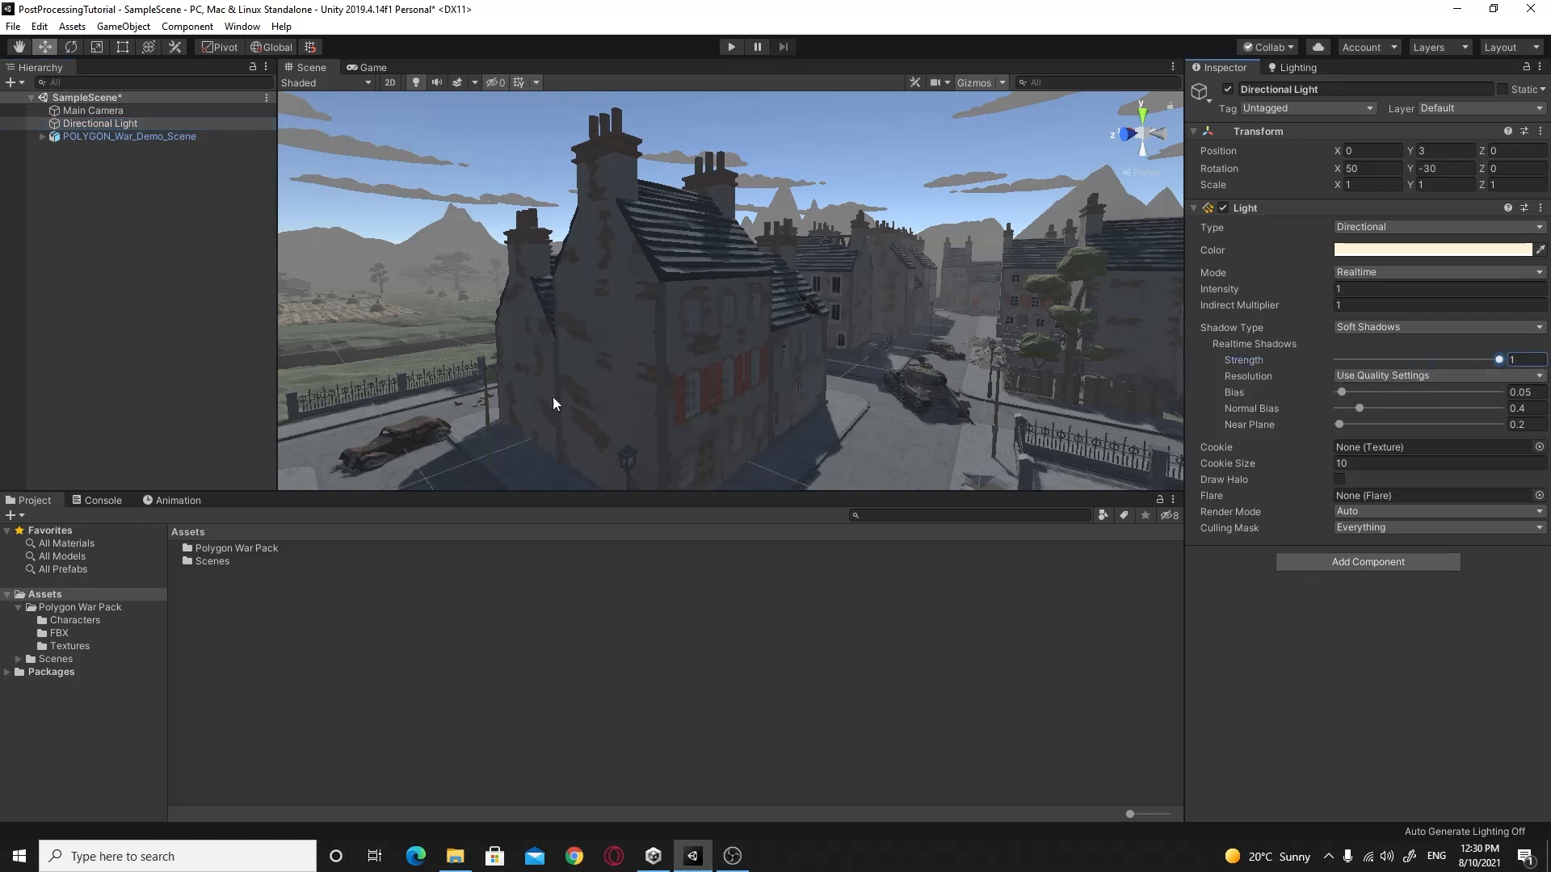
left_click_drag(1496, 360, 1440, 360)
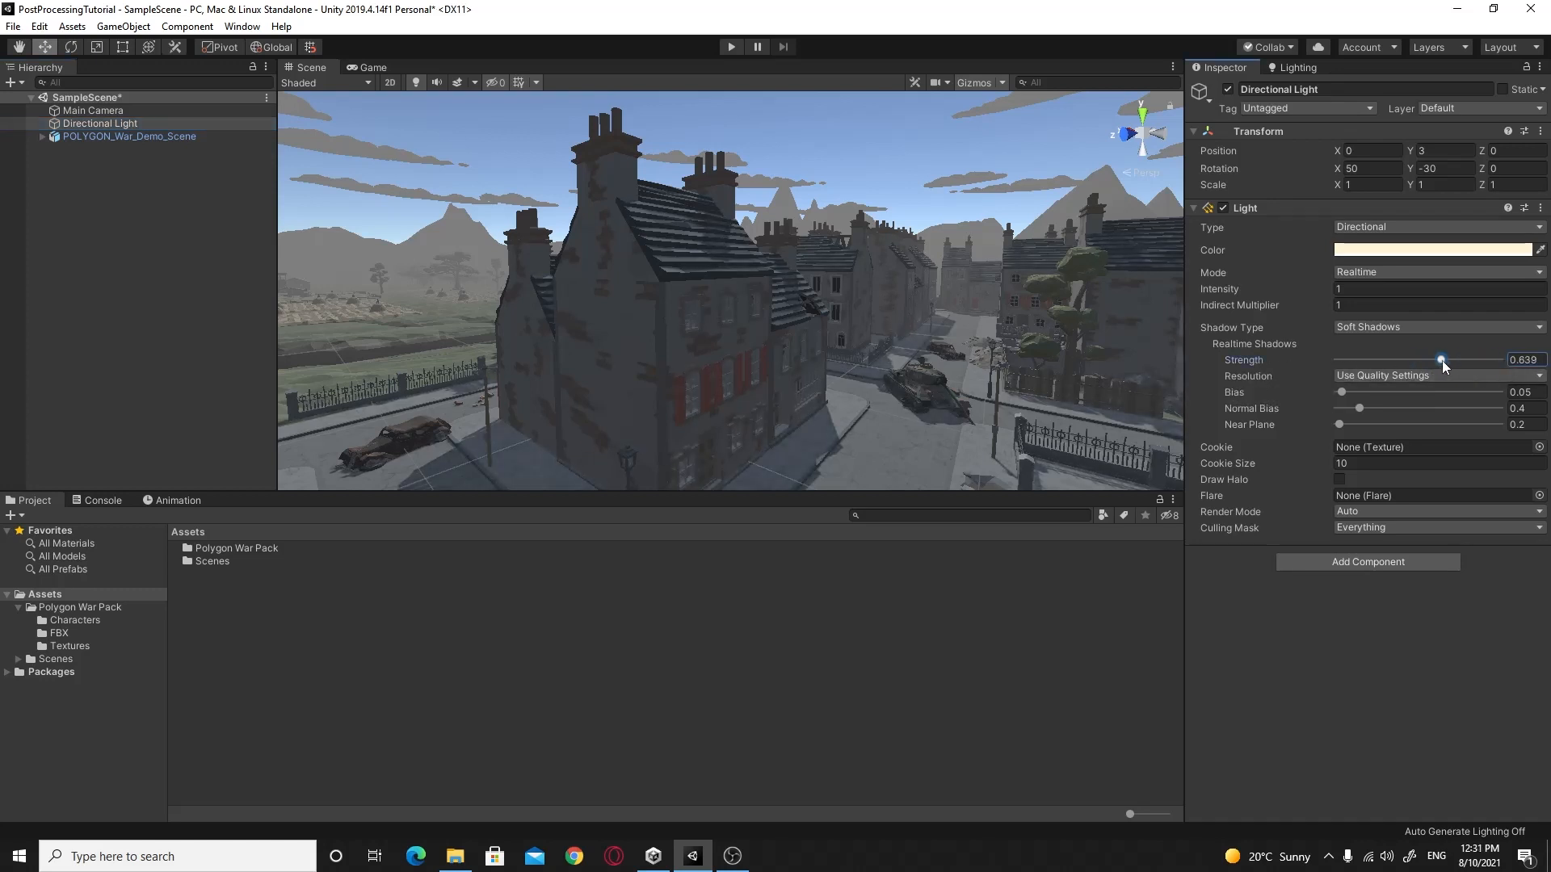
left_click_drag(1440, 360, 1338, 361)
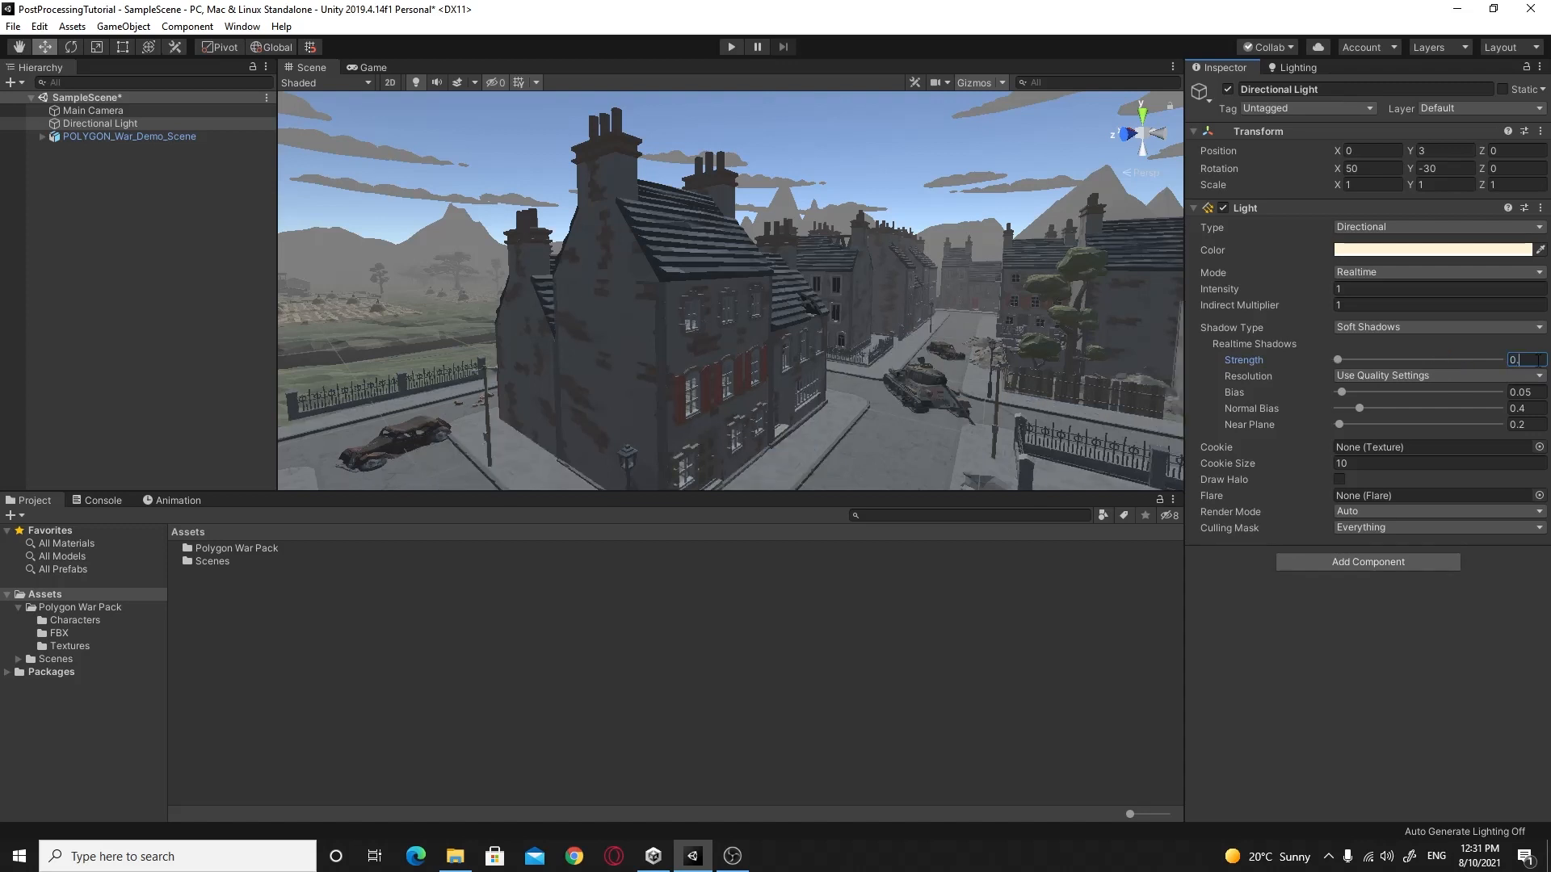
left_click_drag(1338, 359, 1415, 358)
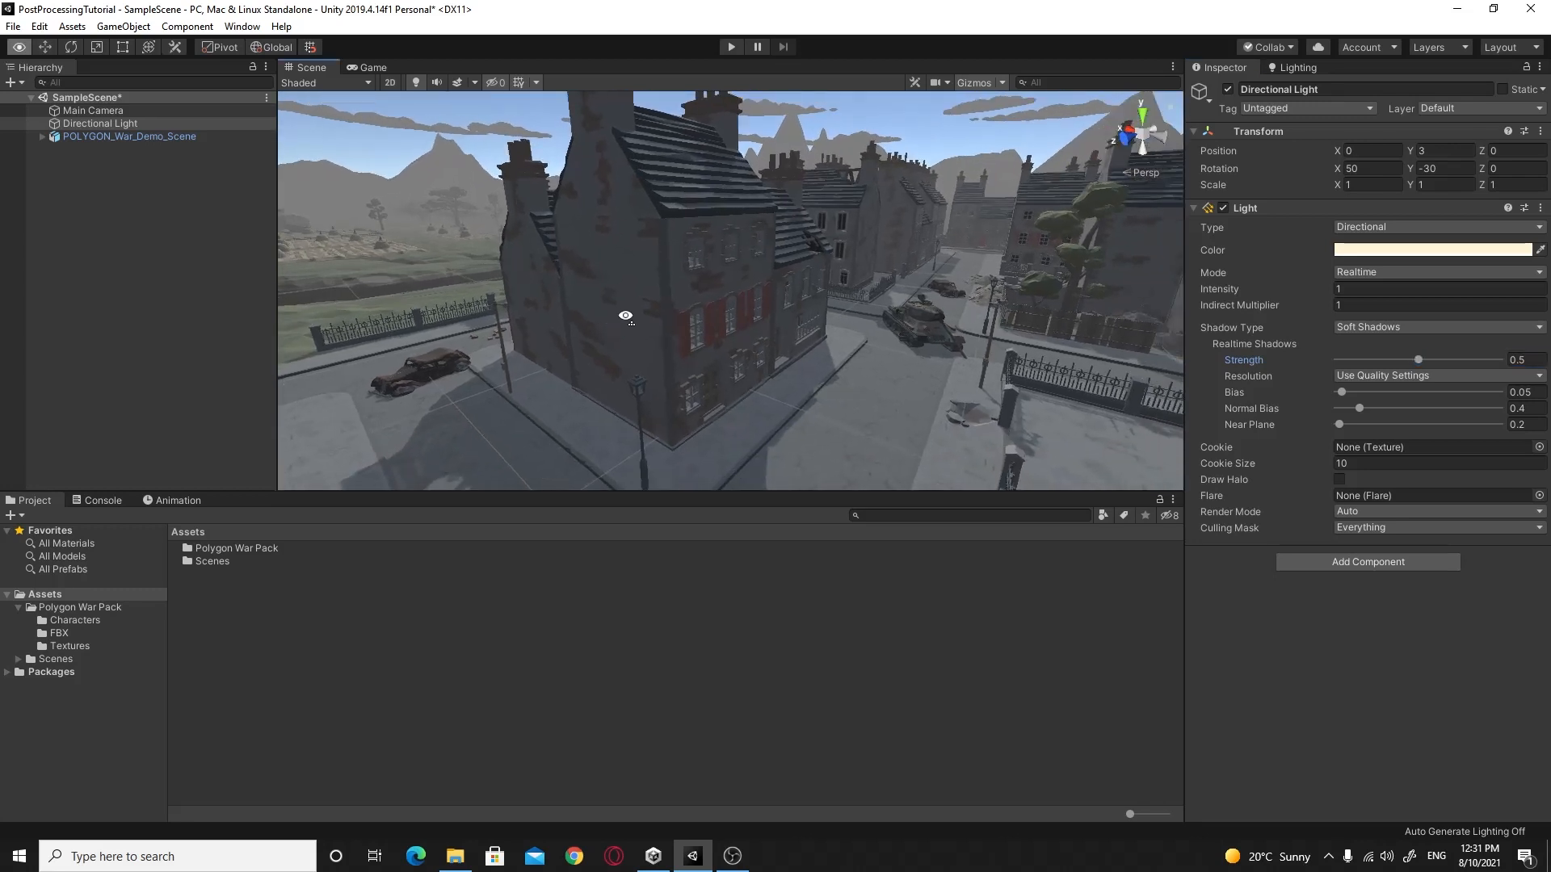
mouse_move(193, 219)
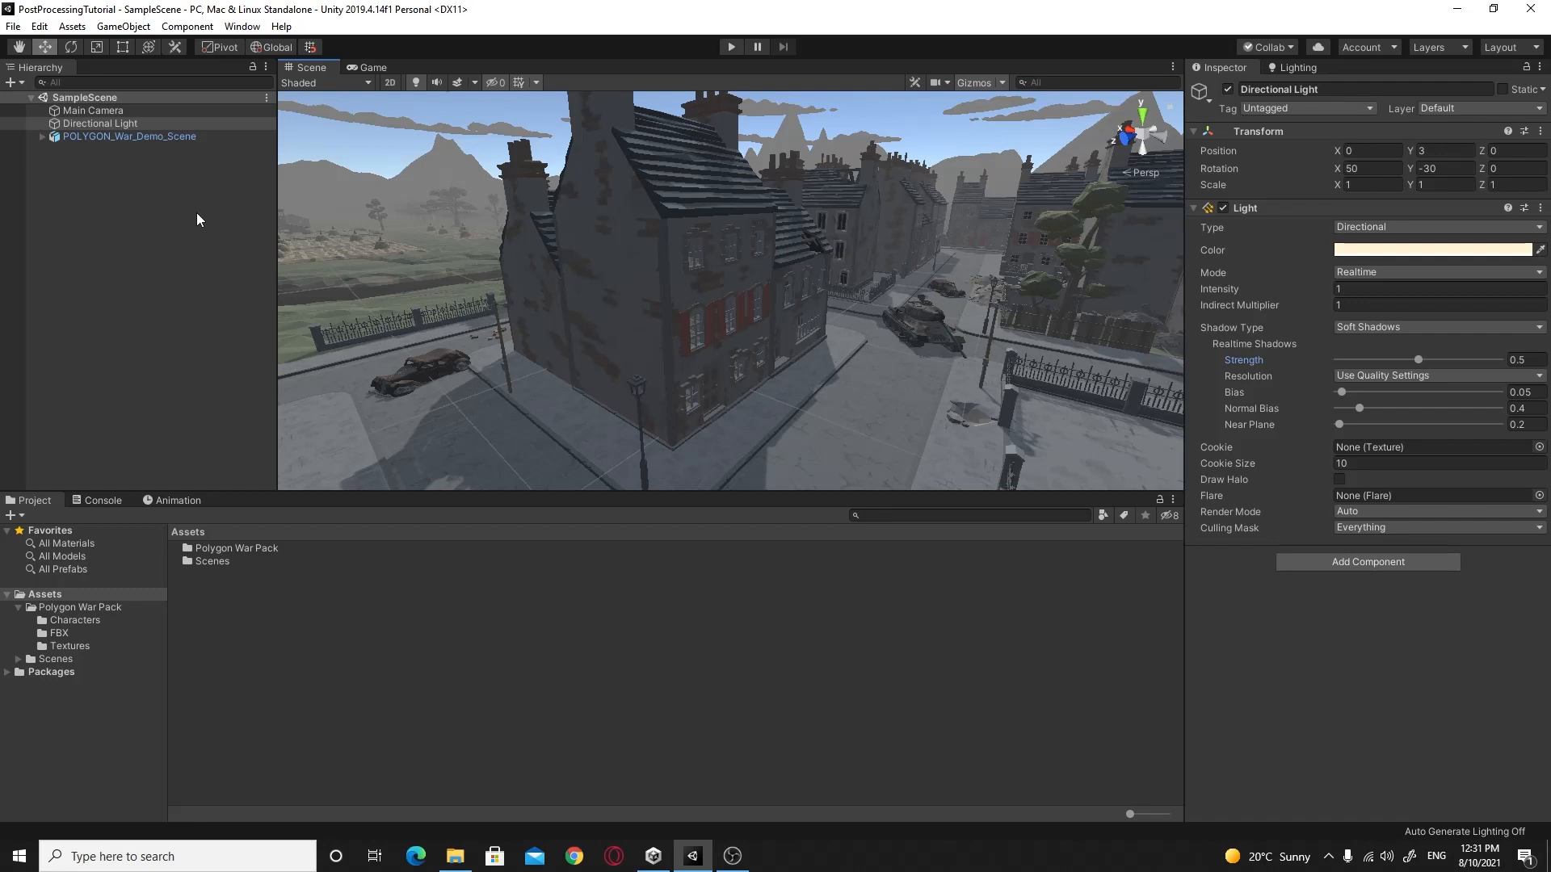
Step: Find Post Processing in the Package Manager list and install version 2.3.0
left_click(241, 26)
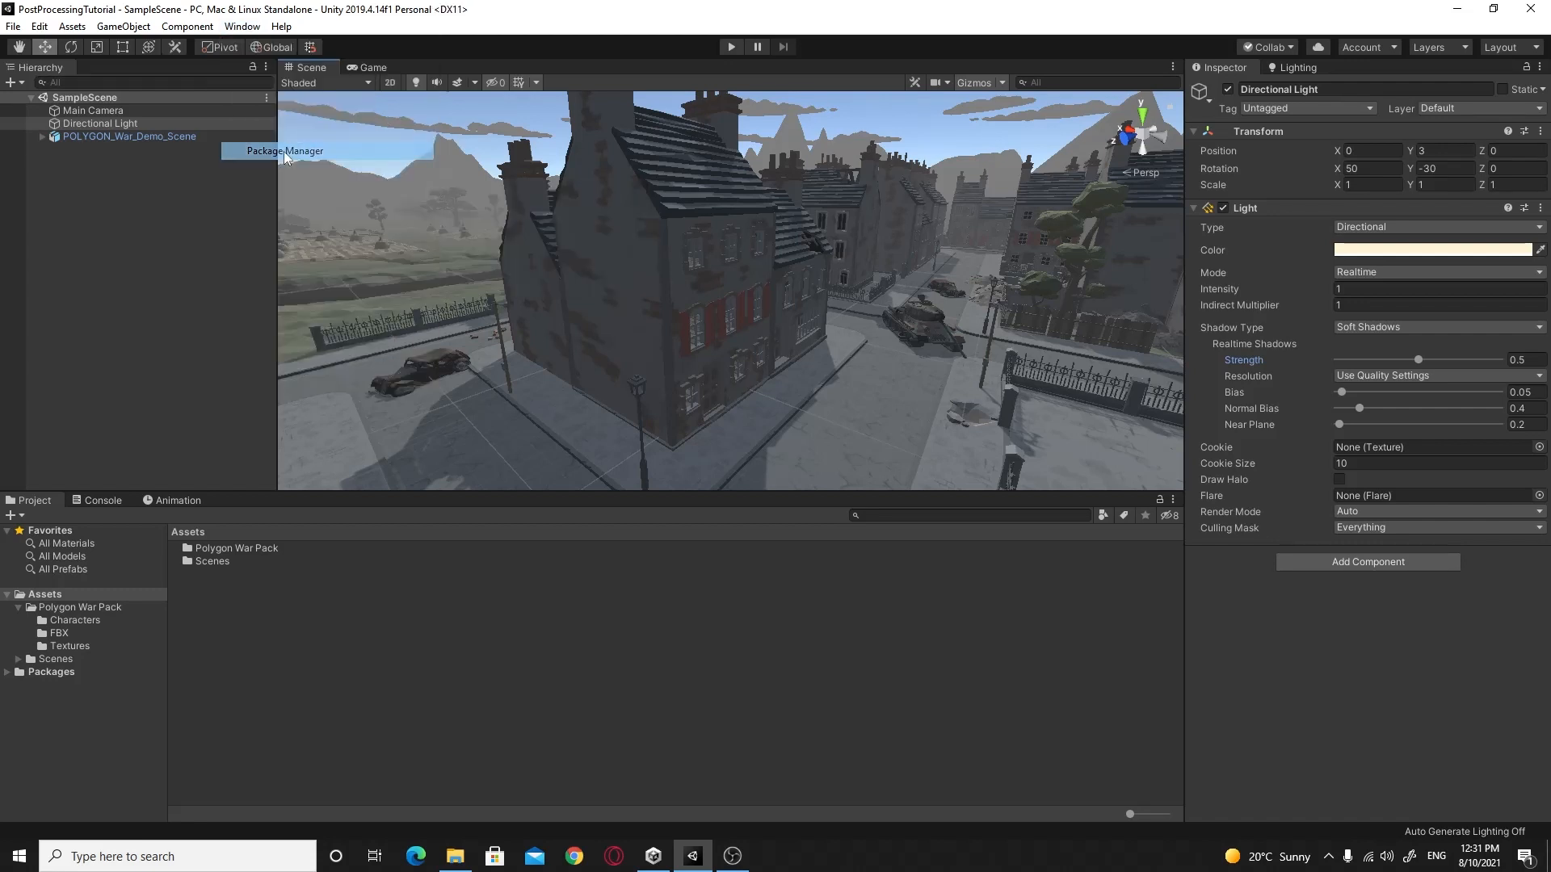
left_click(286, 151)
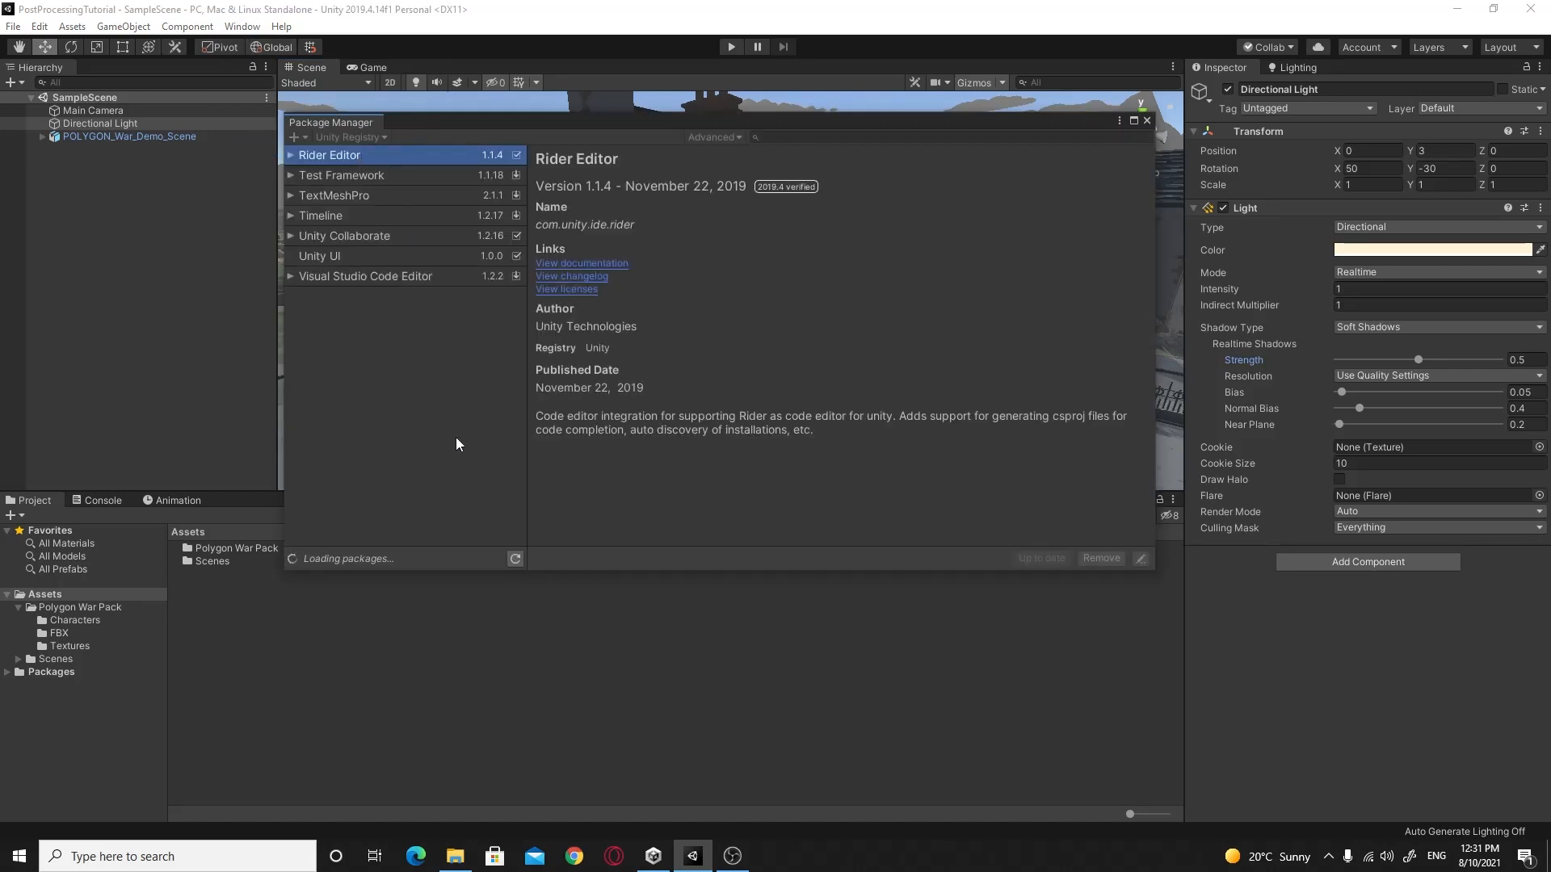
mouse_move(365, 146)
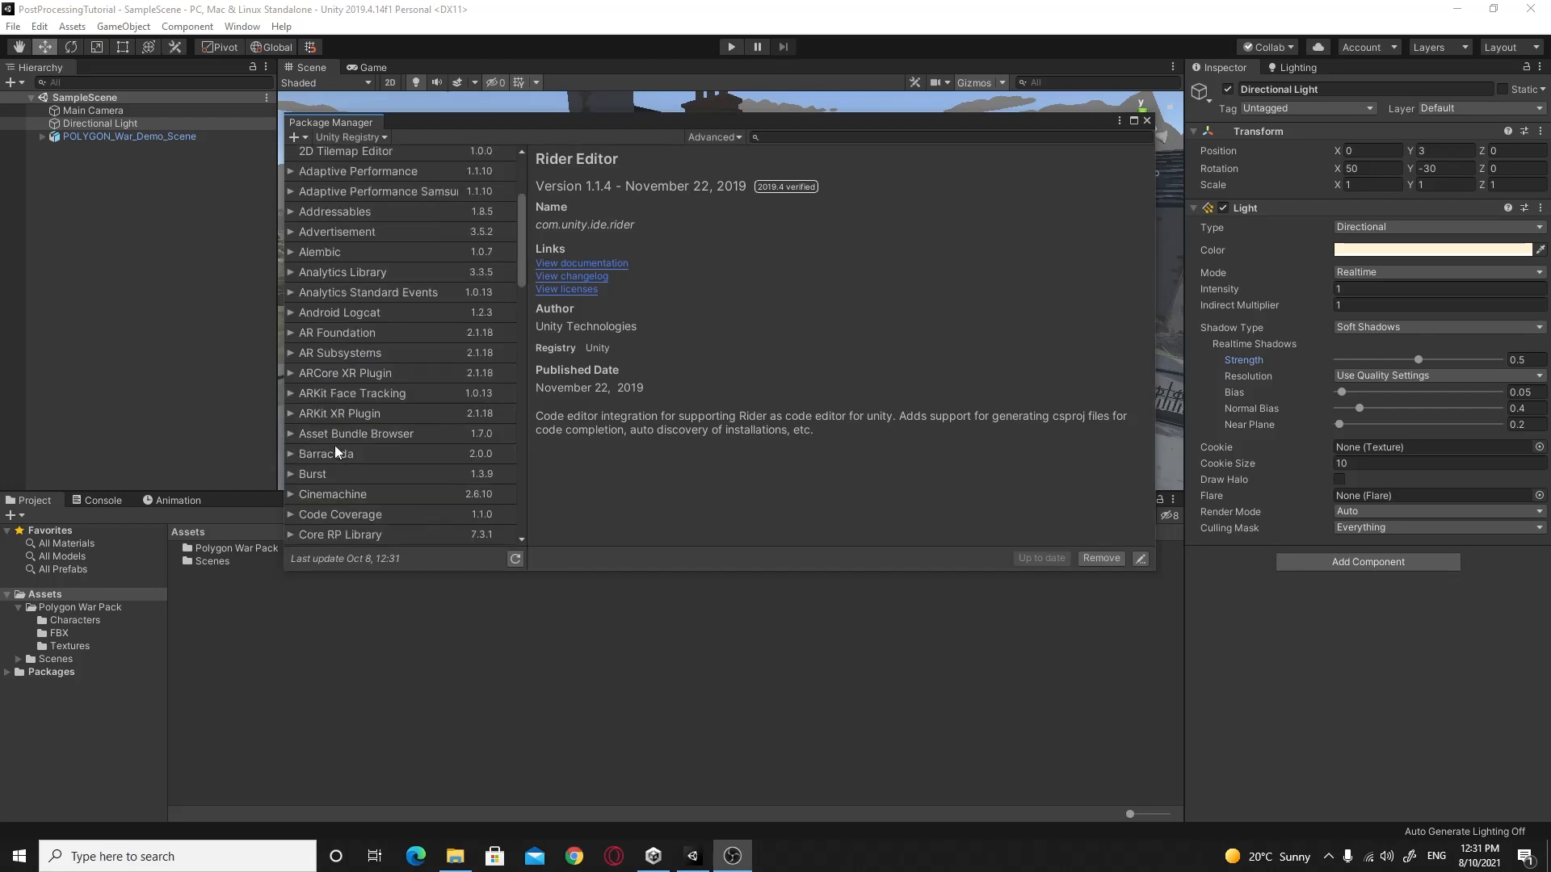
scroll("down", 3)
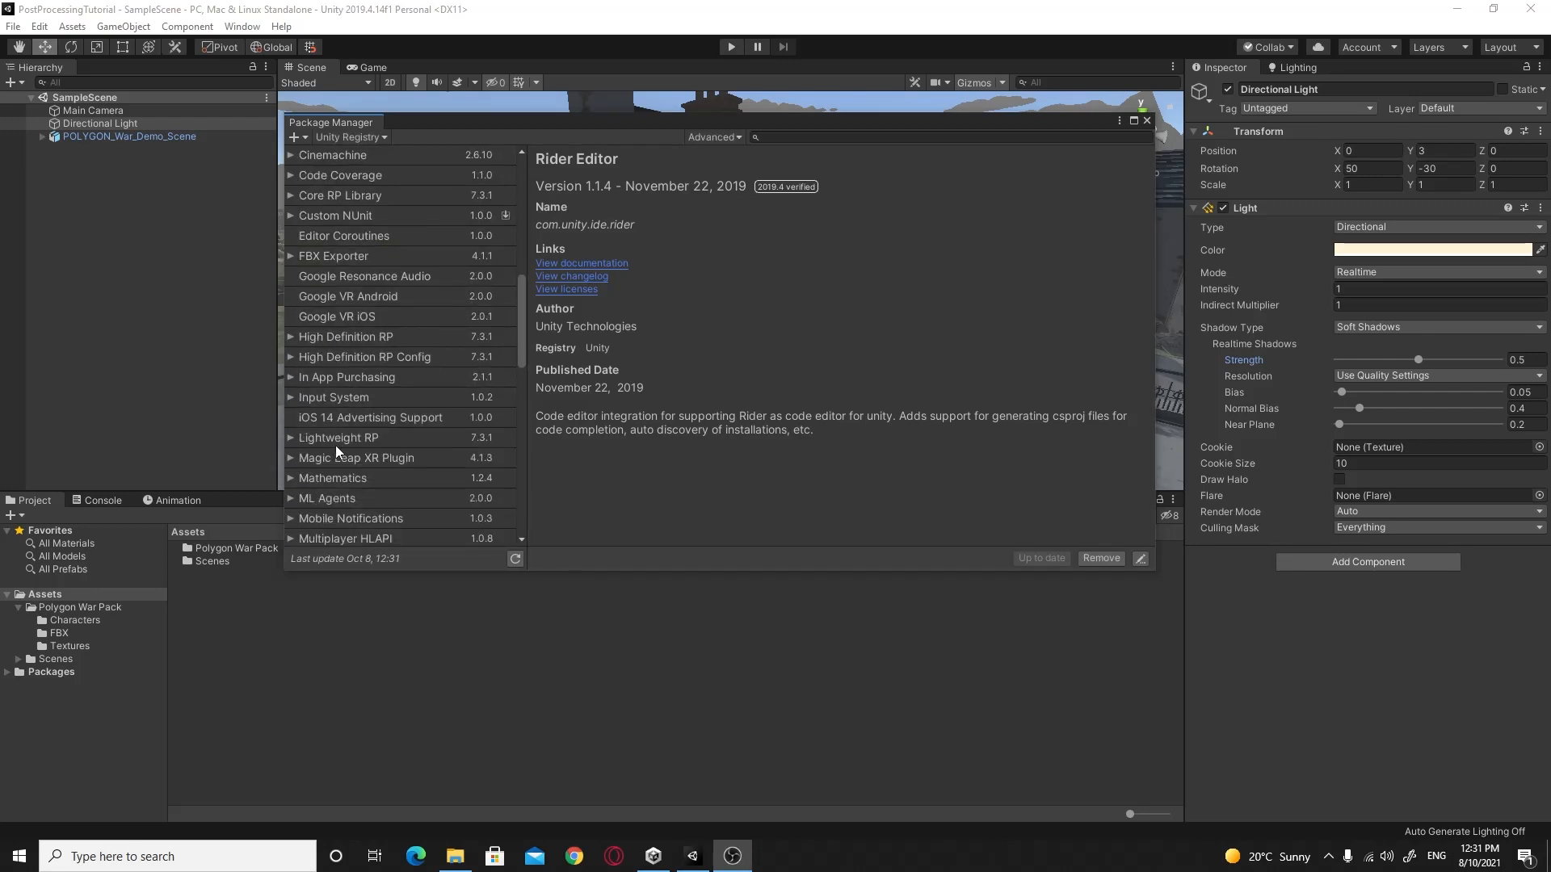
scroll("down", 3)
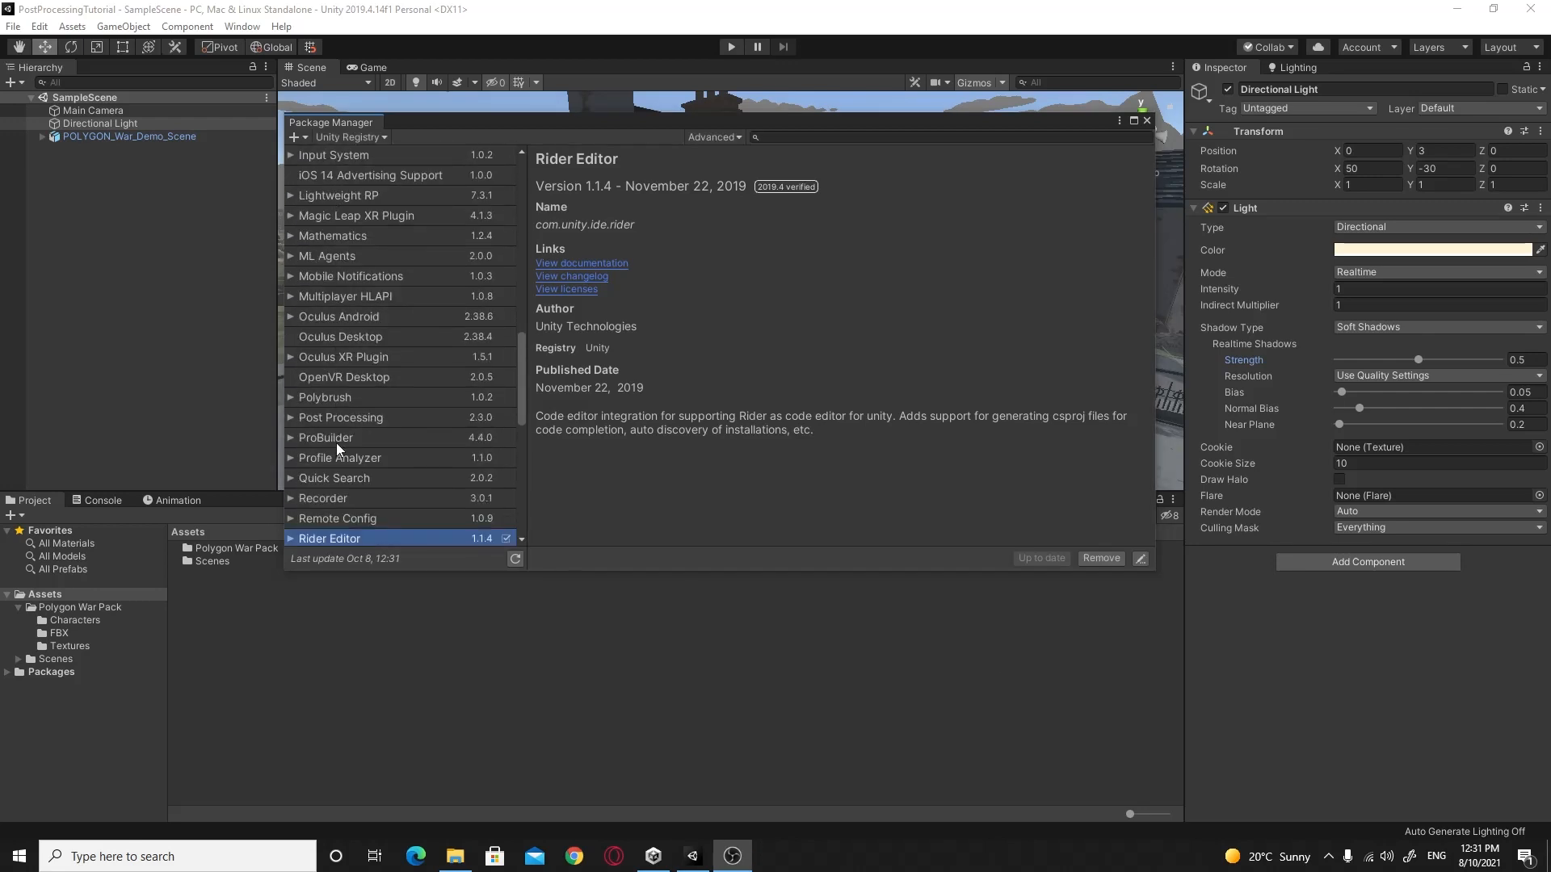
left_click(340, 414)
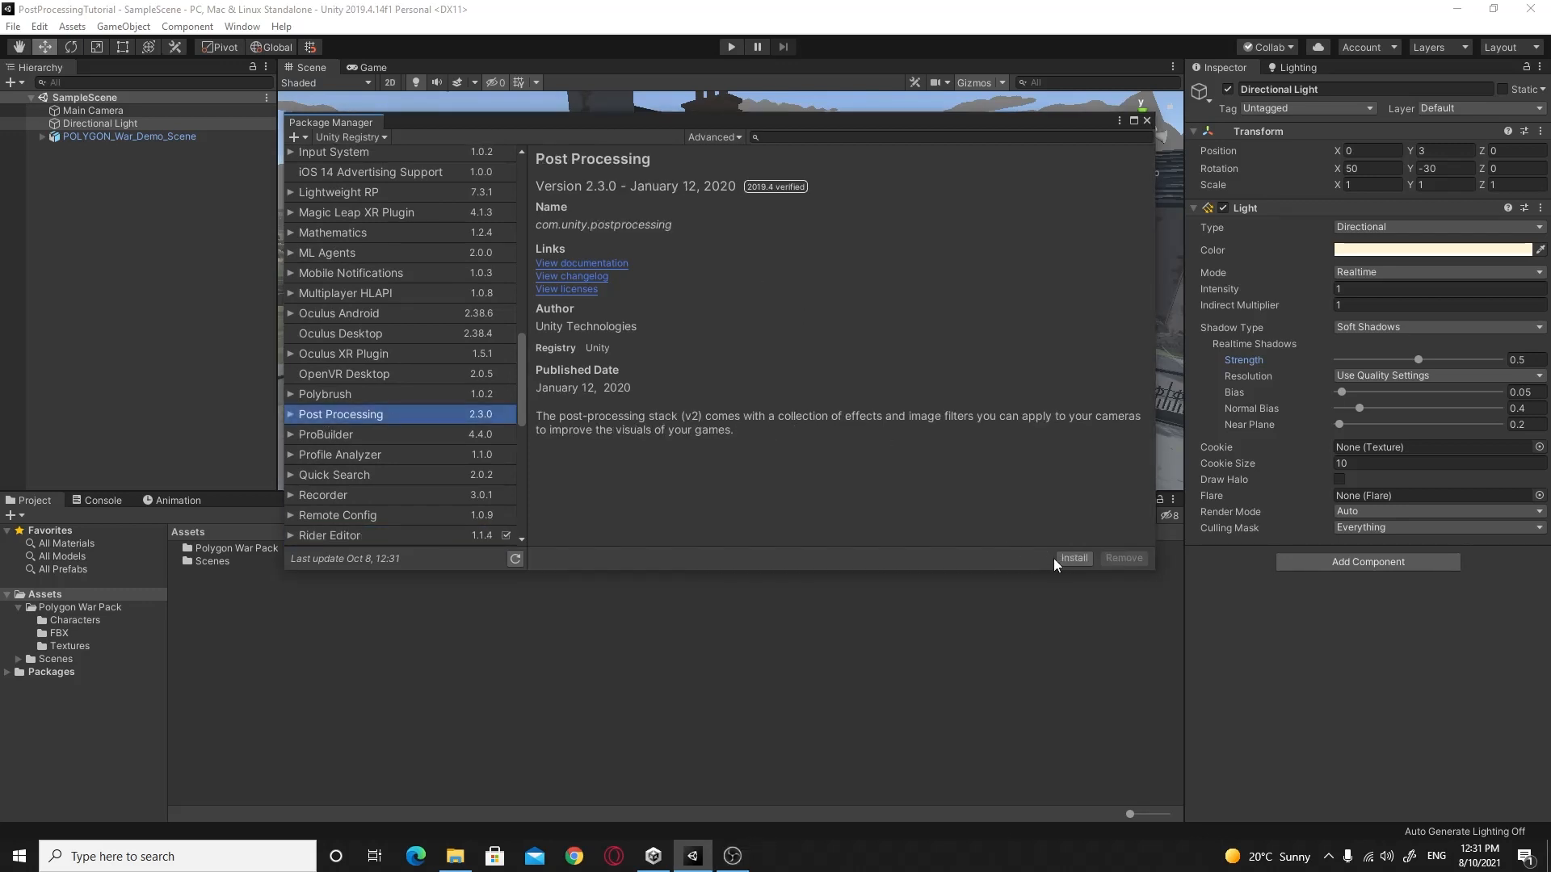
mouse_move(1074, 558)
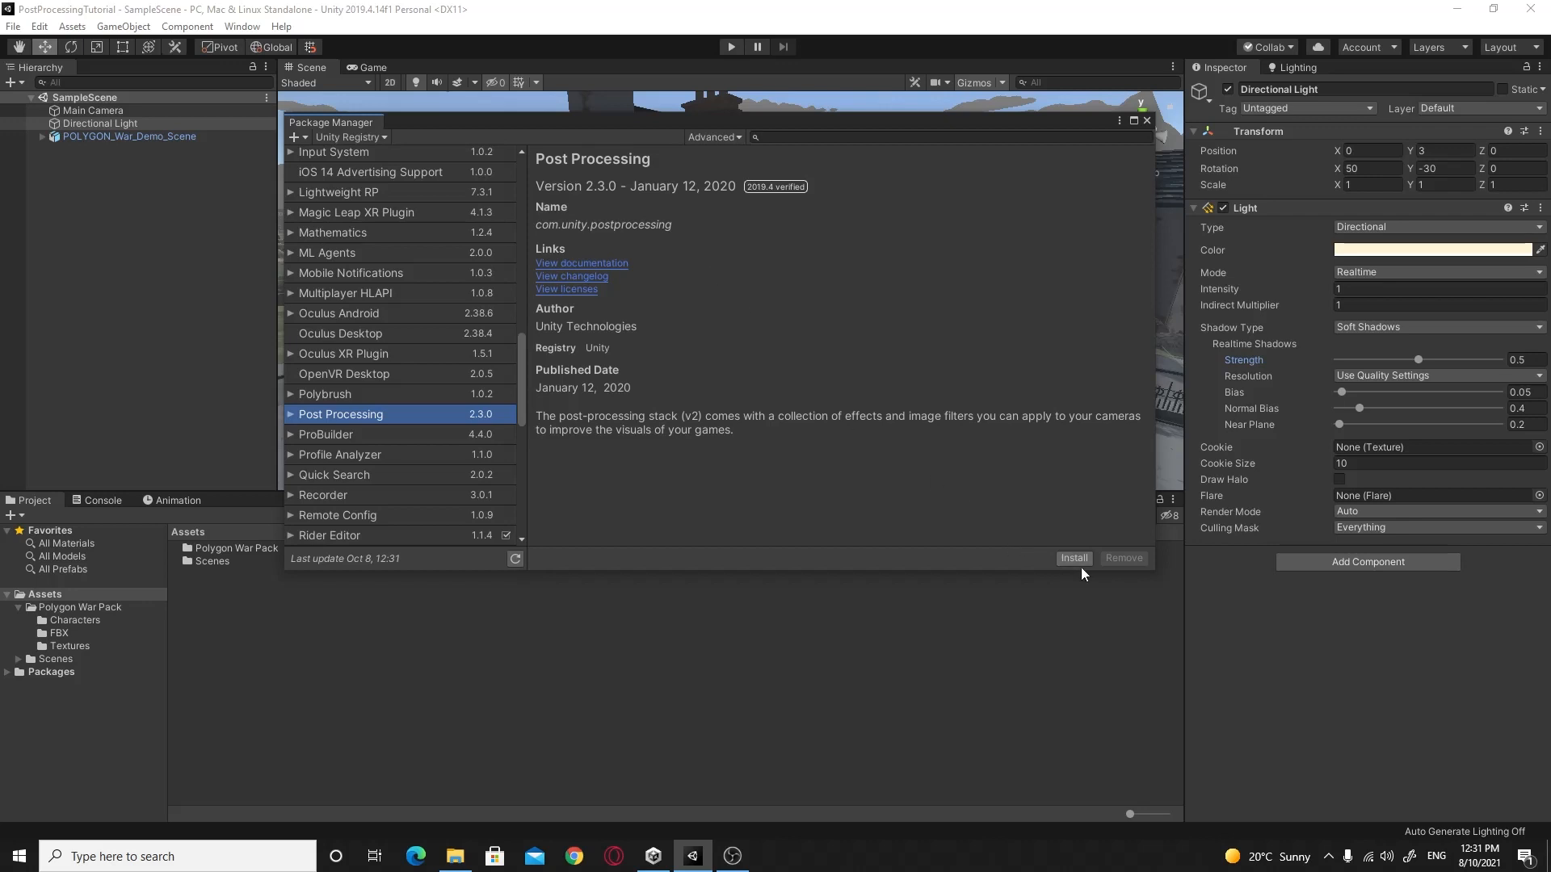
left_click(1073, 558)
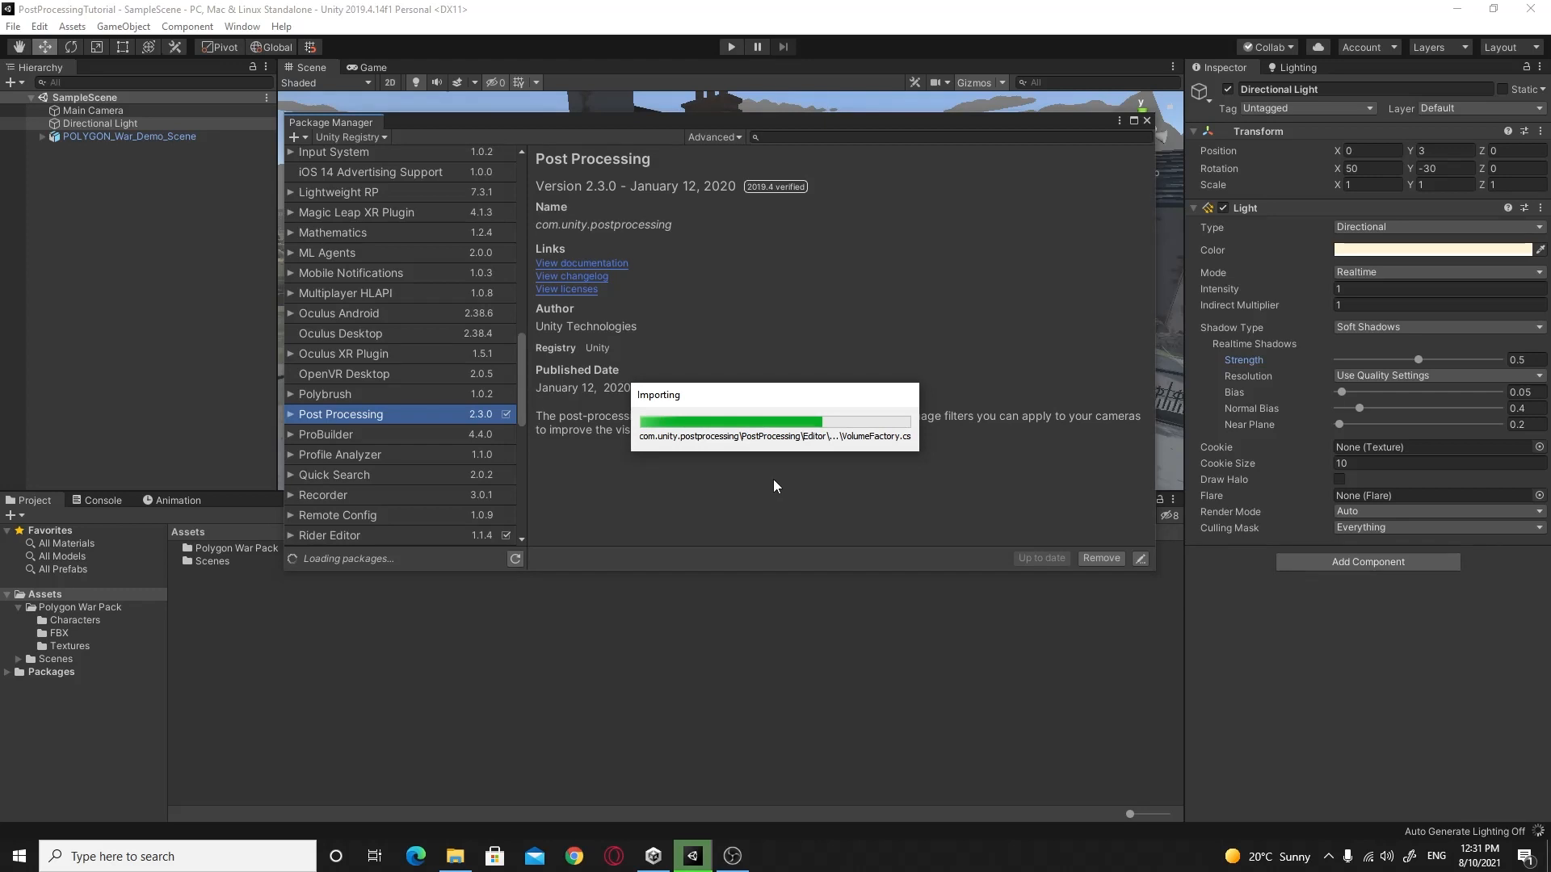
mouse_move(881, 524)
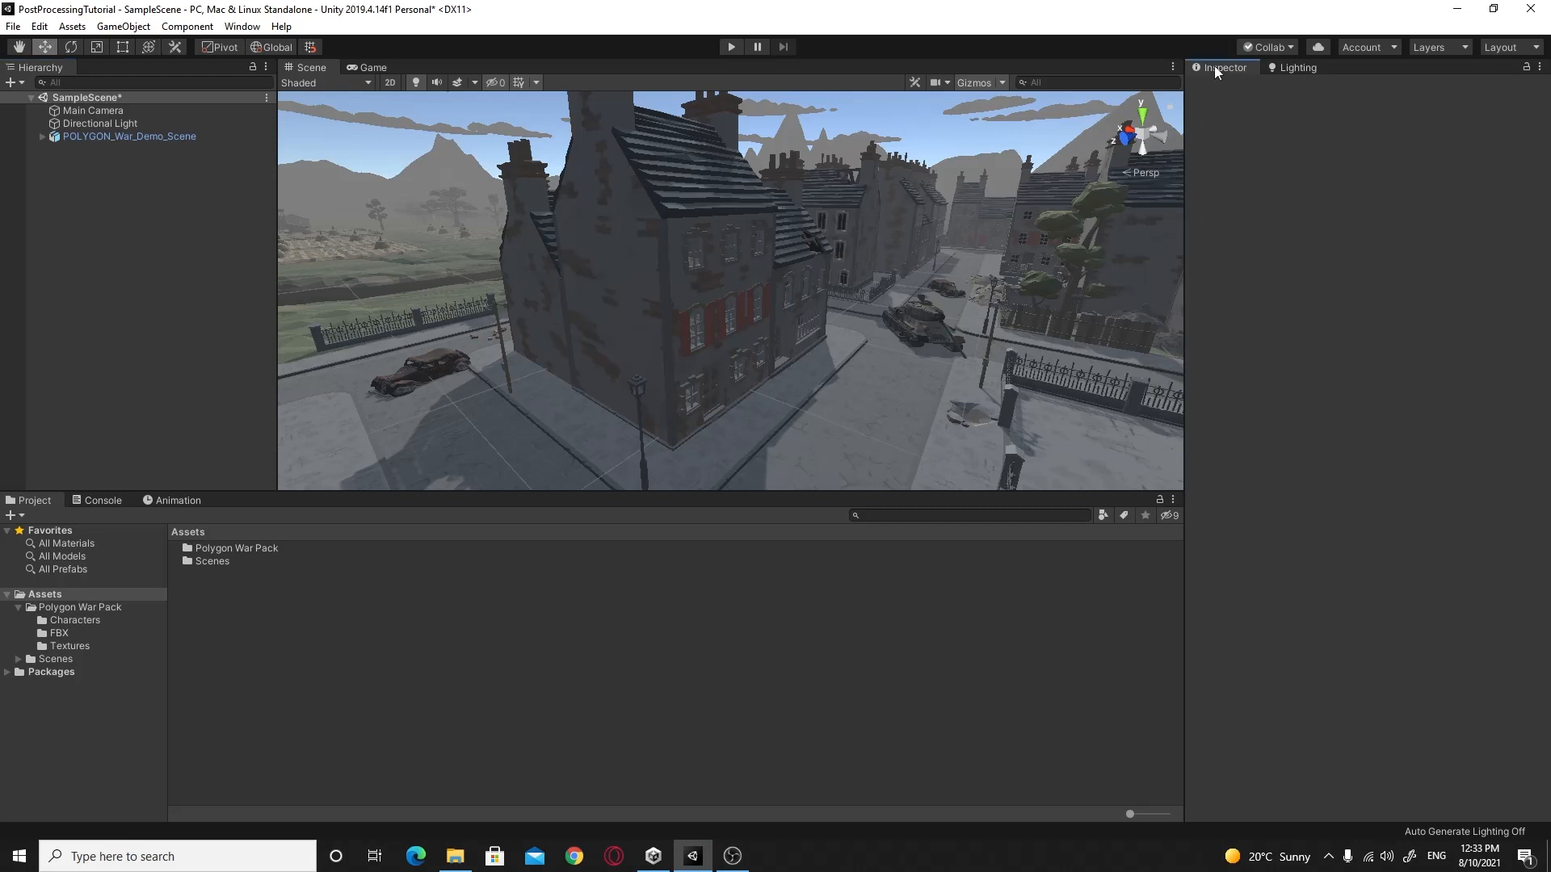
Step: From the scene object's Layer dropdown, name User Layer 8 'PostProcessing'
left_click(129, 135)
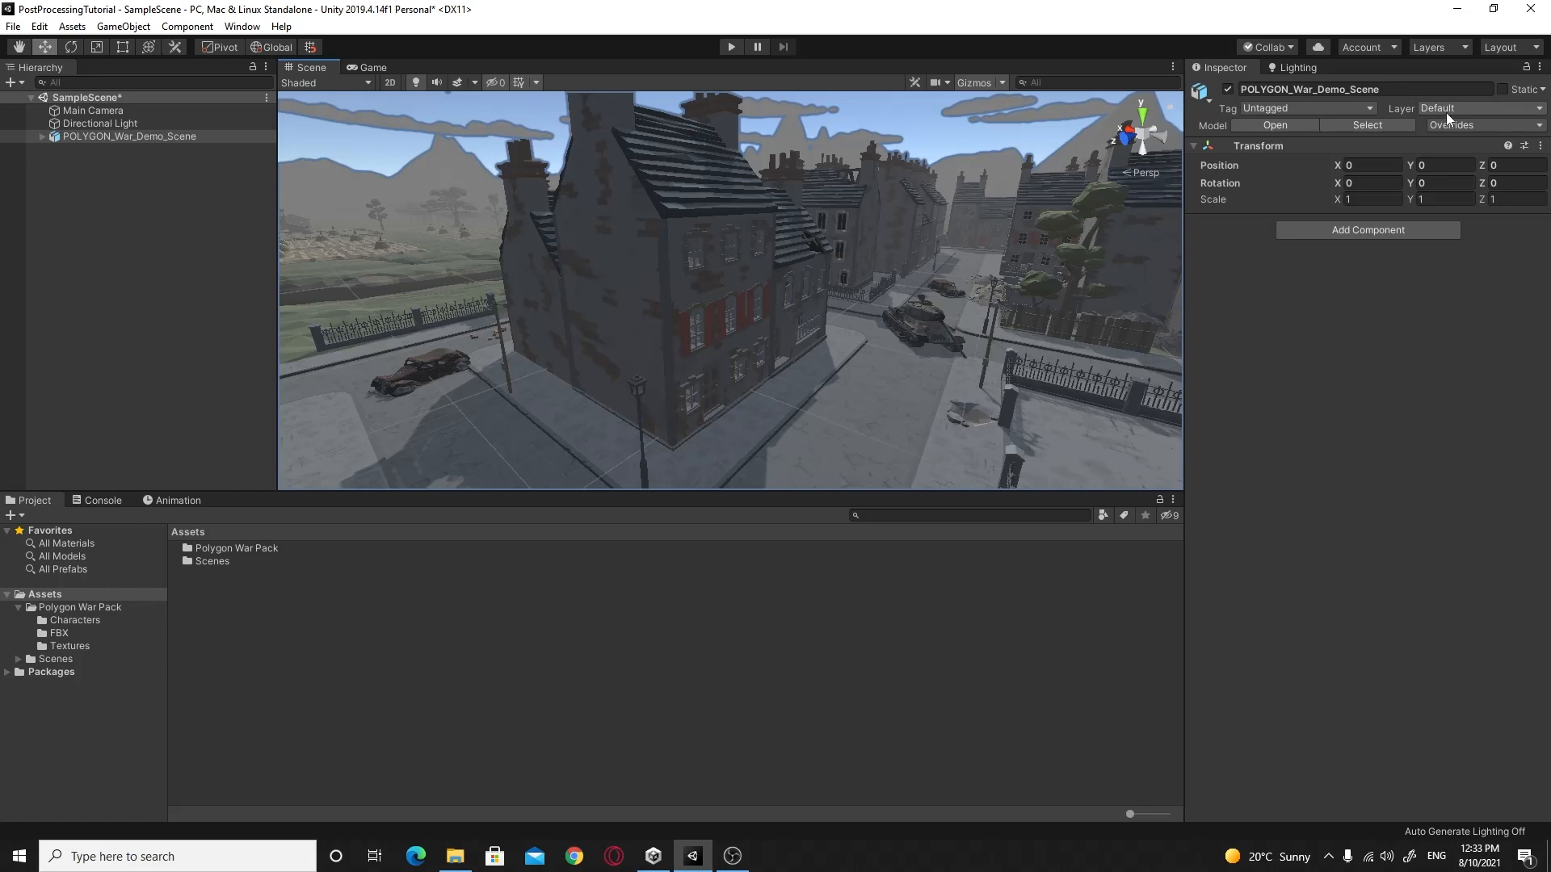
left_click(1473, 107)
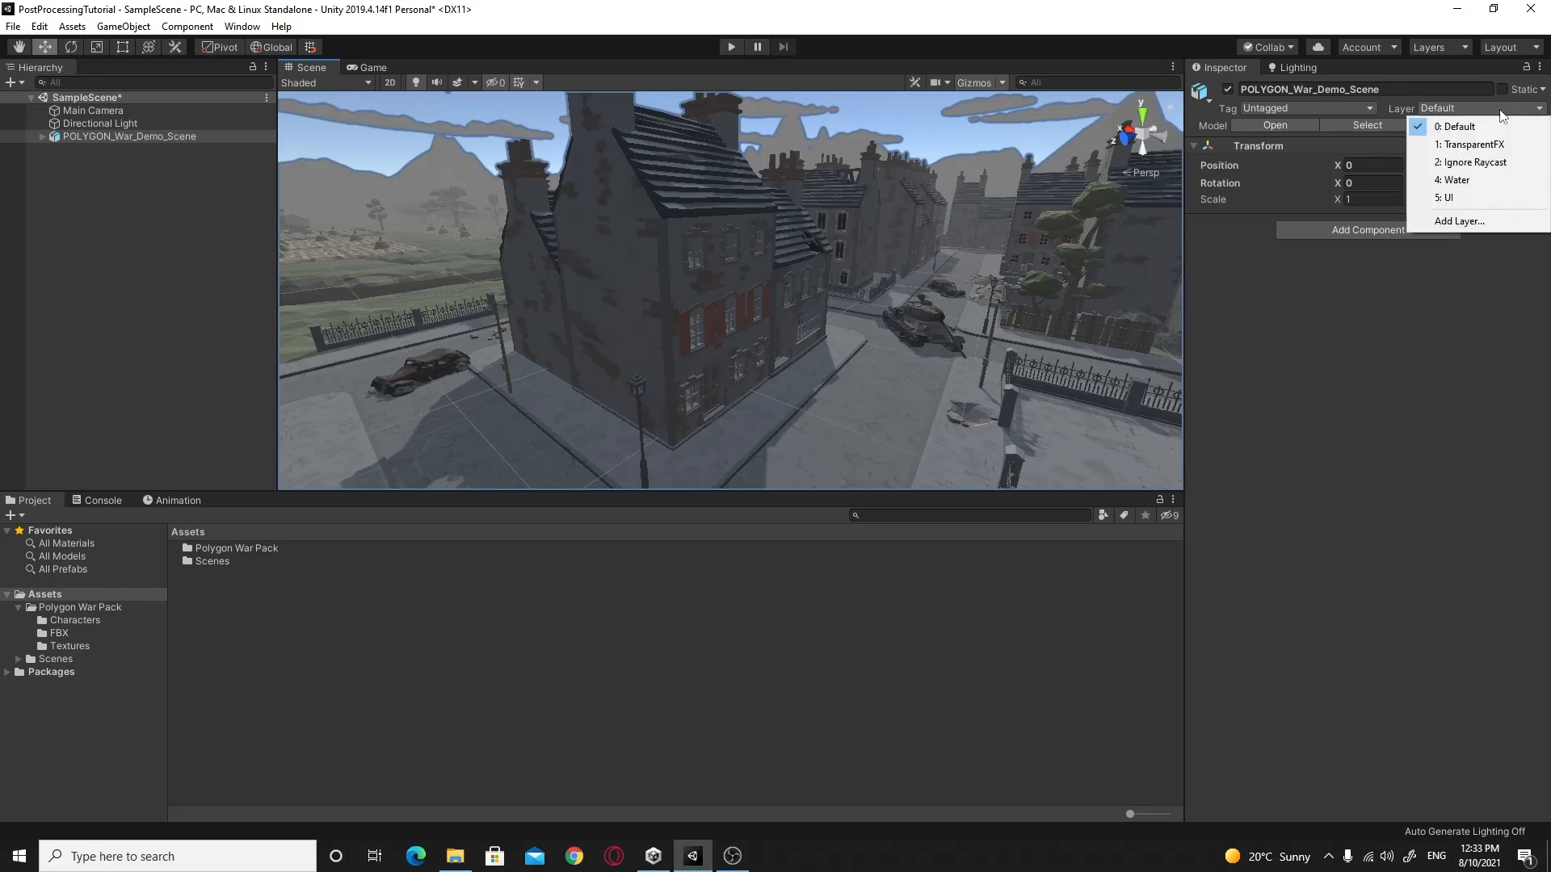
left_click(1459, 220)
type("P")
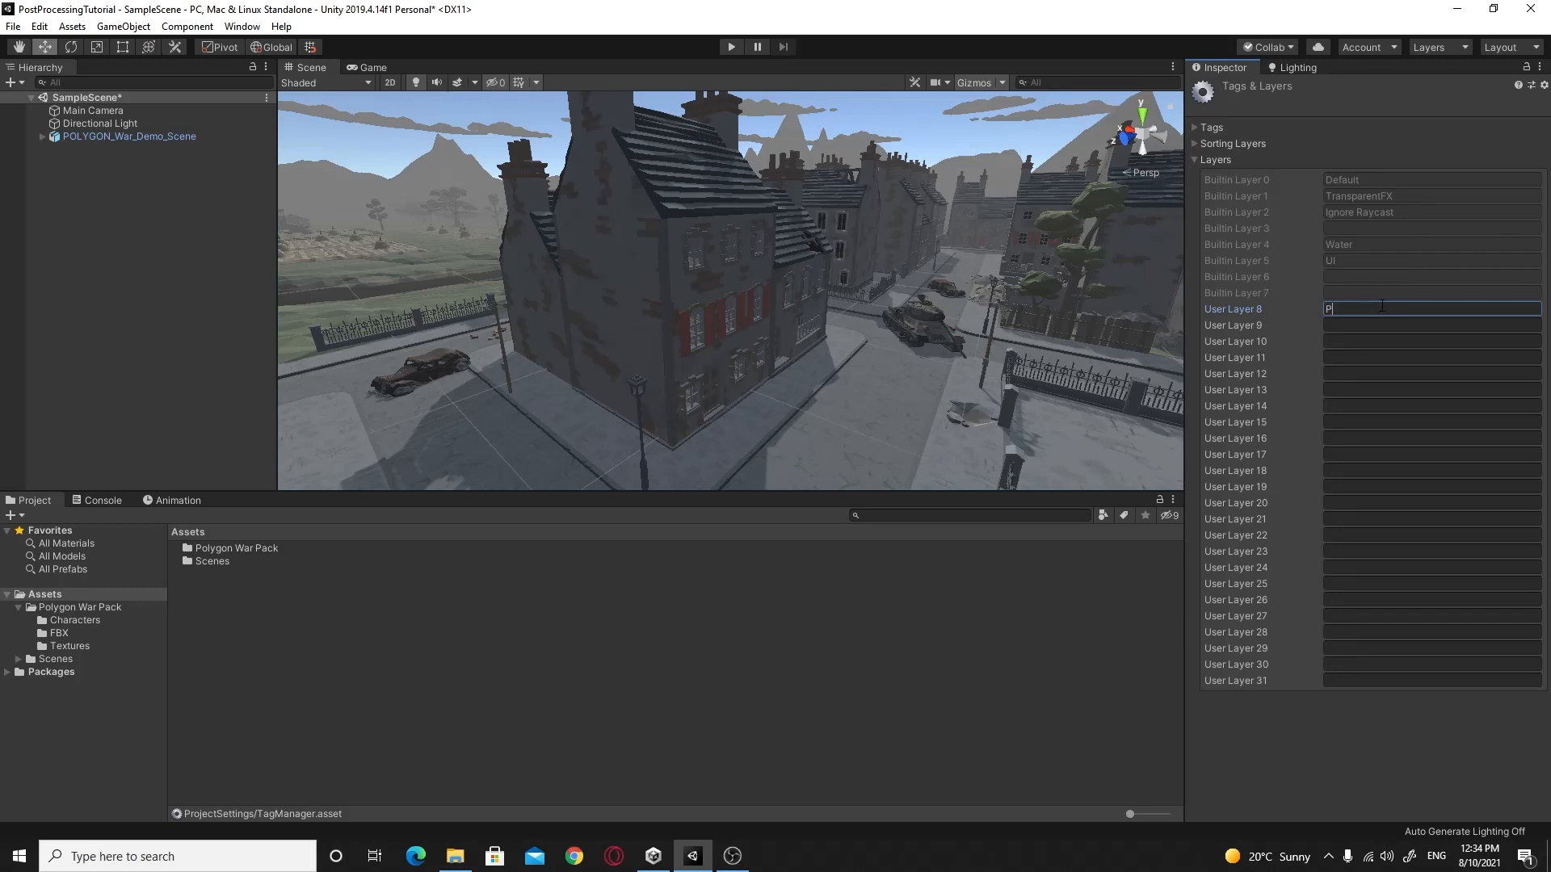
type("ostProce")
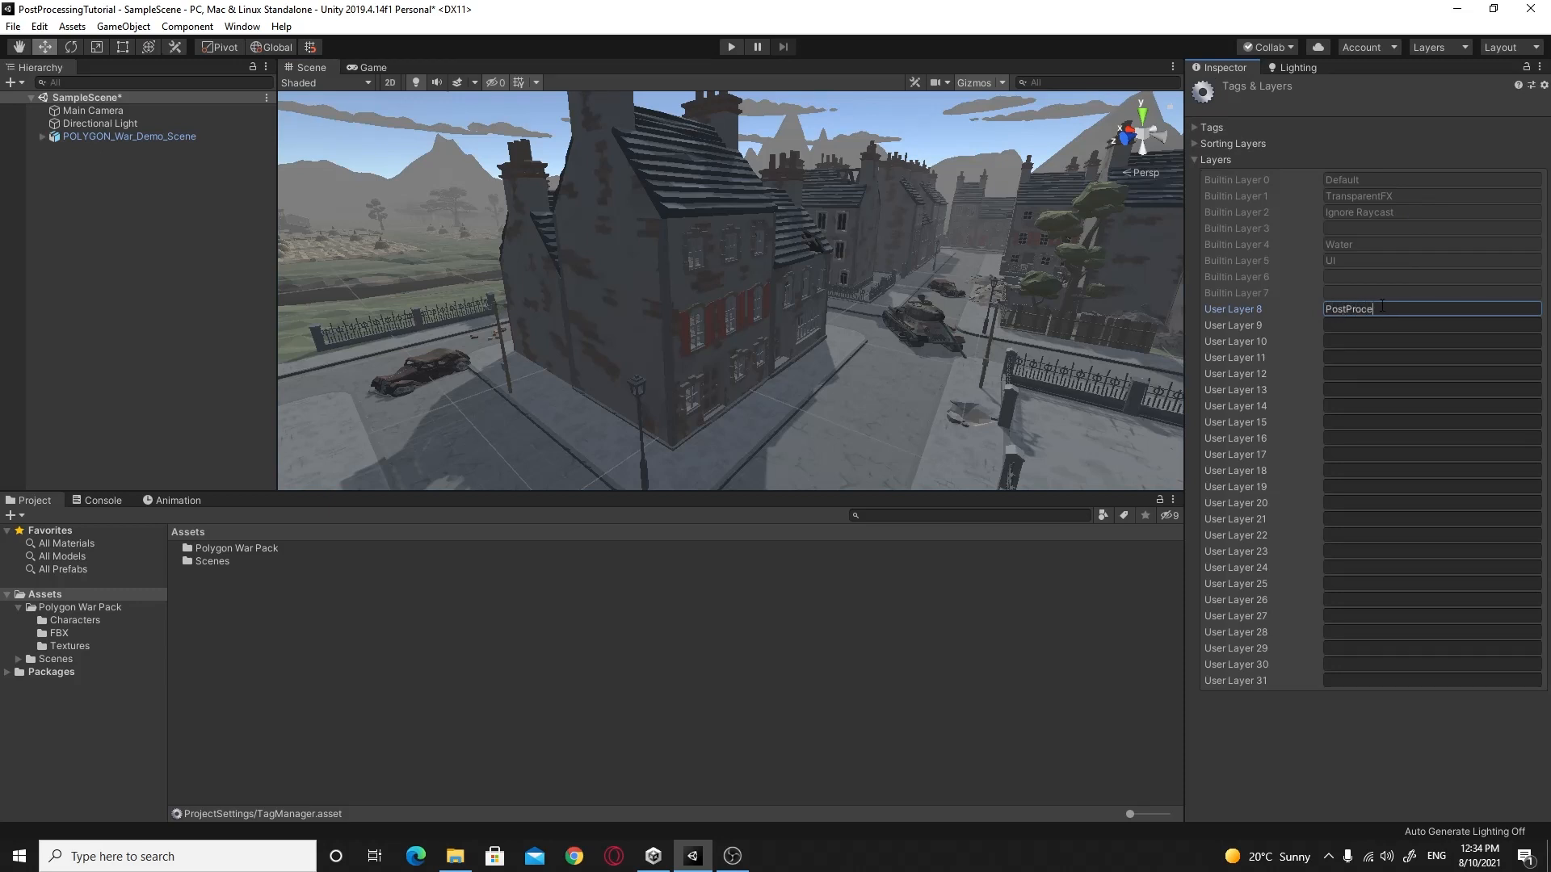
type("ssing")
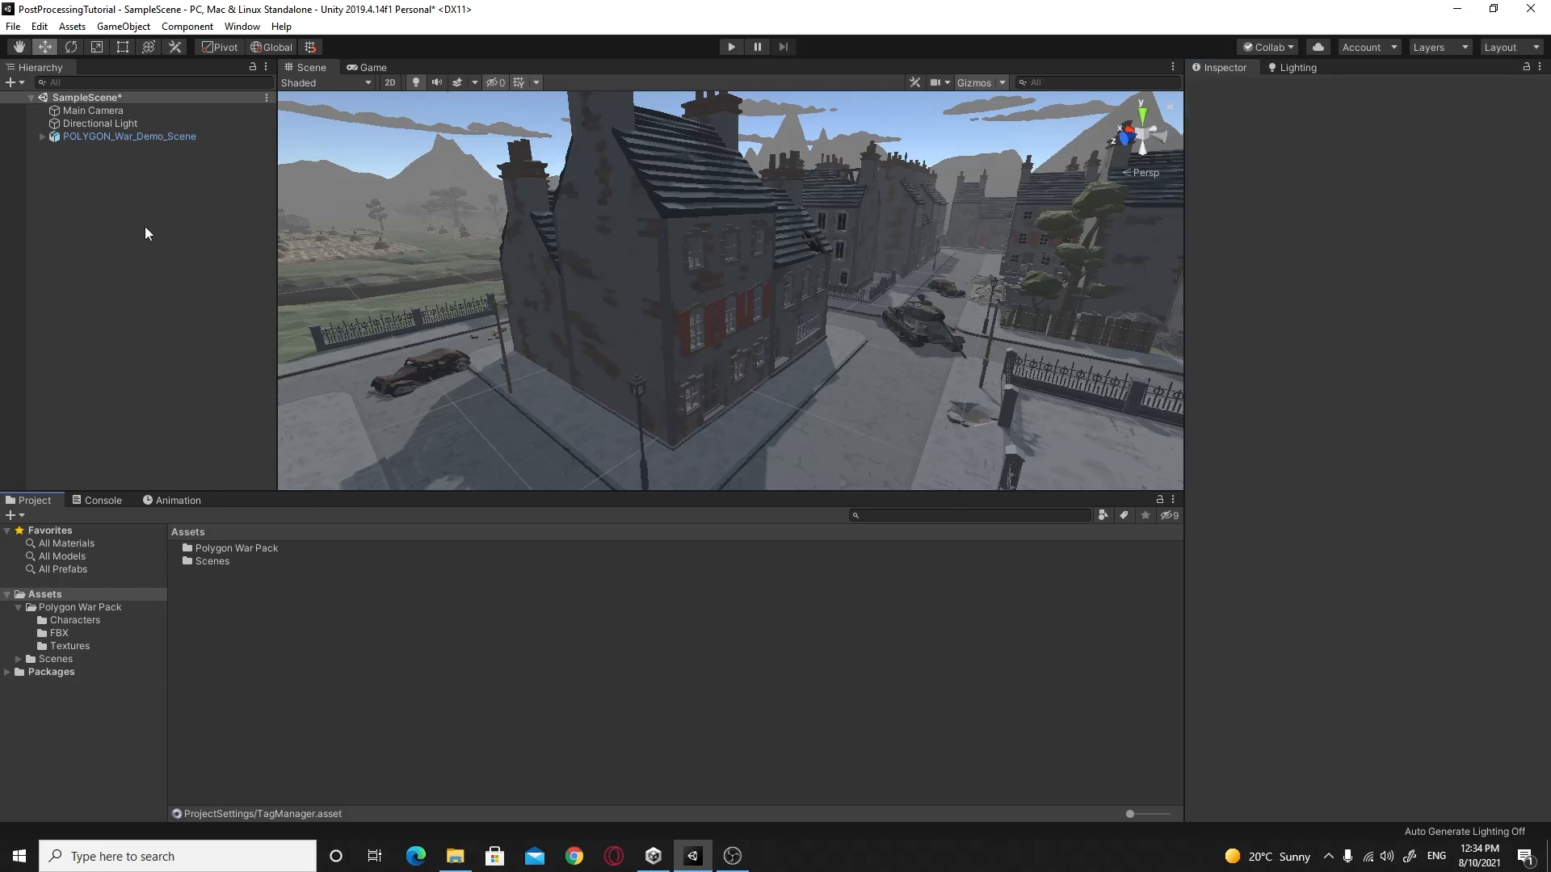
Step: Add a Post-process Layer component to Main Camera and pick its volume-blending layer
left_click(93, 110)
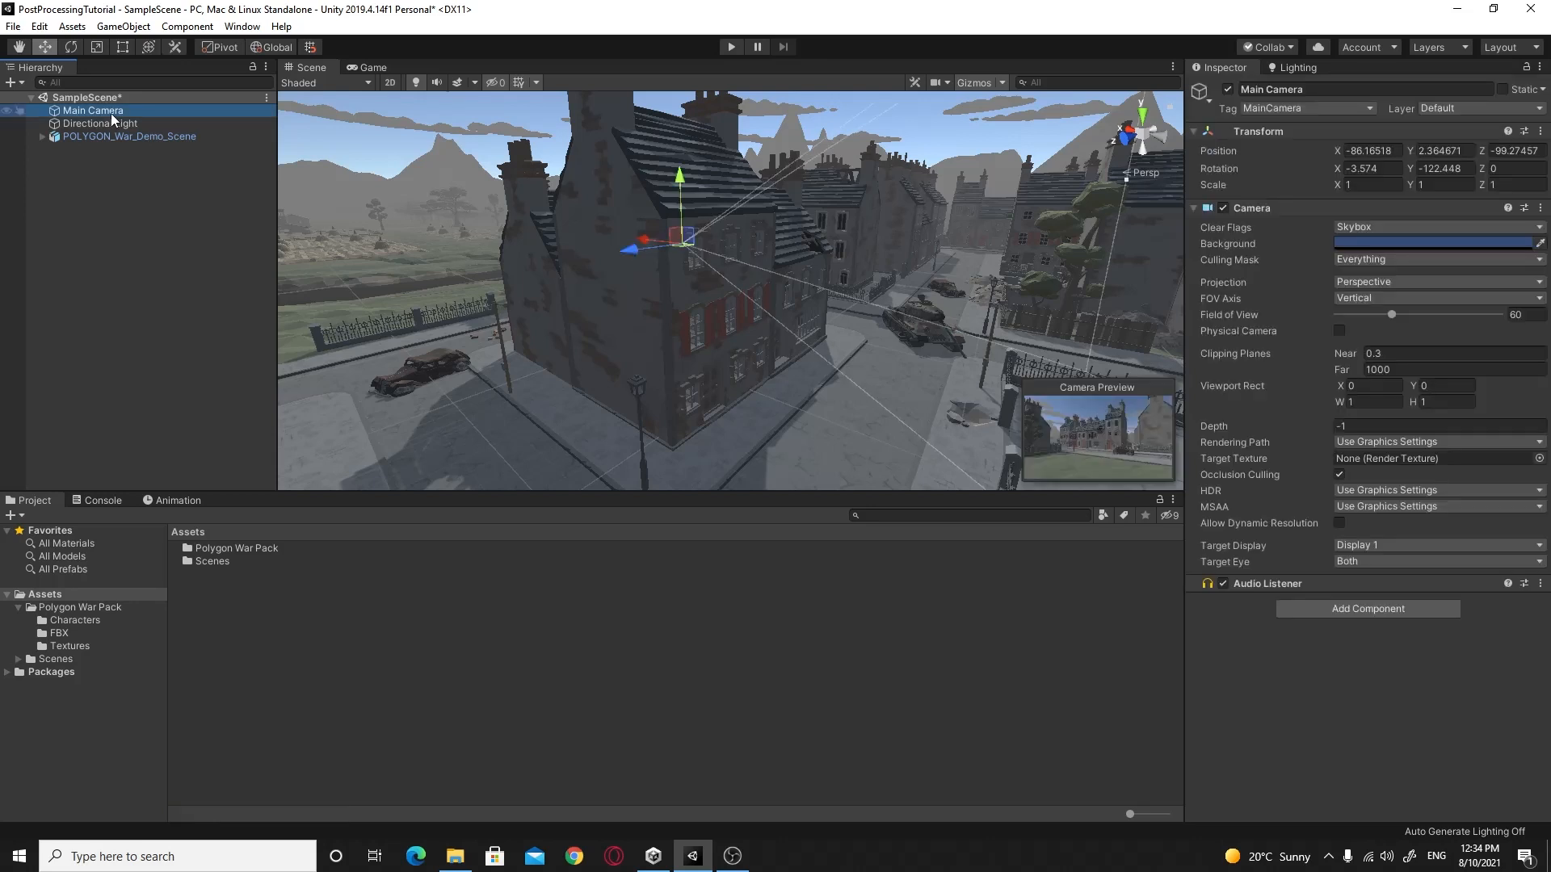
mouse_move(126, 118)
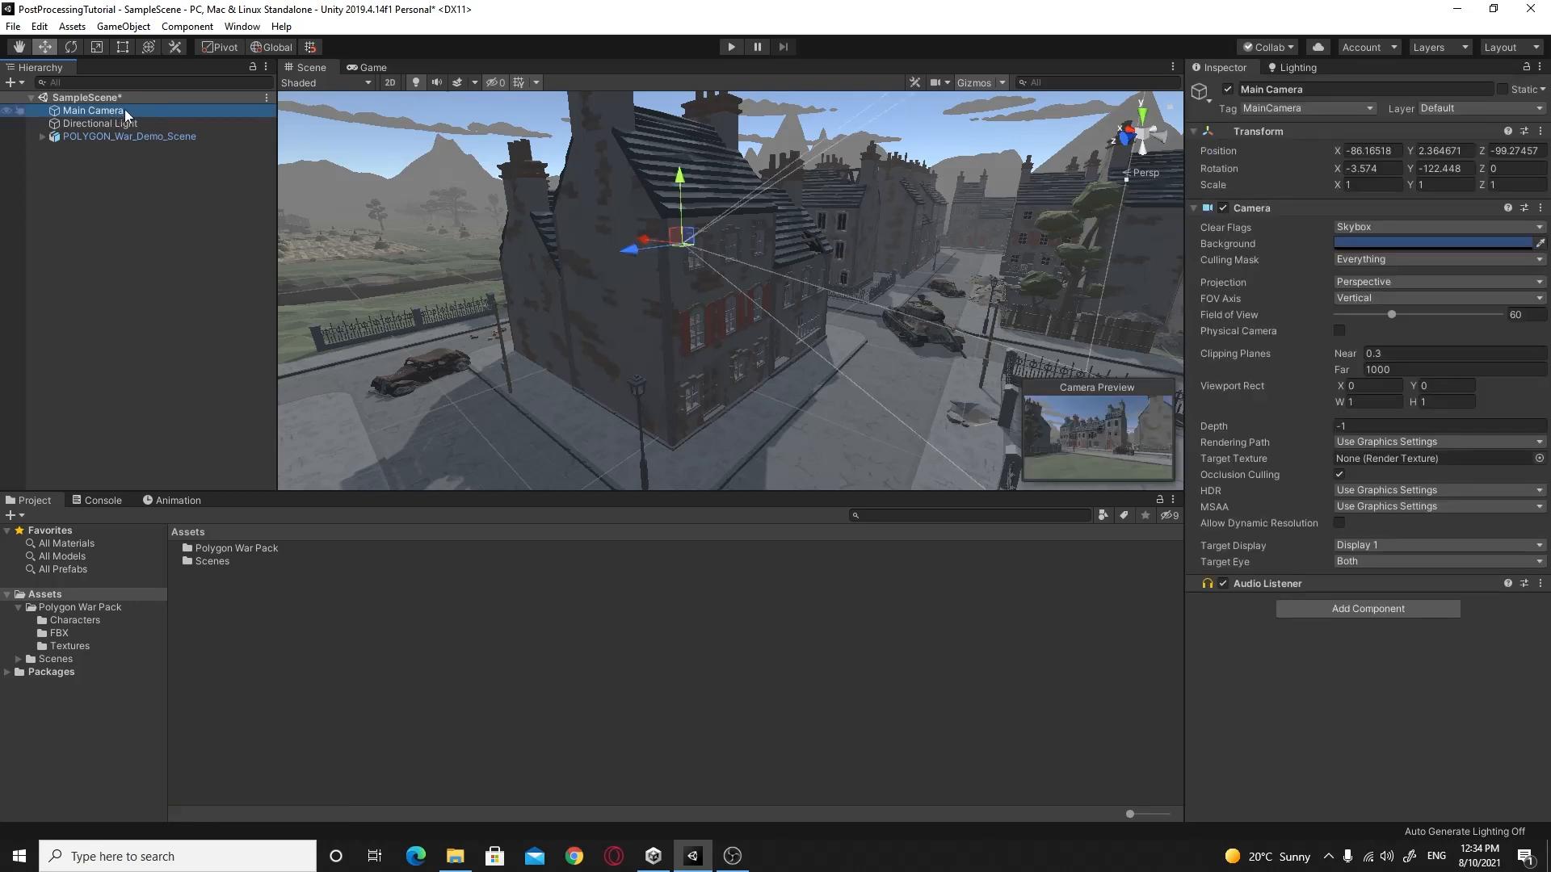
mouse_move(1259, 615)
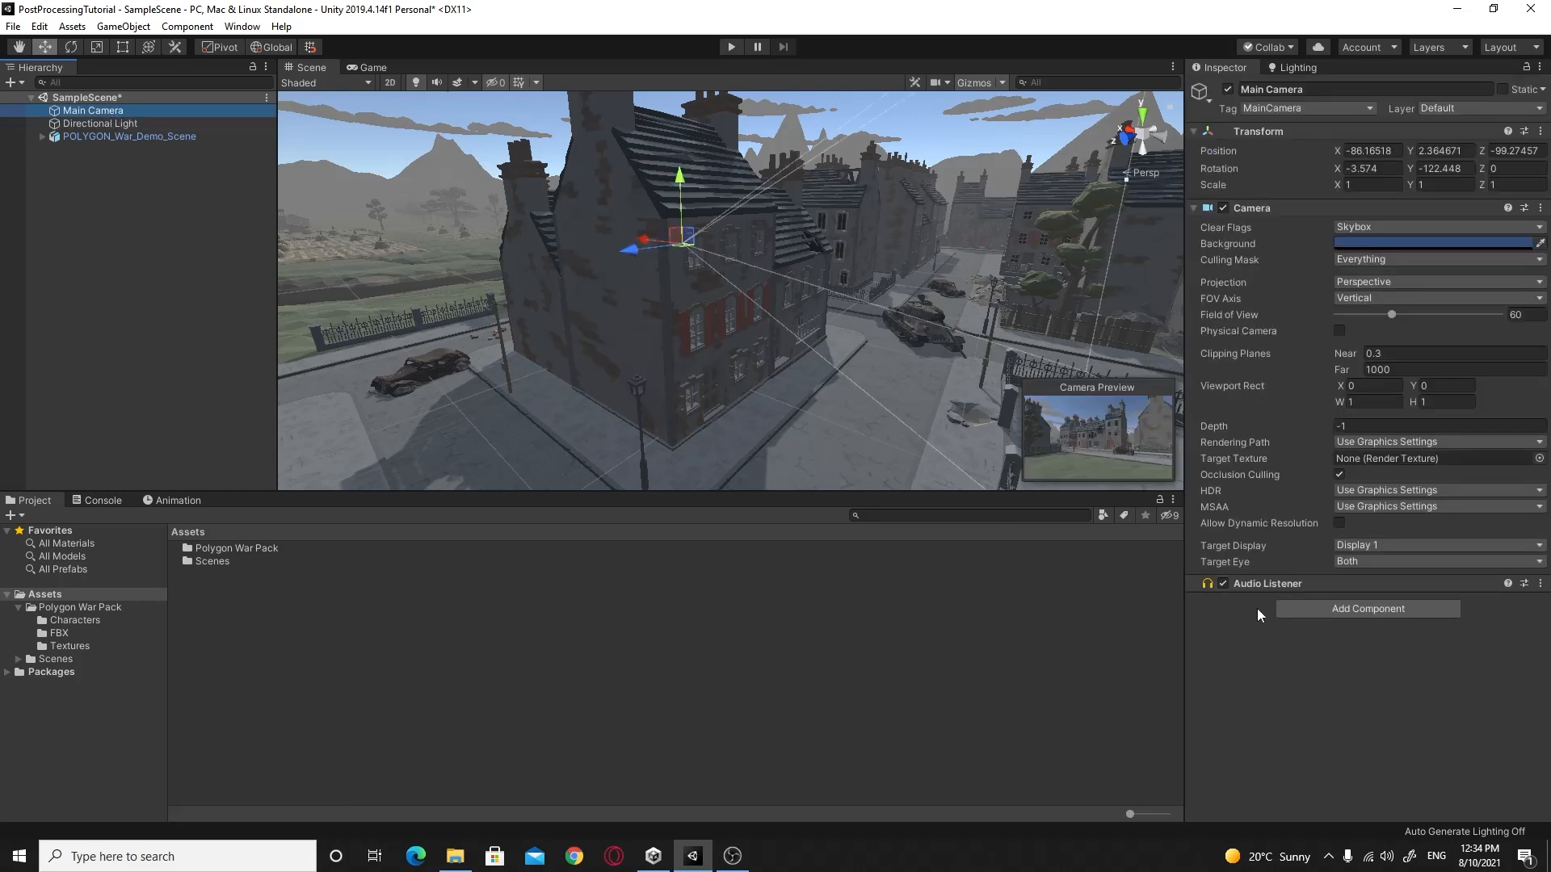
left_click(1367, 608)
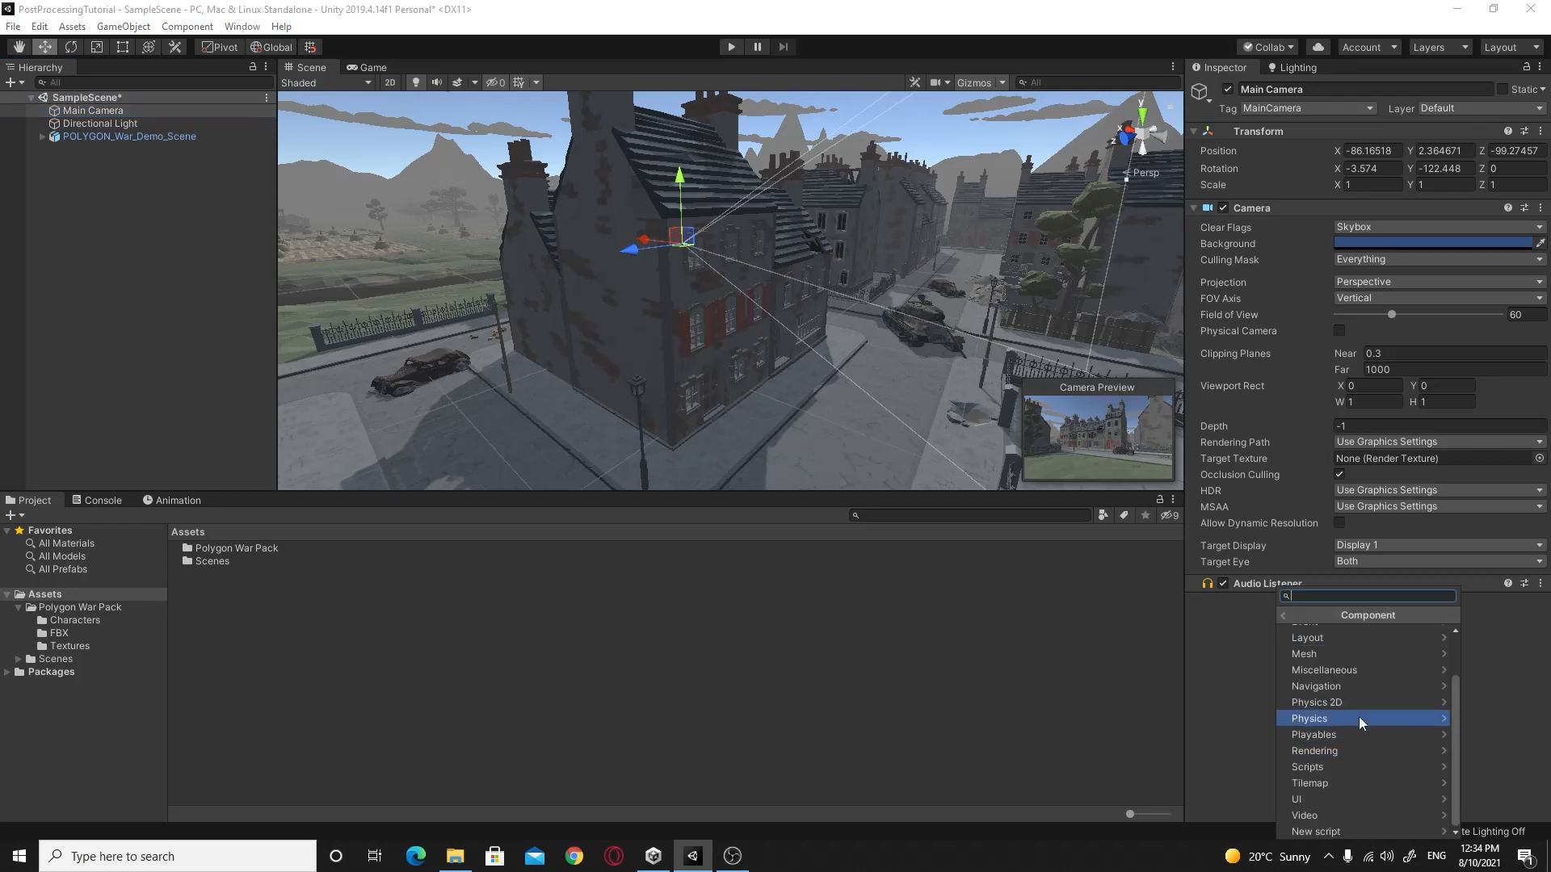
mouse_move(1323, 735)
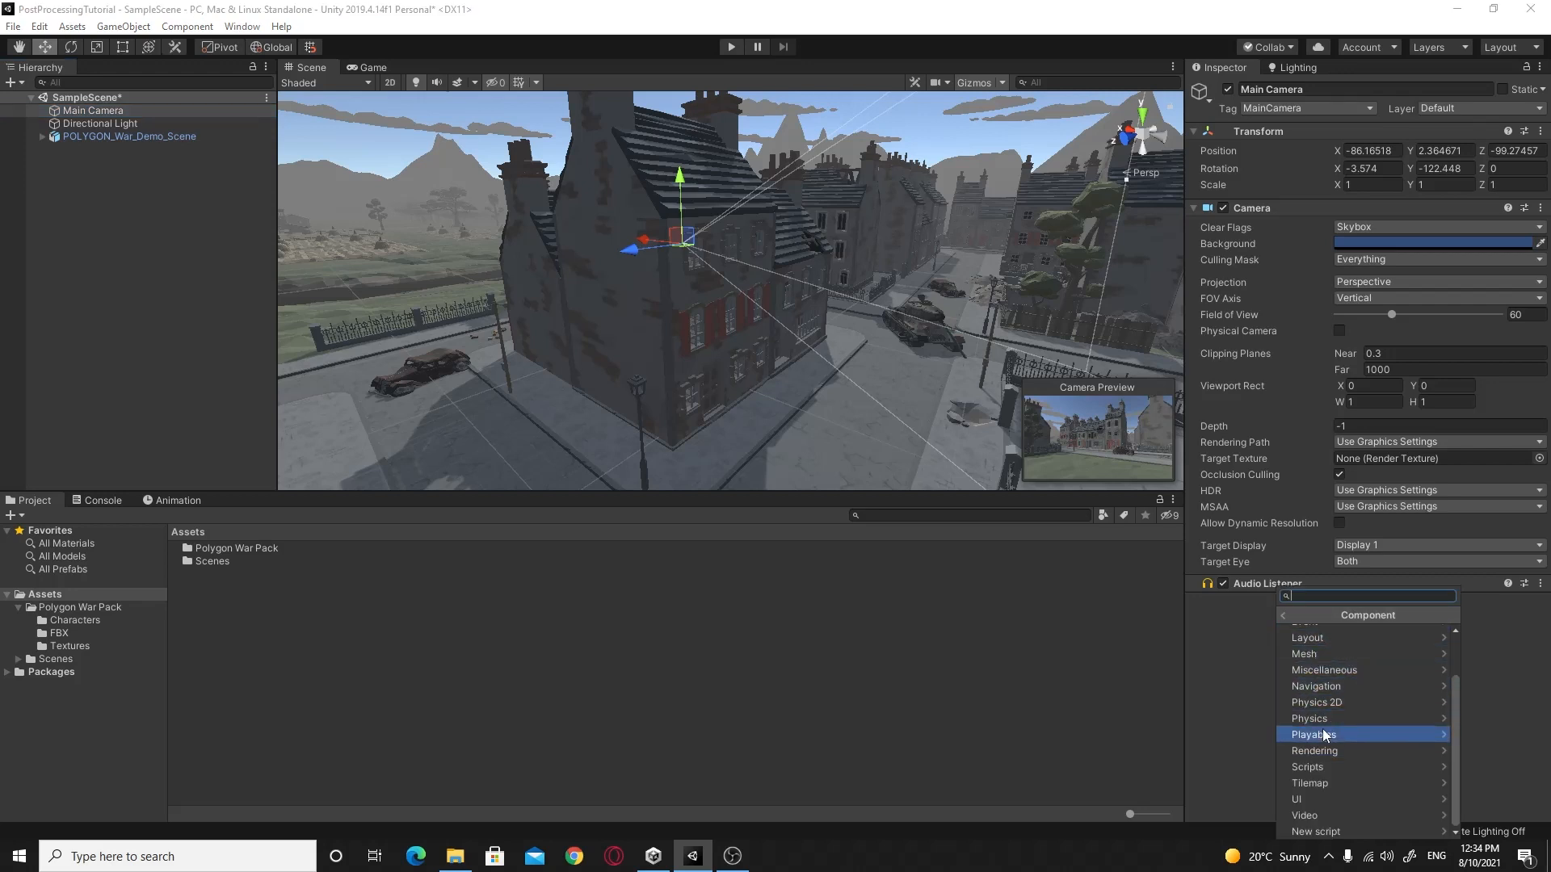
left_click(1313, 750)
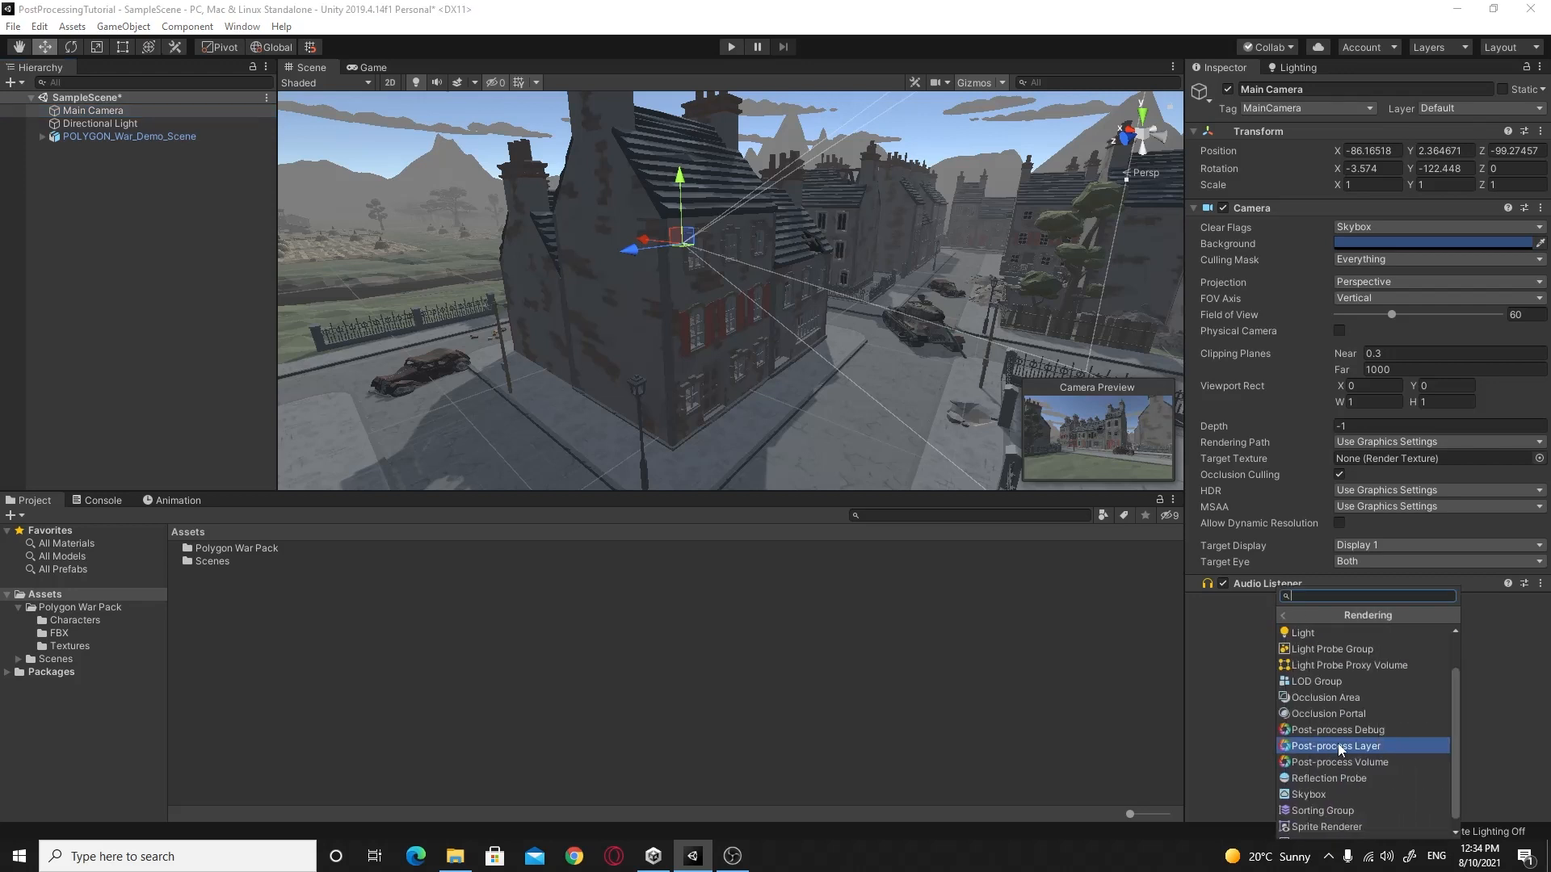
mouse_move(1335, 728)
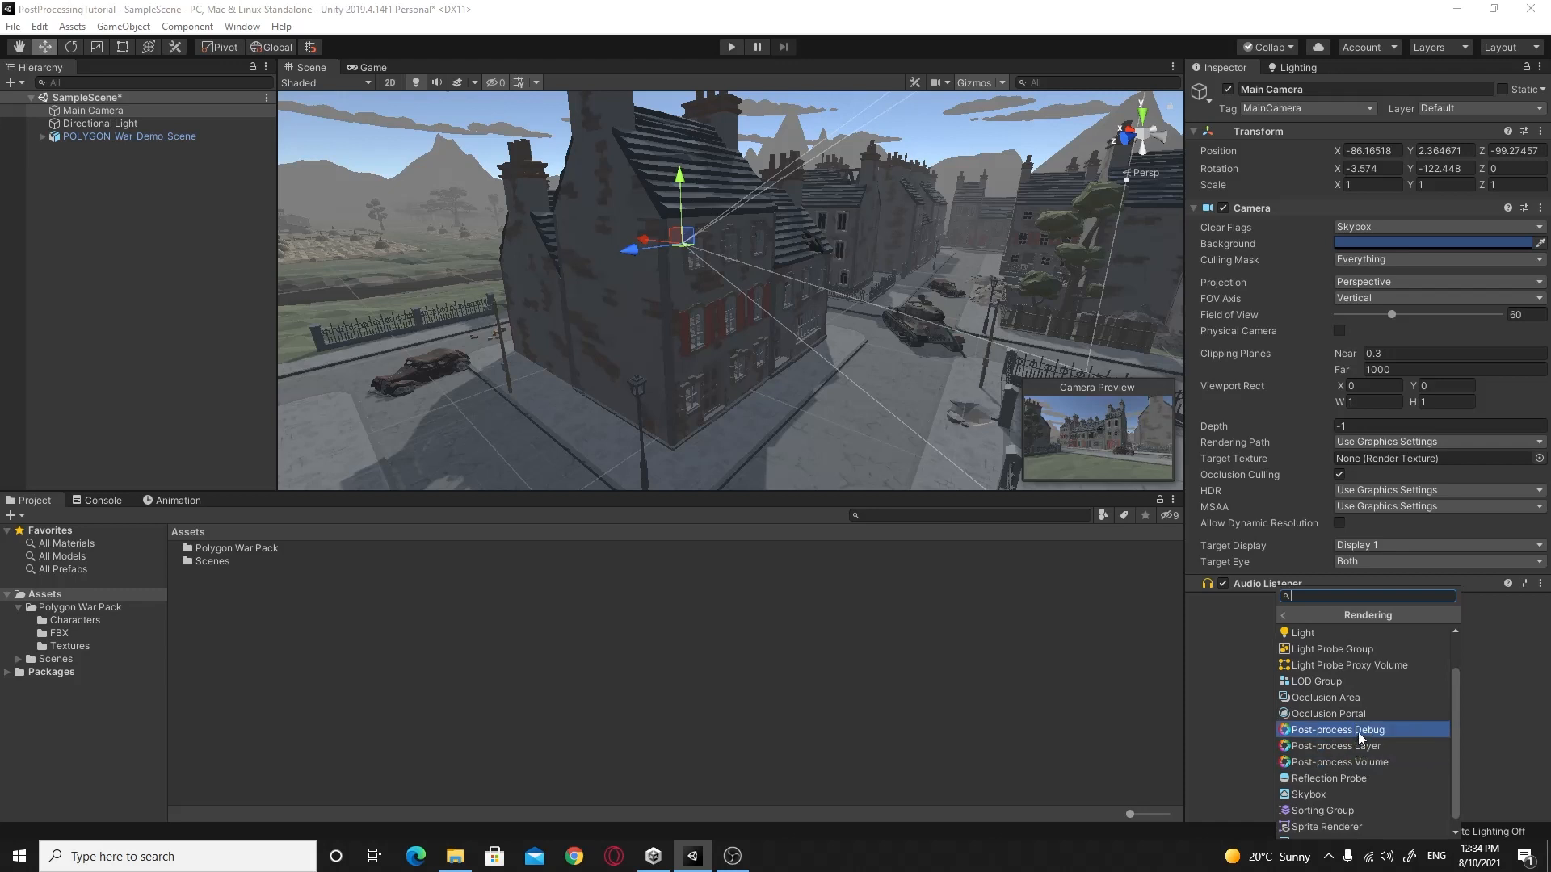
mouse_move(1362, 745)
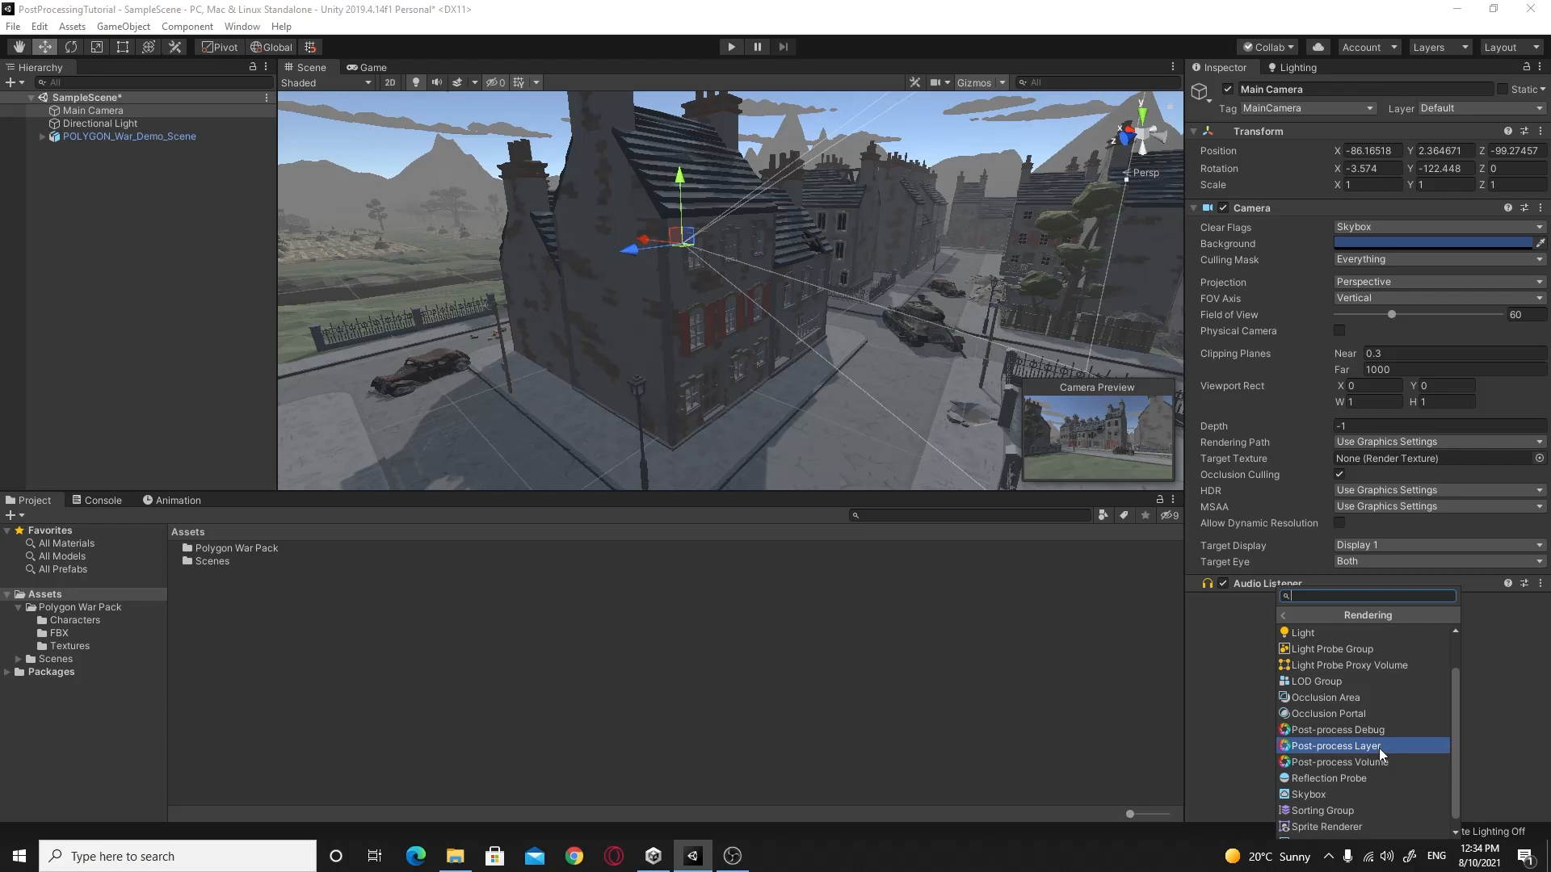
left_click(1333, 745)
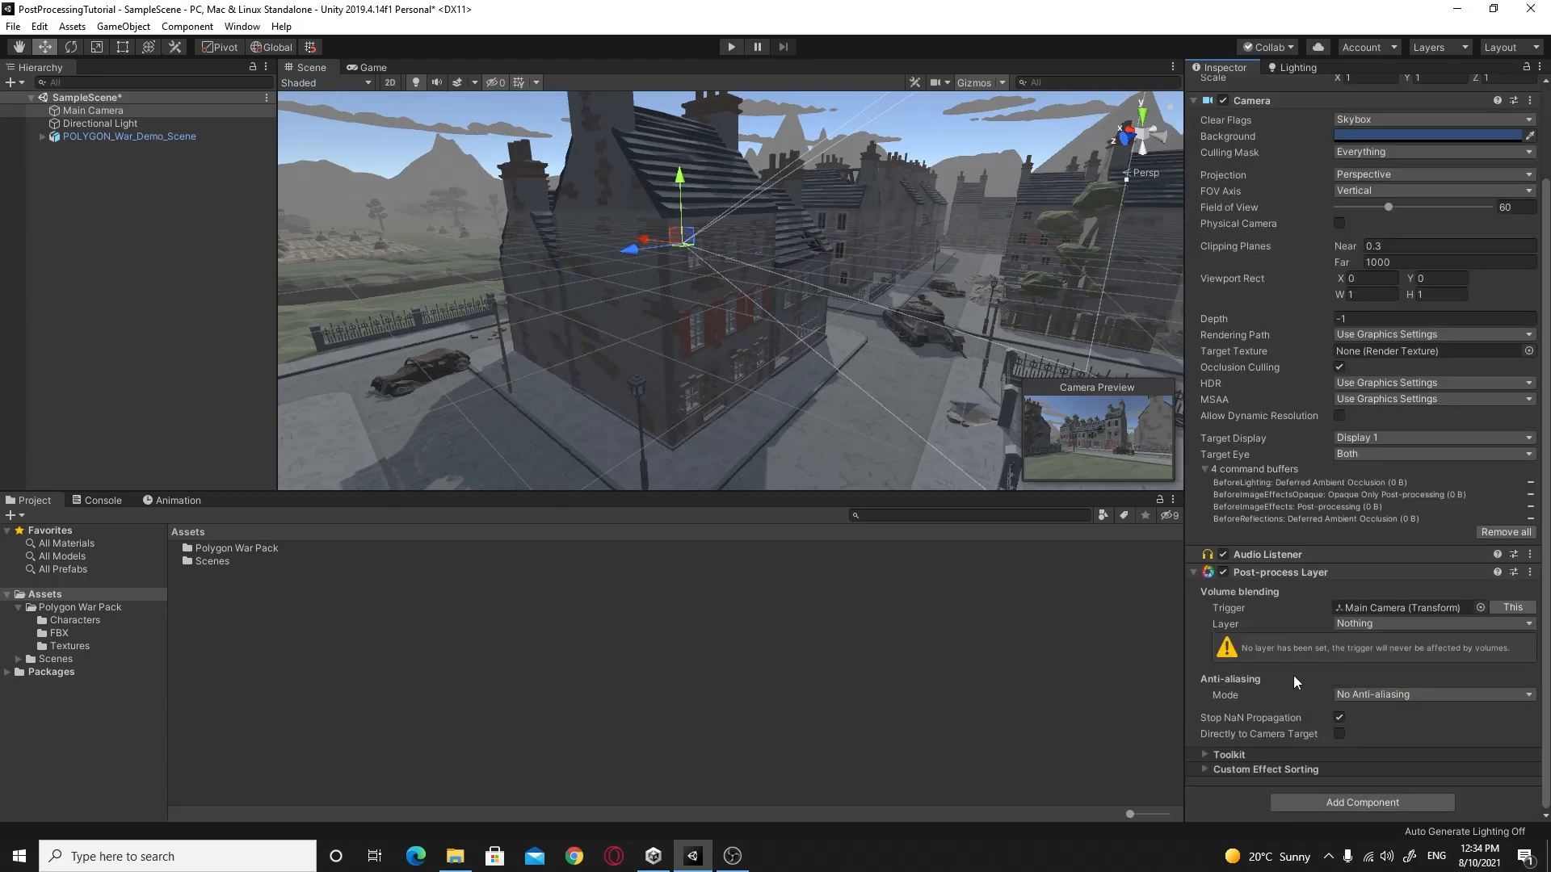
mouse_move(1244, 655)
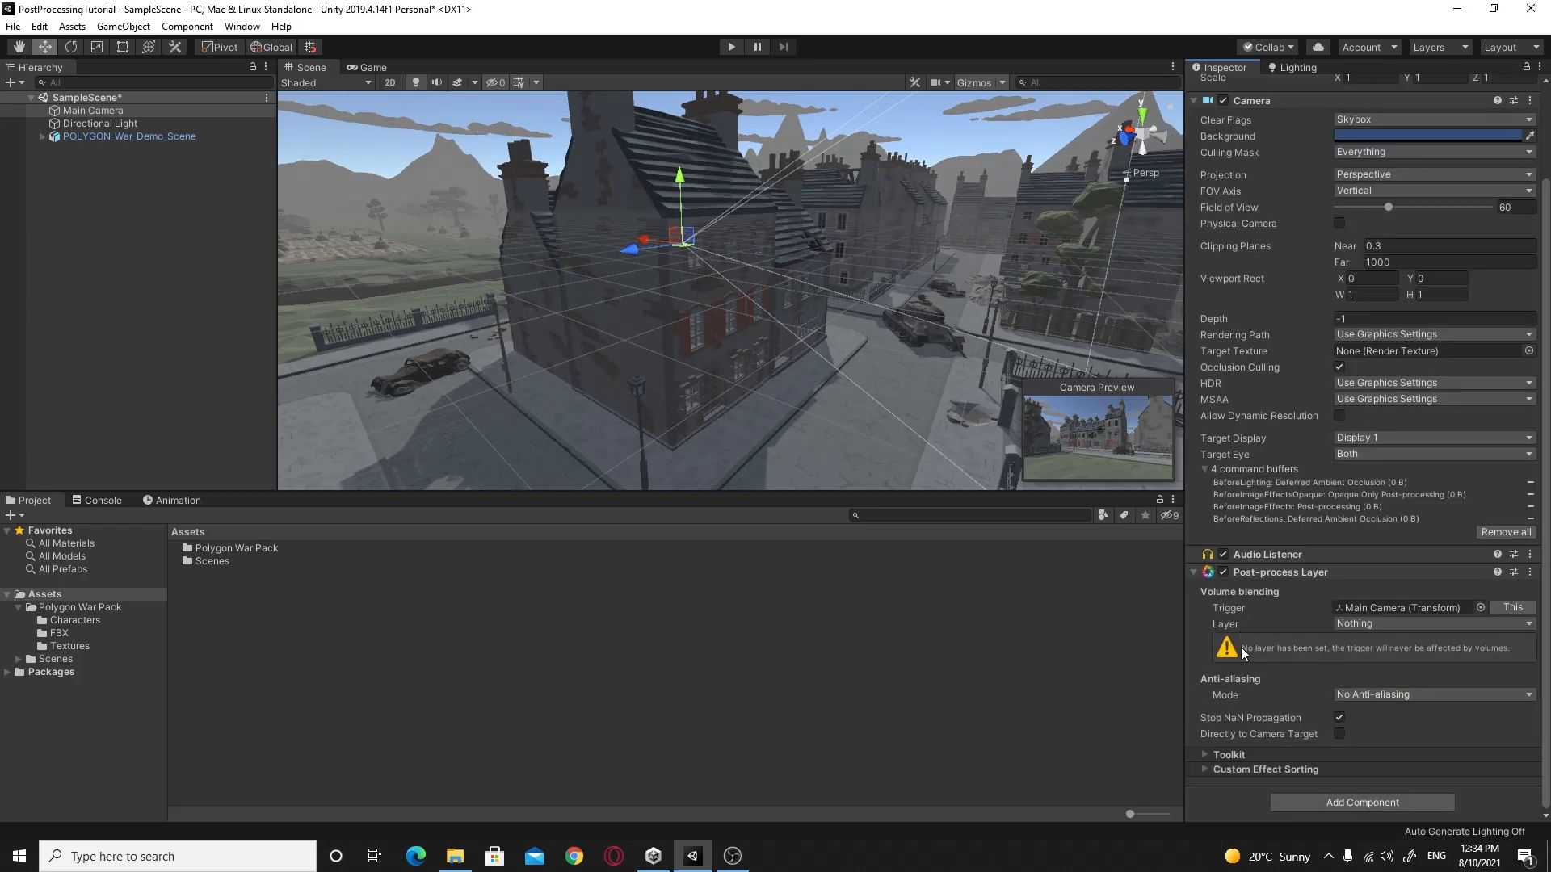
mouse_move(1305, 656)
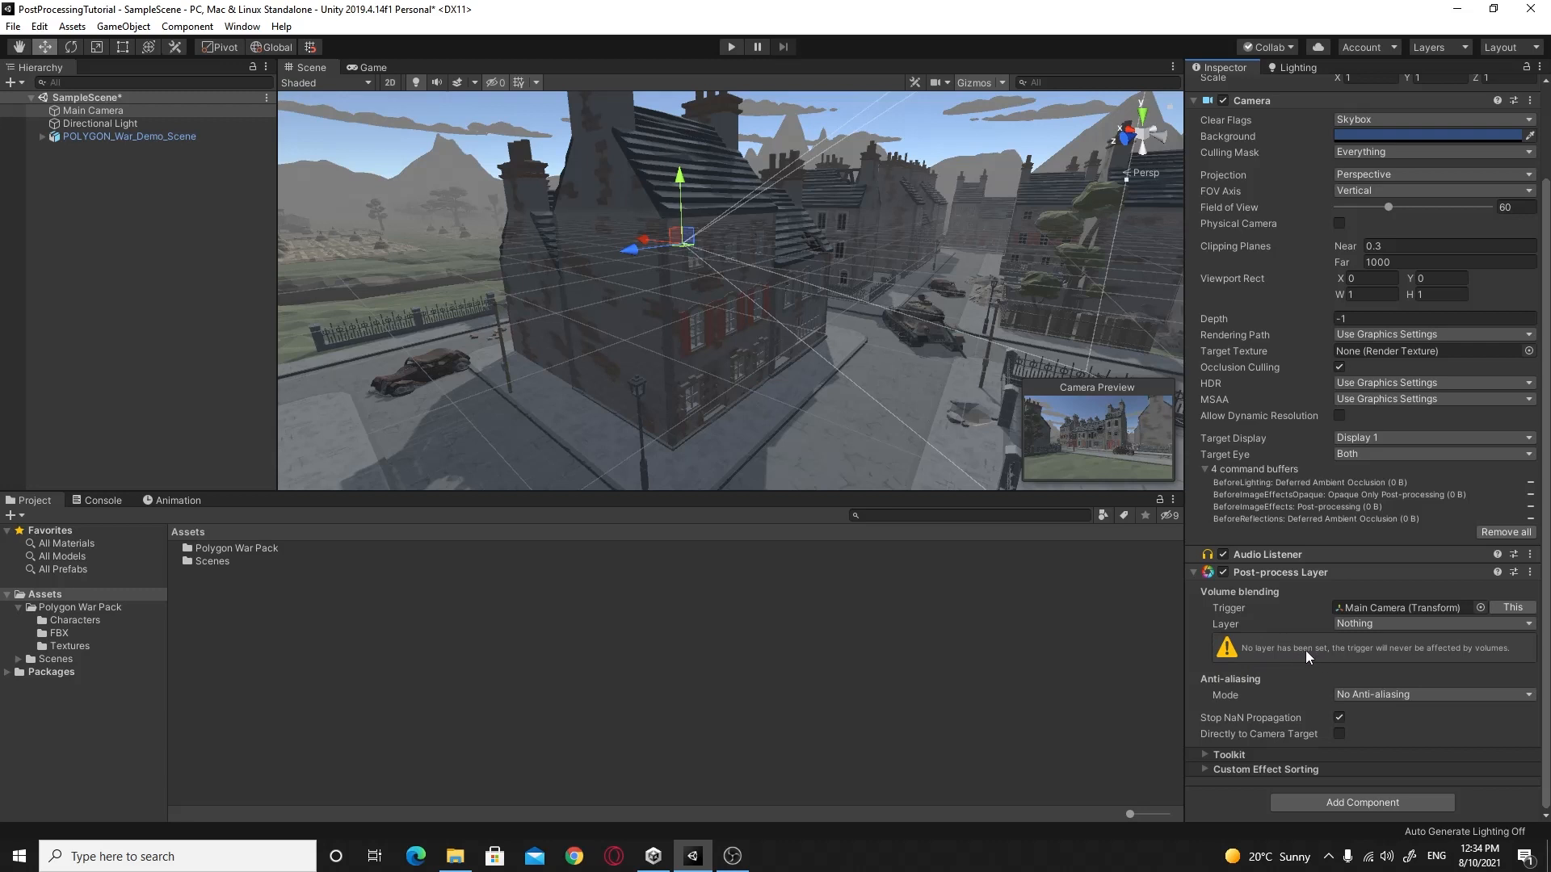
left_click(1433, 623)
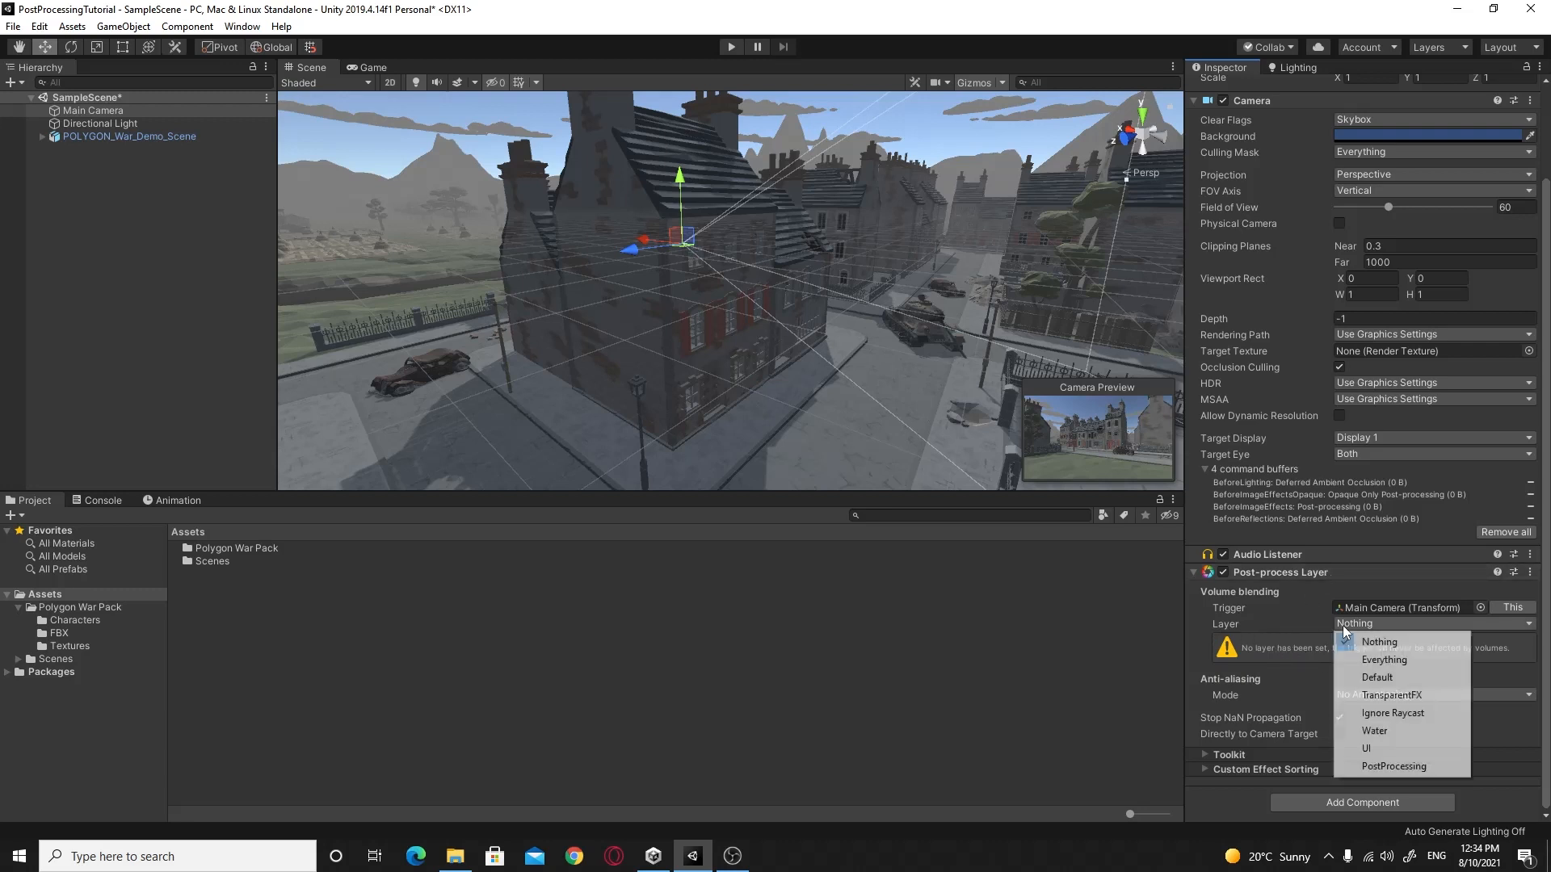
left_click(1393, 766)
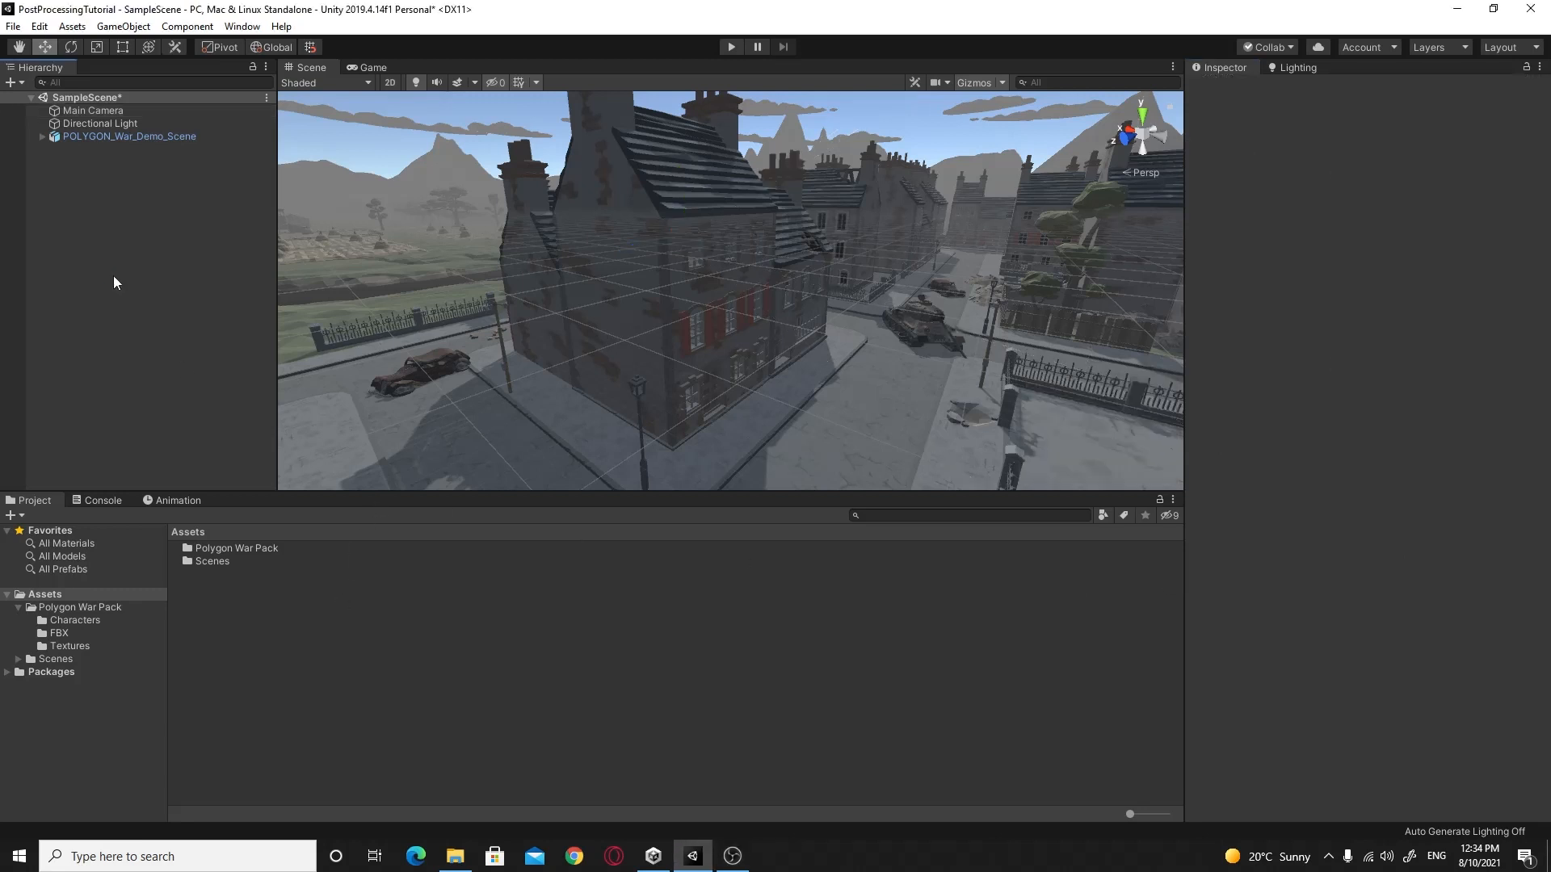
Step: Create an empty GameObject in the Hierarchy and rename it PostProcessingVolume
left_click(169, 427)
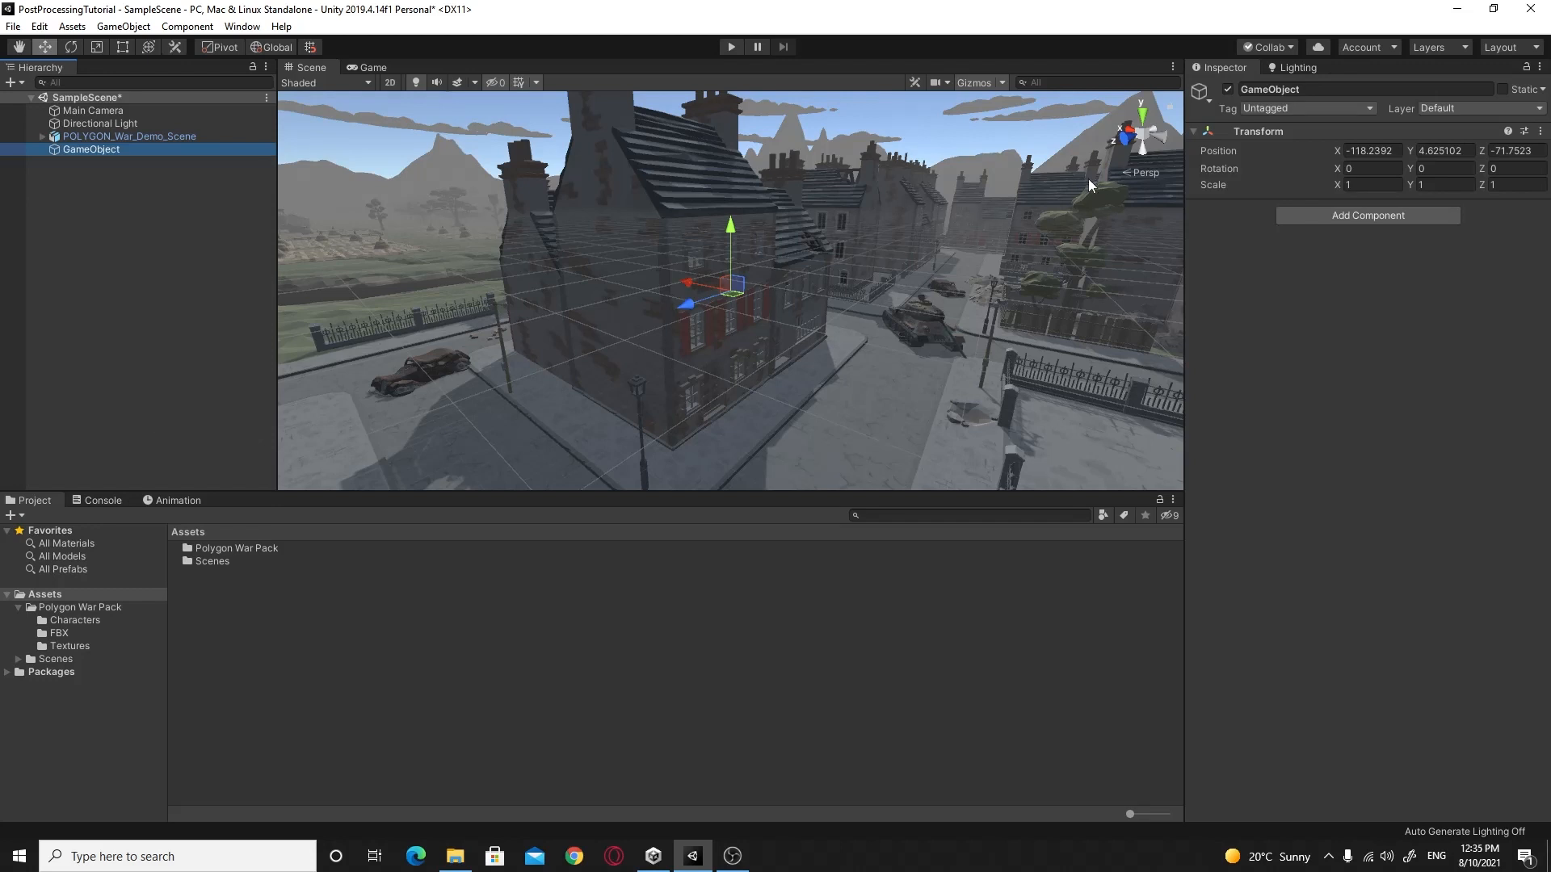
double_click(1365, 89)
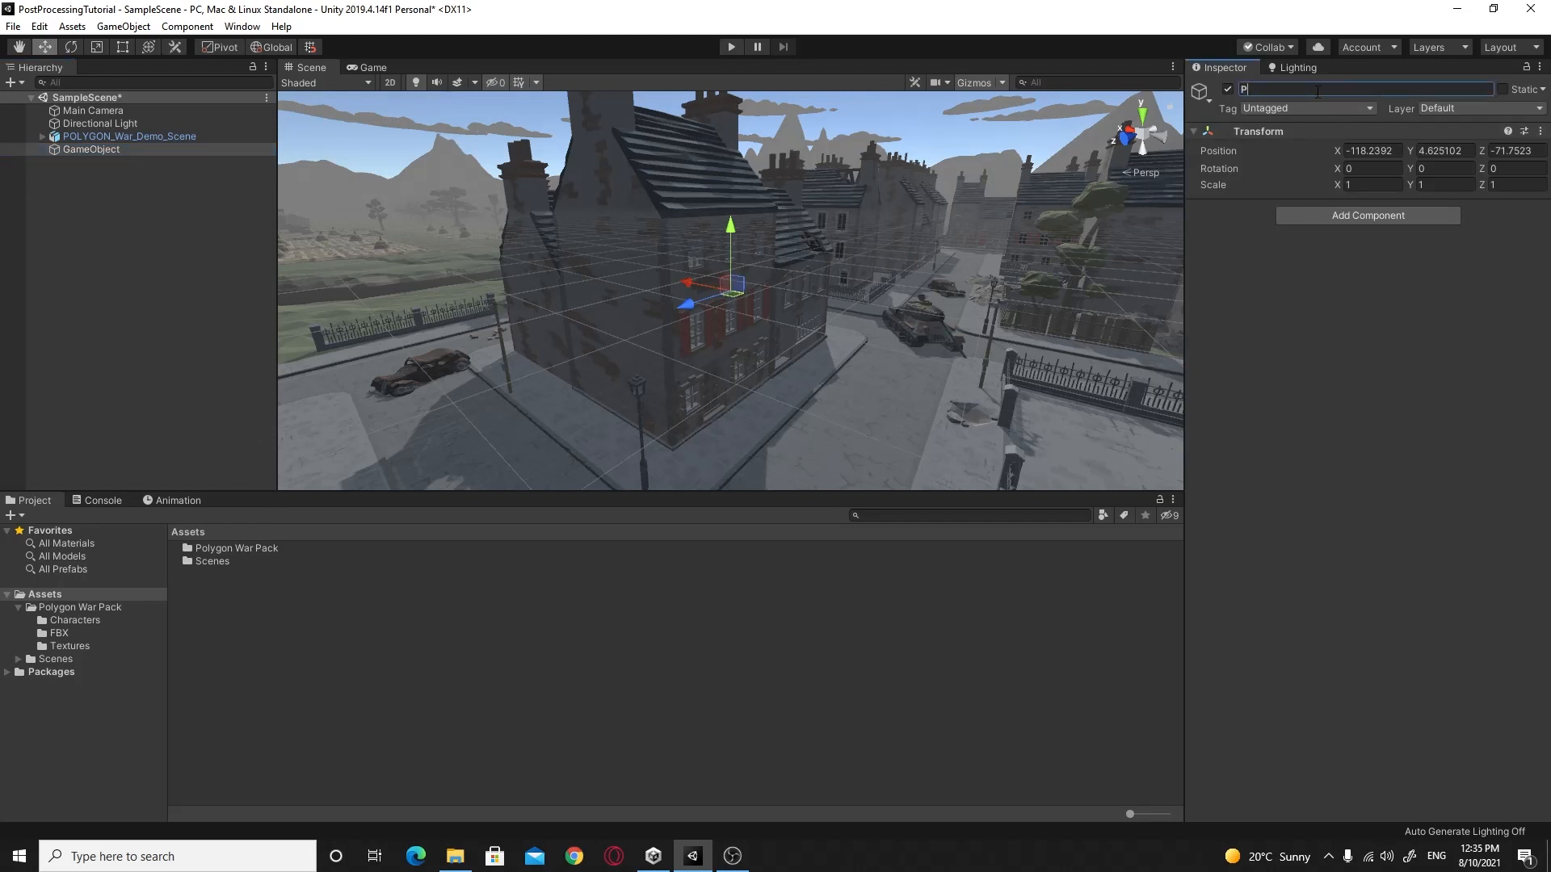
type("ostProcessingVolume")
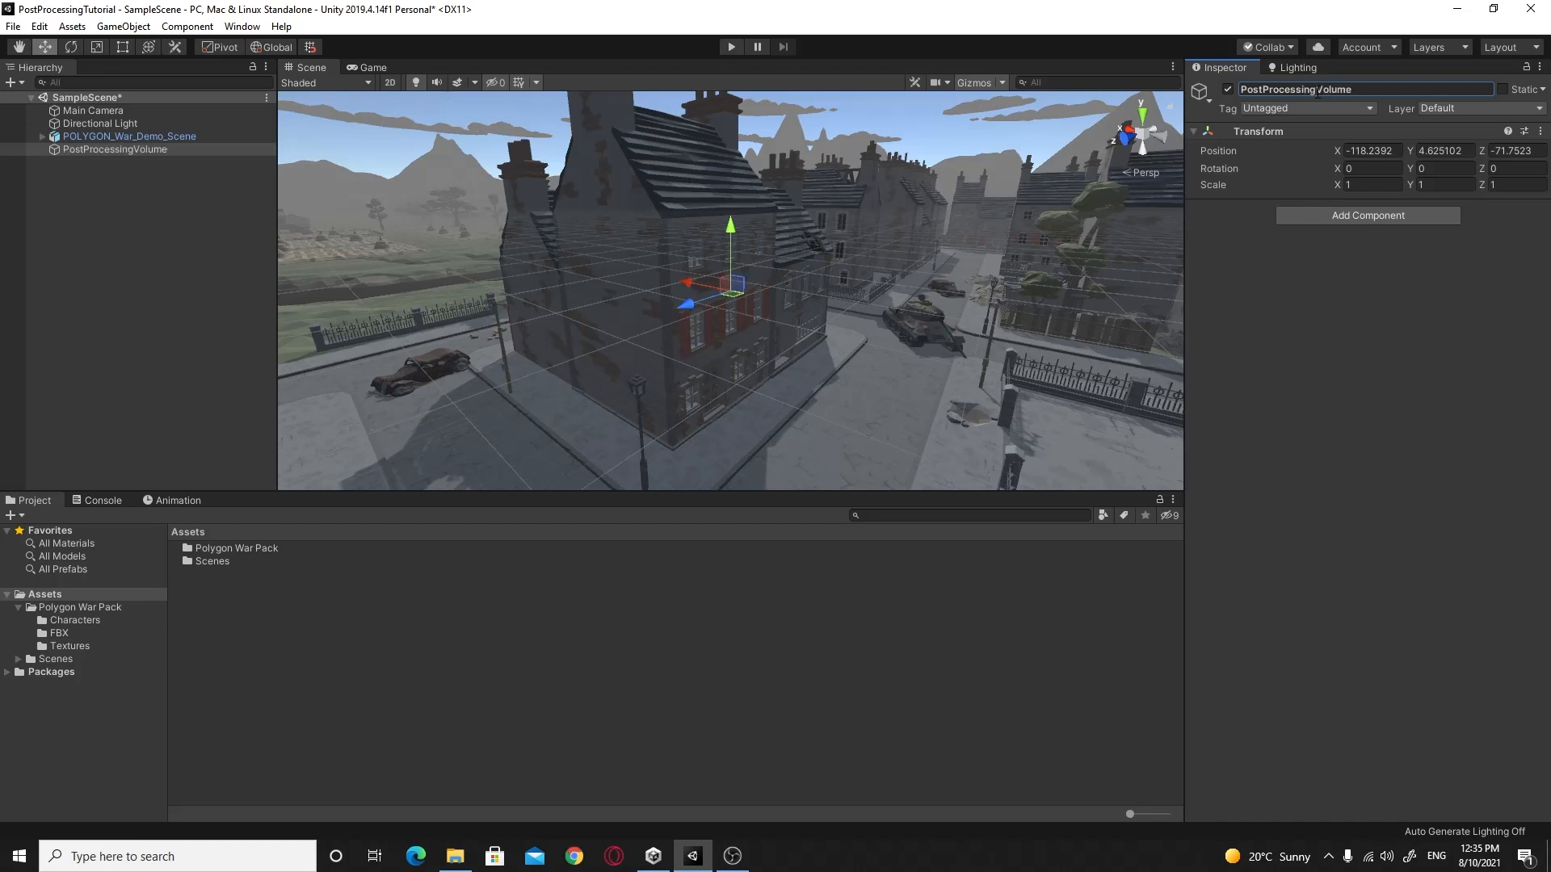
Step: Add a Rendering > Post-process Volume component to PostProcessingVolume
left_click(1367, 215)
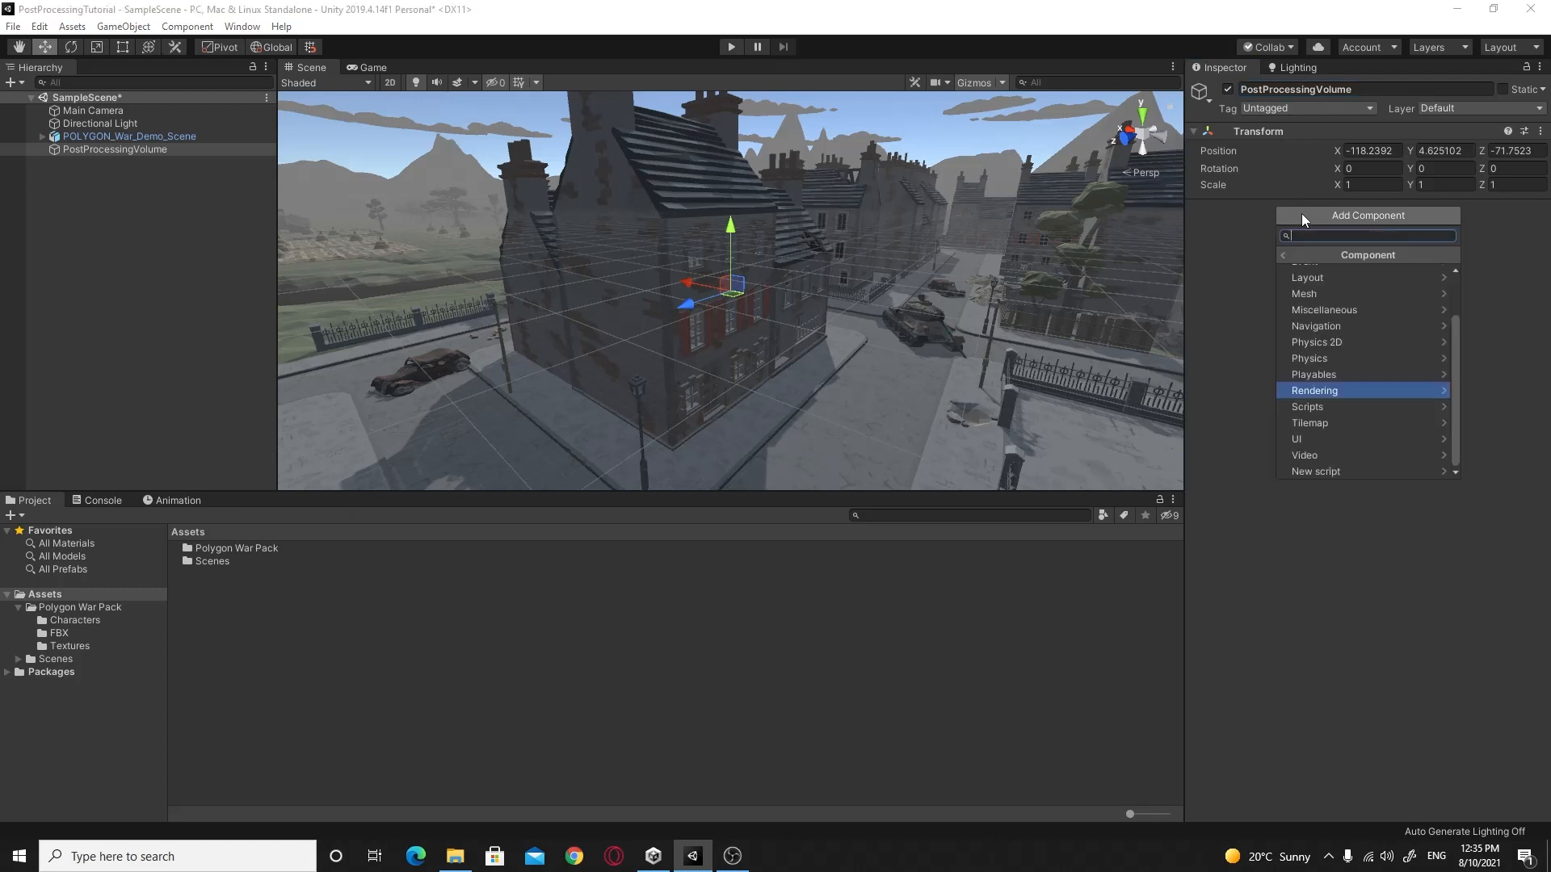
mouse_move(1325, 391)
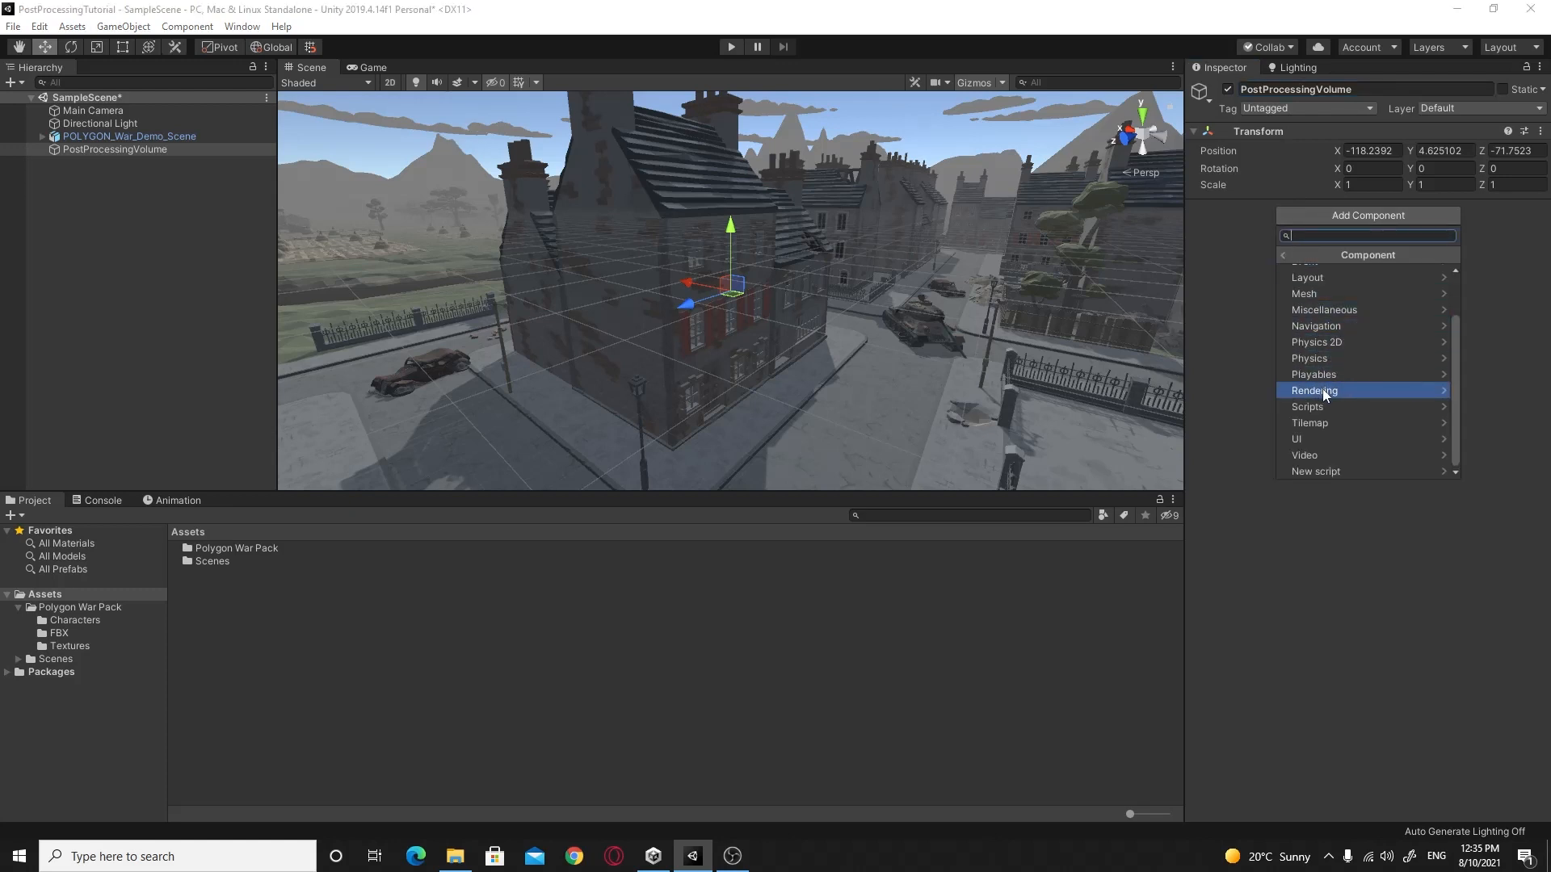
left_click(1313, 389)
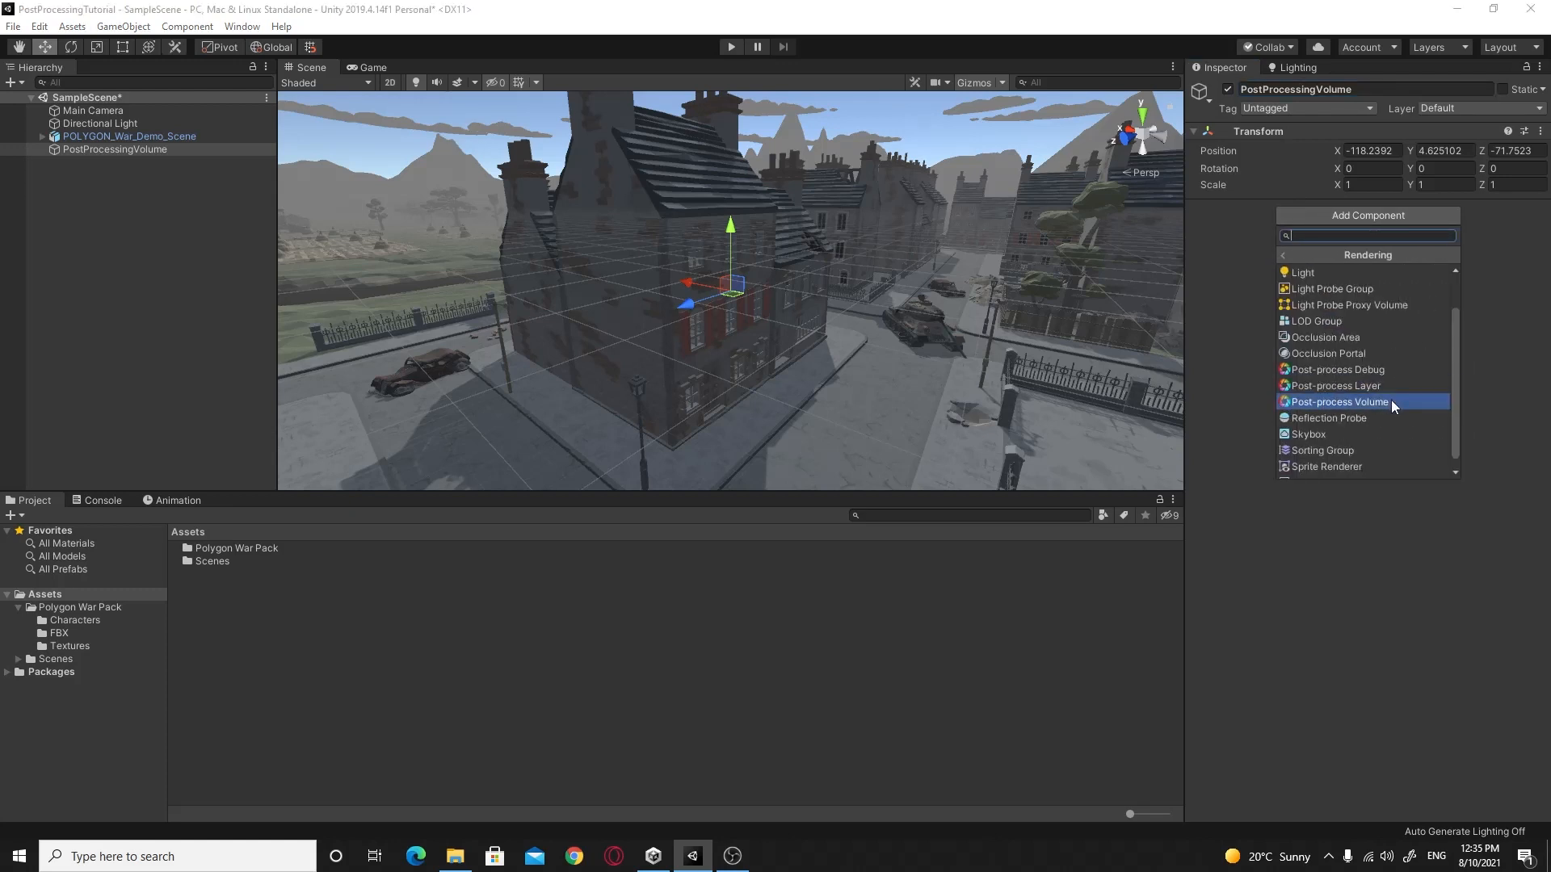
left_click(1339, 401)
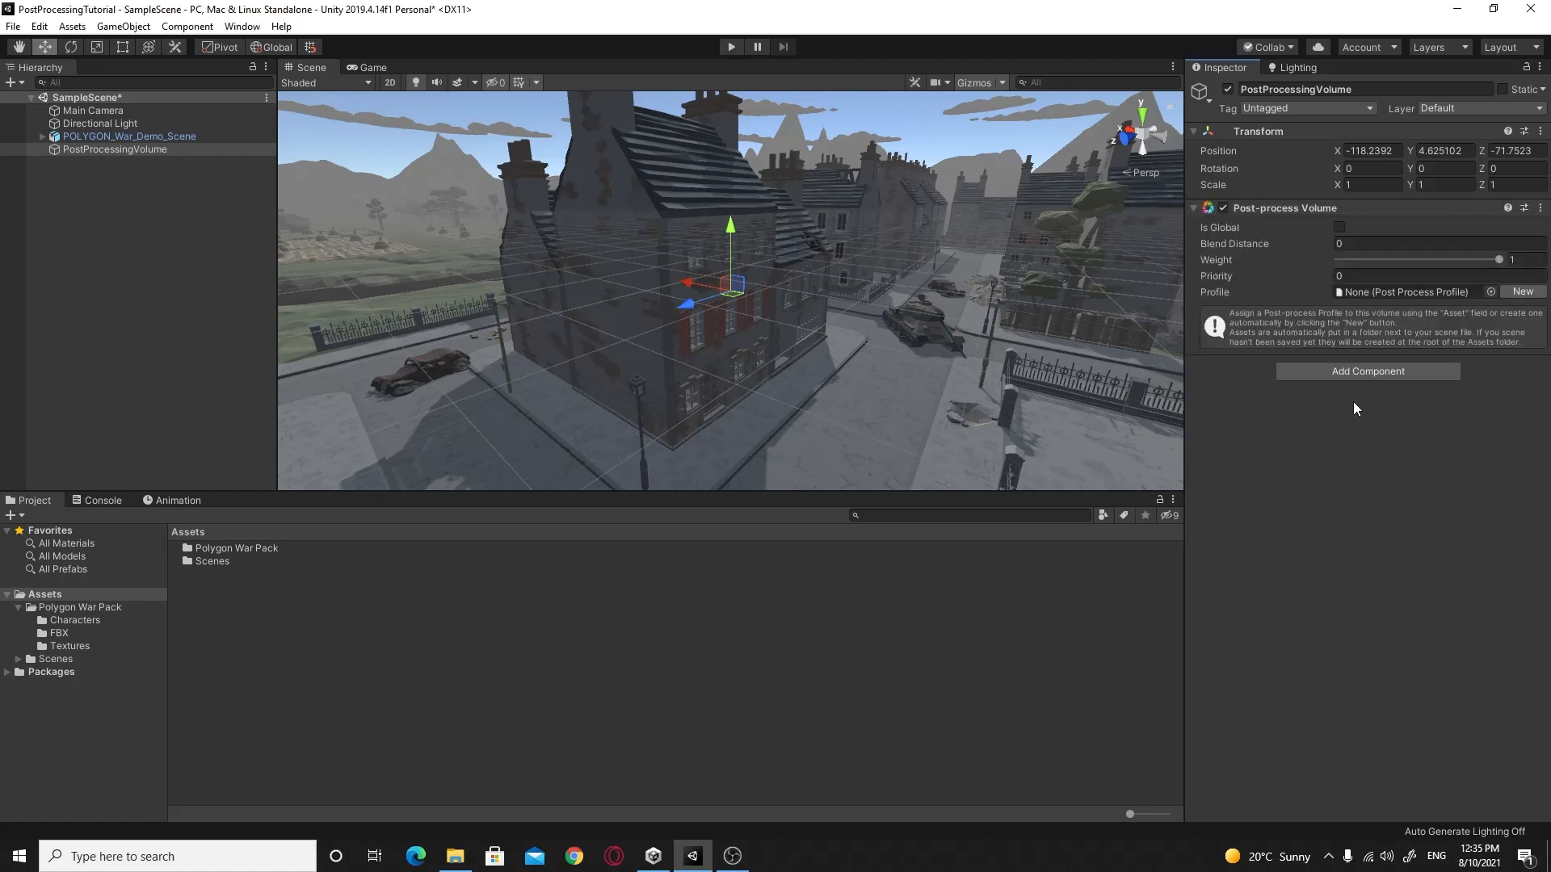
mouse_move(1276, 267)
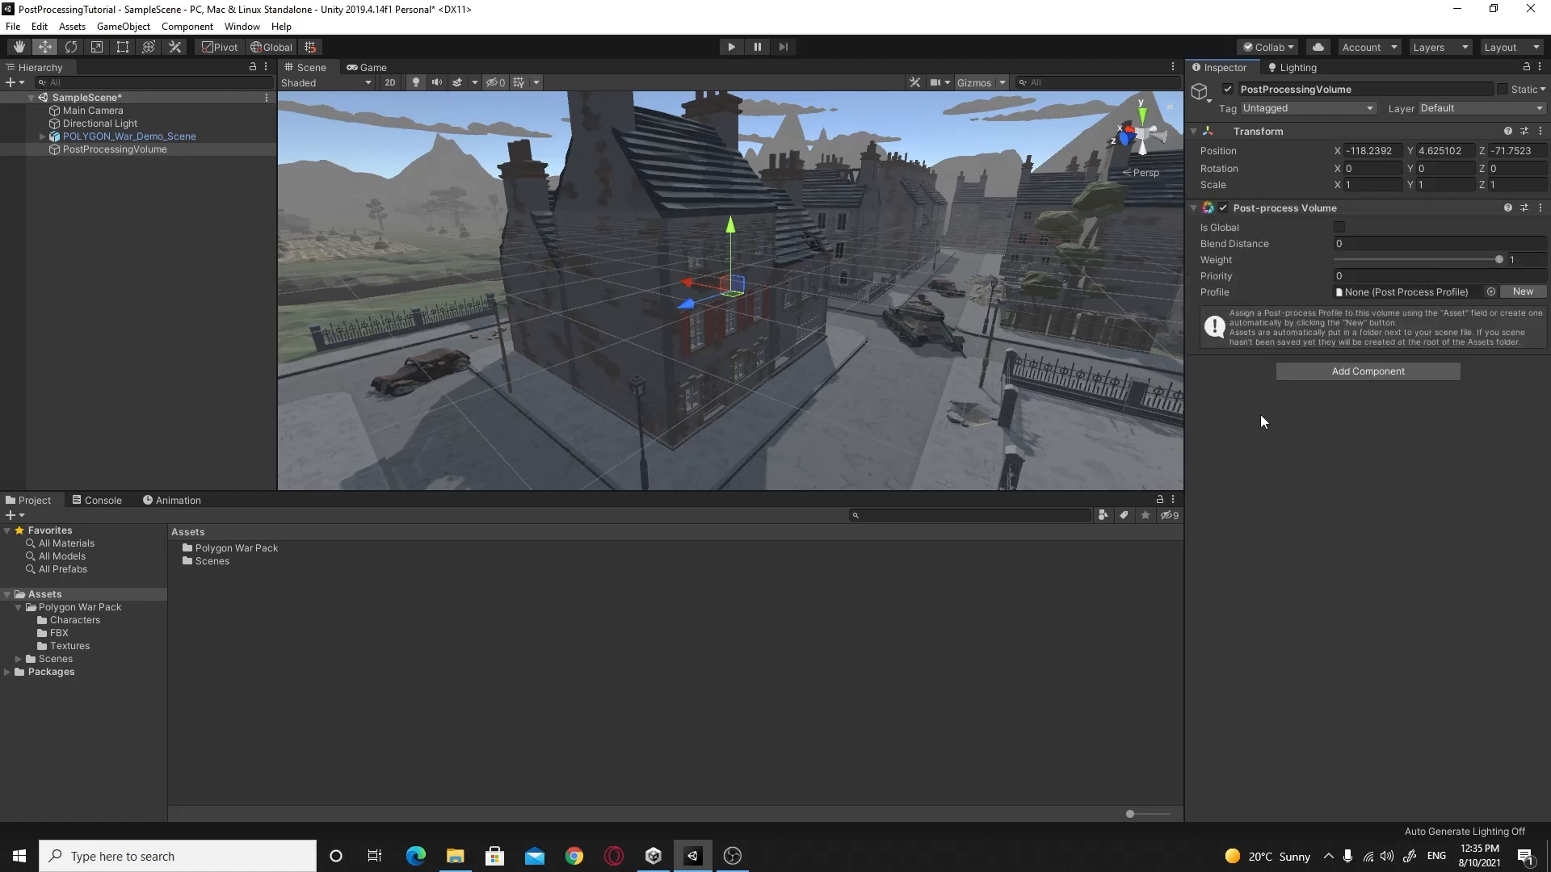
mouse_move(1266, 370)
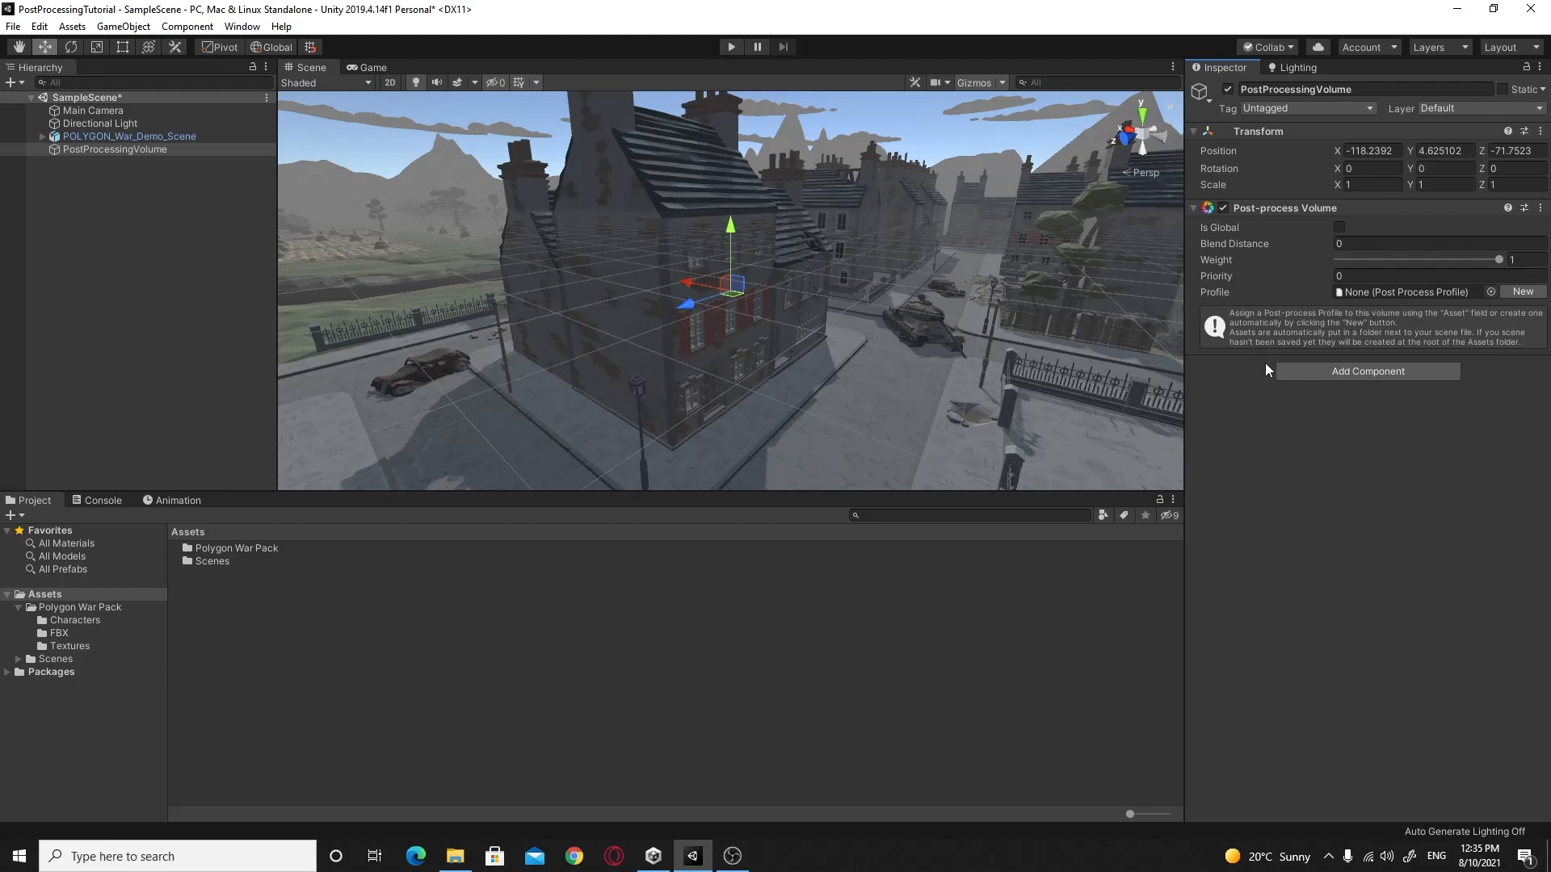
mouse_move(1217, 304)
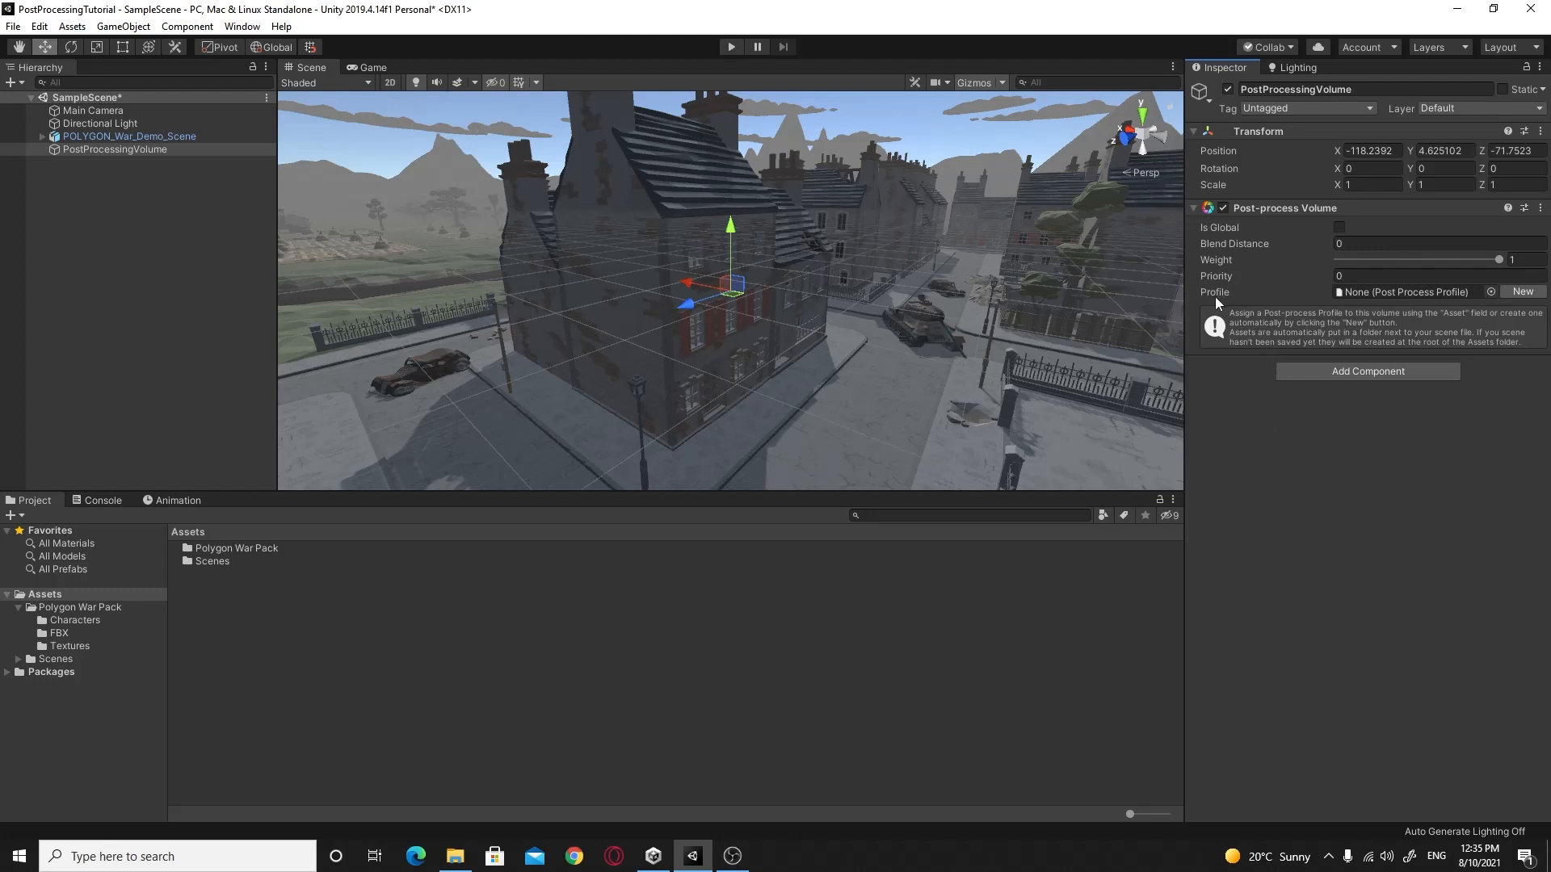
mouse_move(1215, 295)
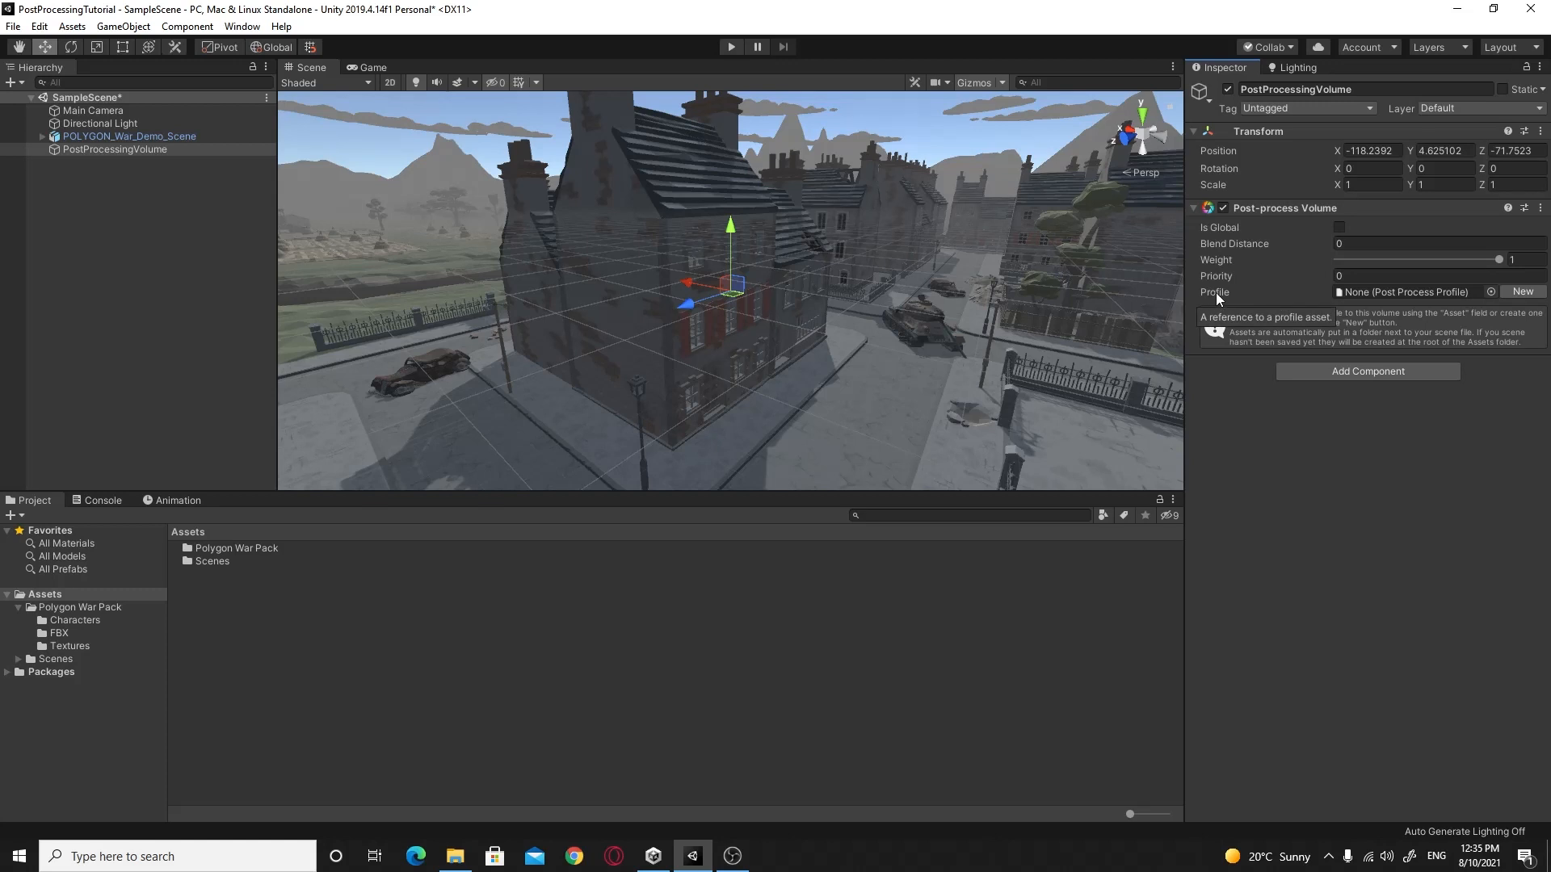
mouse_move(1217, 303)
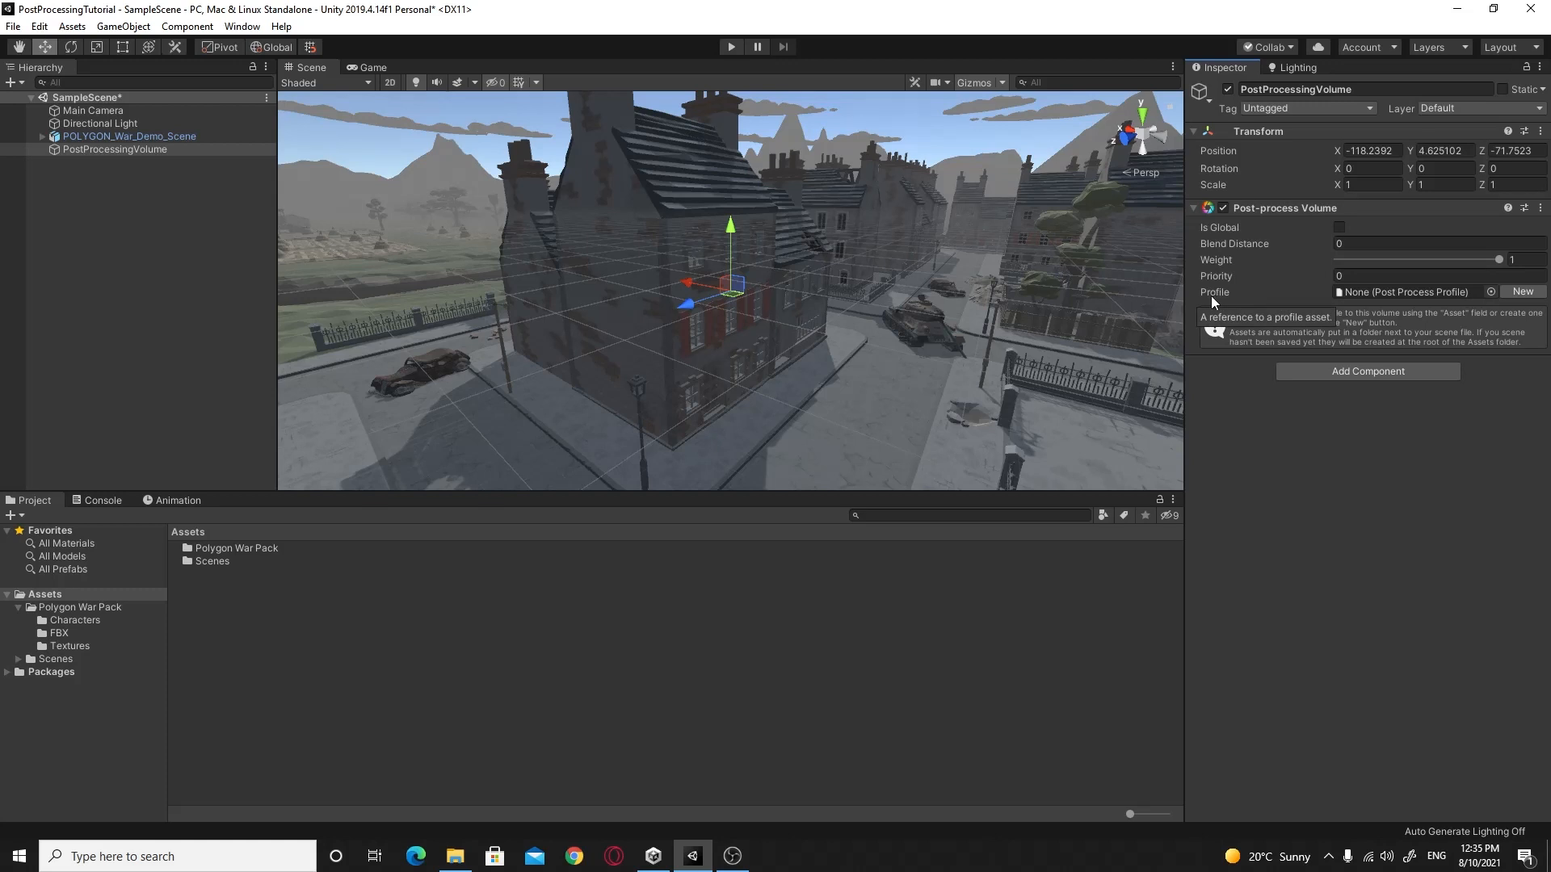
mouse_move(1223, 301)
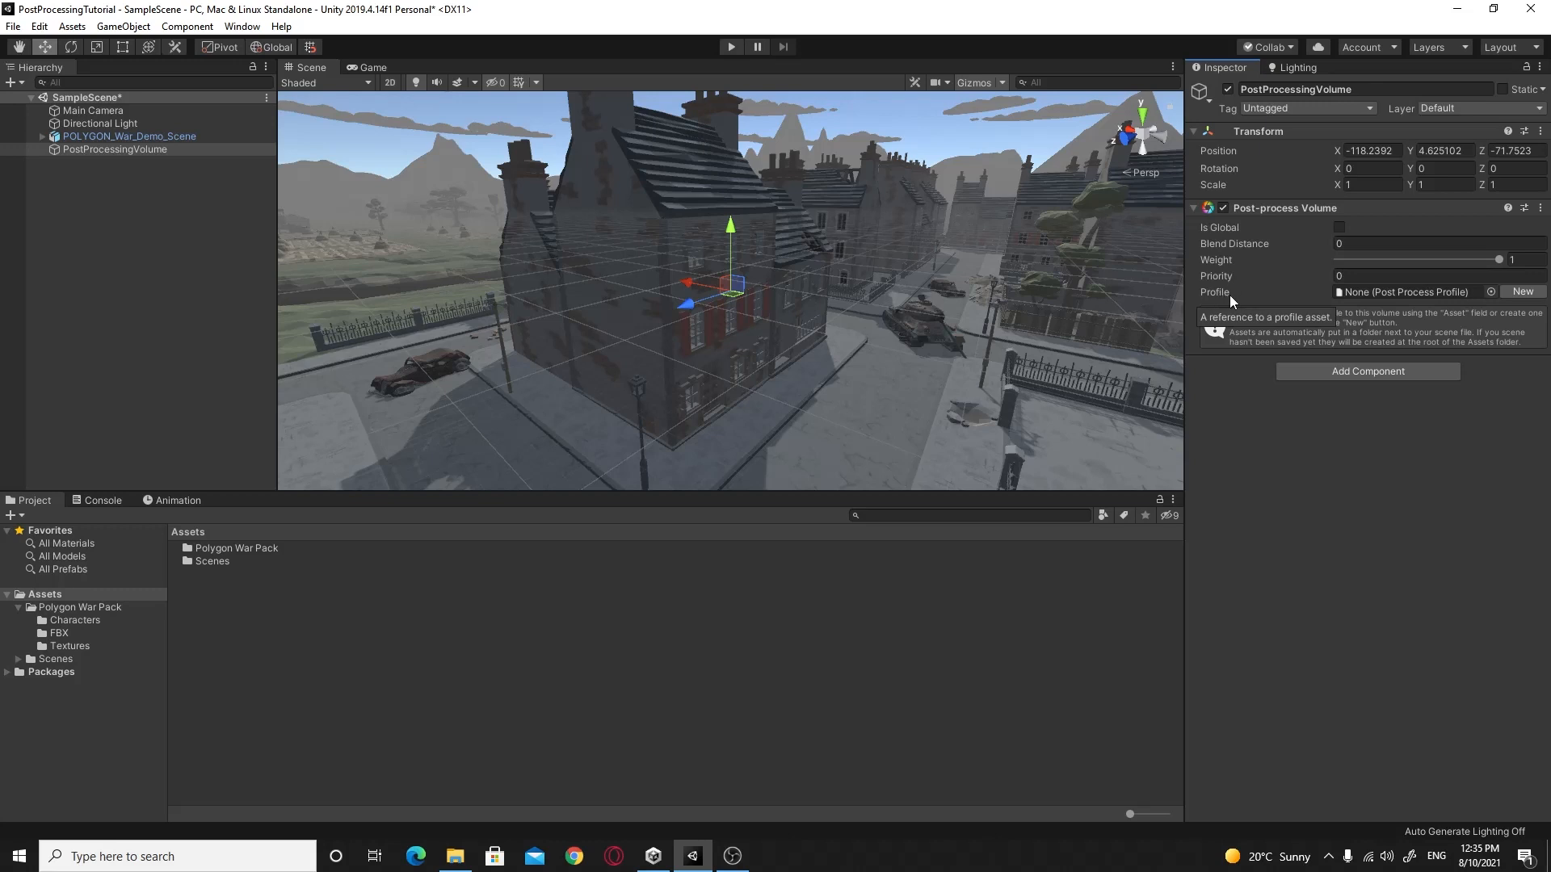
mouse_move(1251, 301)
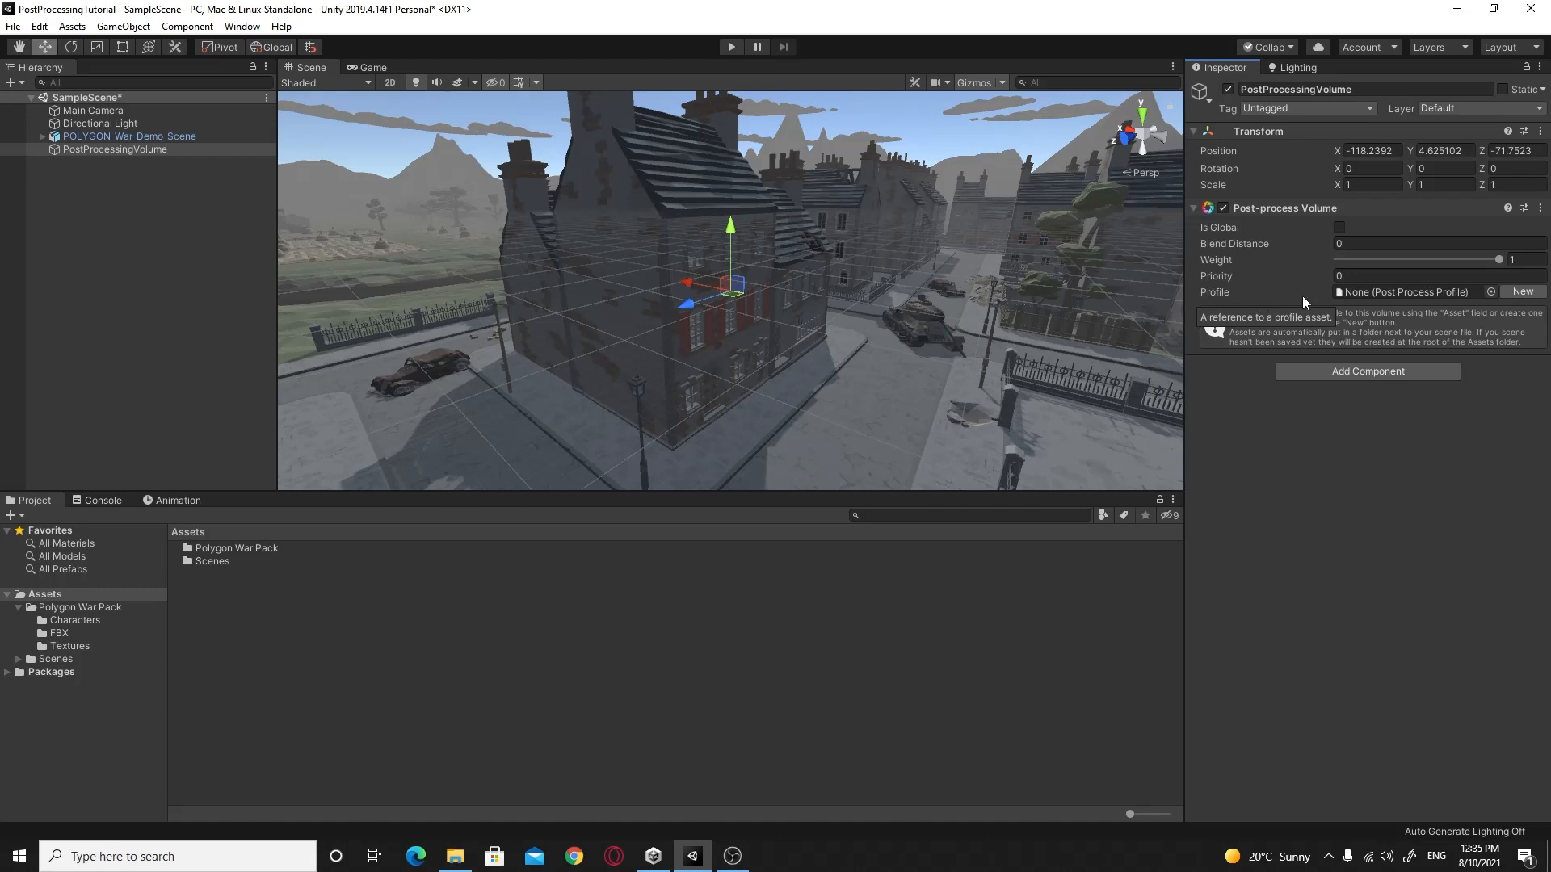
mouse_move(1289, 304)
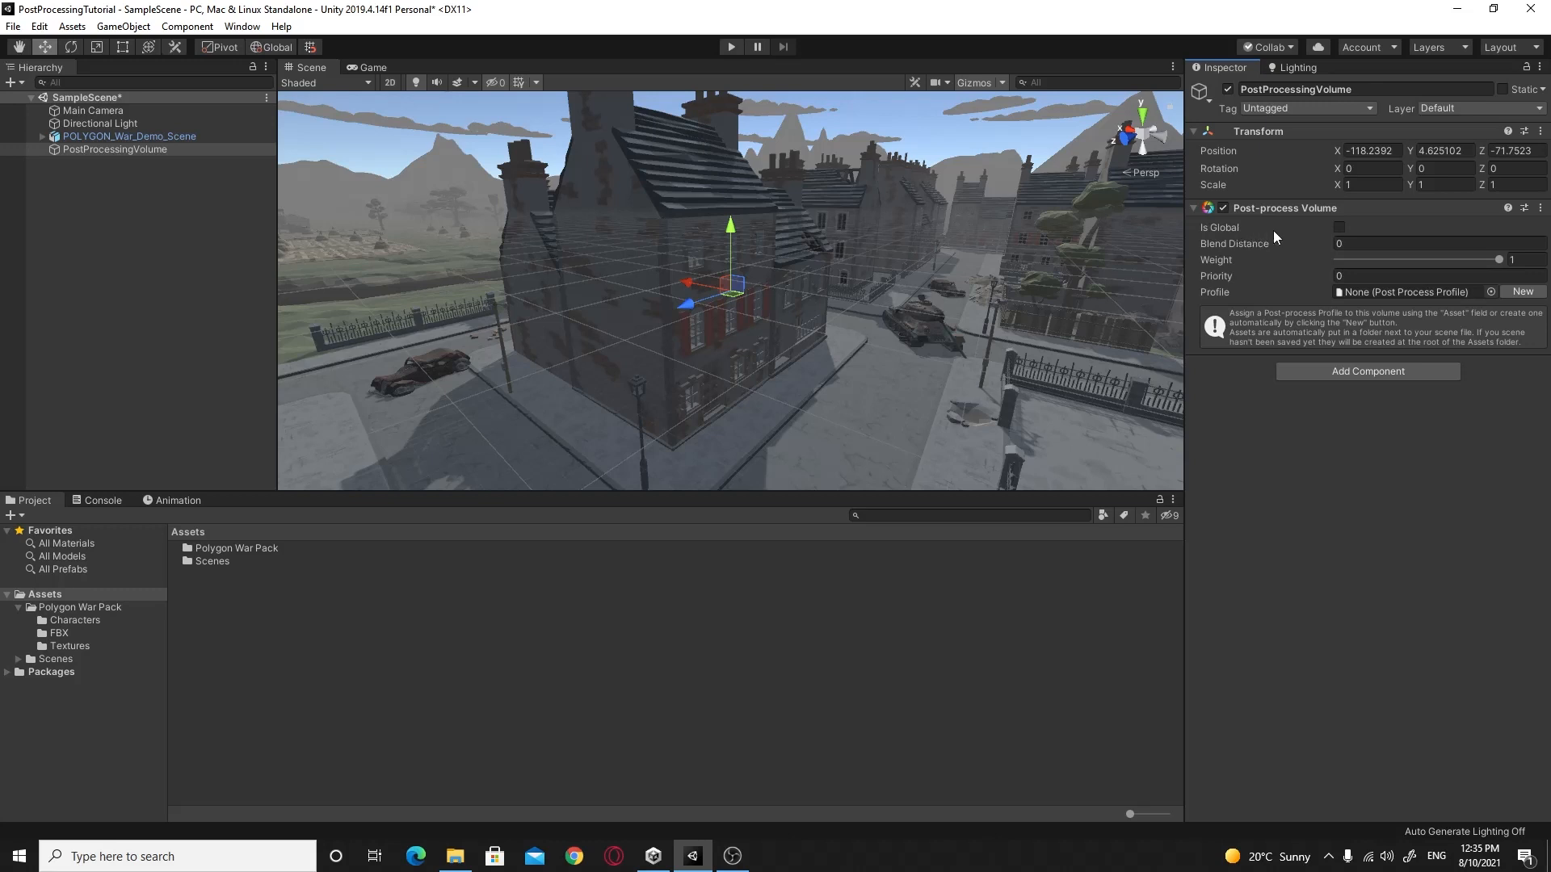
Step: Tick Is Global on the Post-process Volume component
left_click(1341, 228)
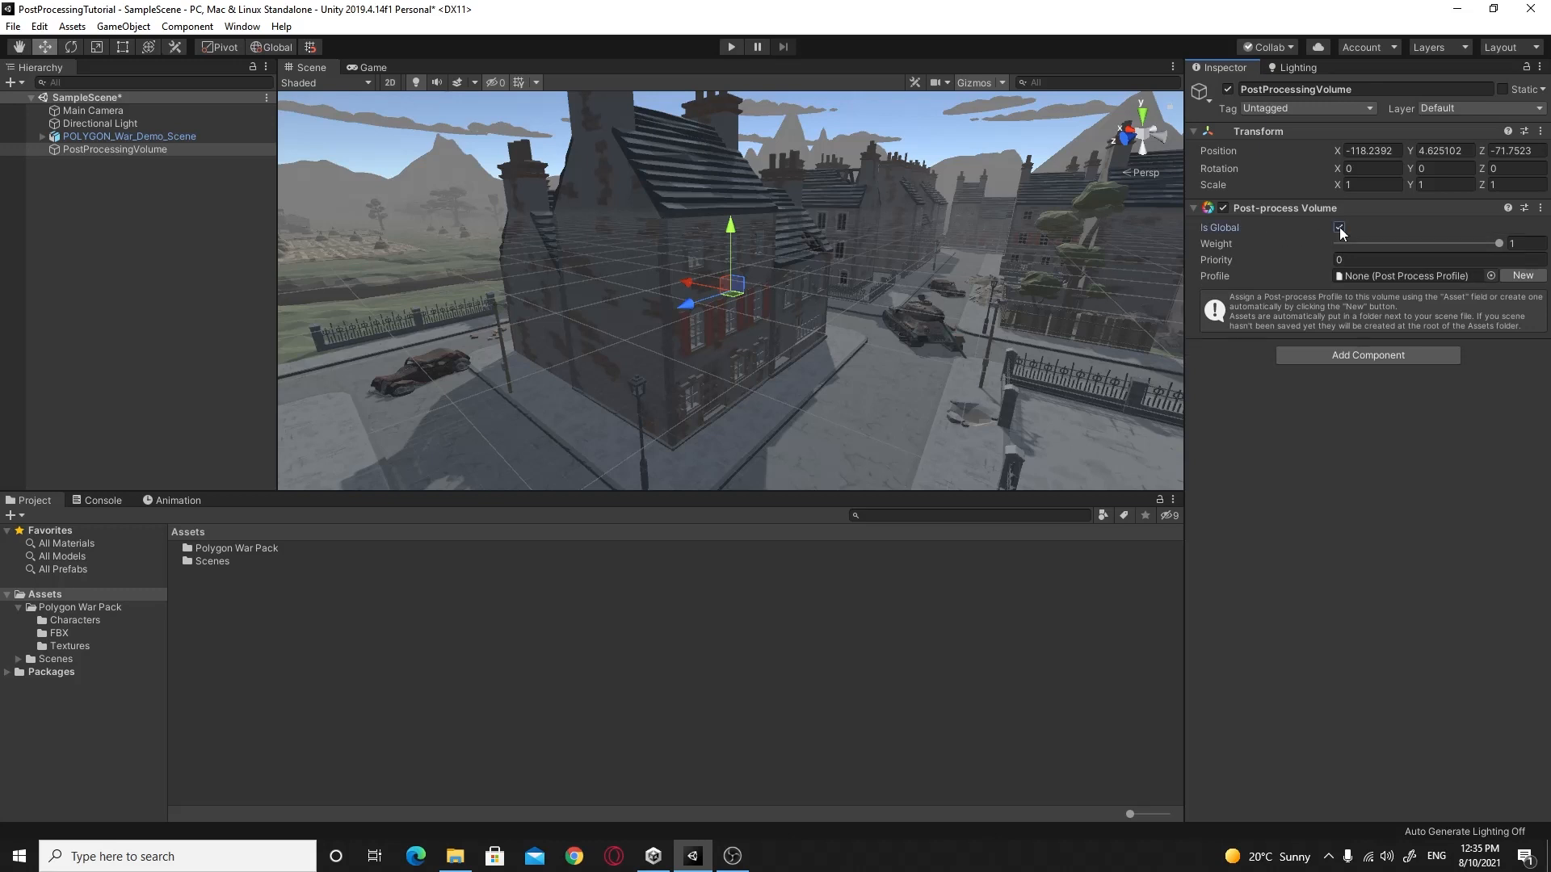
left_click(1339, 228)
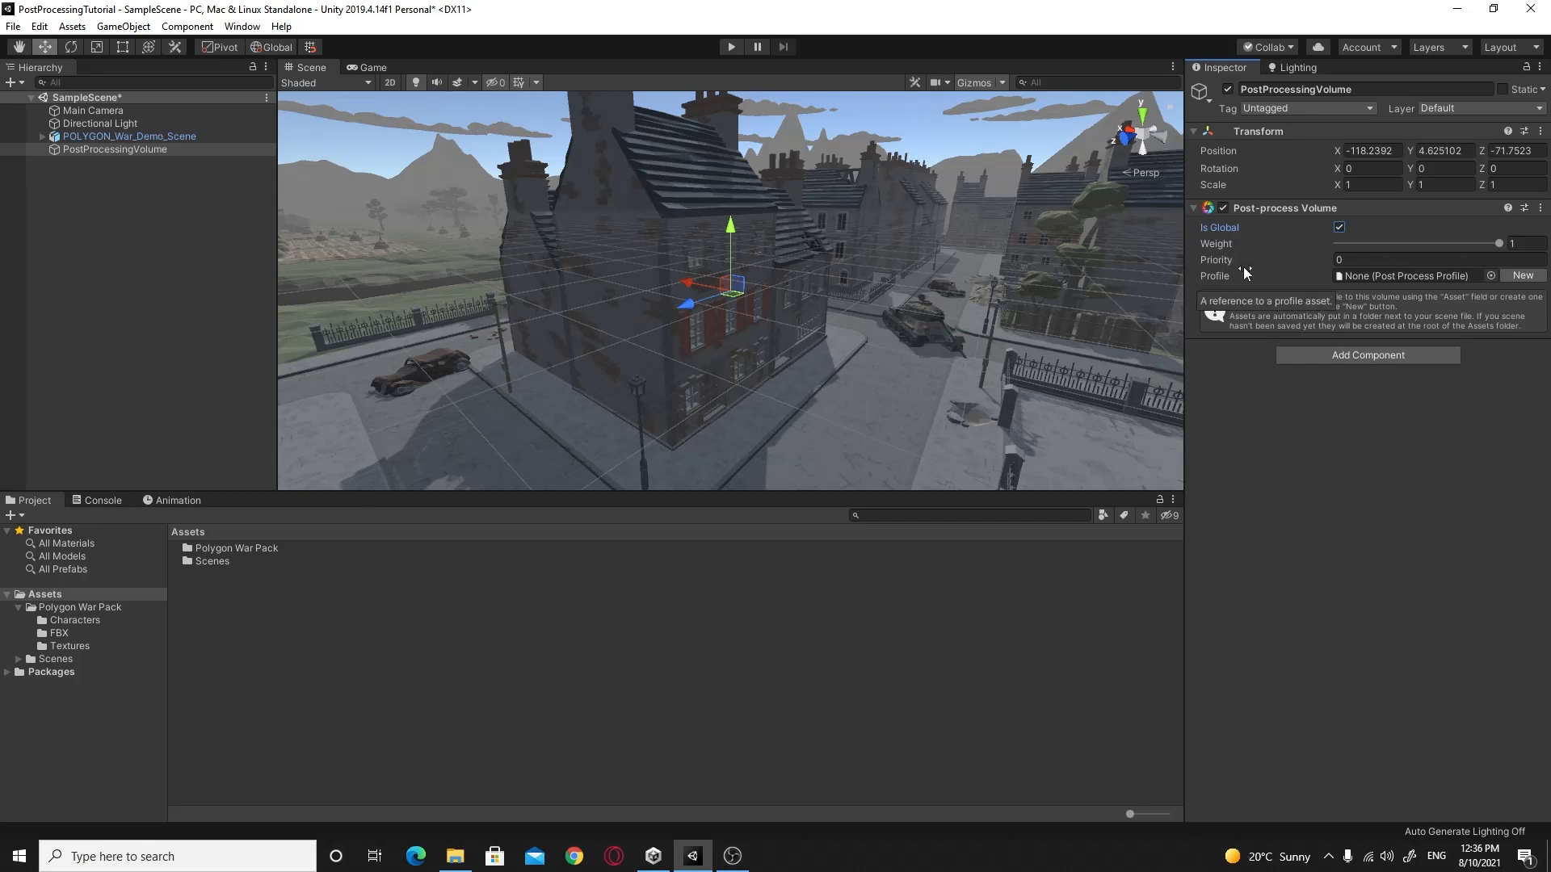
mouse_move(1298, 230)
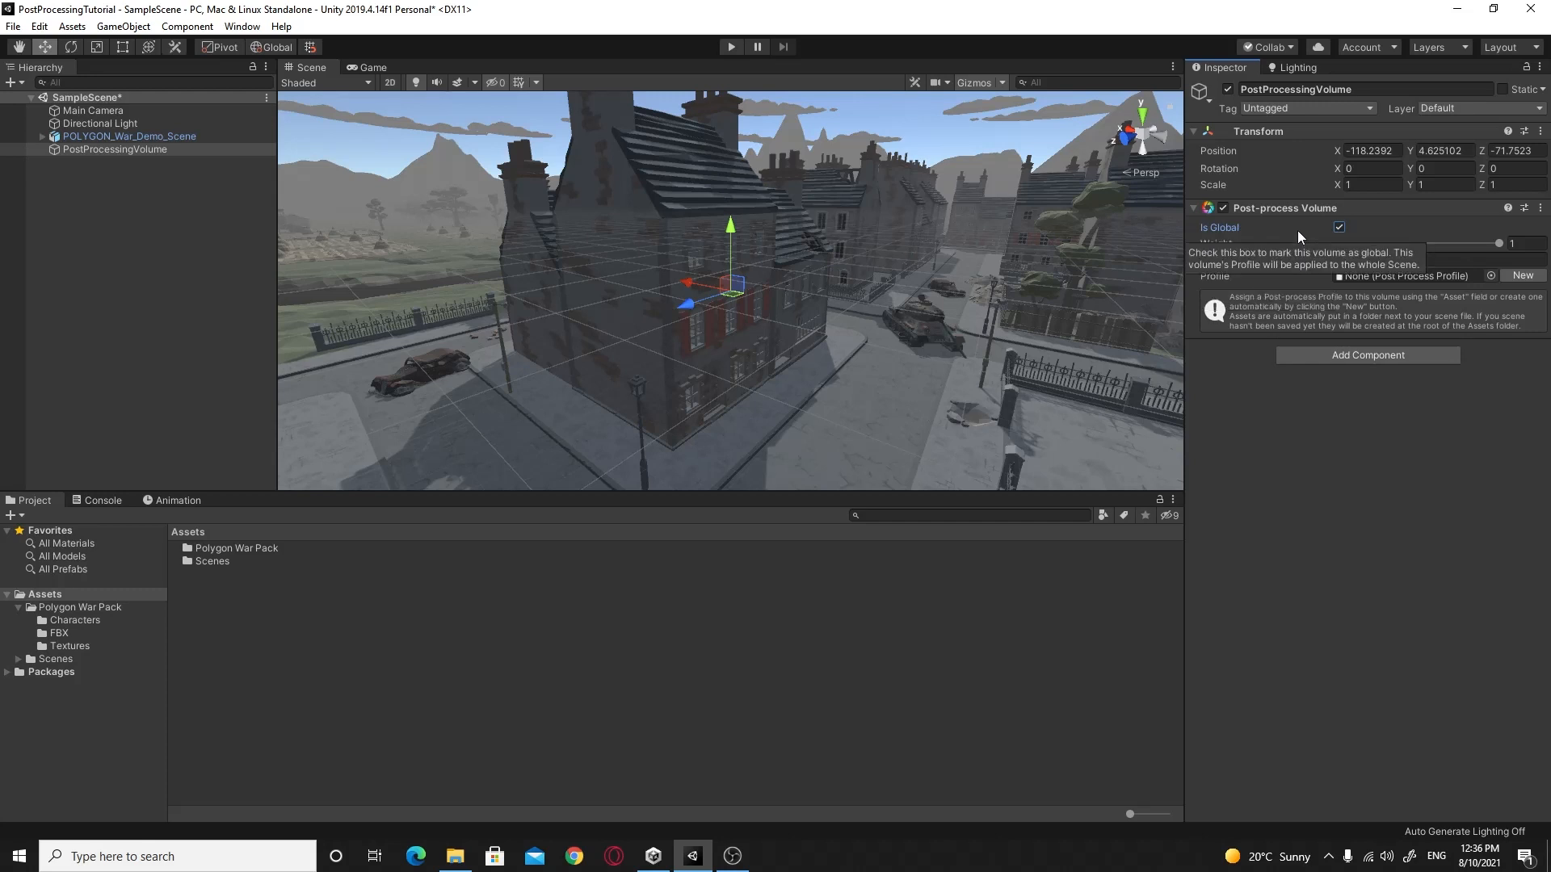
mouse_move(1225, 290)
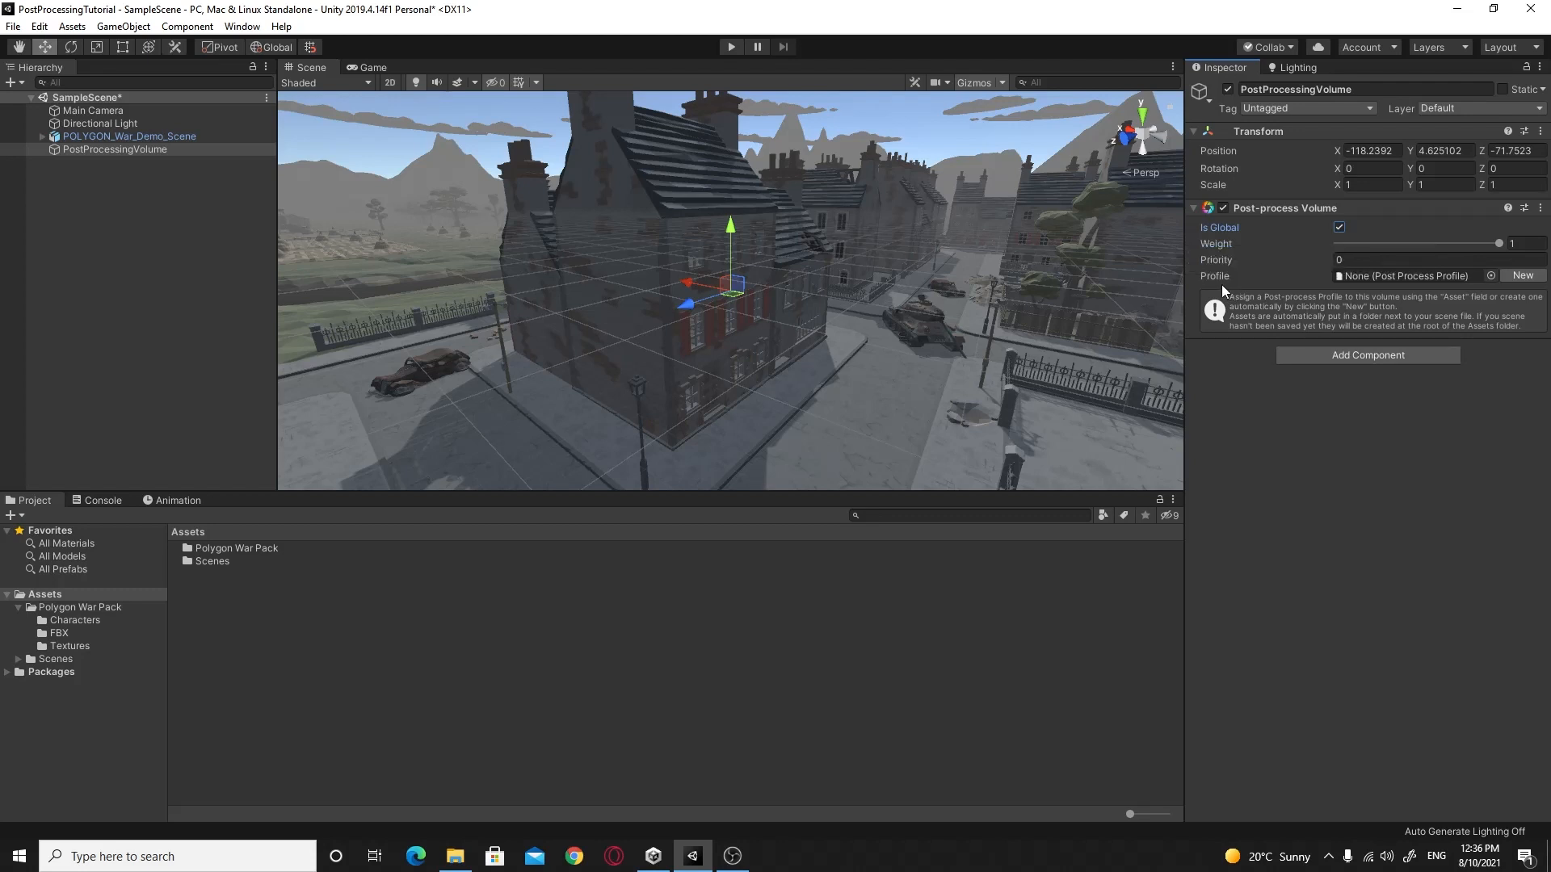
mouse_move(1234, 288)
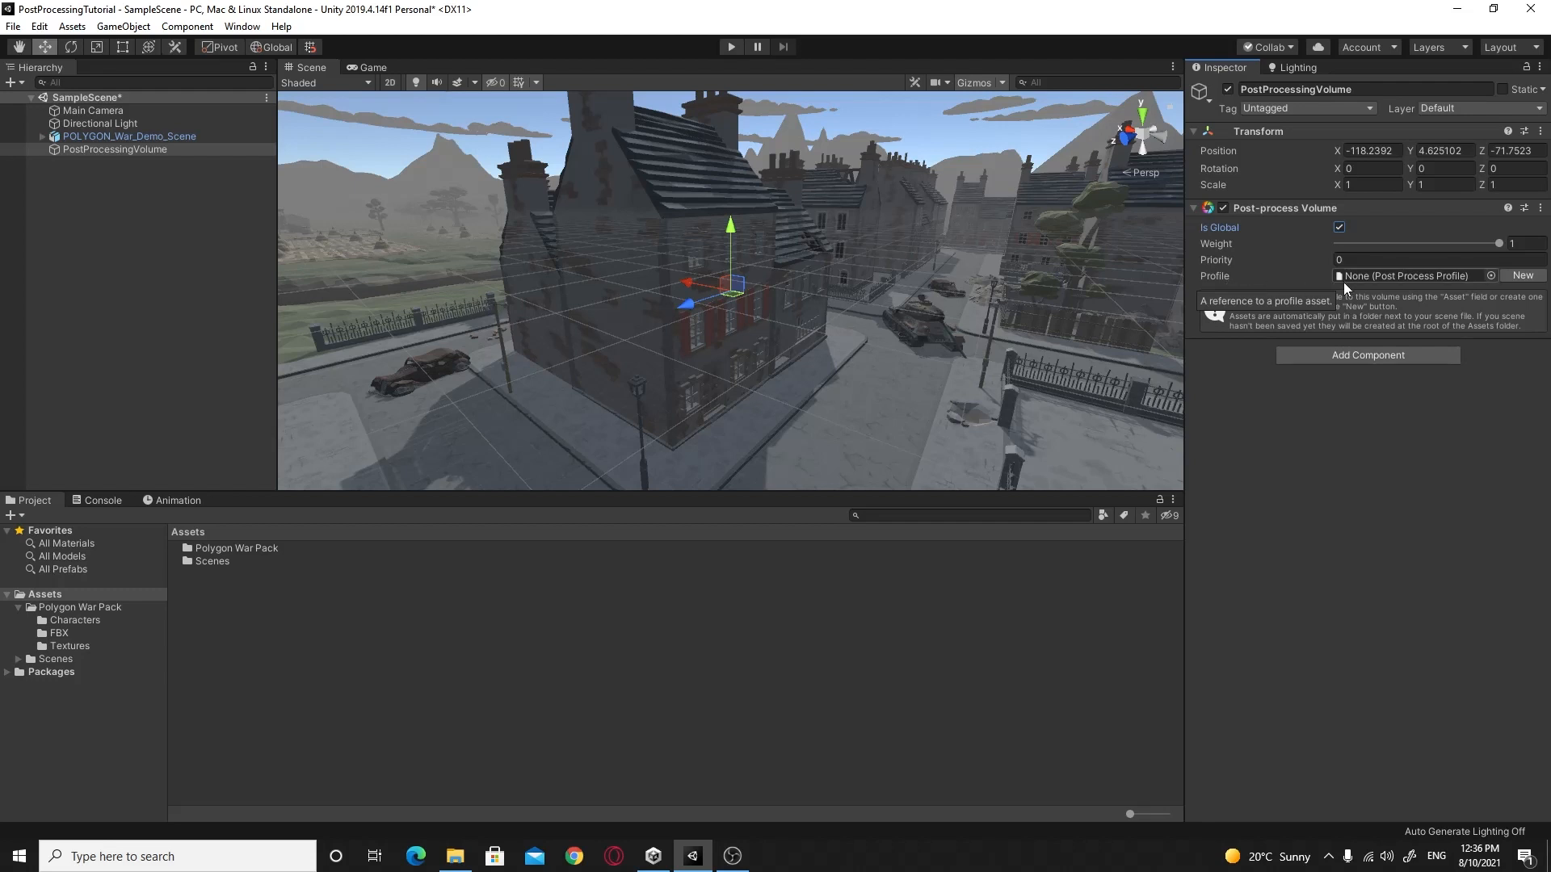
Step: Create a new profile, PostProcessingVolume Profile, and assign it to the volume
left_click(1523, 275)
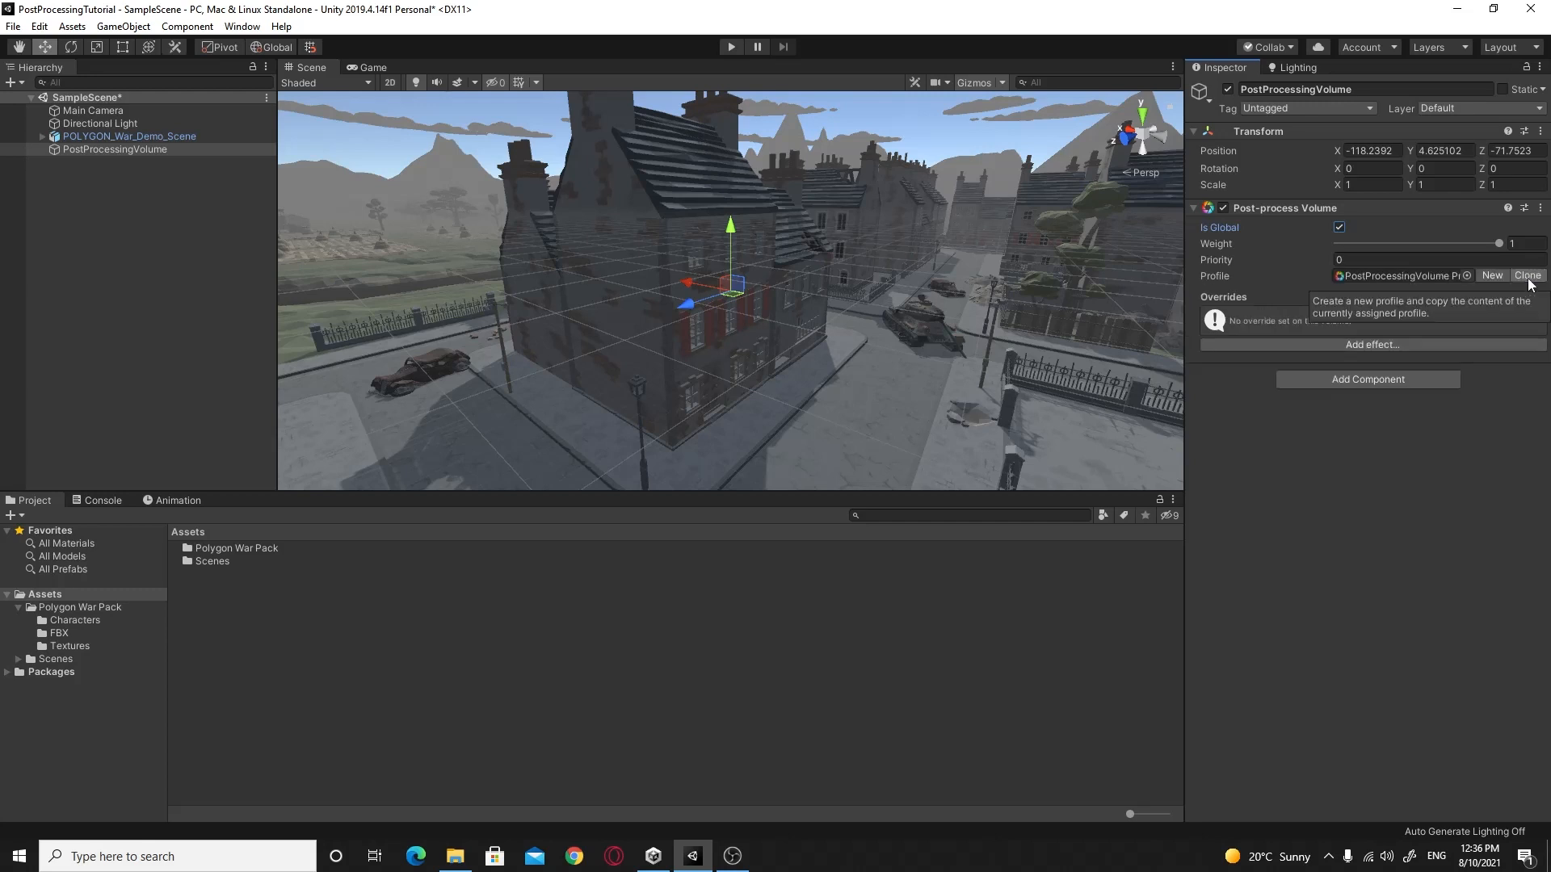
mouse_move(1306, 332)
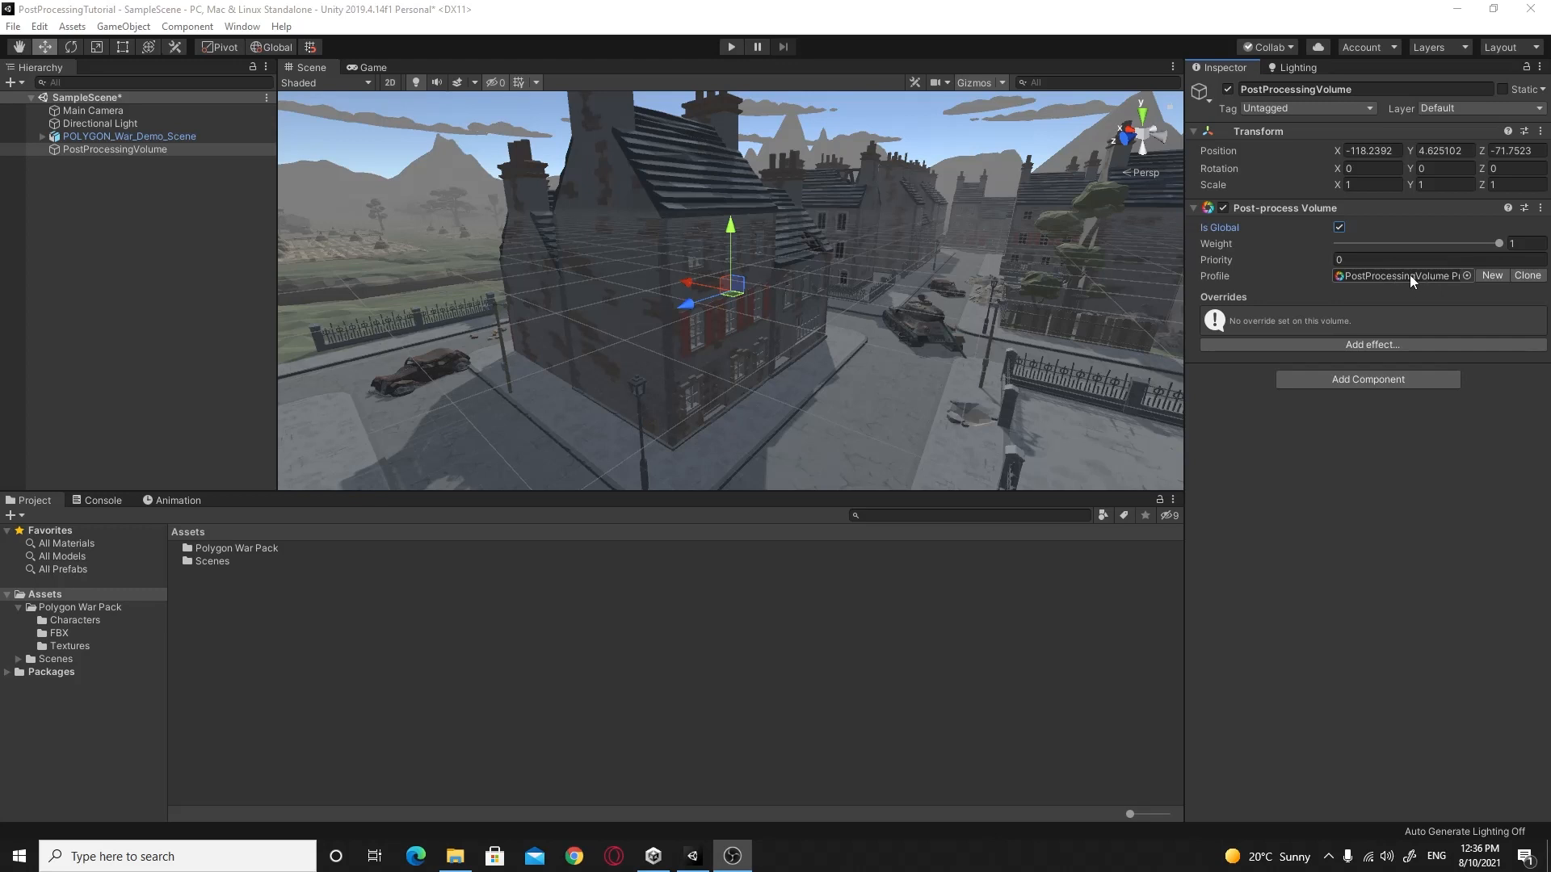
mouse_move(1428, 282)
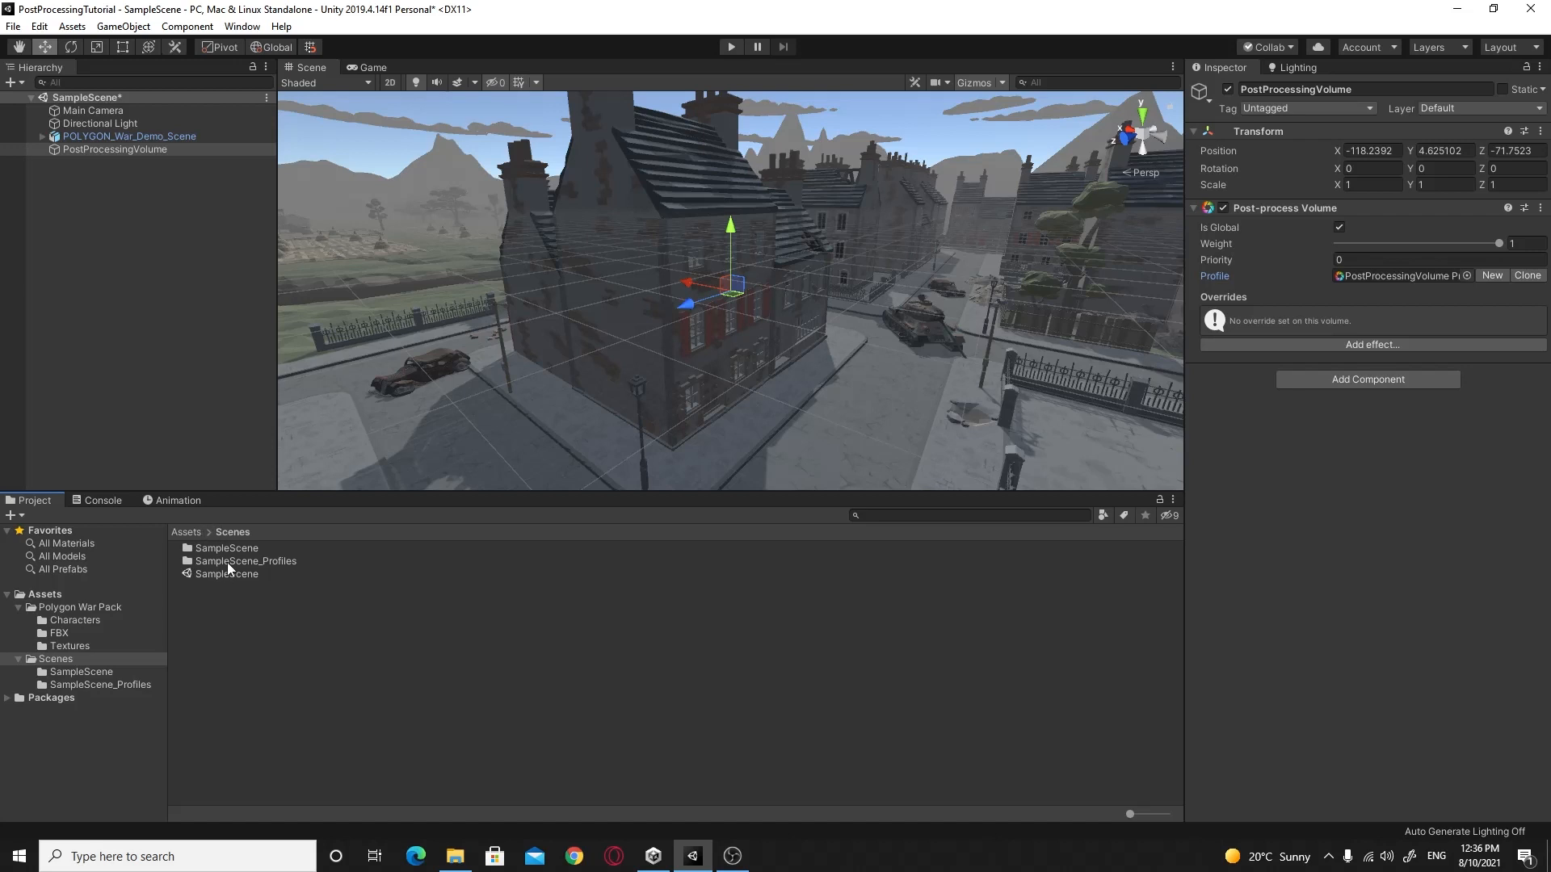
Step: Inspect PostProcessingVolume Profile in SampleScene_Profiles, then reselect the PostProcessingVolume object
double_click(245, 561)
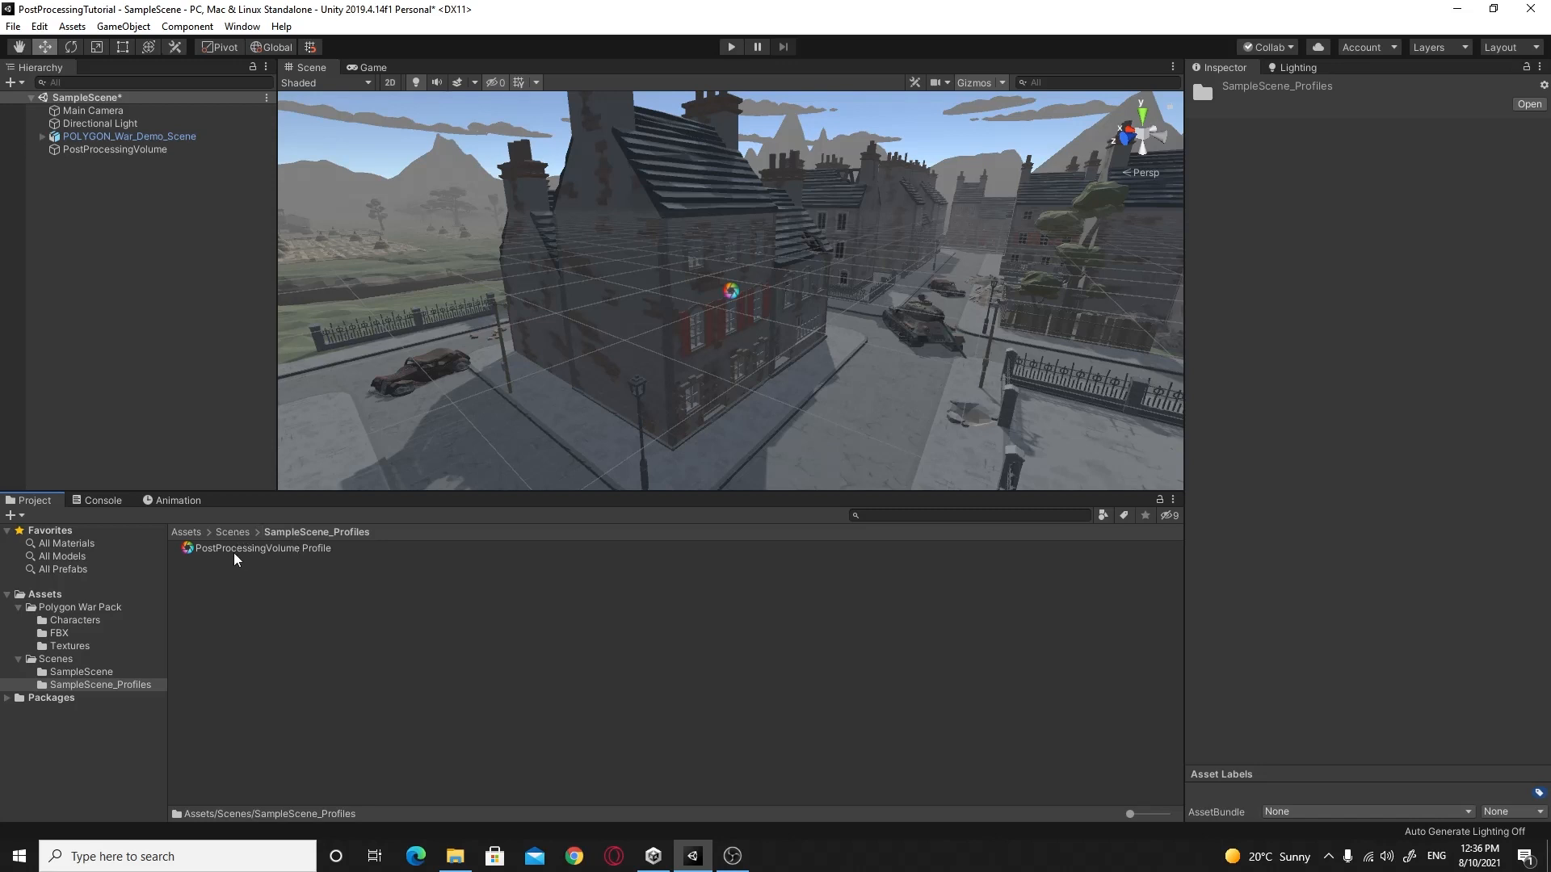
left_click(260, 547)
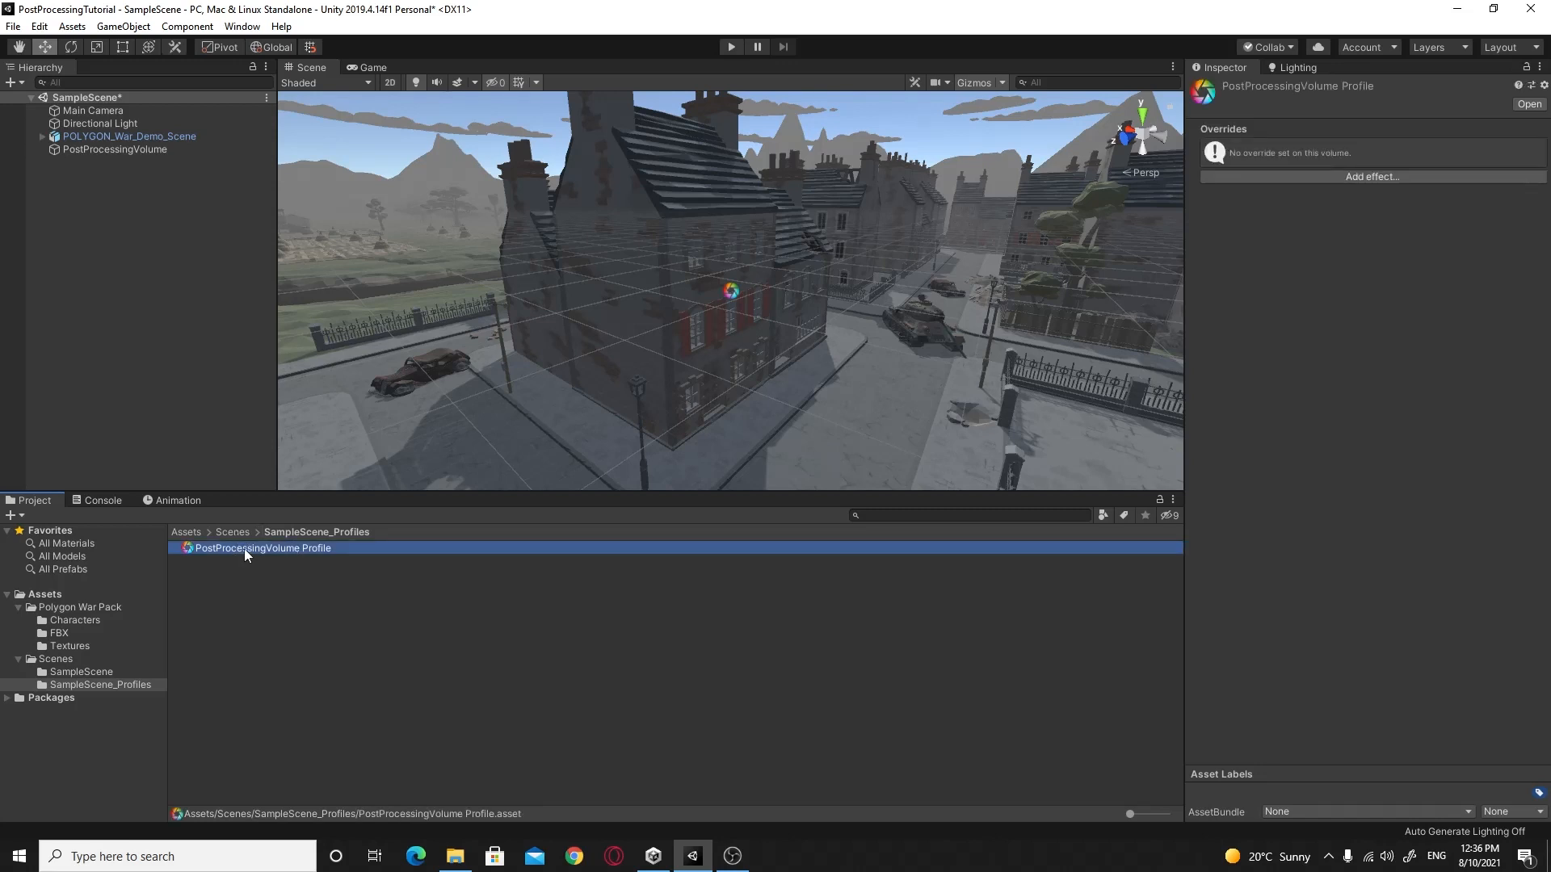
mouse_move(305, 556)
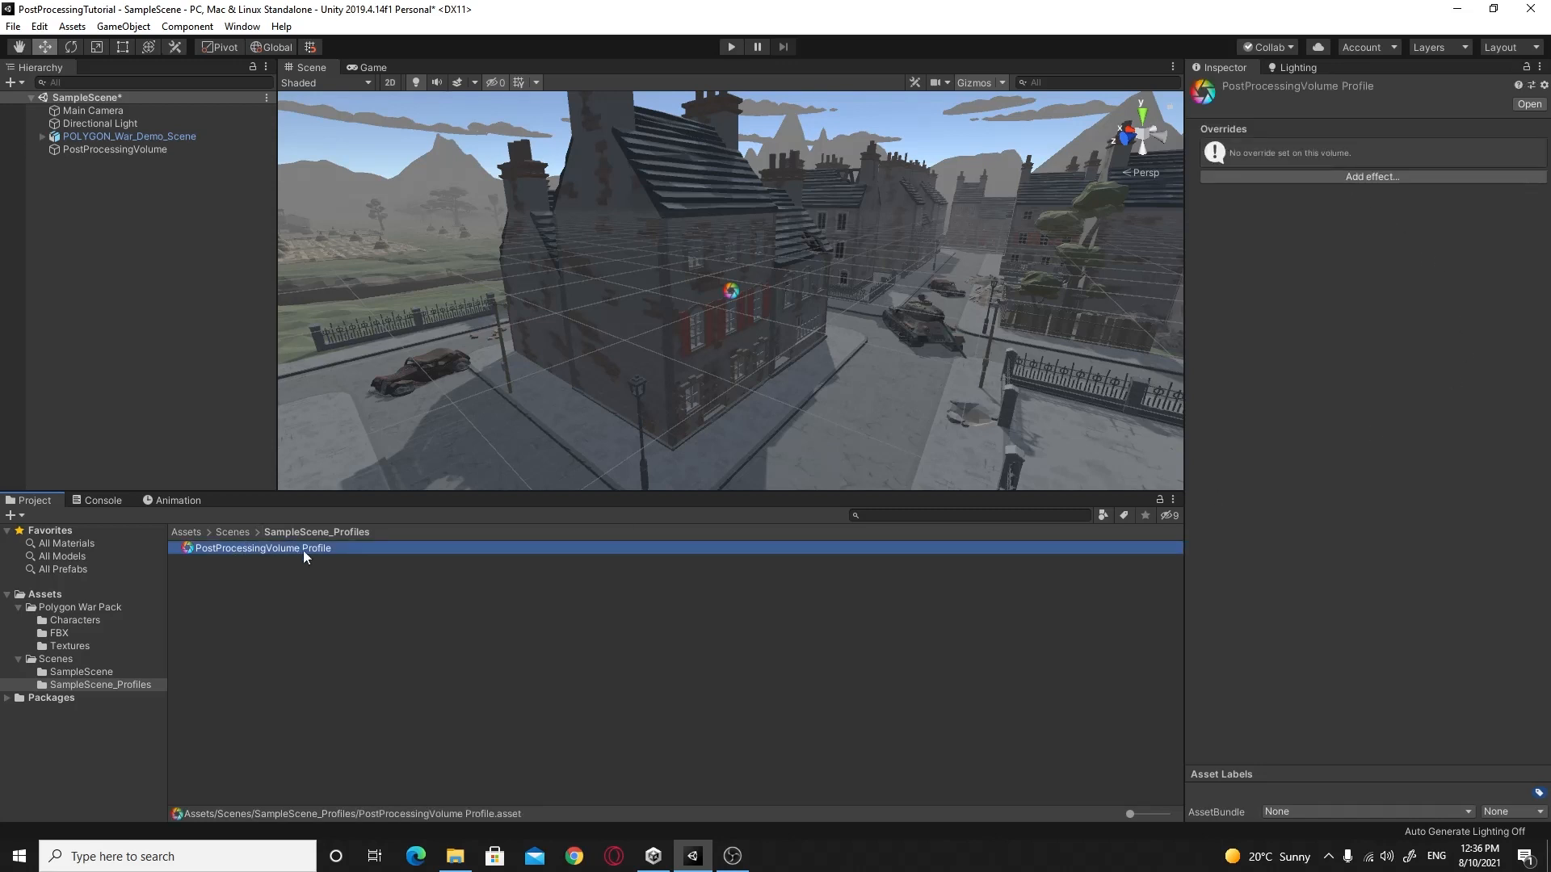
left_click(114, 148)
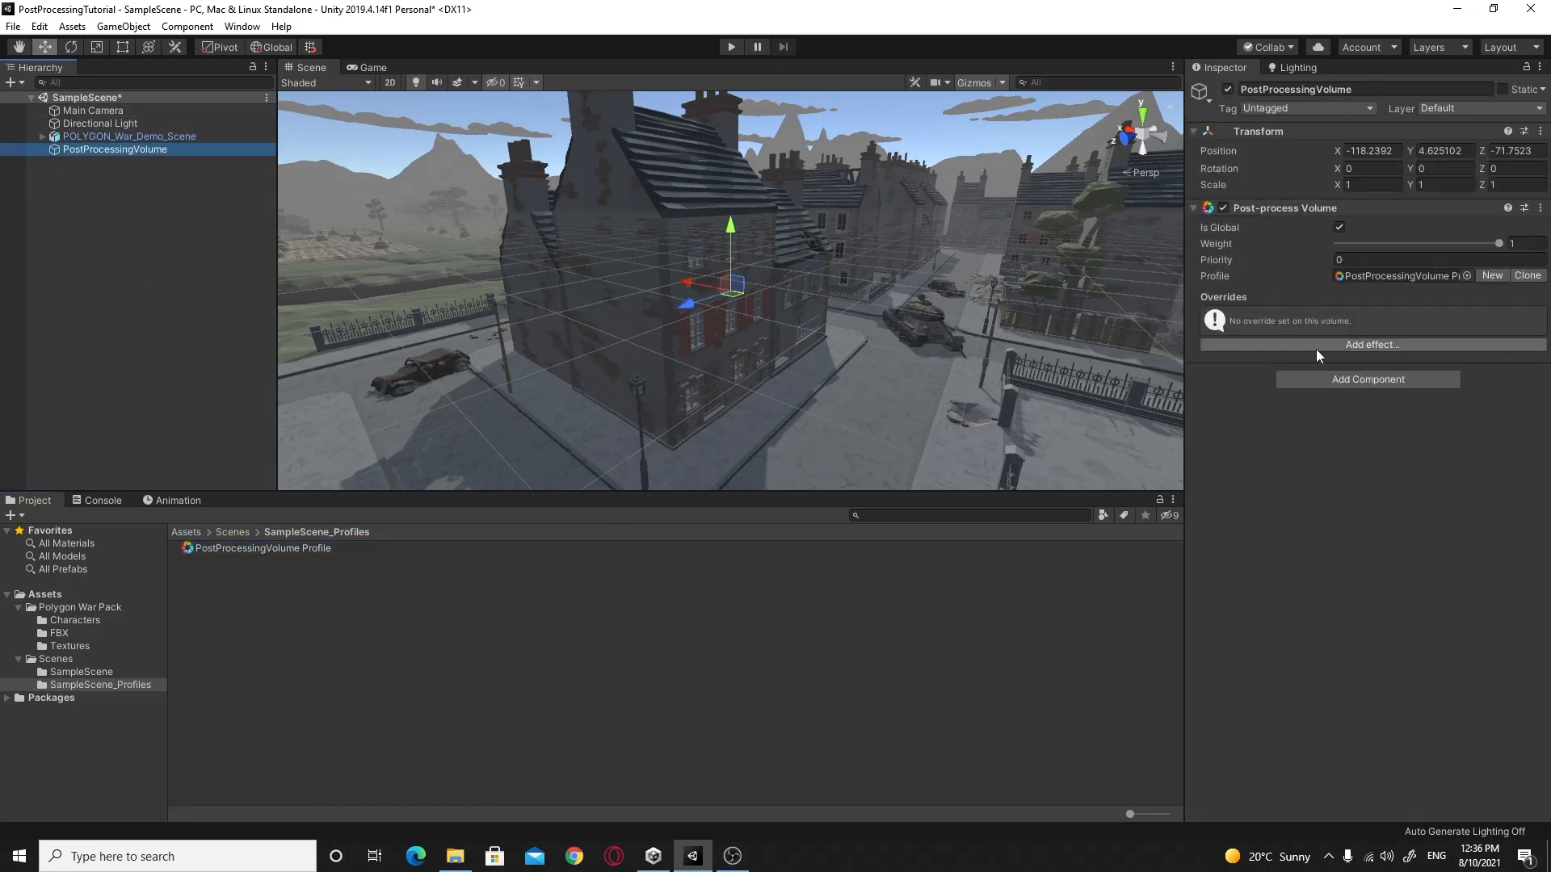
mouse_move(277, 558)
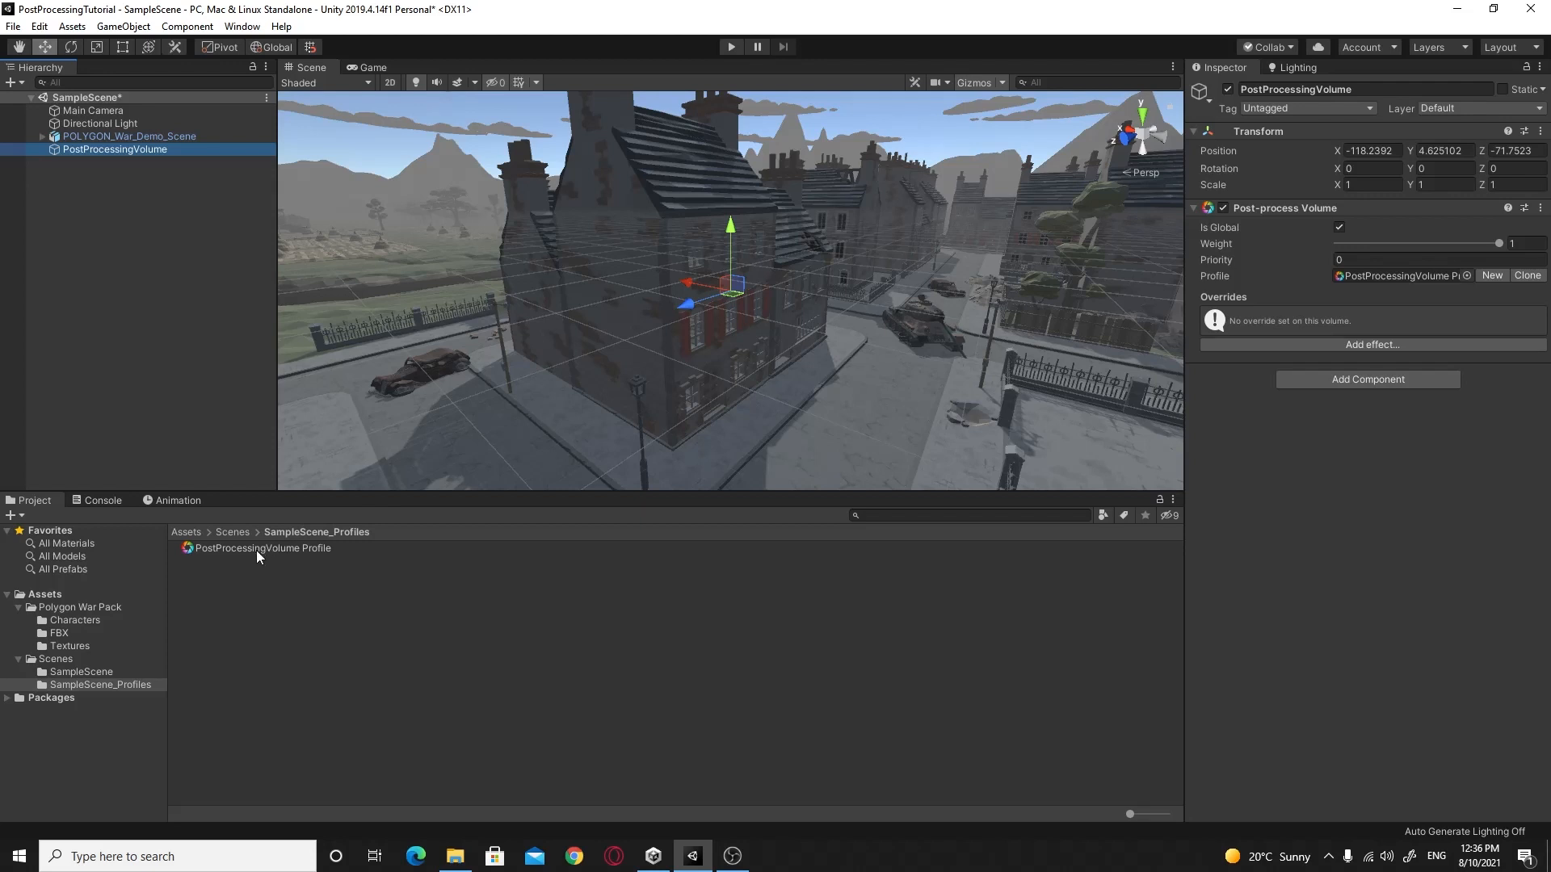
mouse_move(287, 557)
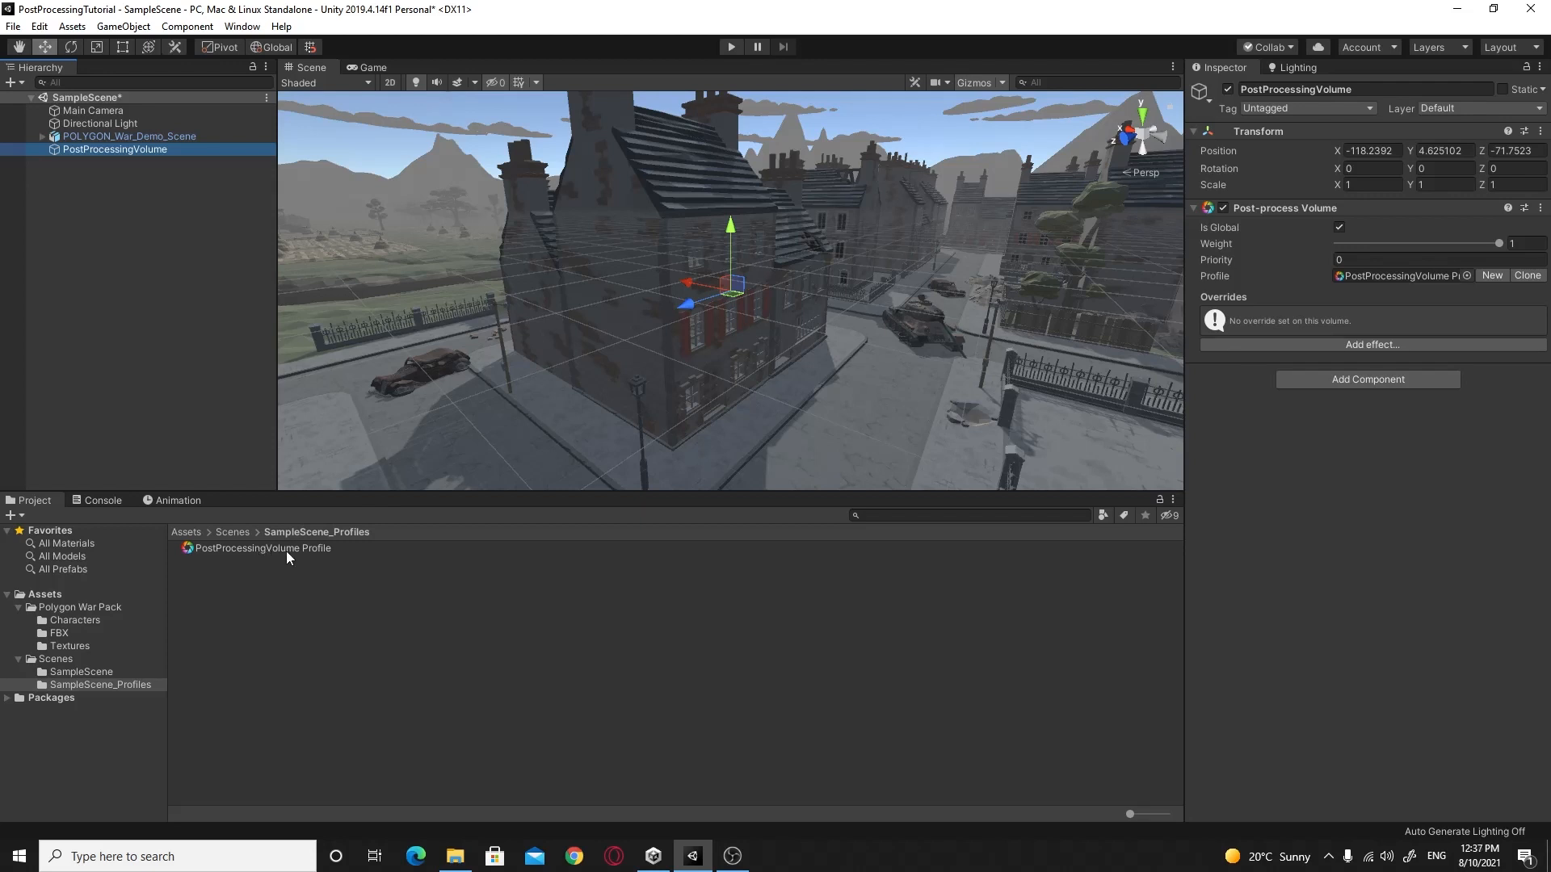
mouse_move(1279, 259)
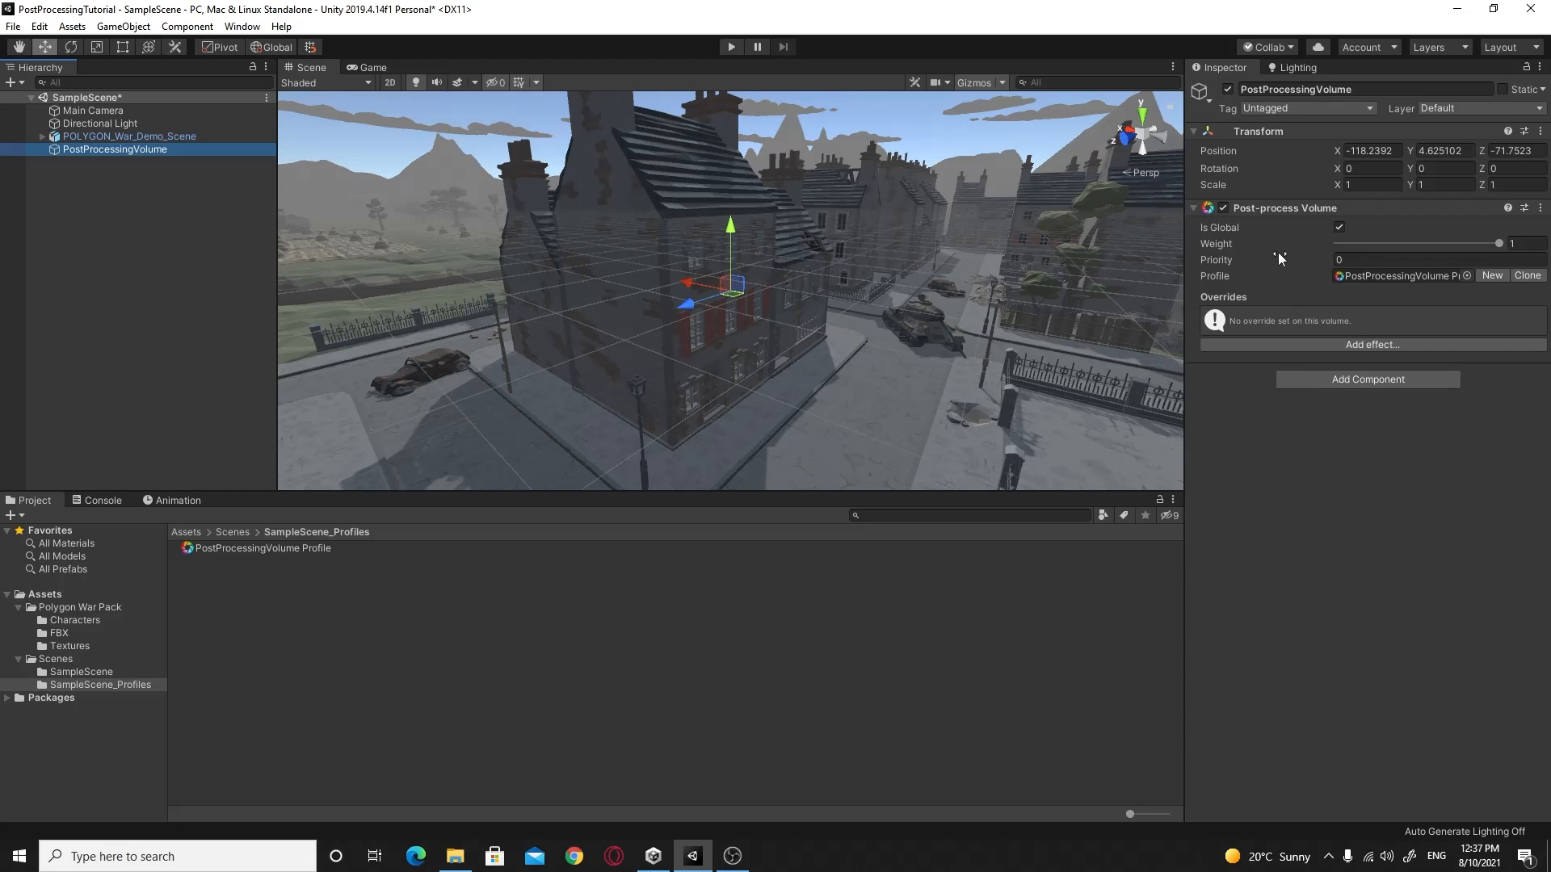
mouse_move(1281, 228)
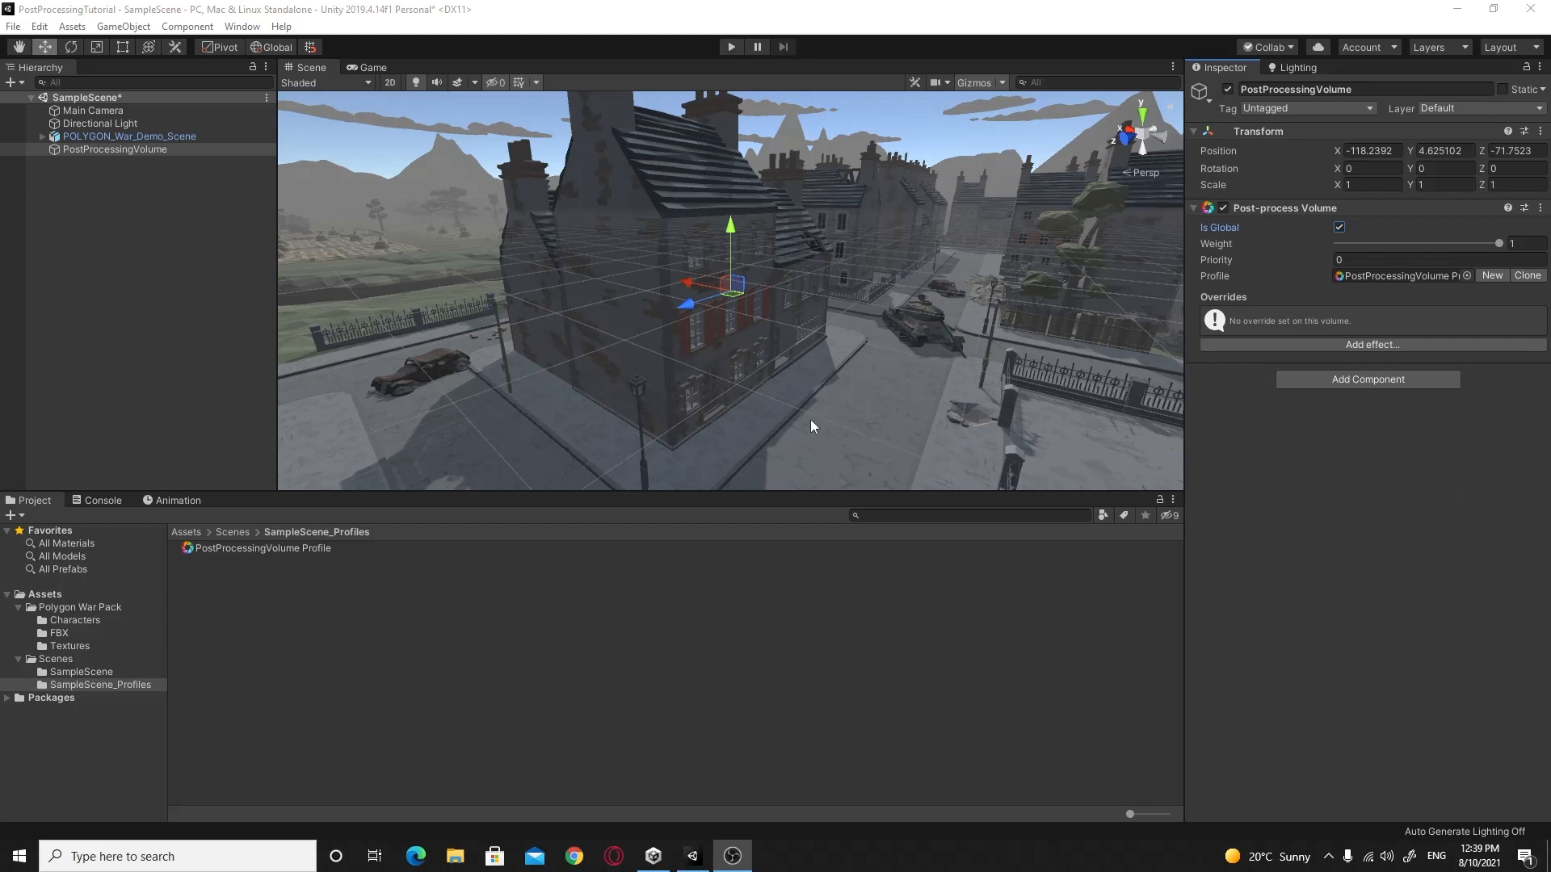
mouse_move(1342, 118)
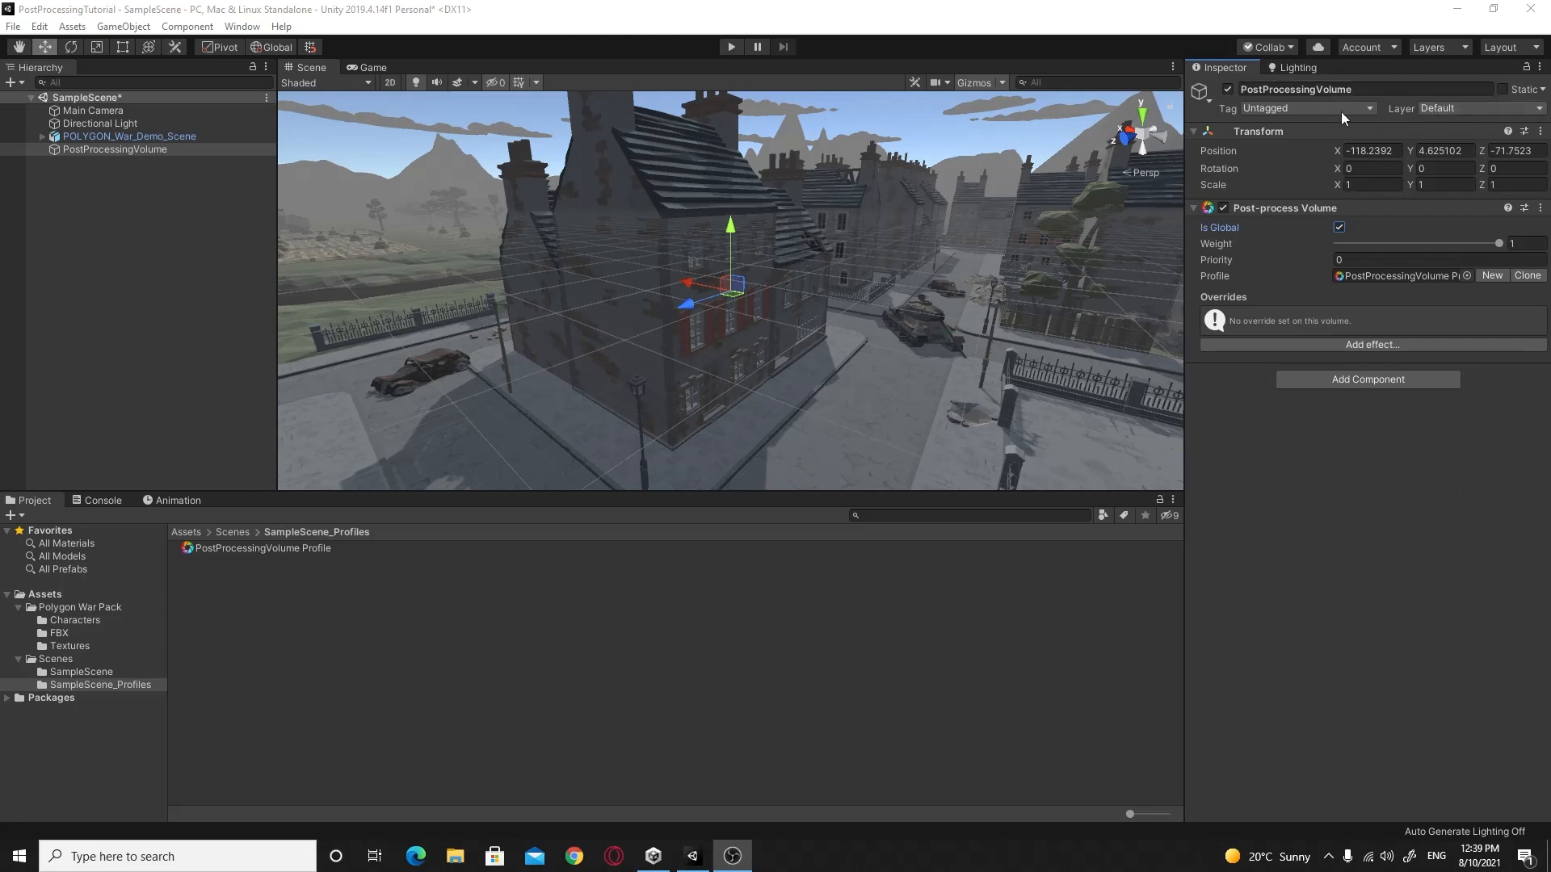
Step: Set PostProcessingVolume's layer to PostProcessing and compare it with Main Camera's Post-process Layer
left_click(1476, 108)
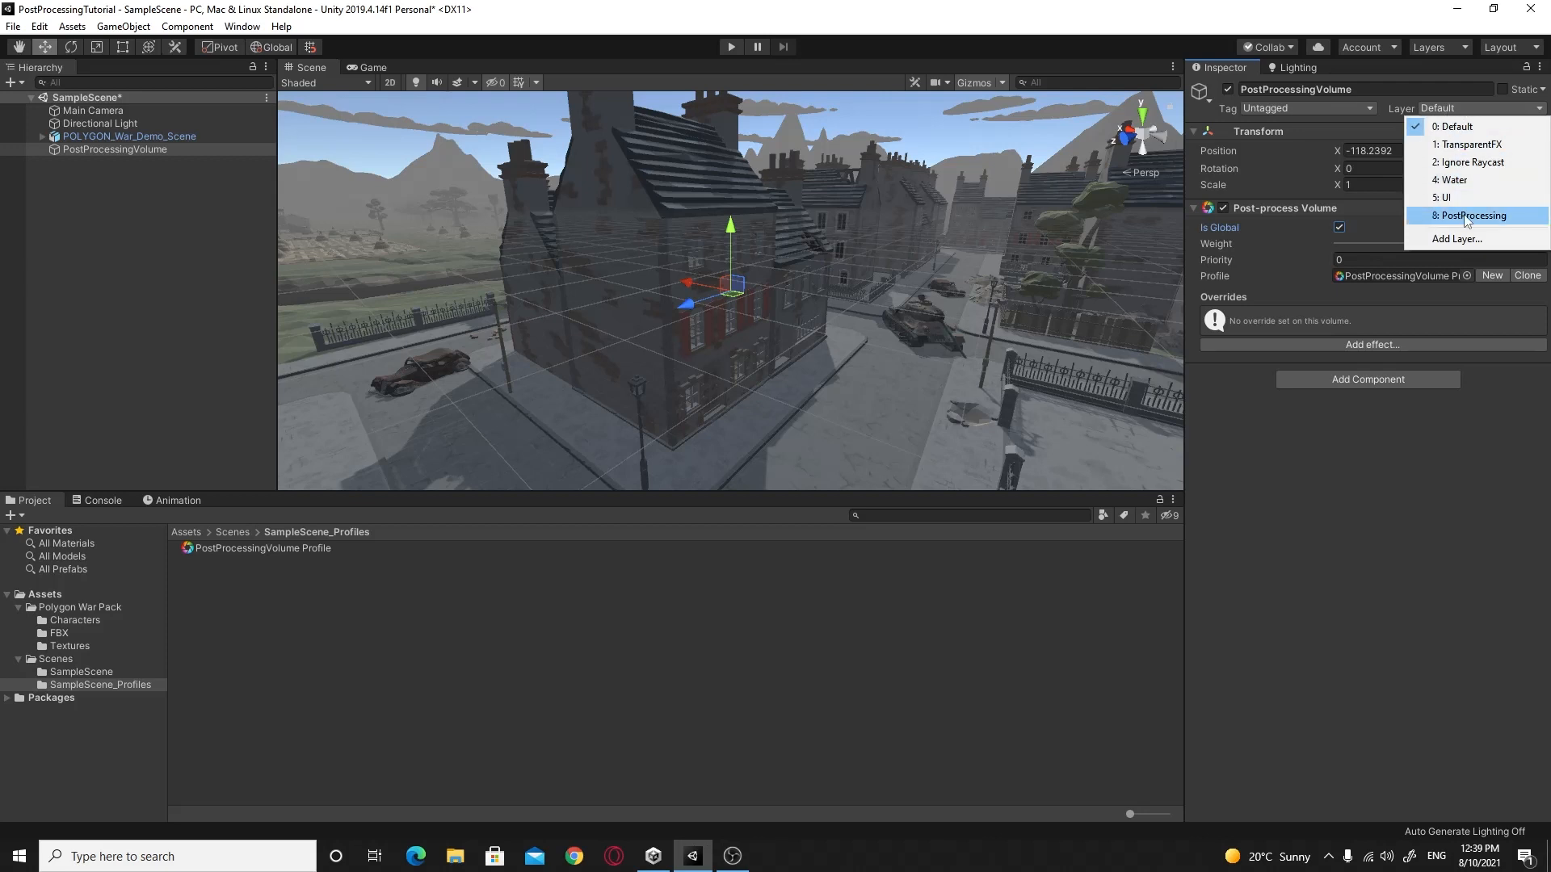
left_click(1475, 216)
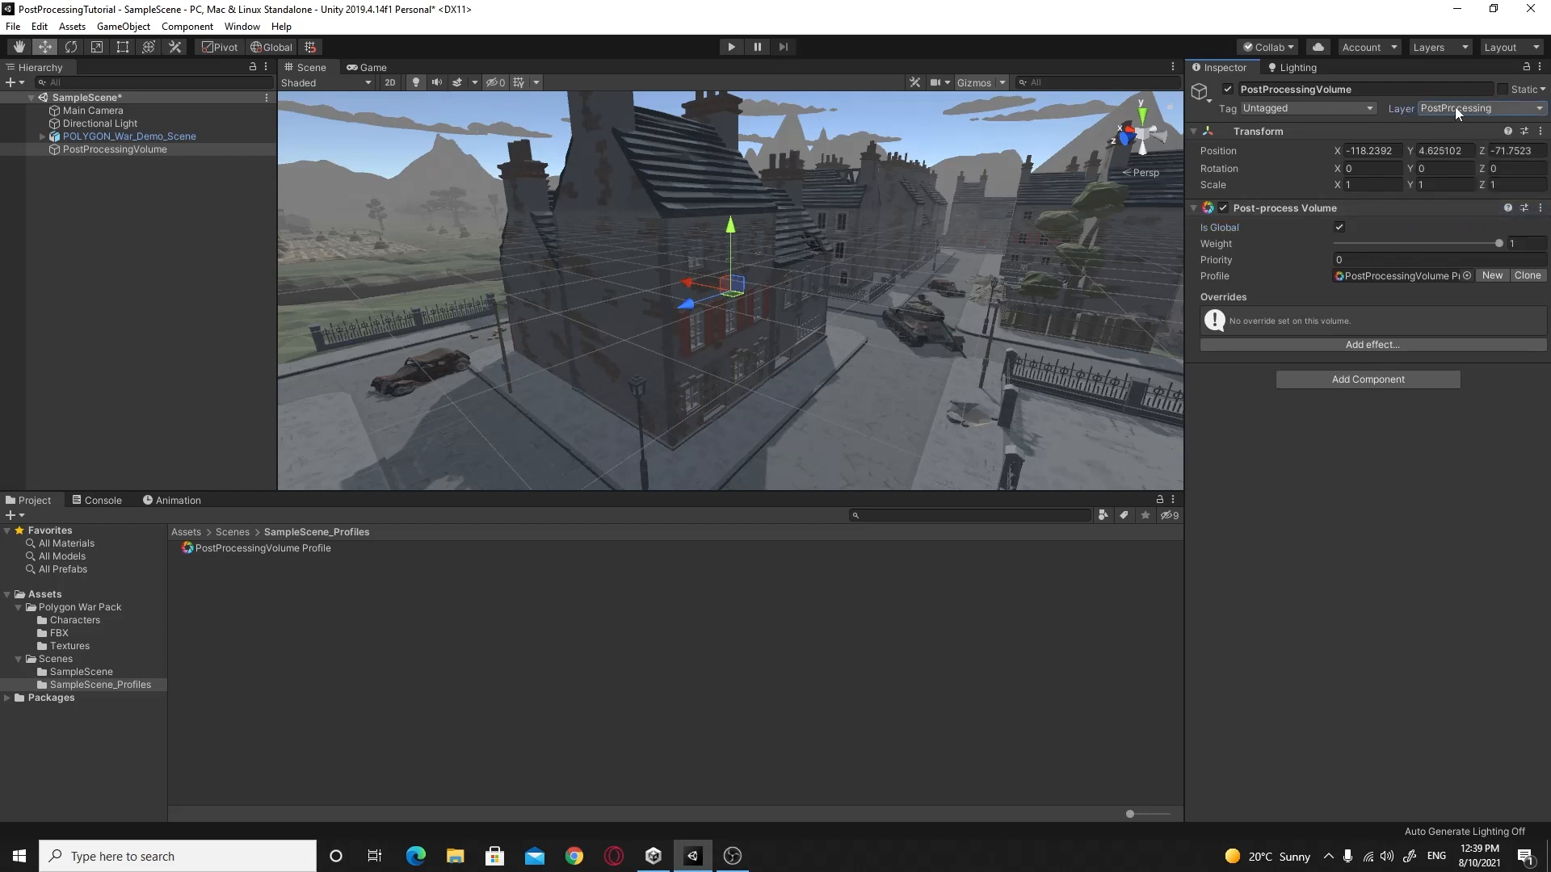
left_click(115, 149)
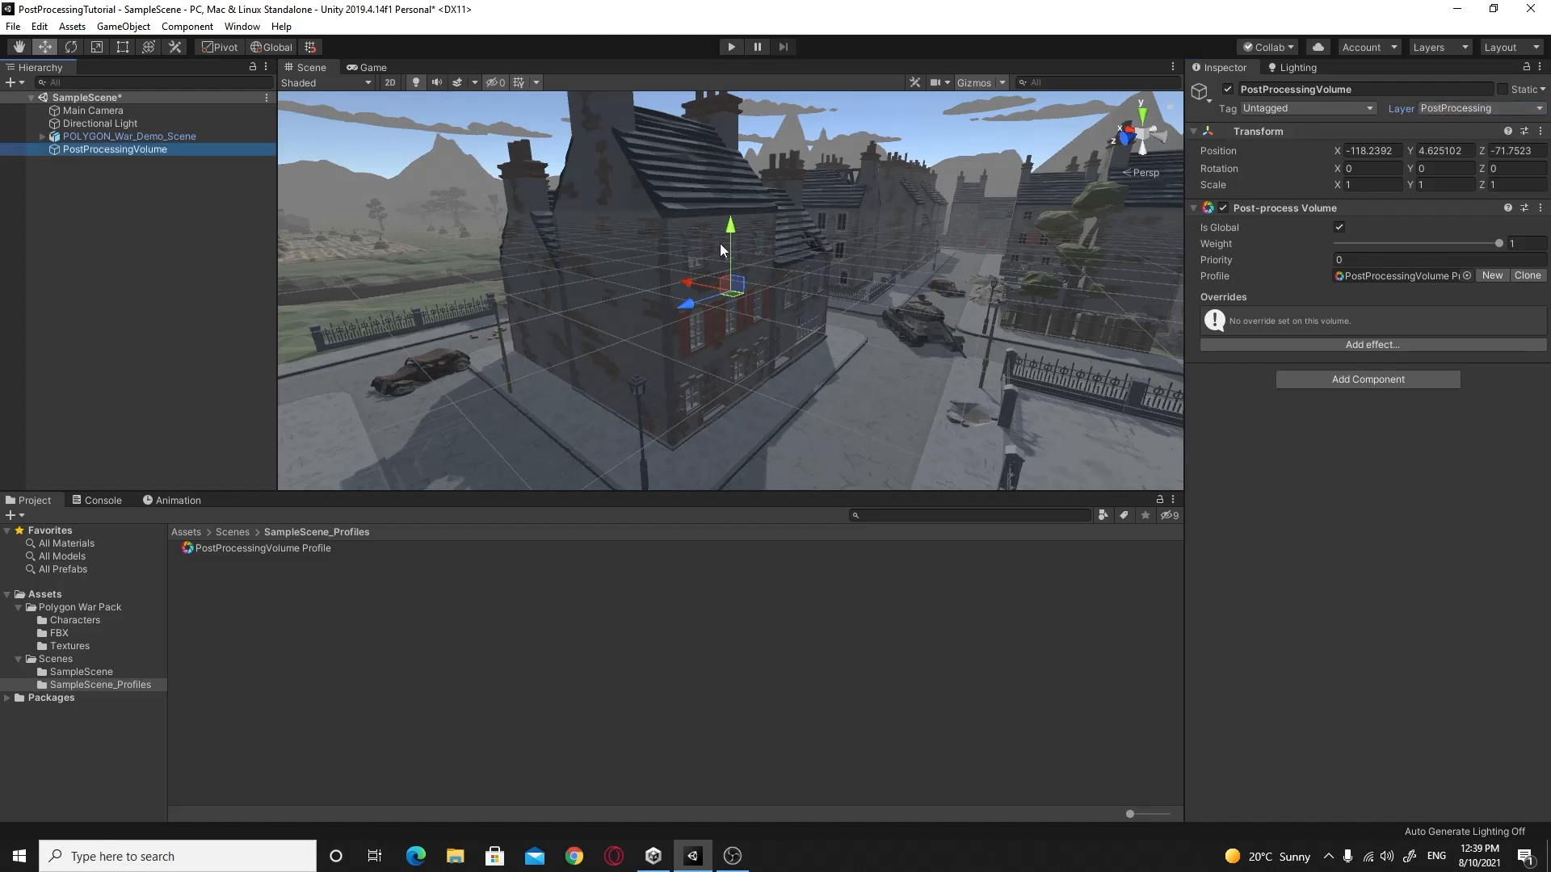
left_click(93, 110)
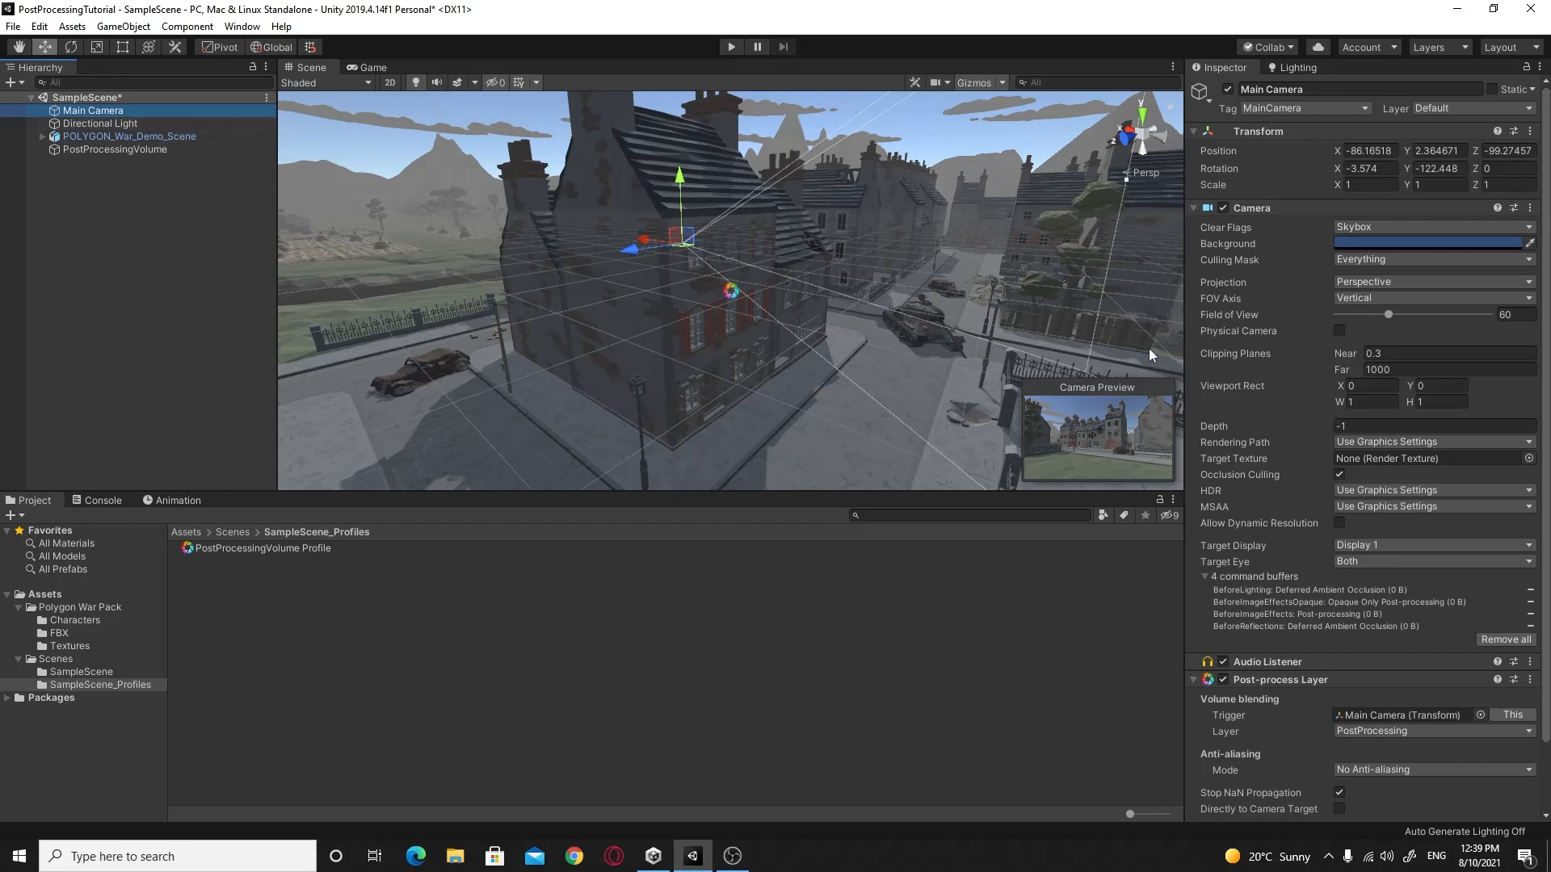
scroll("down", 3)
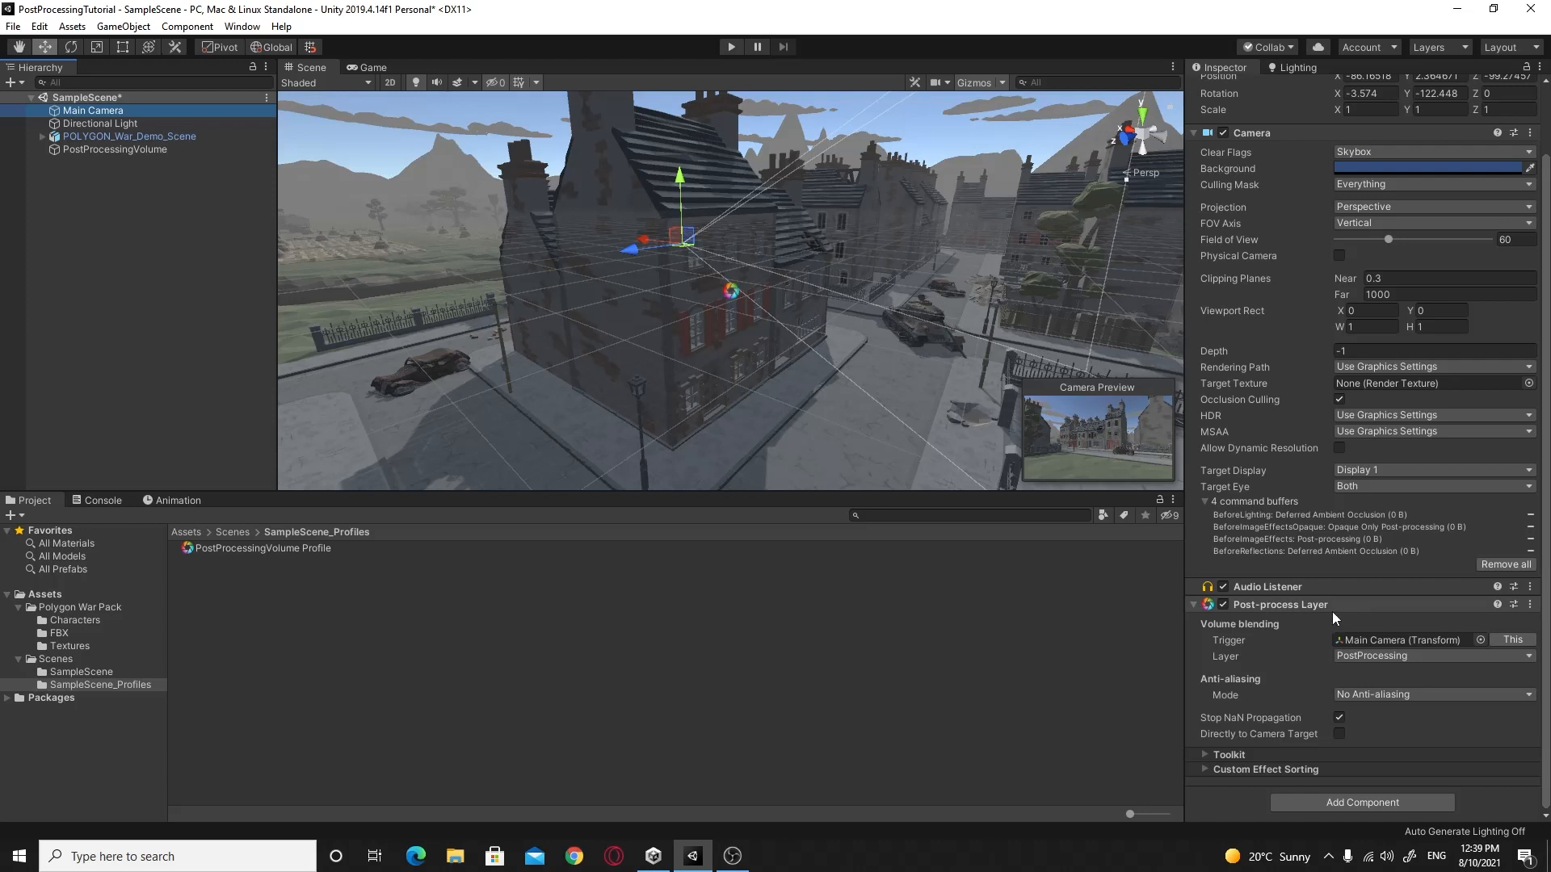
mouse_move(675, 346)
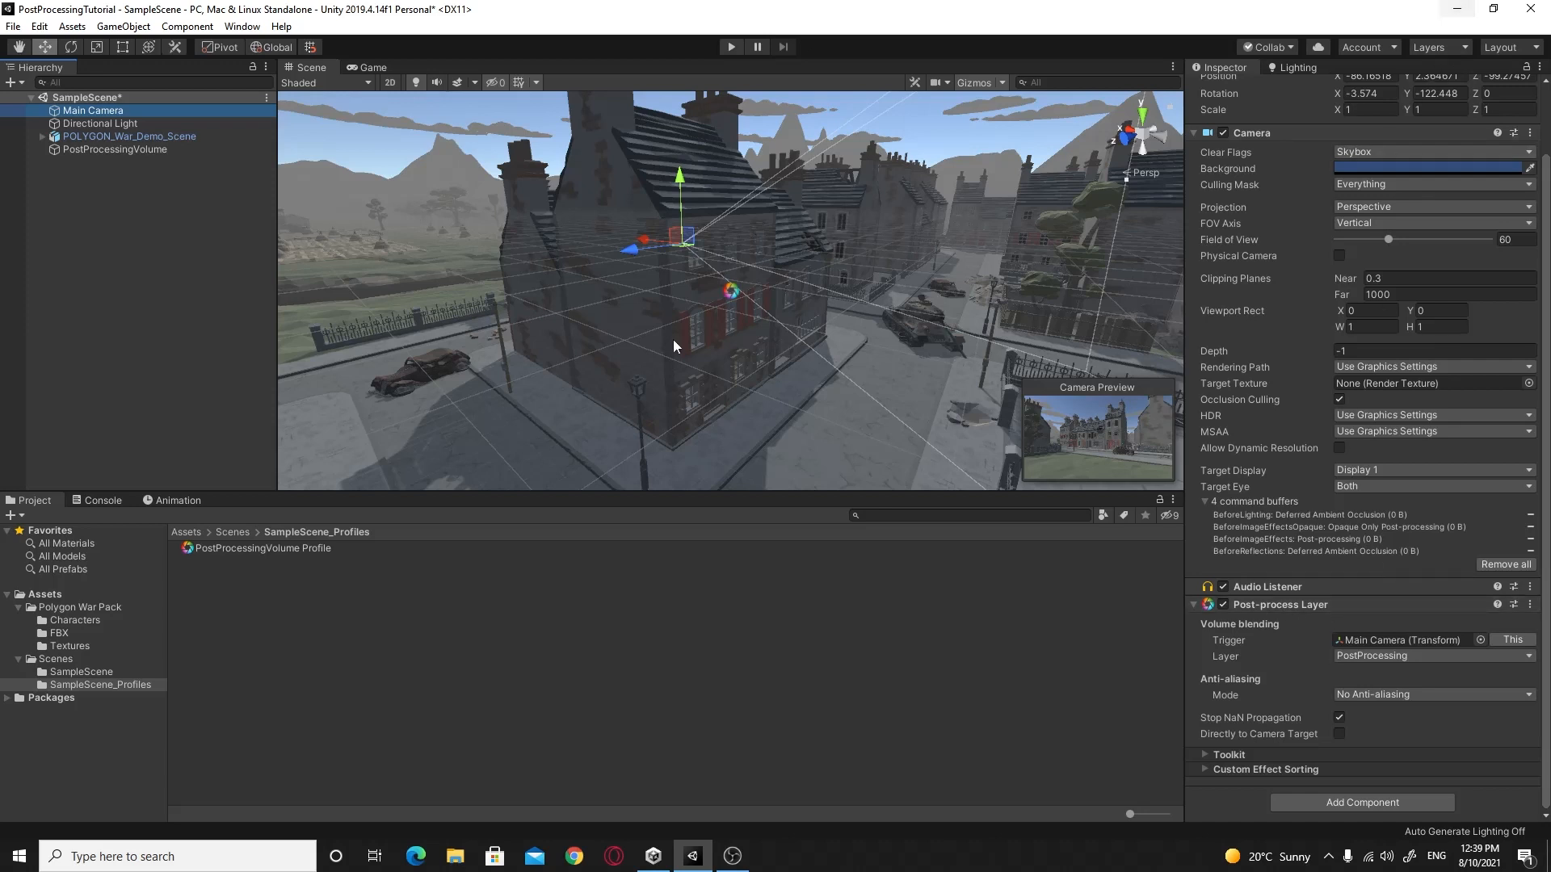
left_click(114, 149)
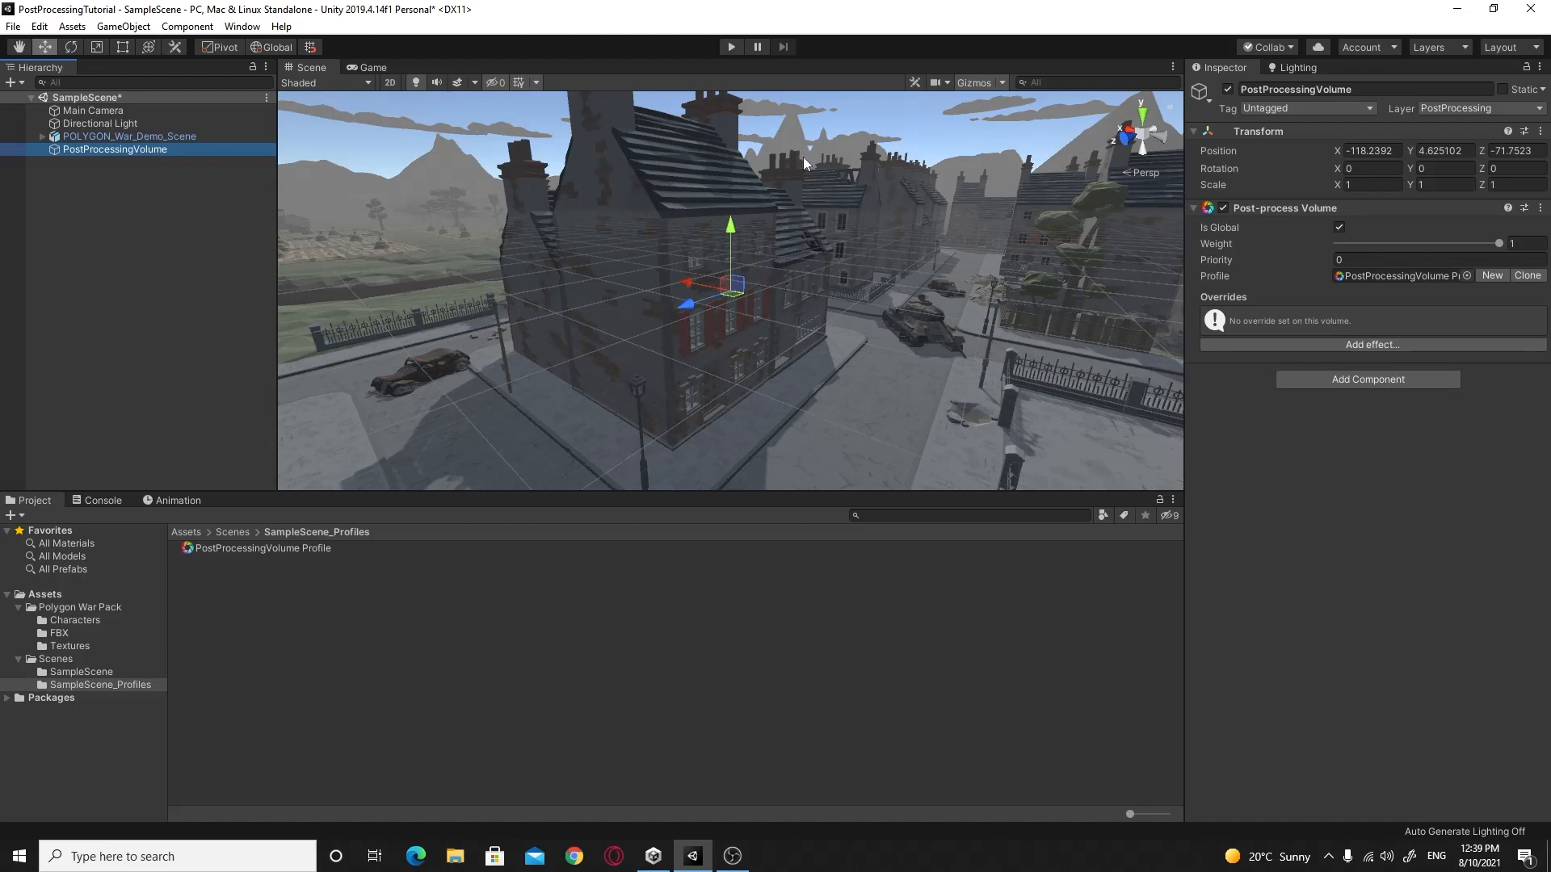
mouse_move(880, 126)
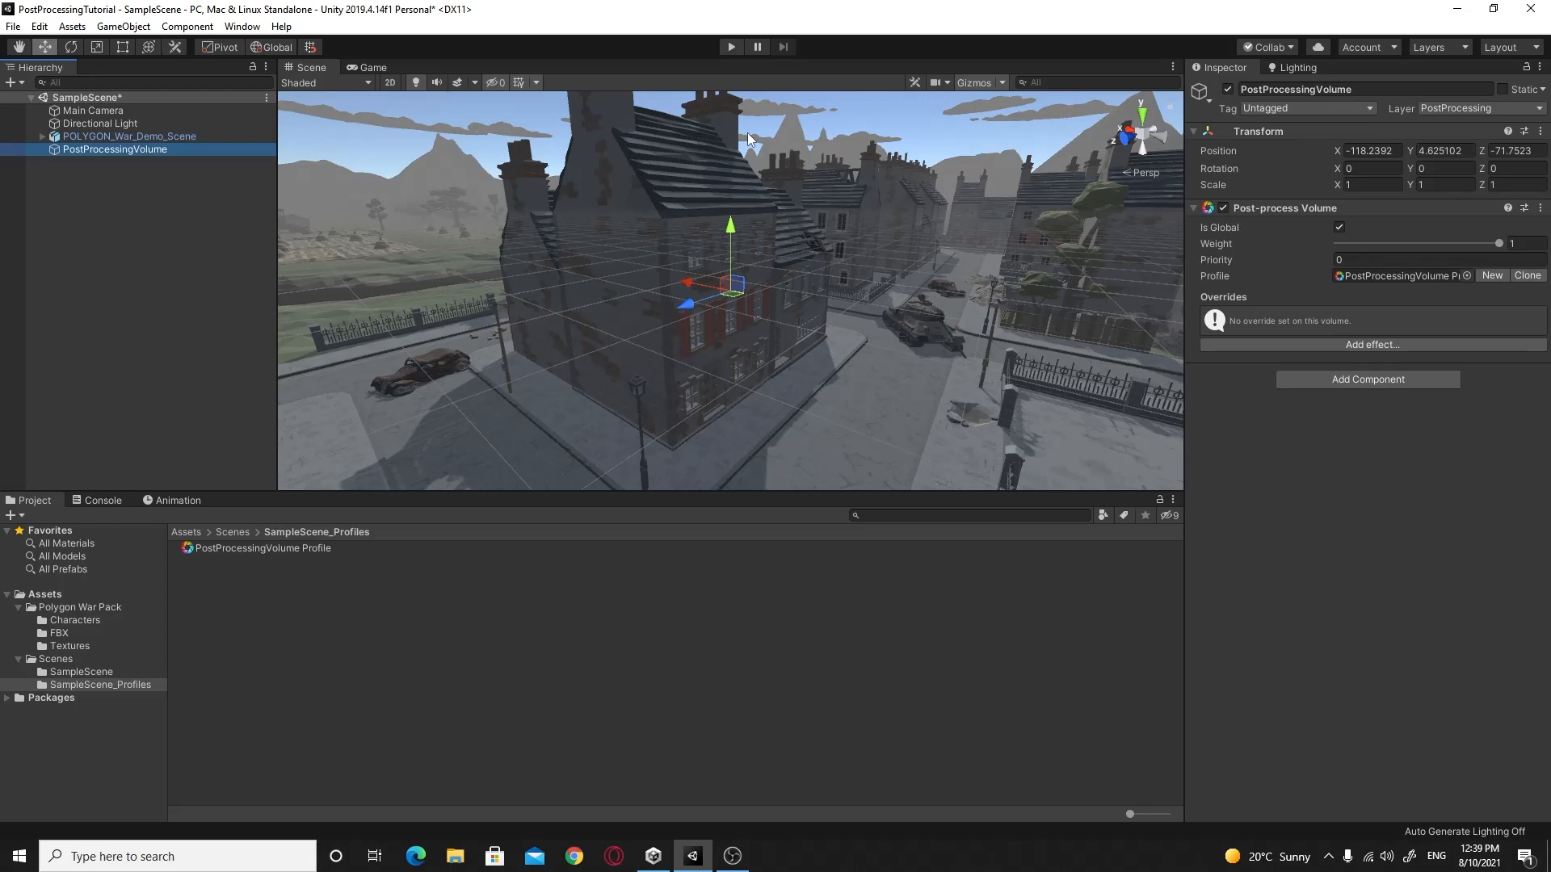
mouse_move(1253, 248)
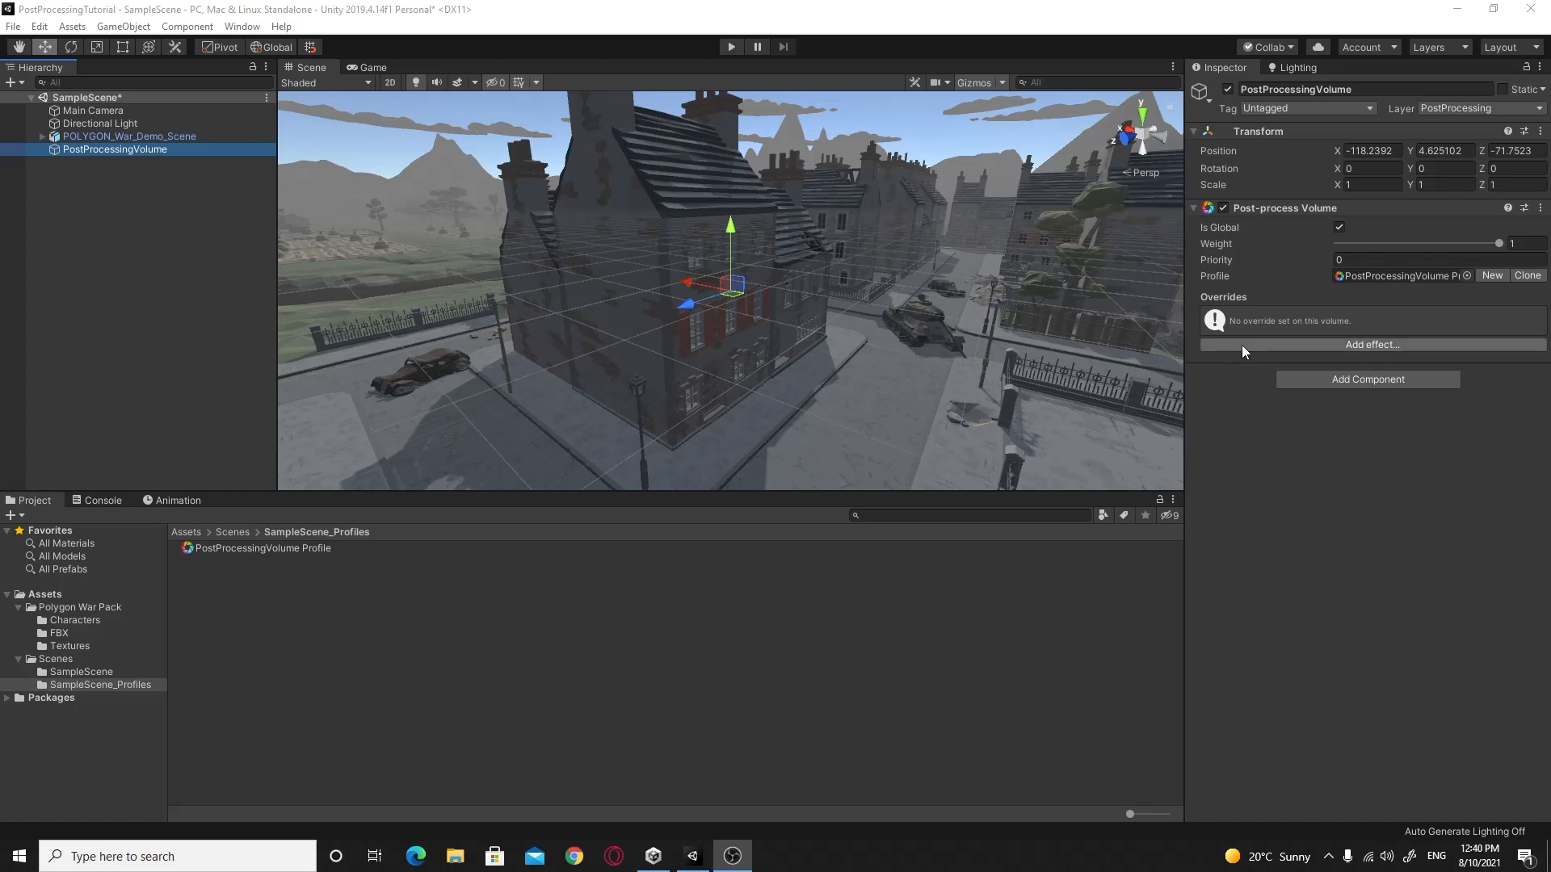
Step: Add a Bloom override to the PostProcessingVolume profile and collapse then re-expand it
left_click(1371, 344)
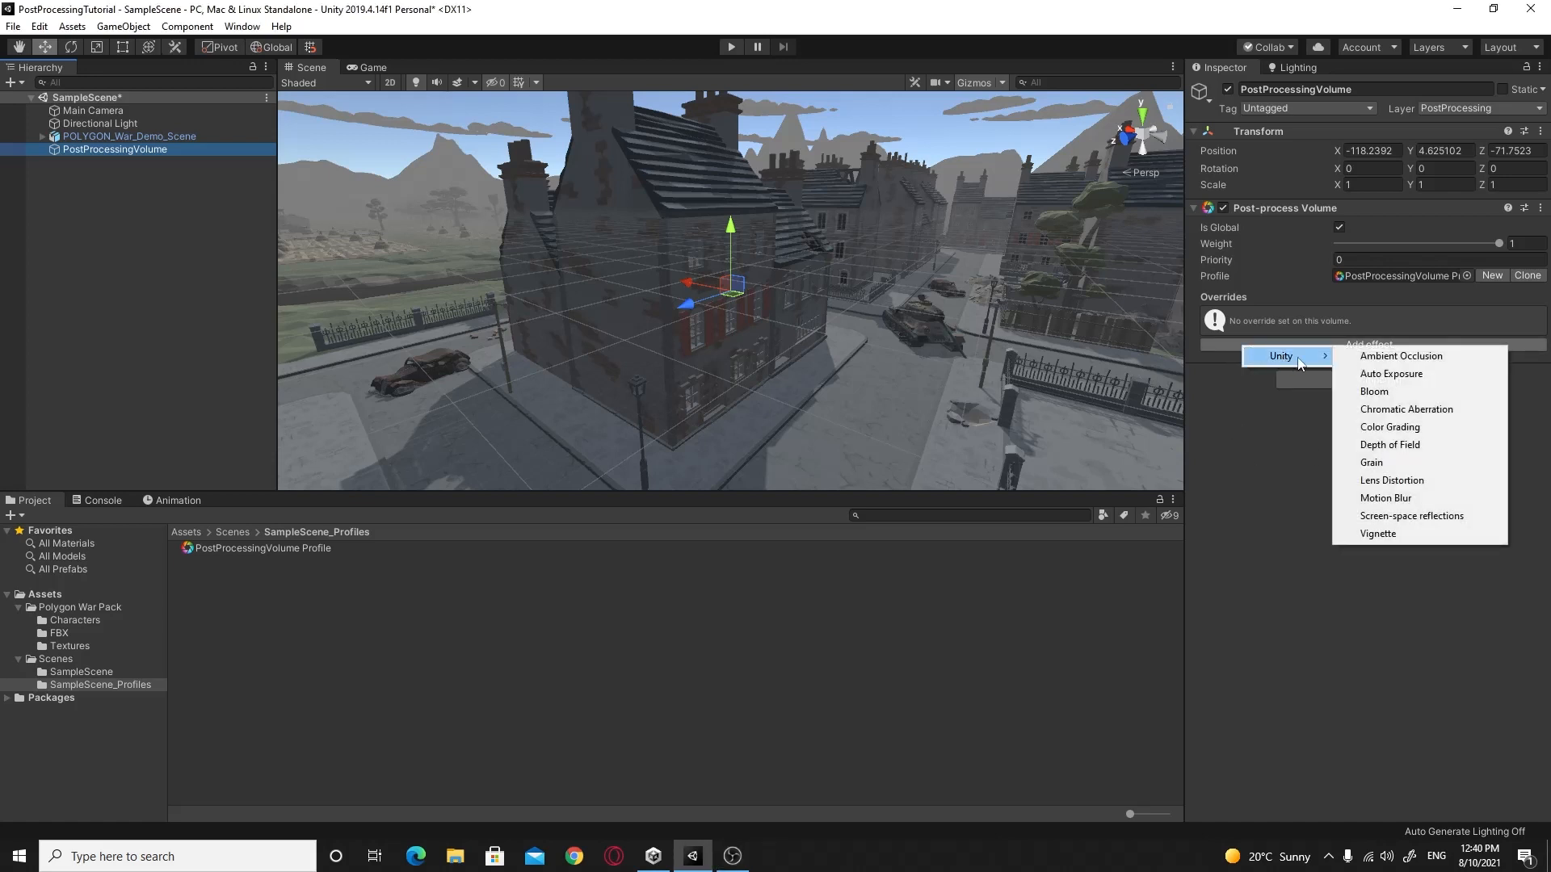
left_click(1374, 391)
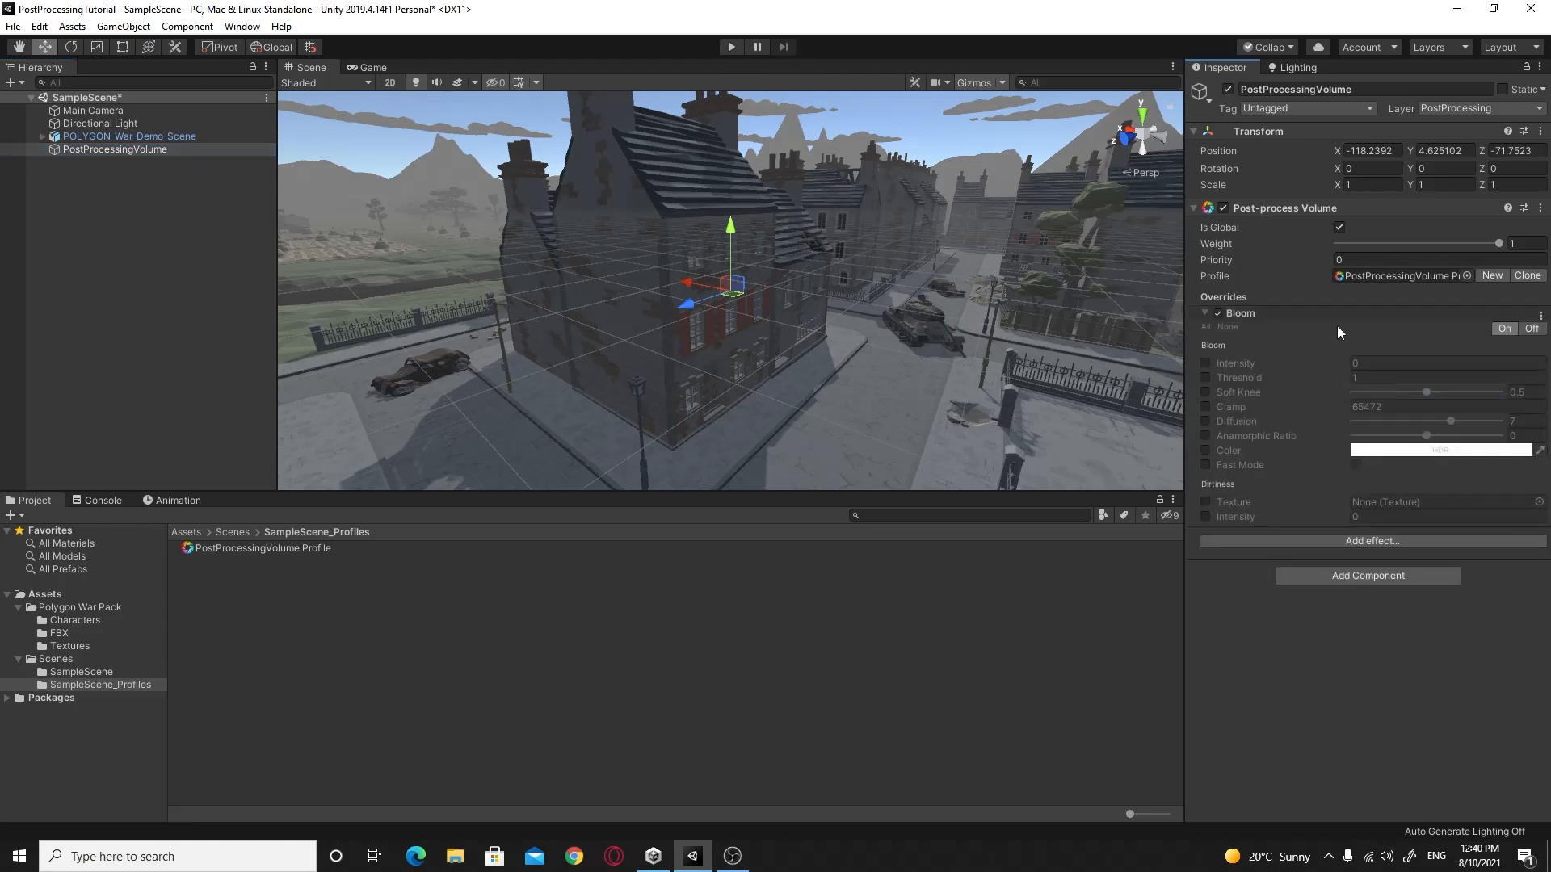
left_click(1204, 313)
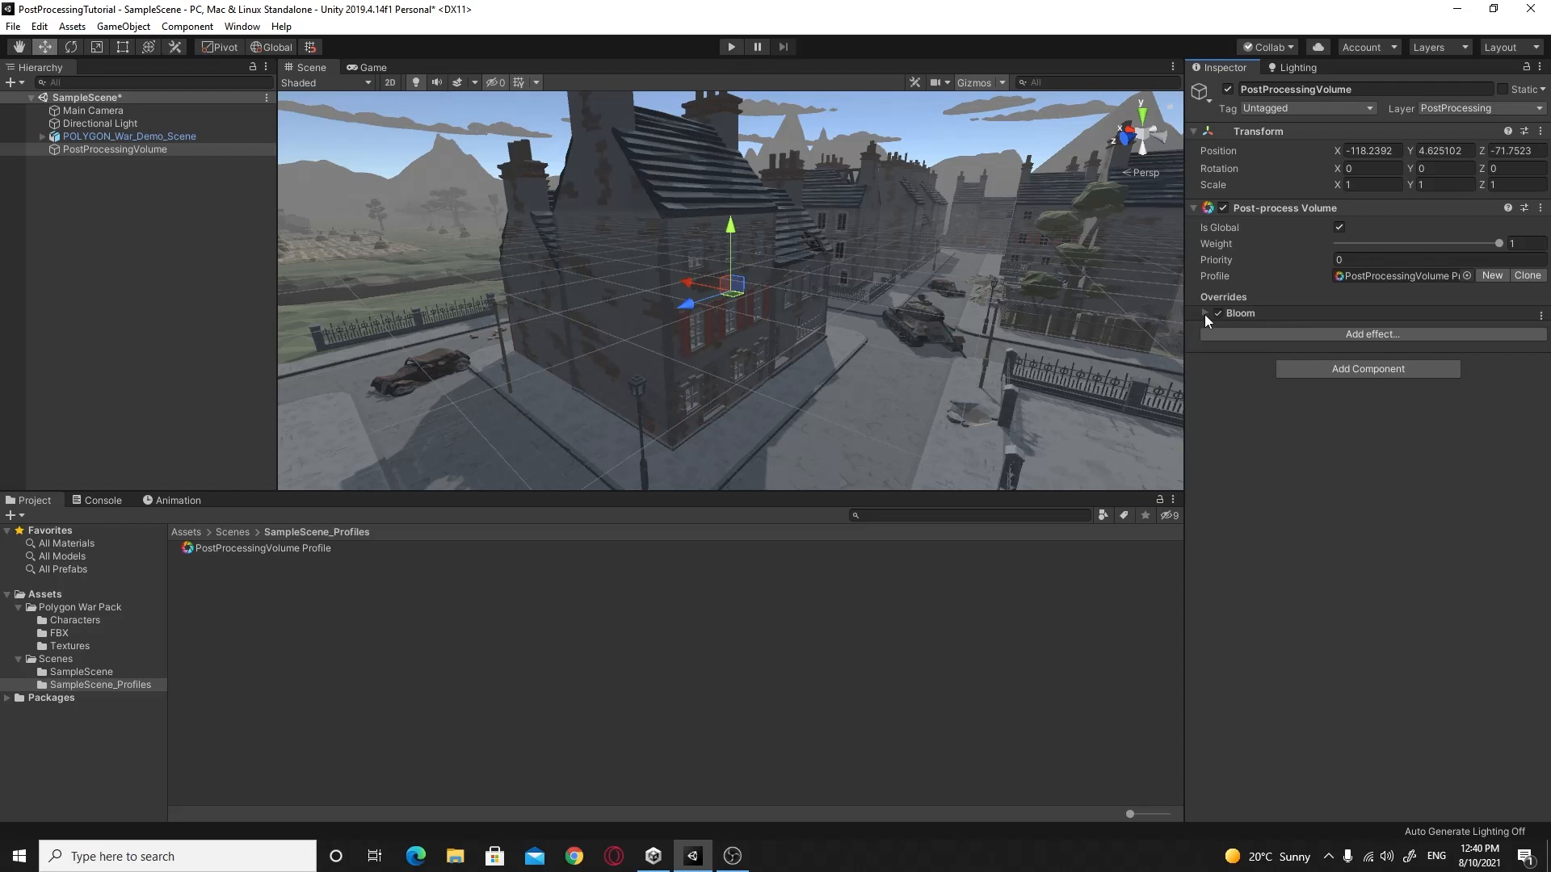
left_click(1204, 313)
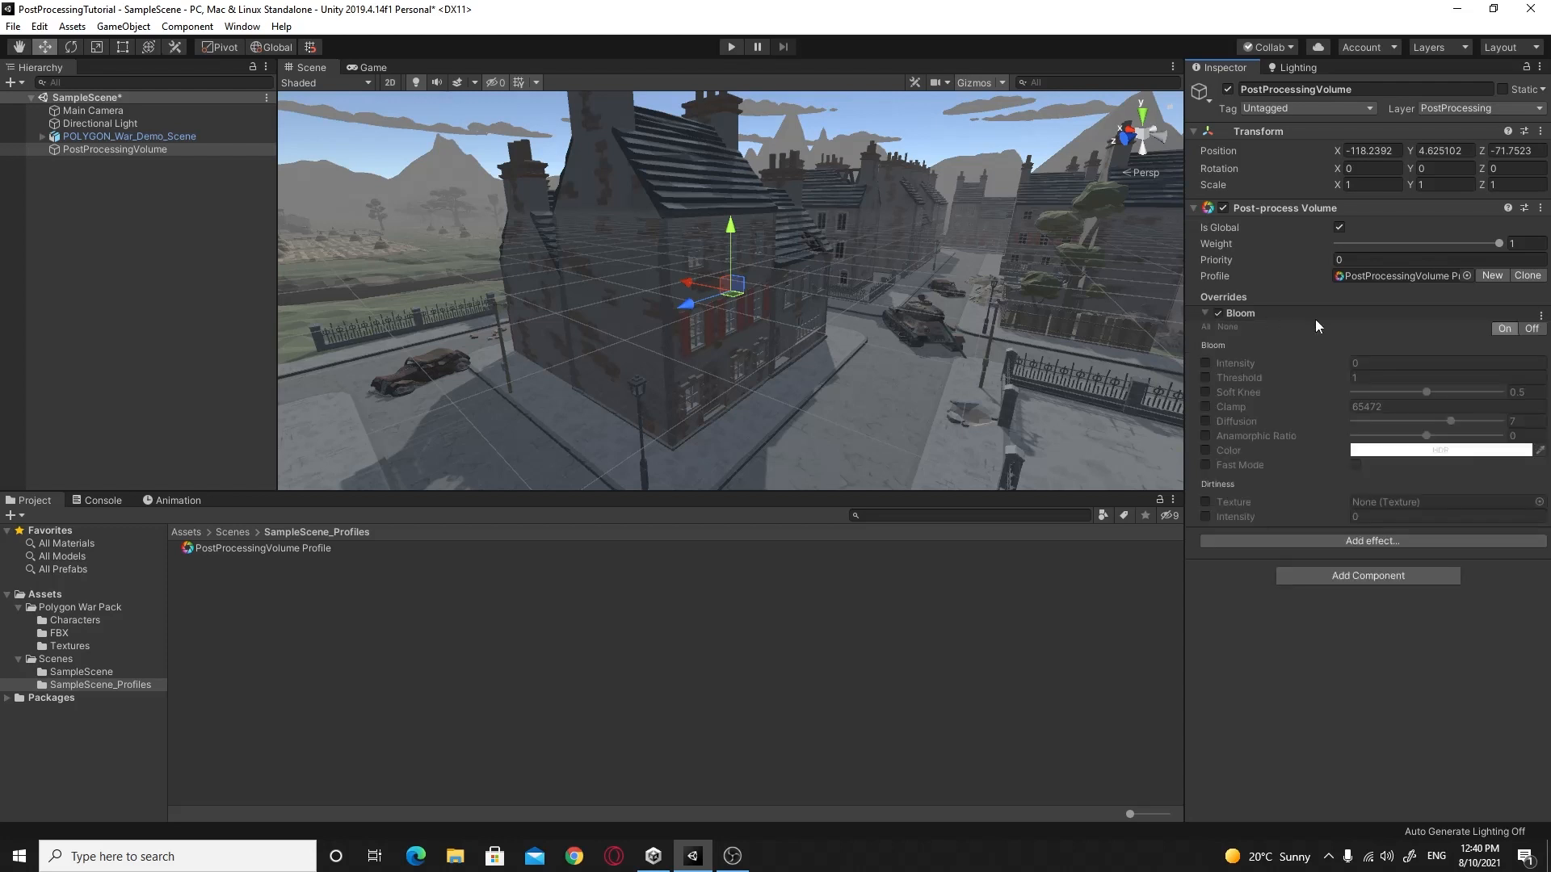
mouse_move(1285, 322)
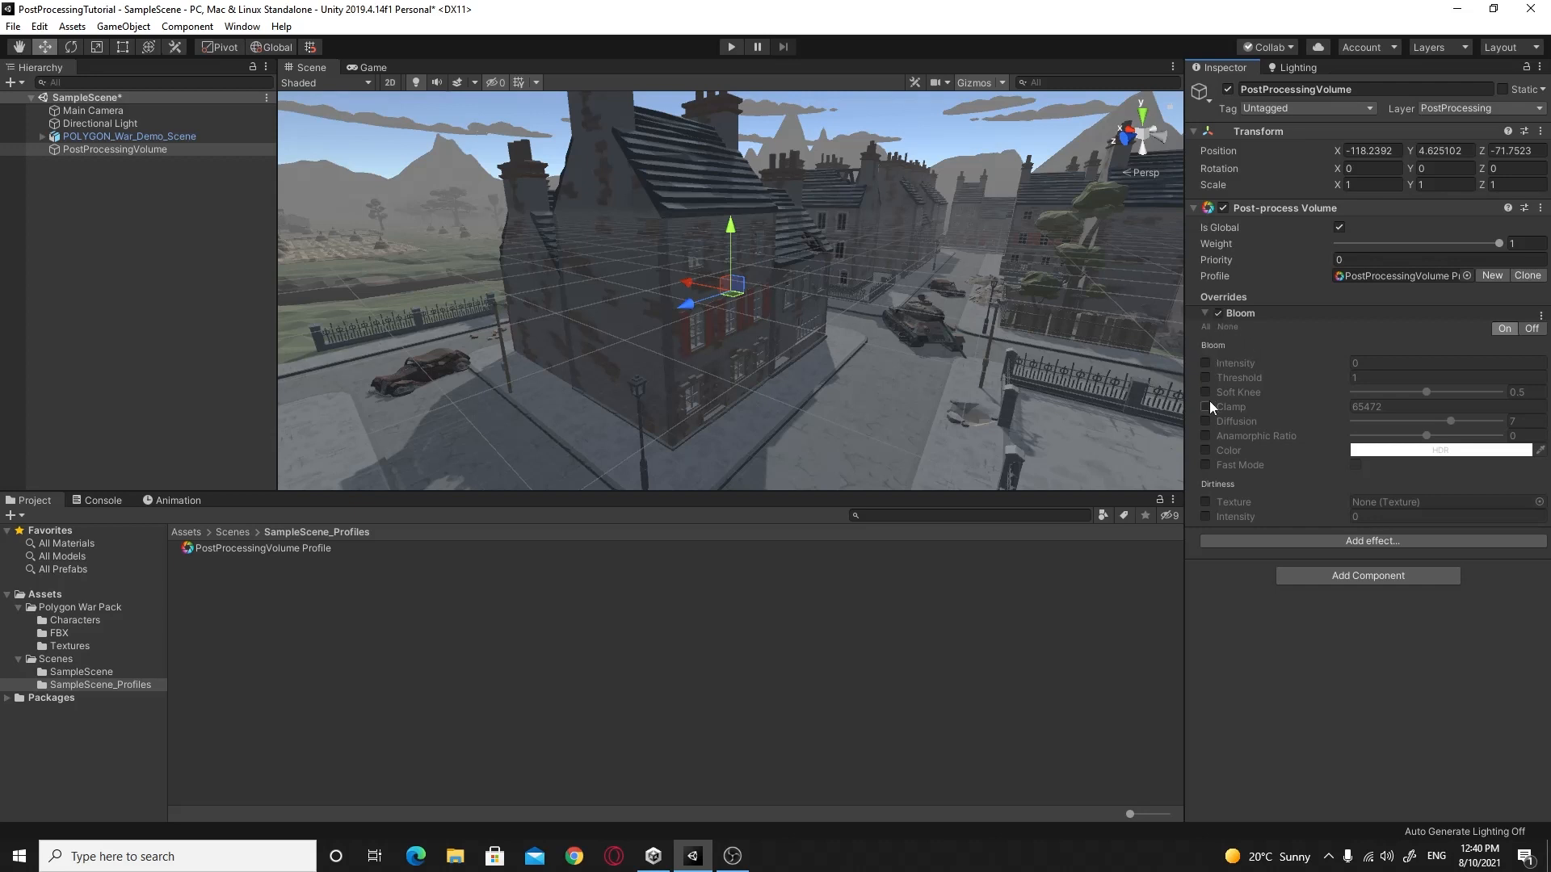
mouse_move(1273, 364)
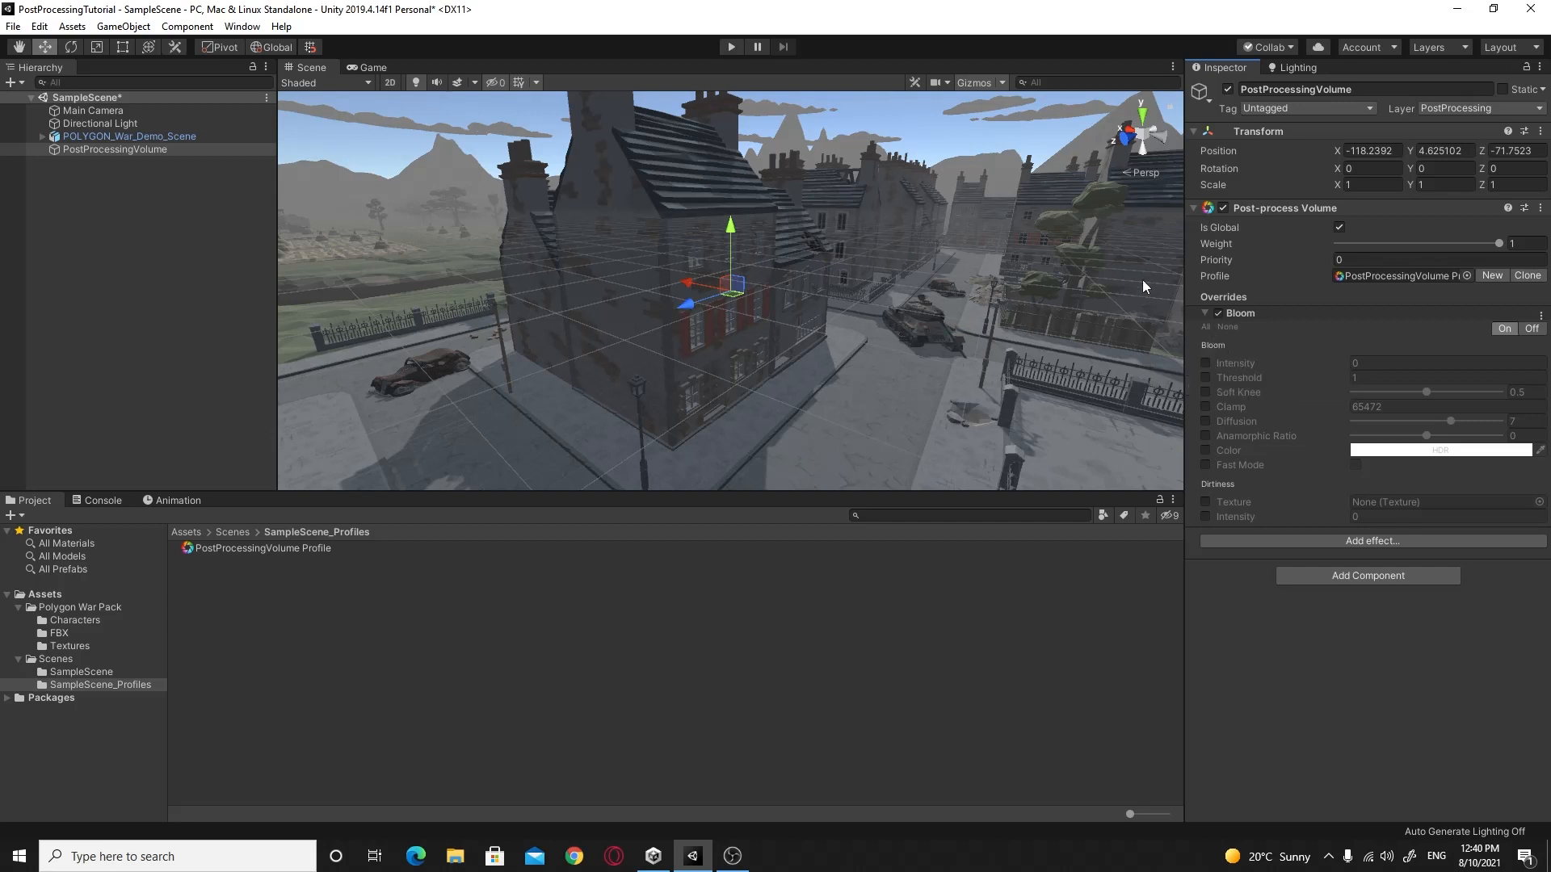
Step: Enable Bloom Intensity, trying 0.3, 0.63 and 1 before settling on 2
left_click(1206, 363)
type("10.15")
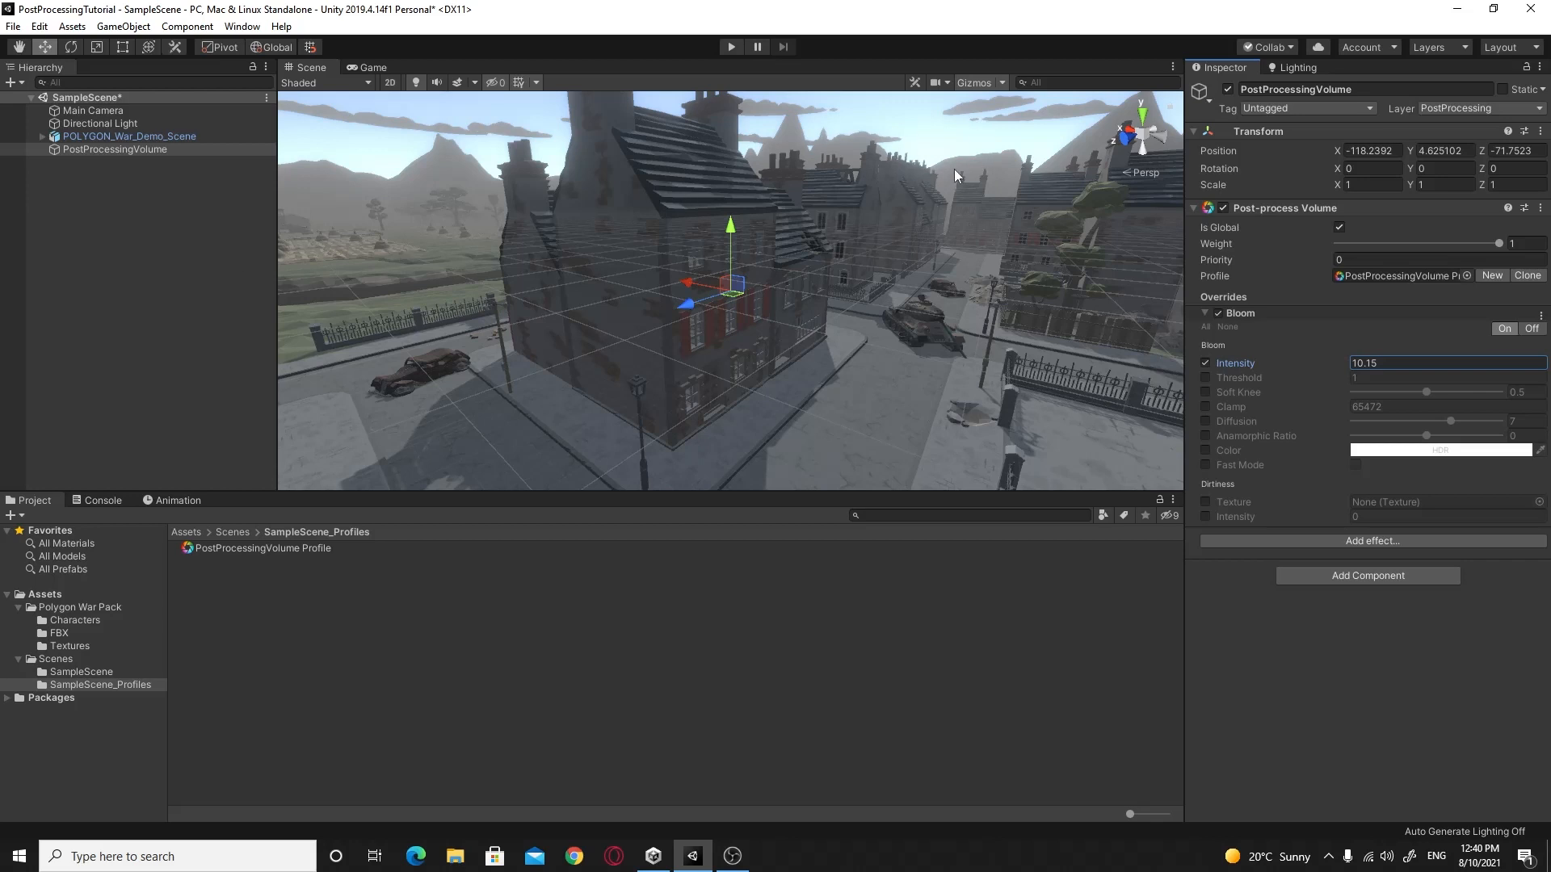
mouse_move(1277, 379)
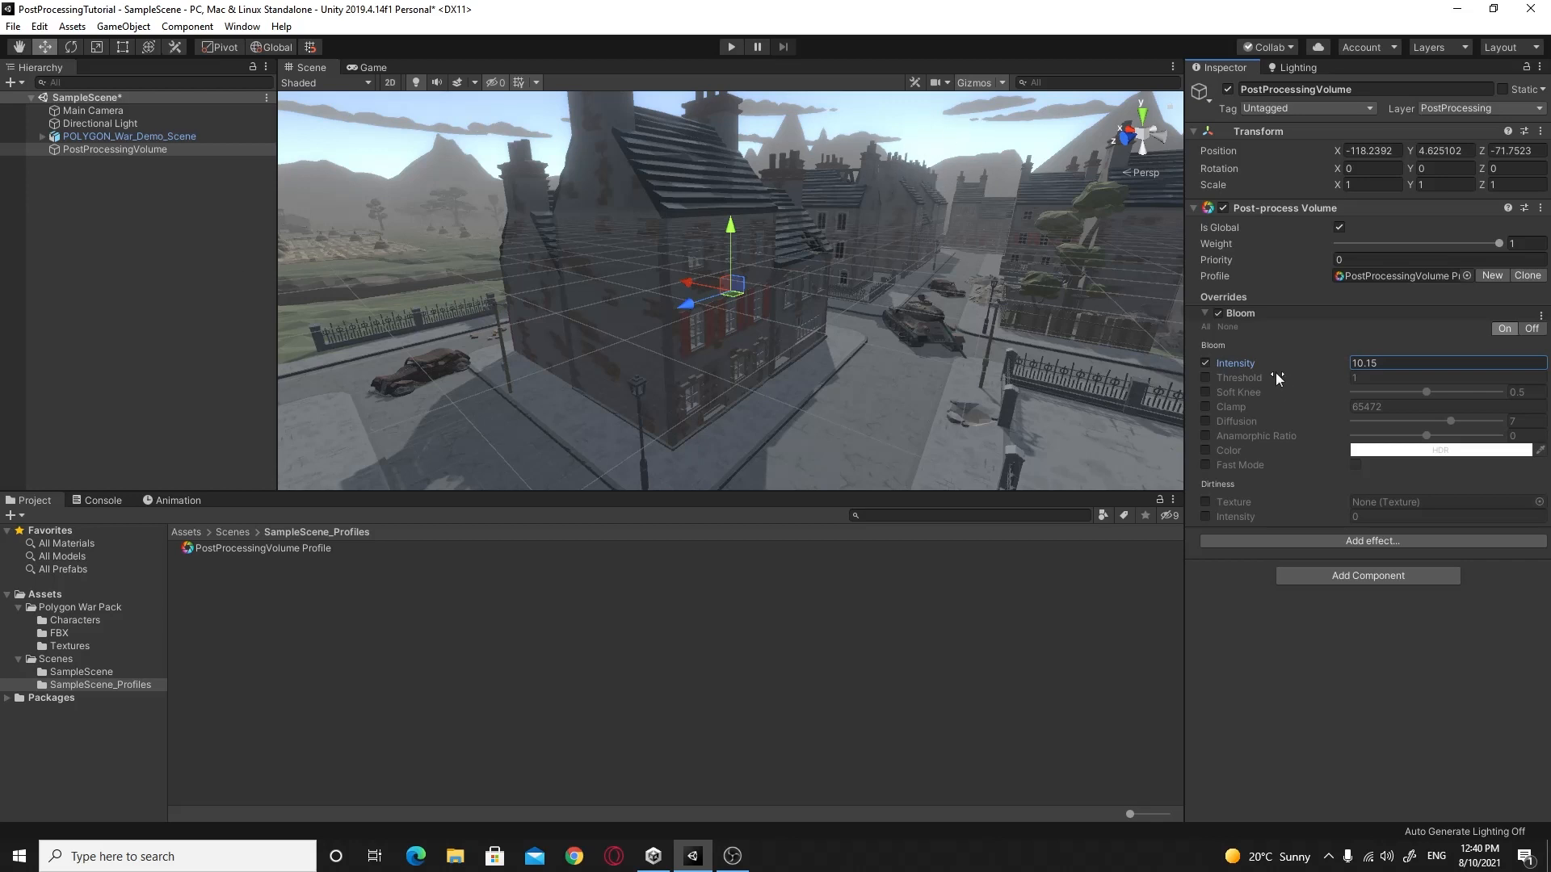
mouse_move(1290, 364)
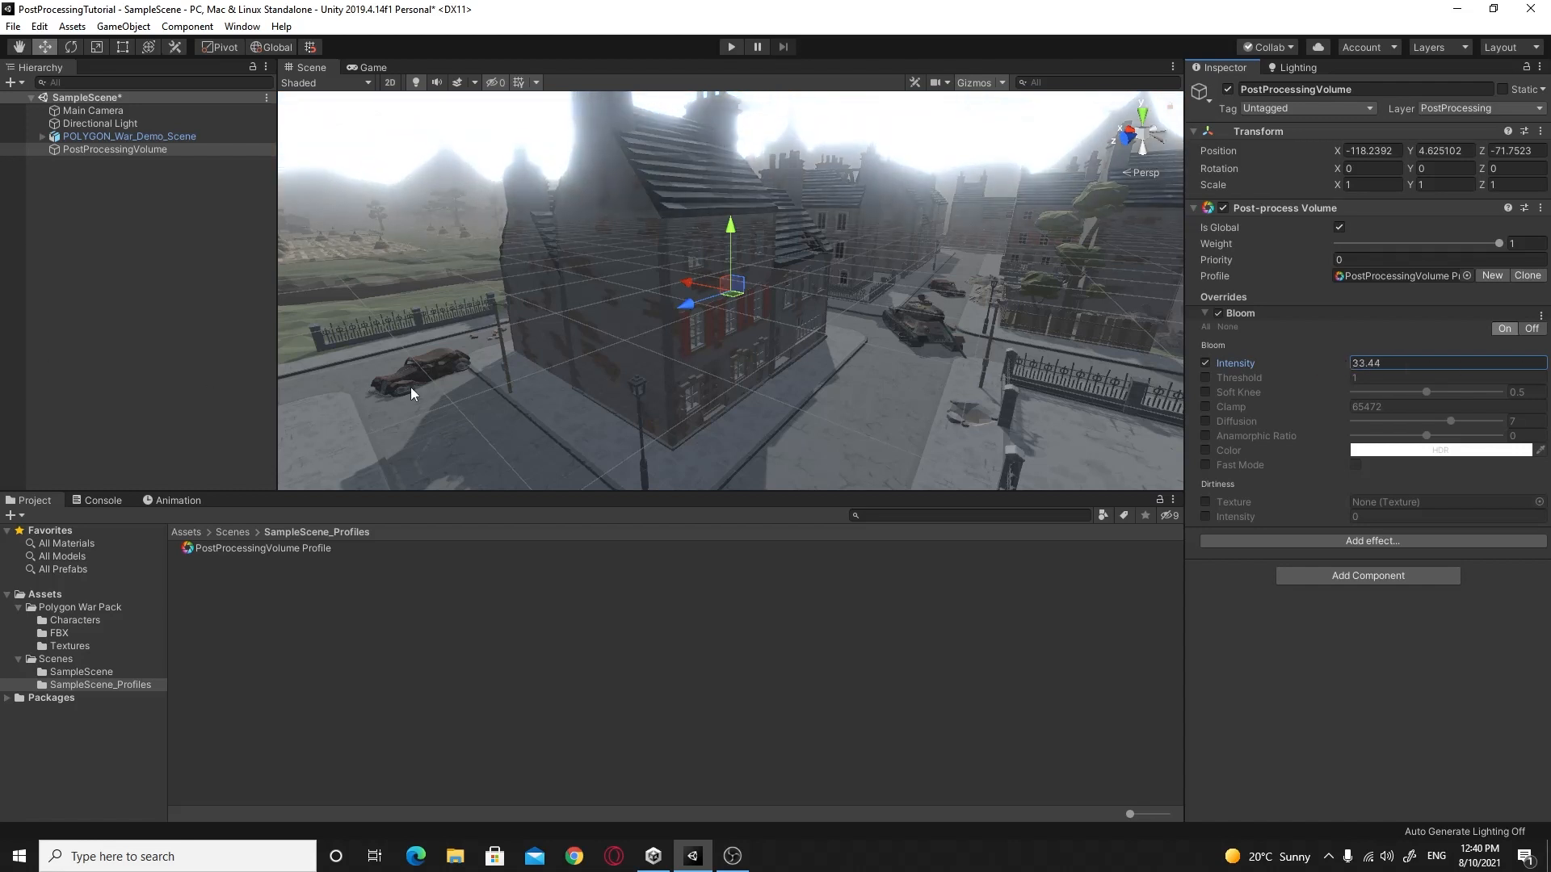
type("0.3")
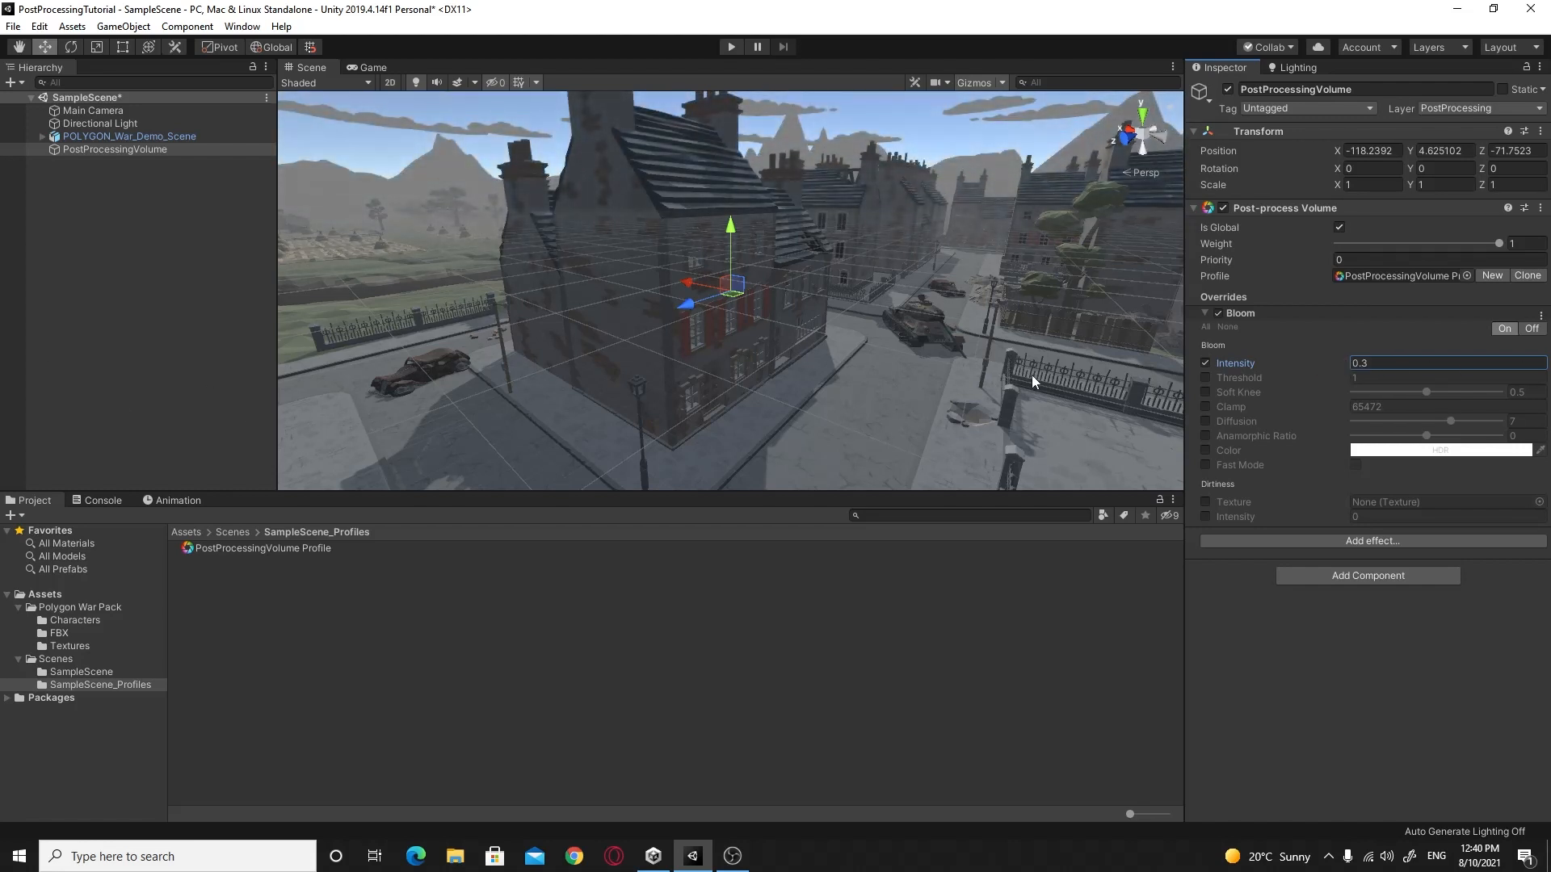
type("0.63")
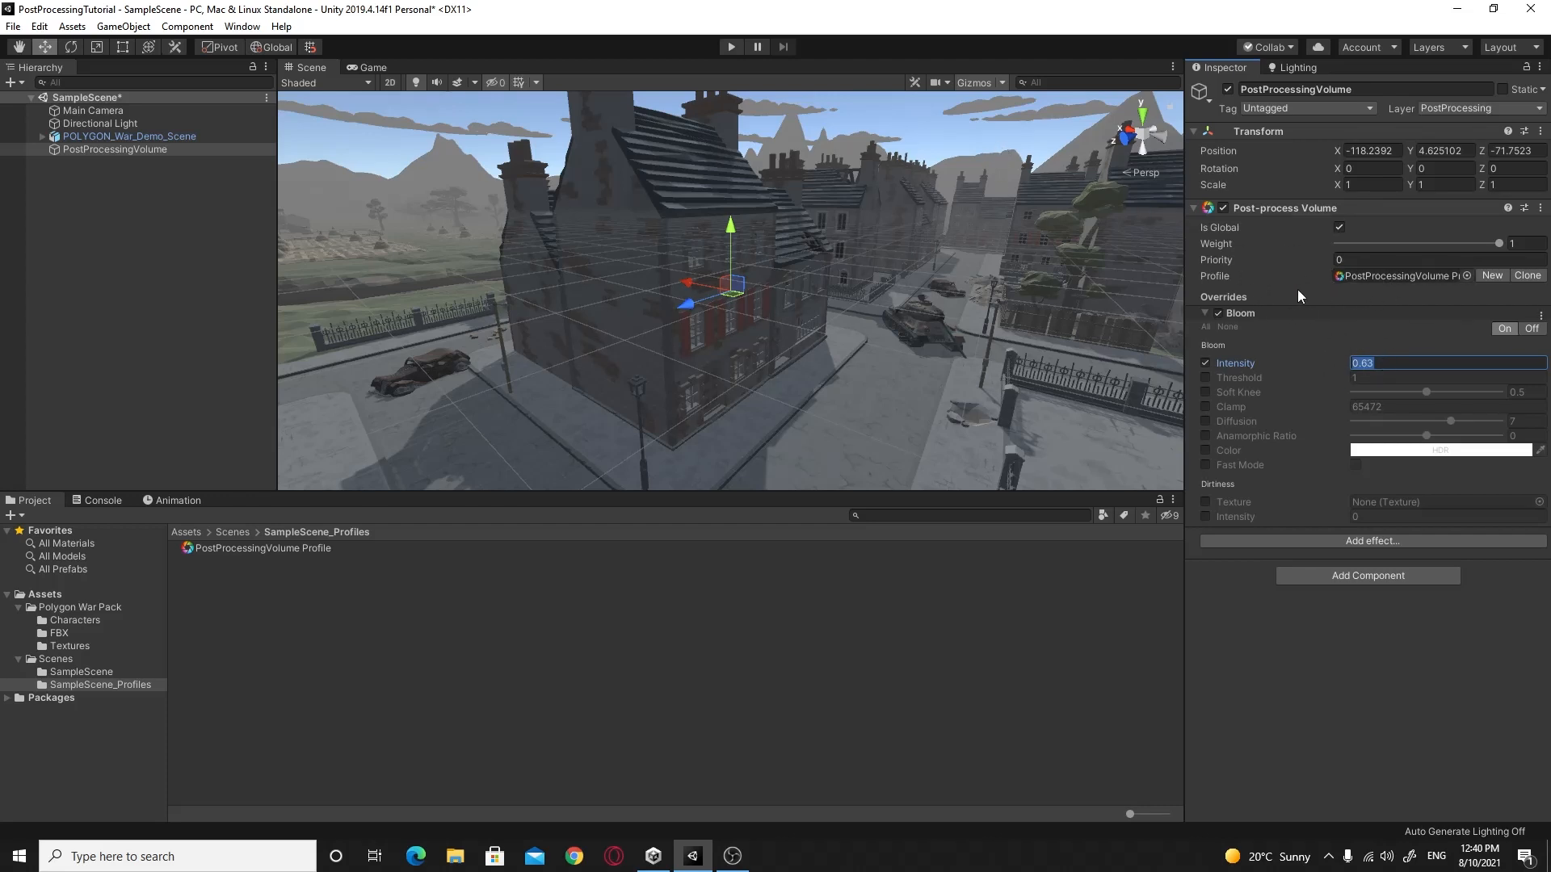
type("1")
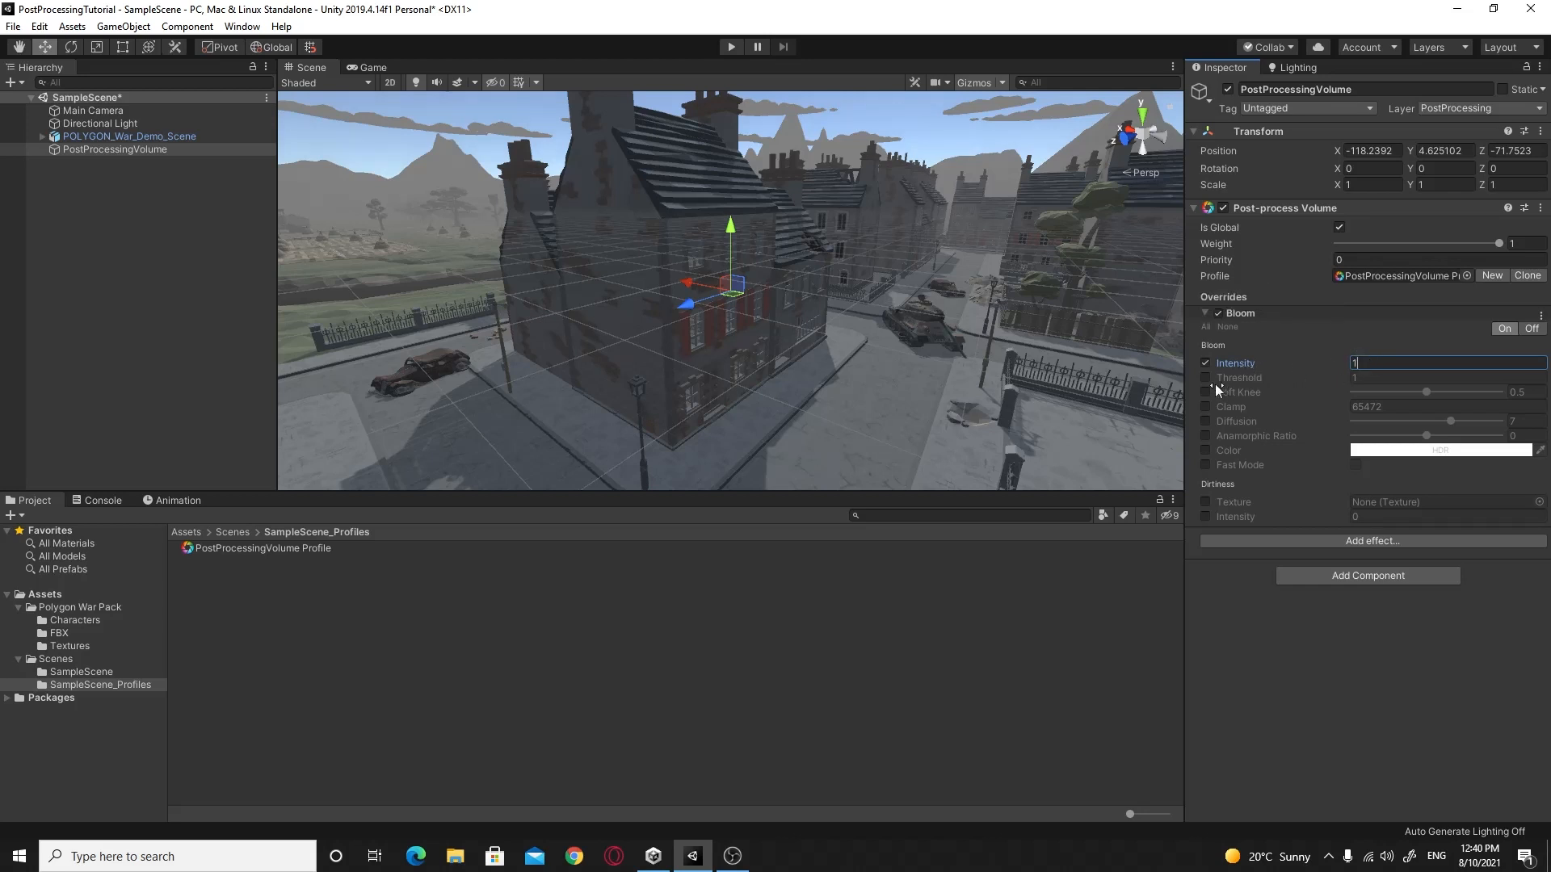
left_click(1206, 378)
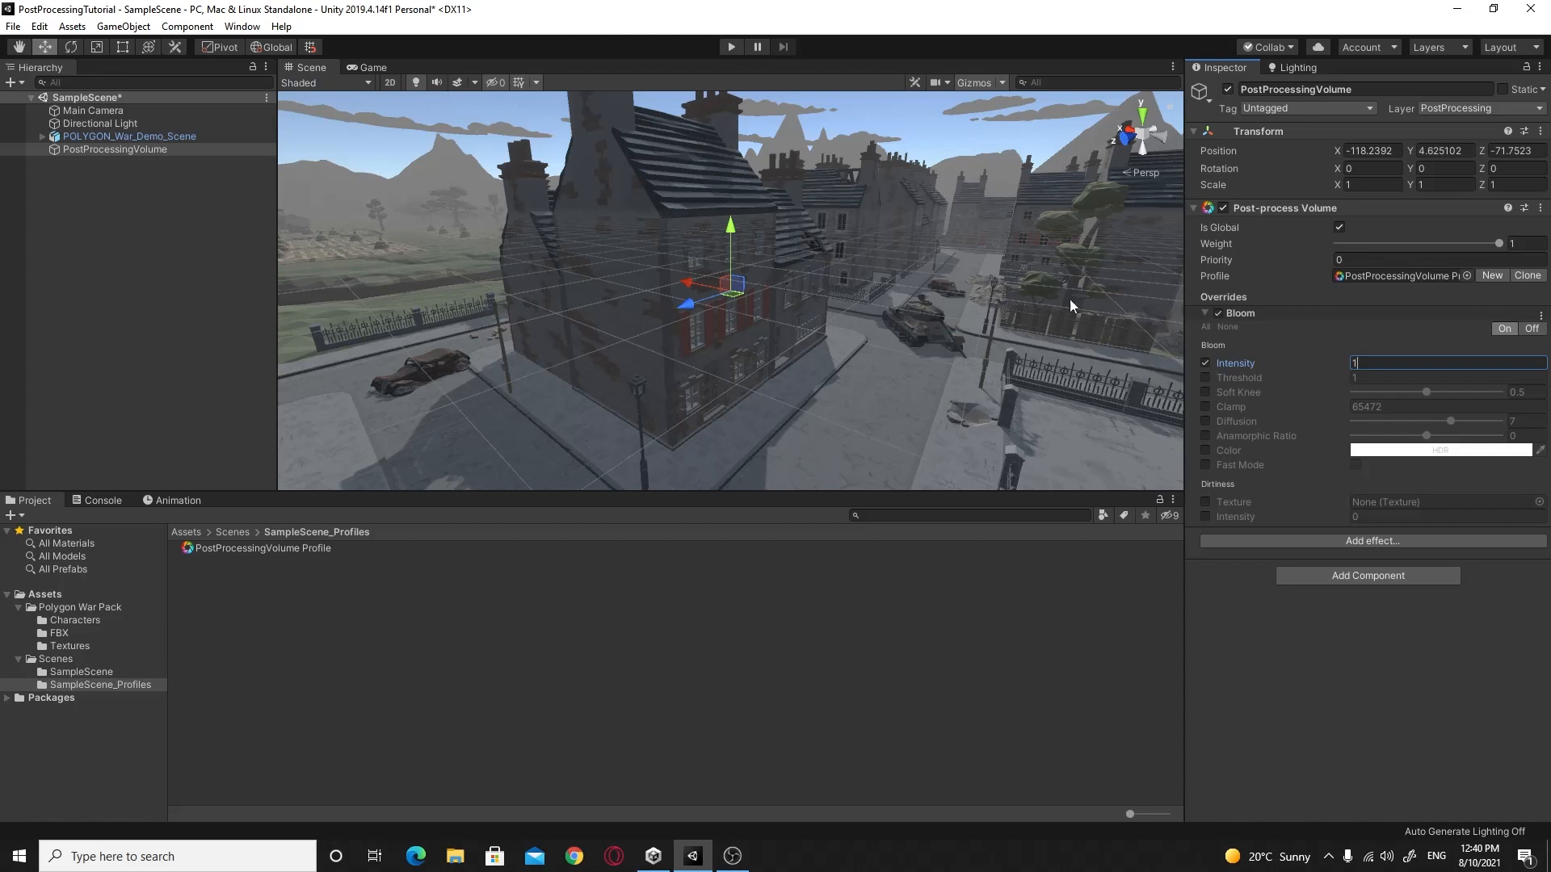
mouse_move(1169, 365)
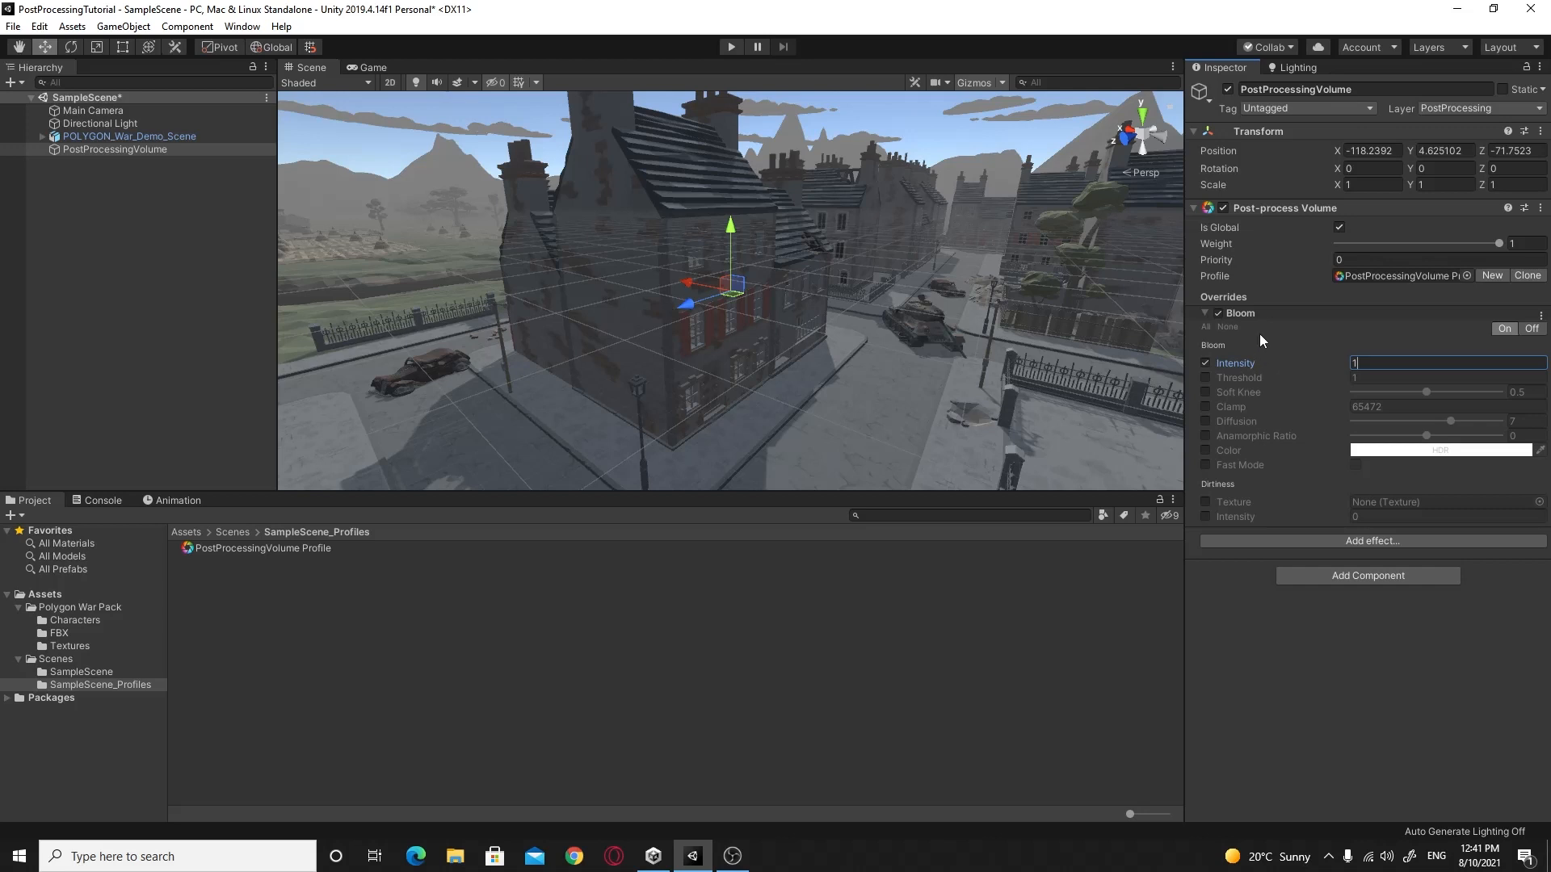
mouse_move(1264, 339)
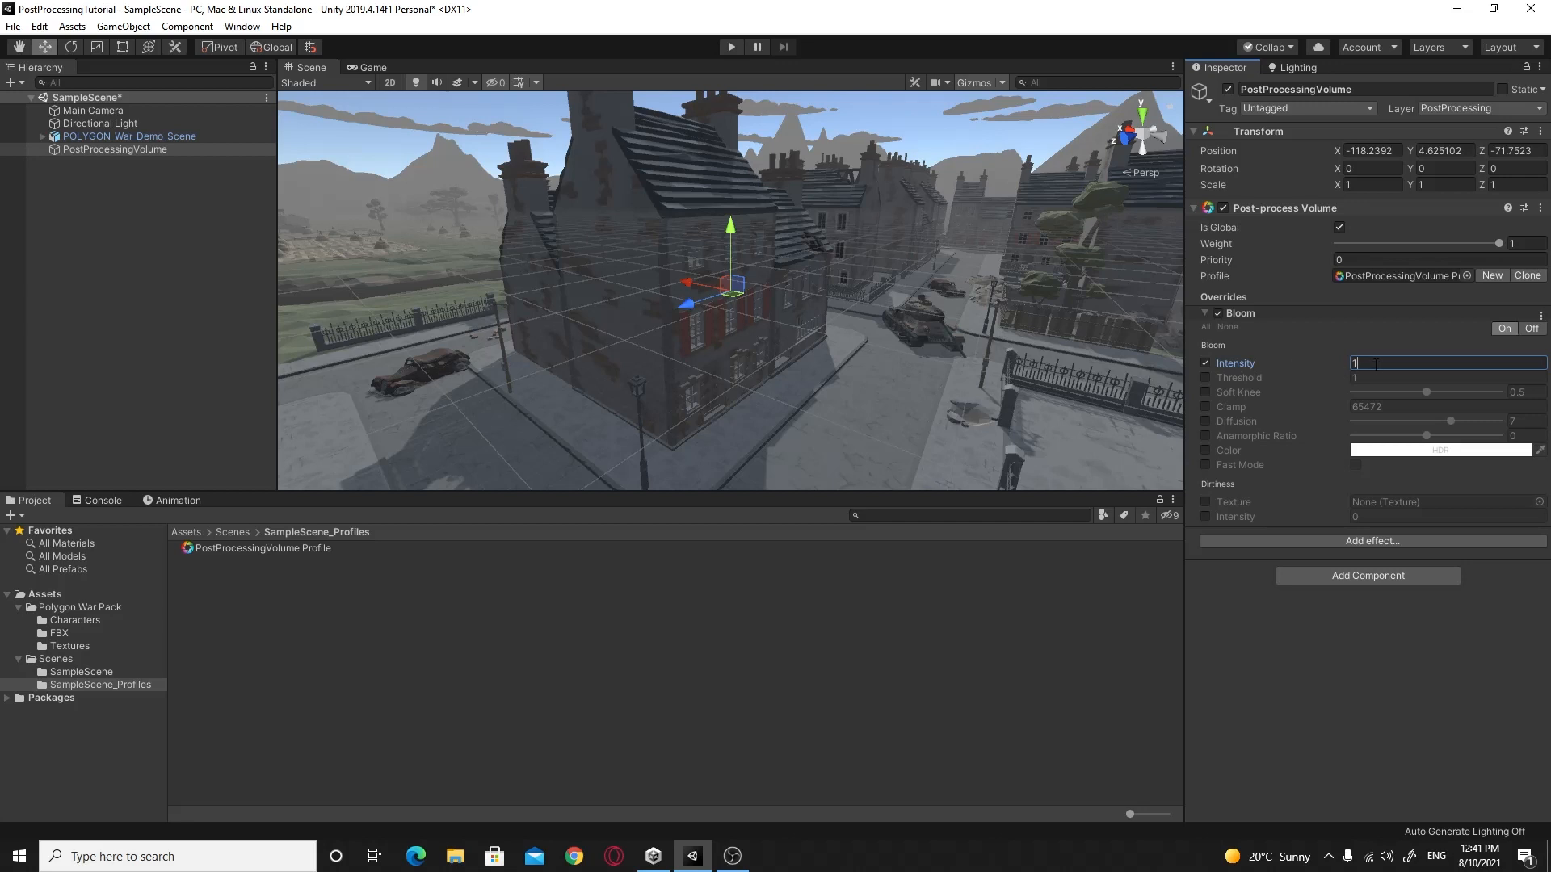
type("2")
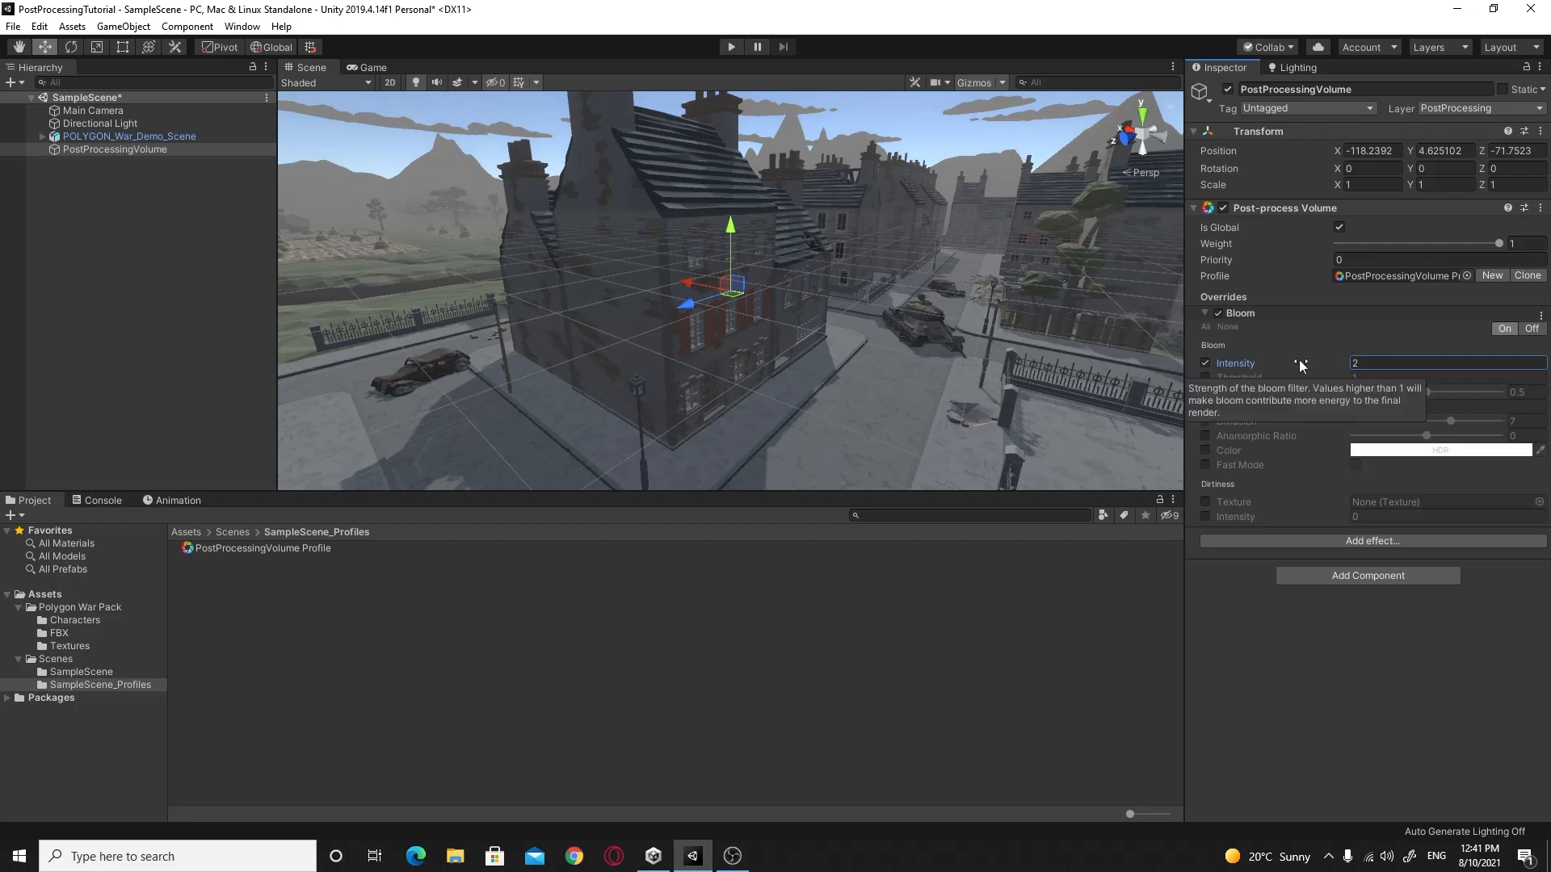
mouse_move(1325, 348)
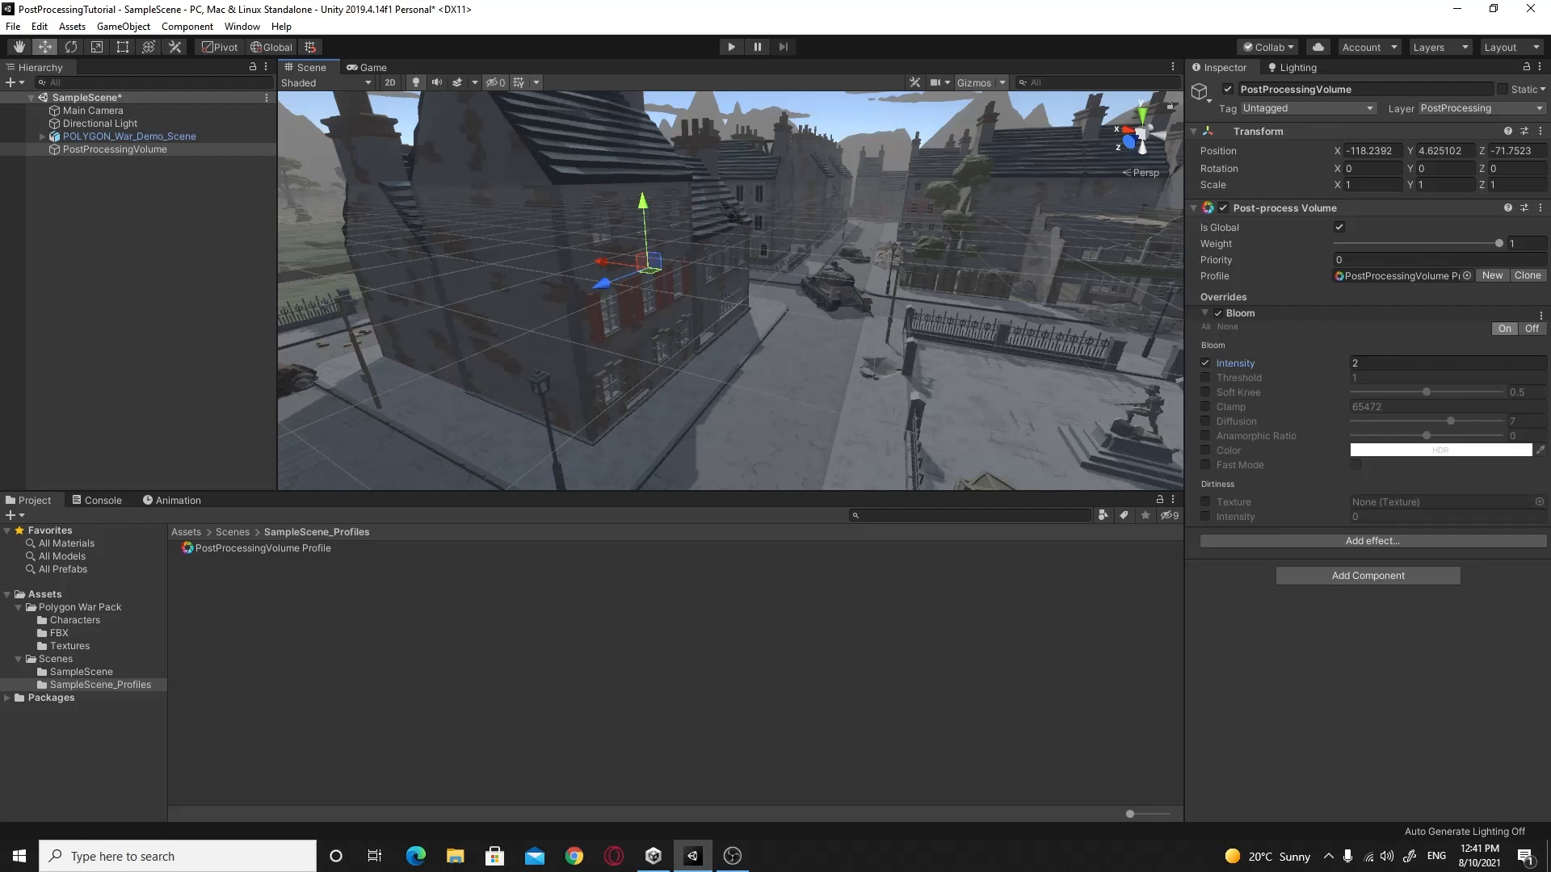
Step: Add an Ambient Occlusion override to the profile and expand its settings
left_click(1371, 541)
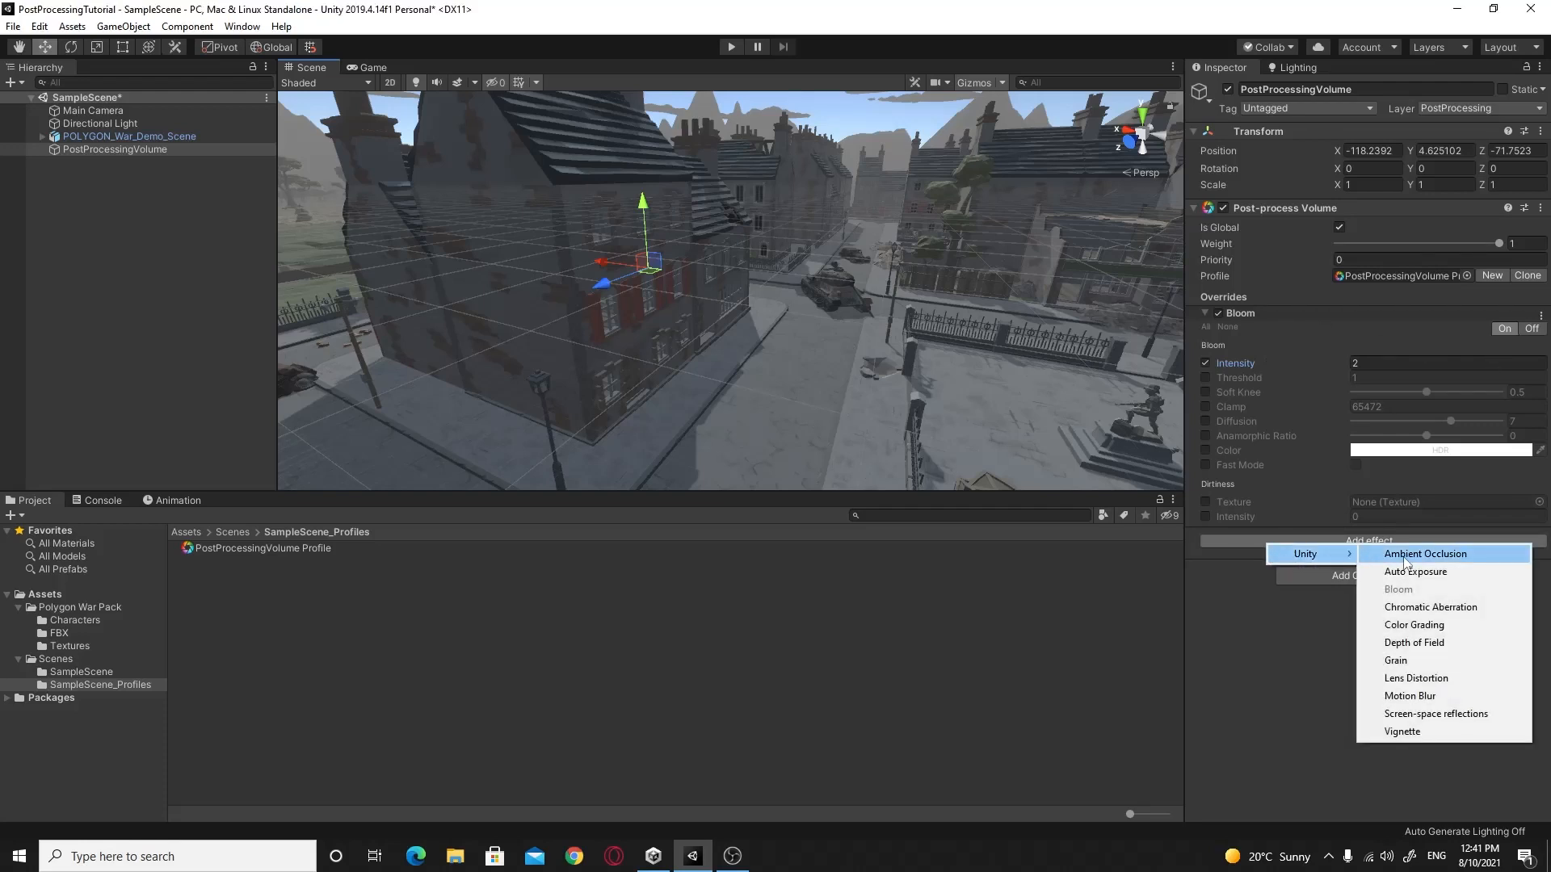
left_click(1423, 554)
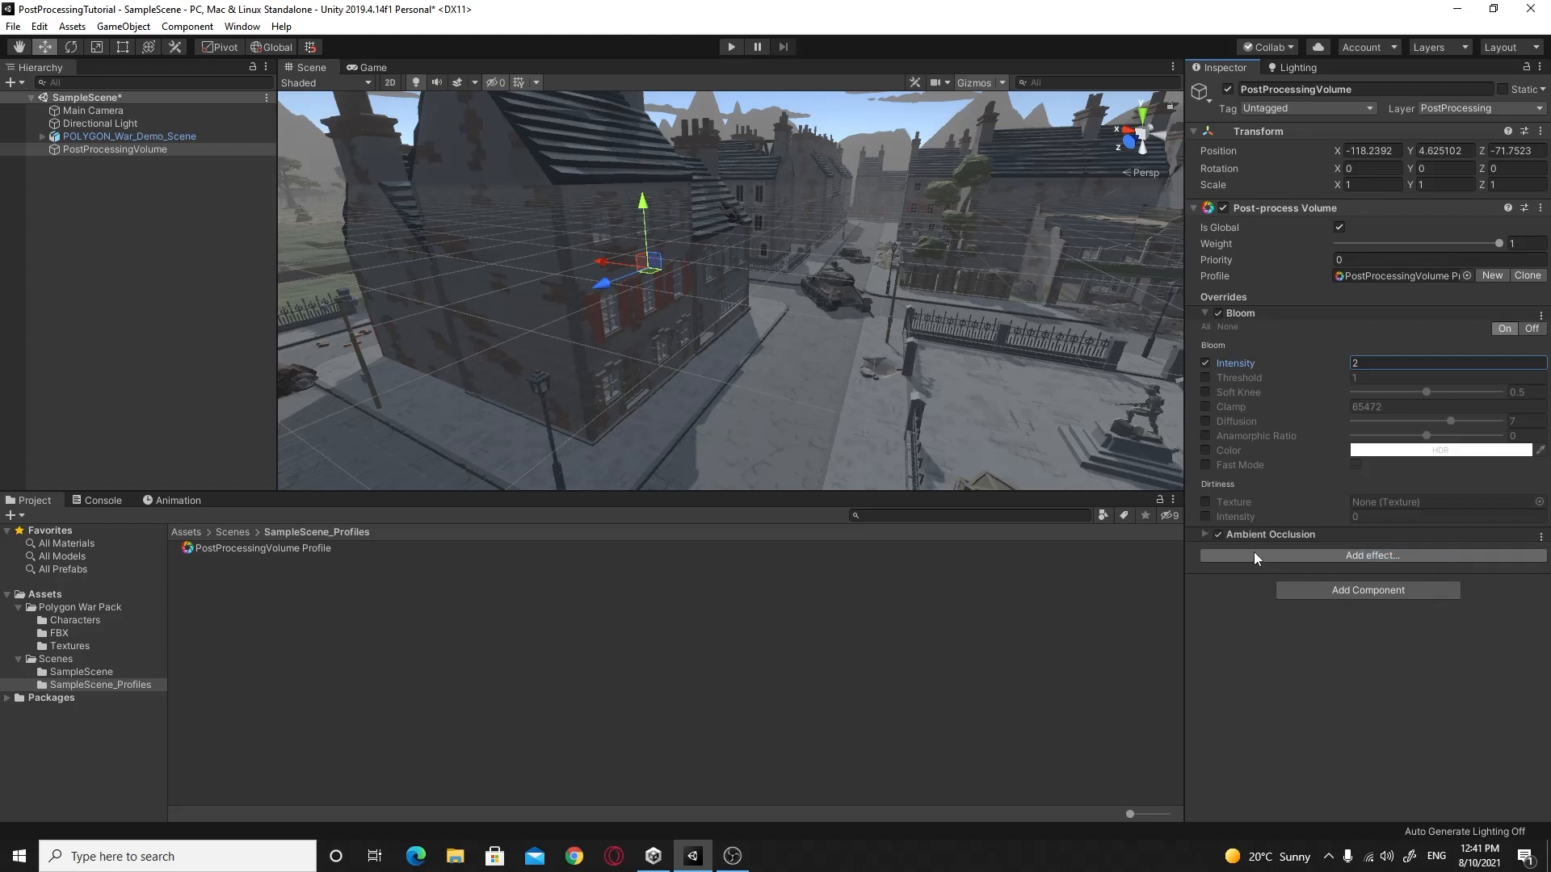
left_click(1205, 533)
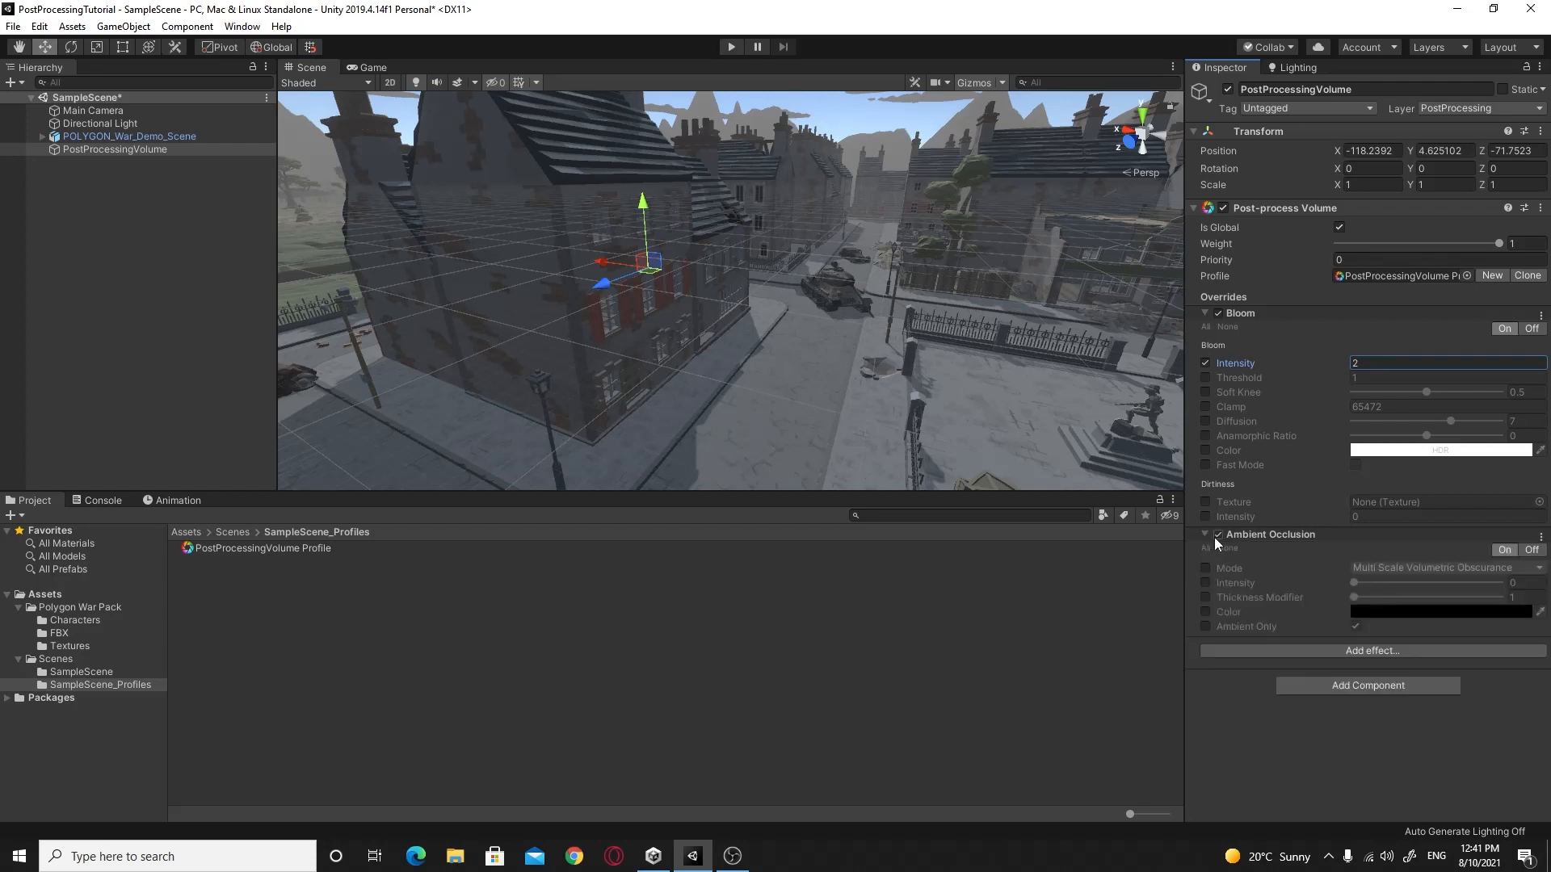
mouse_move(912, 308)
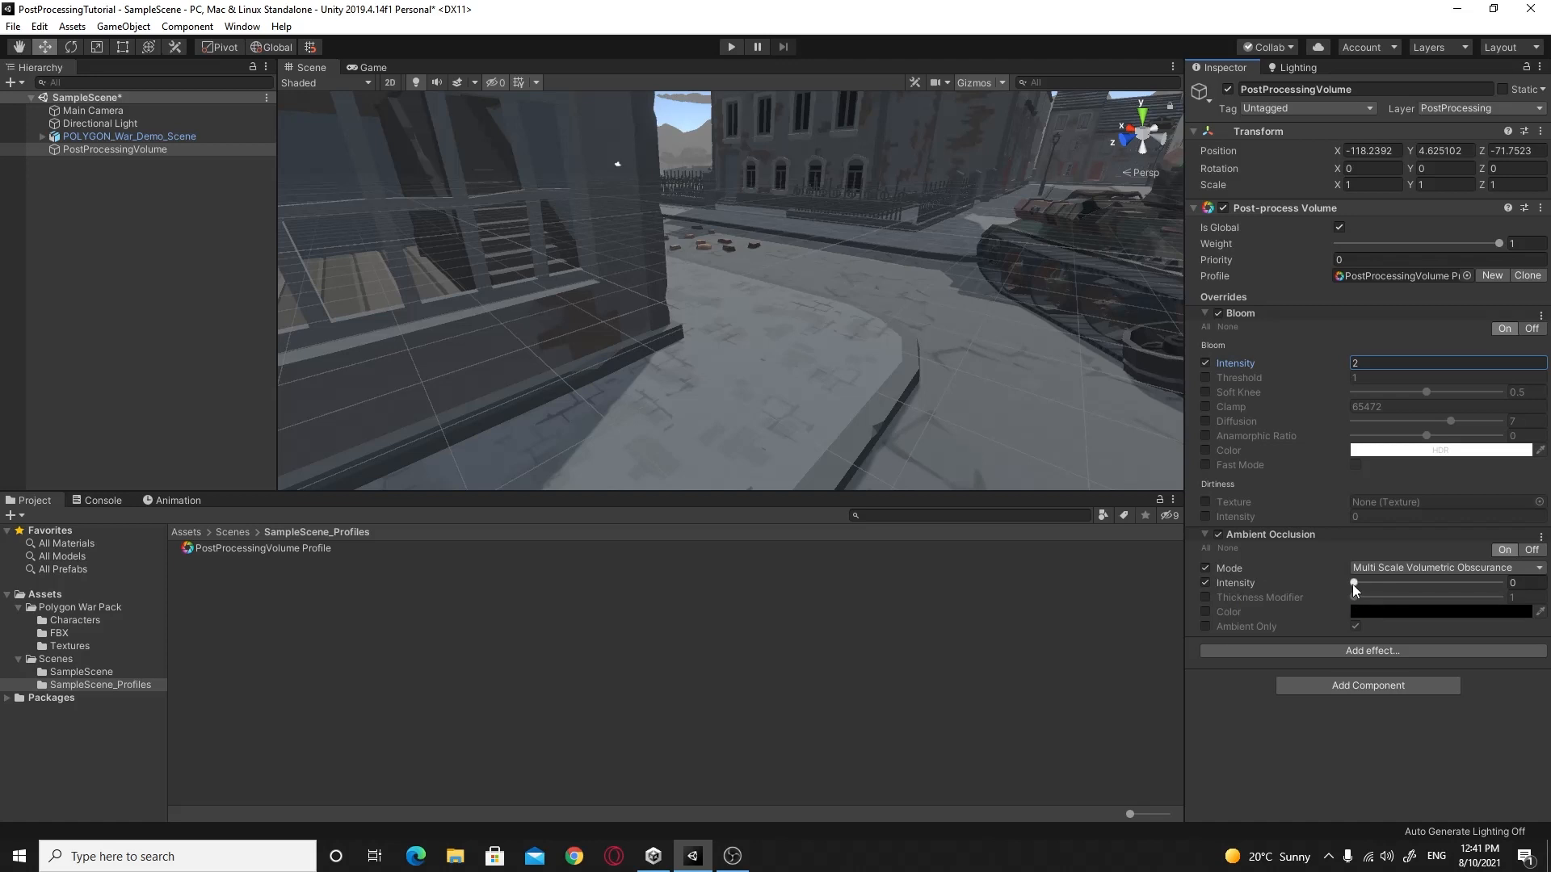
Step: Drag Ambient Occlusion intensity to about 1 and orbit to inspect the building shading
left_click_drag(1353, 583, 1363, 583)
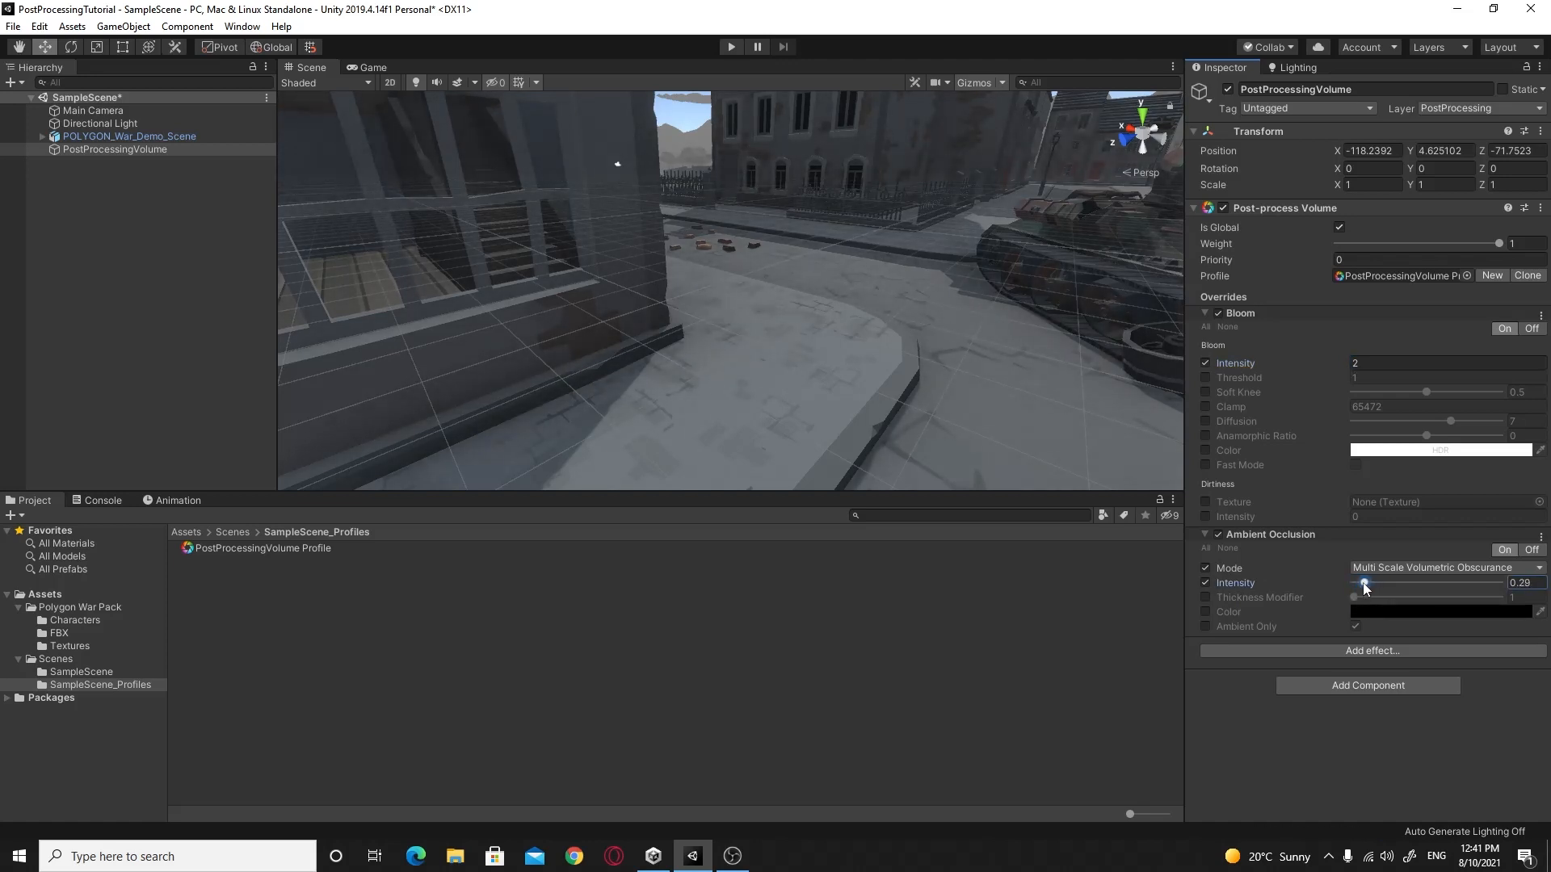
left_click_drag(1364, 588, 1357, 589)
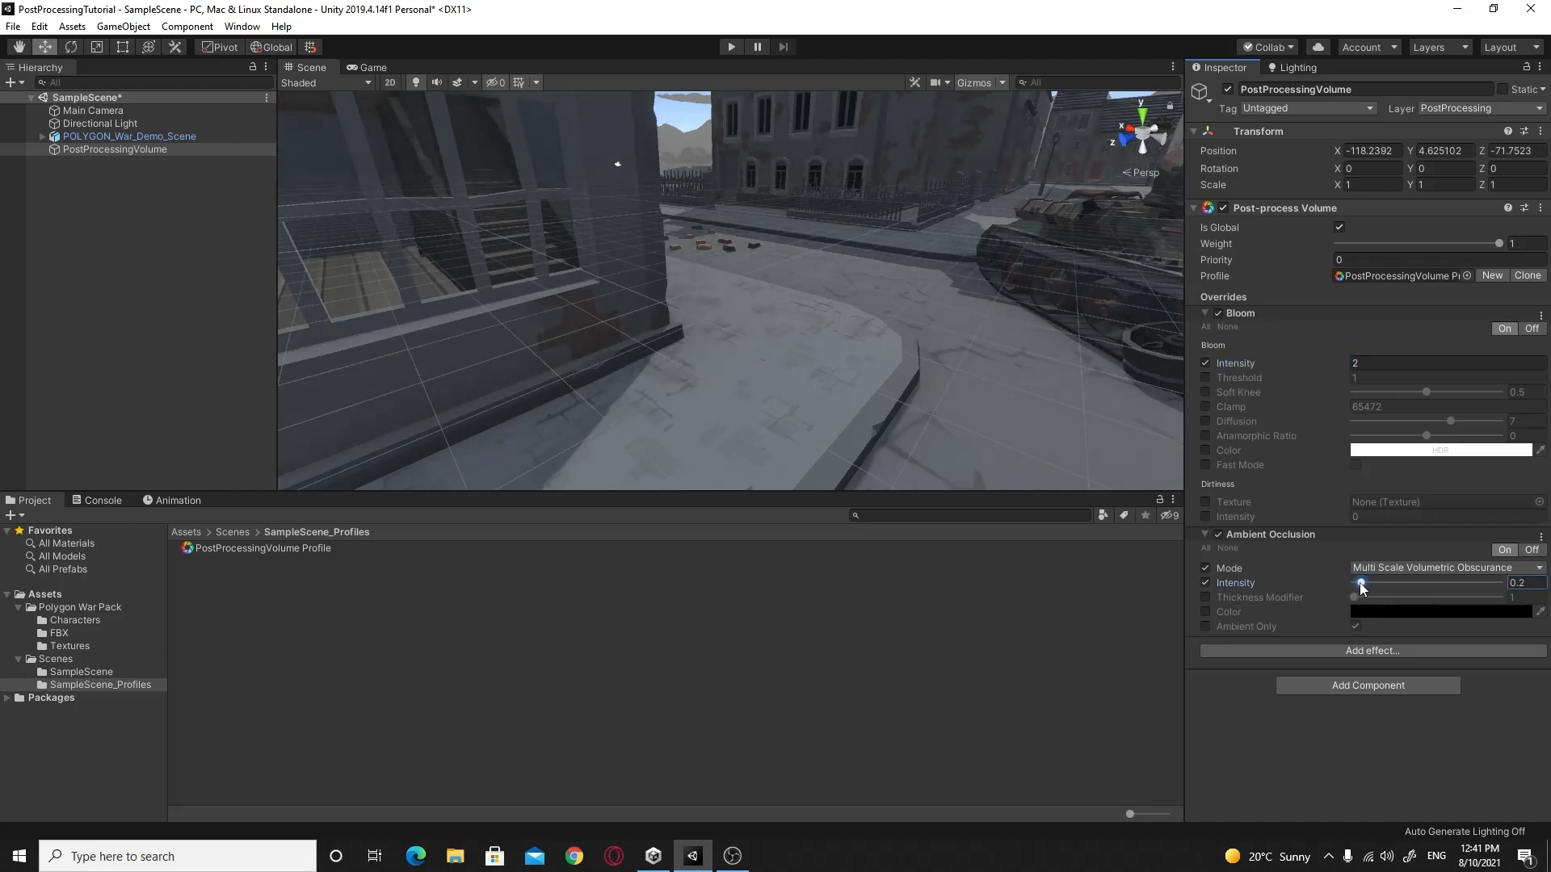
left_click_drag(1360, 588, 1367, 582)
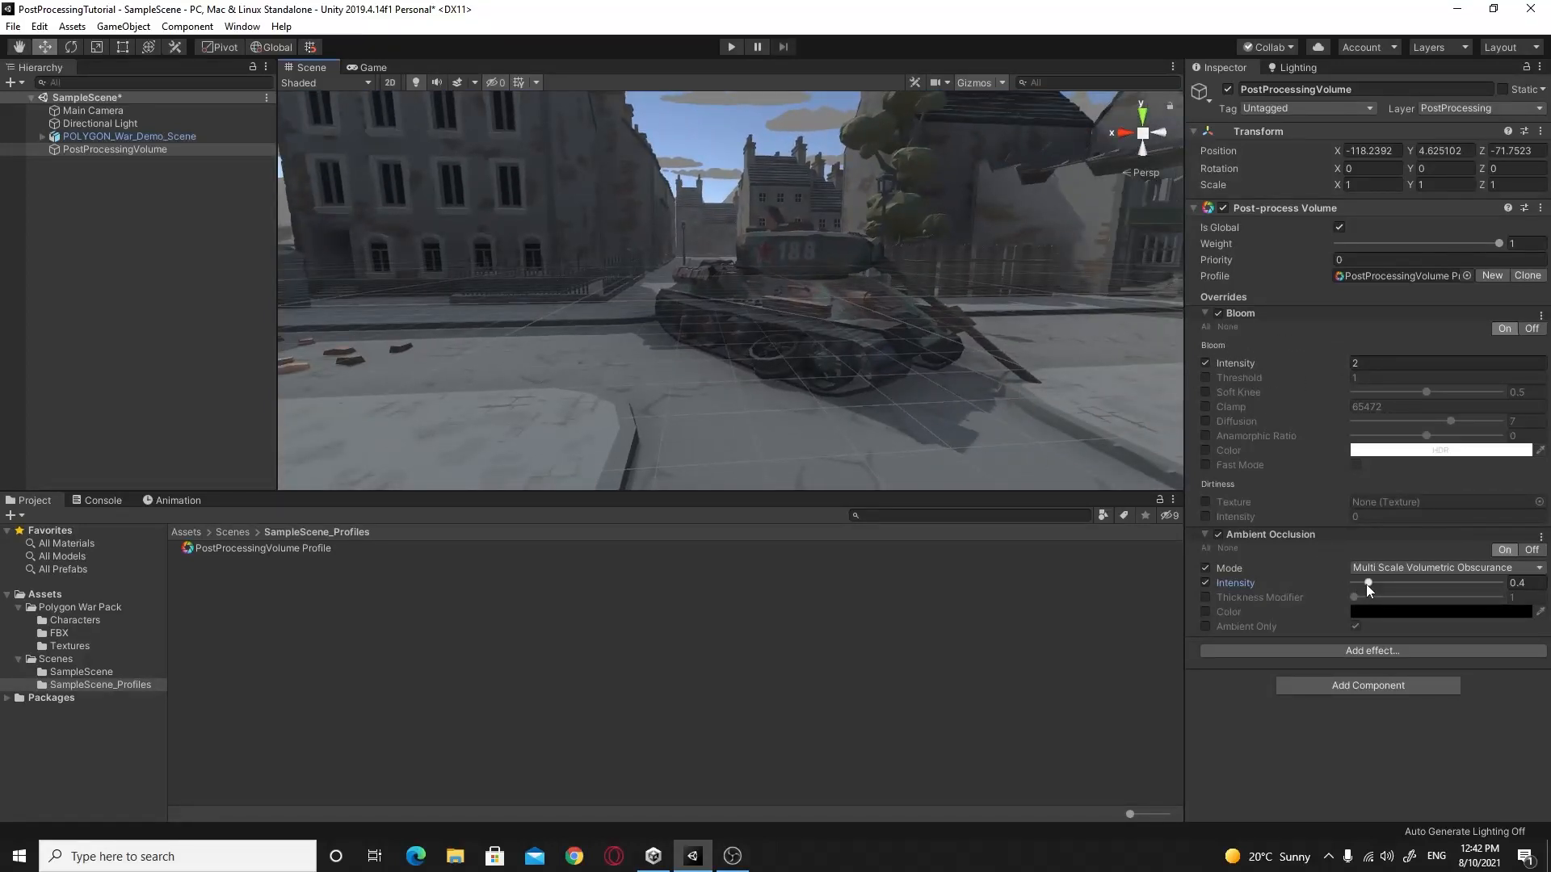
left_click_drag(1369, 583, 1400, 583)
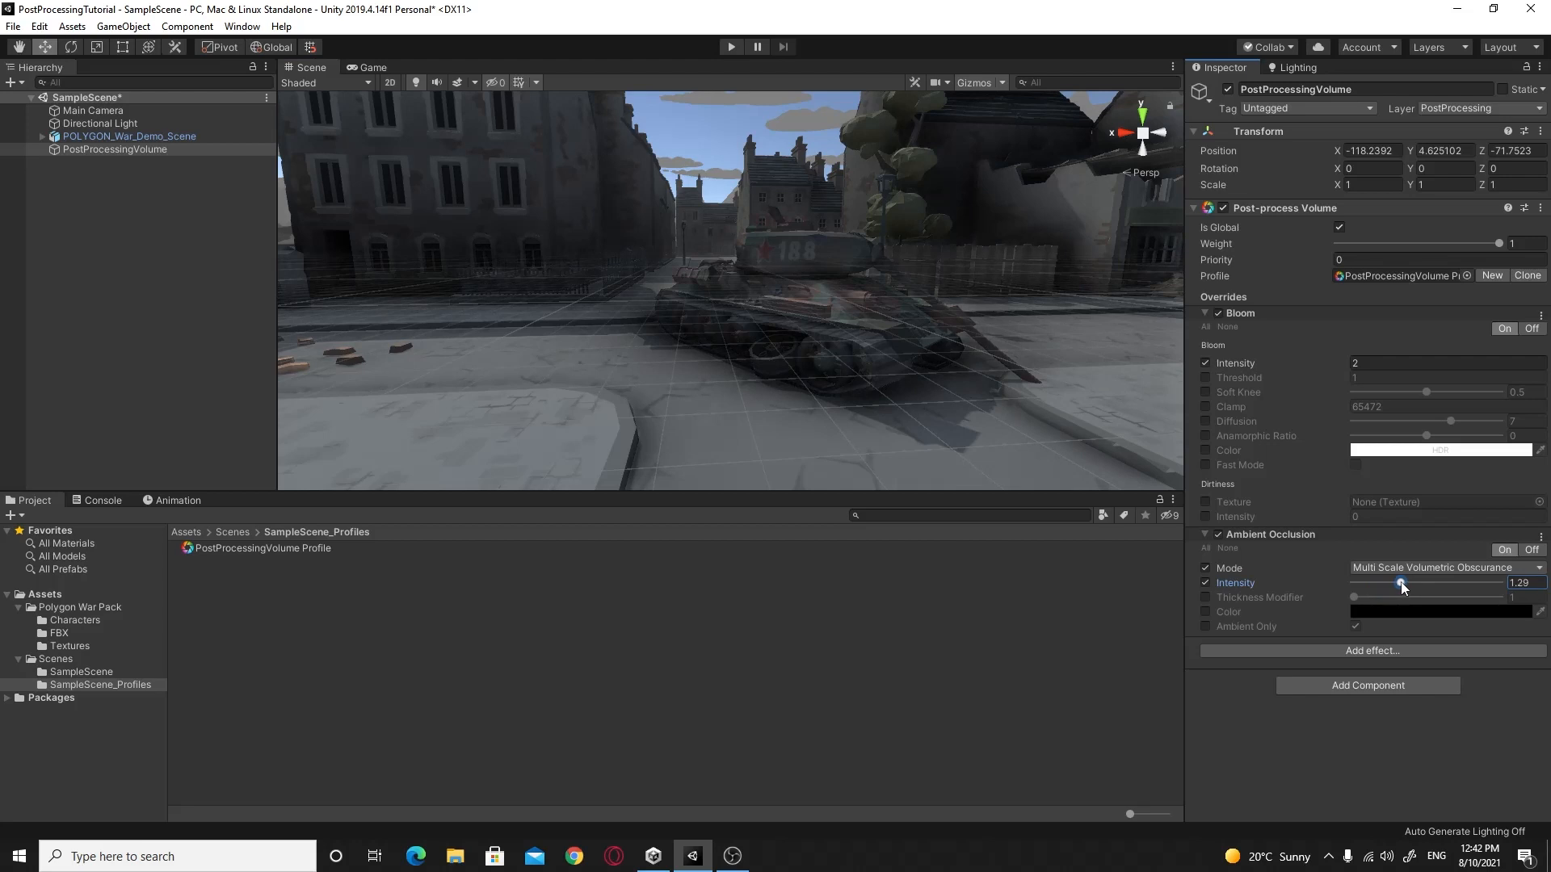
left_click_drag(1399, 583, 1384, 583)
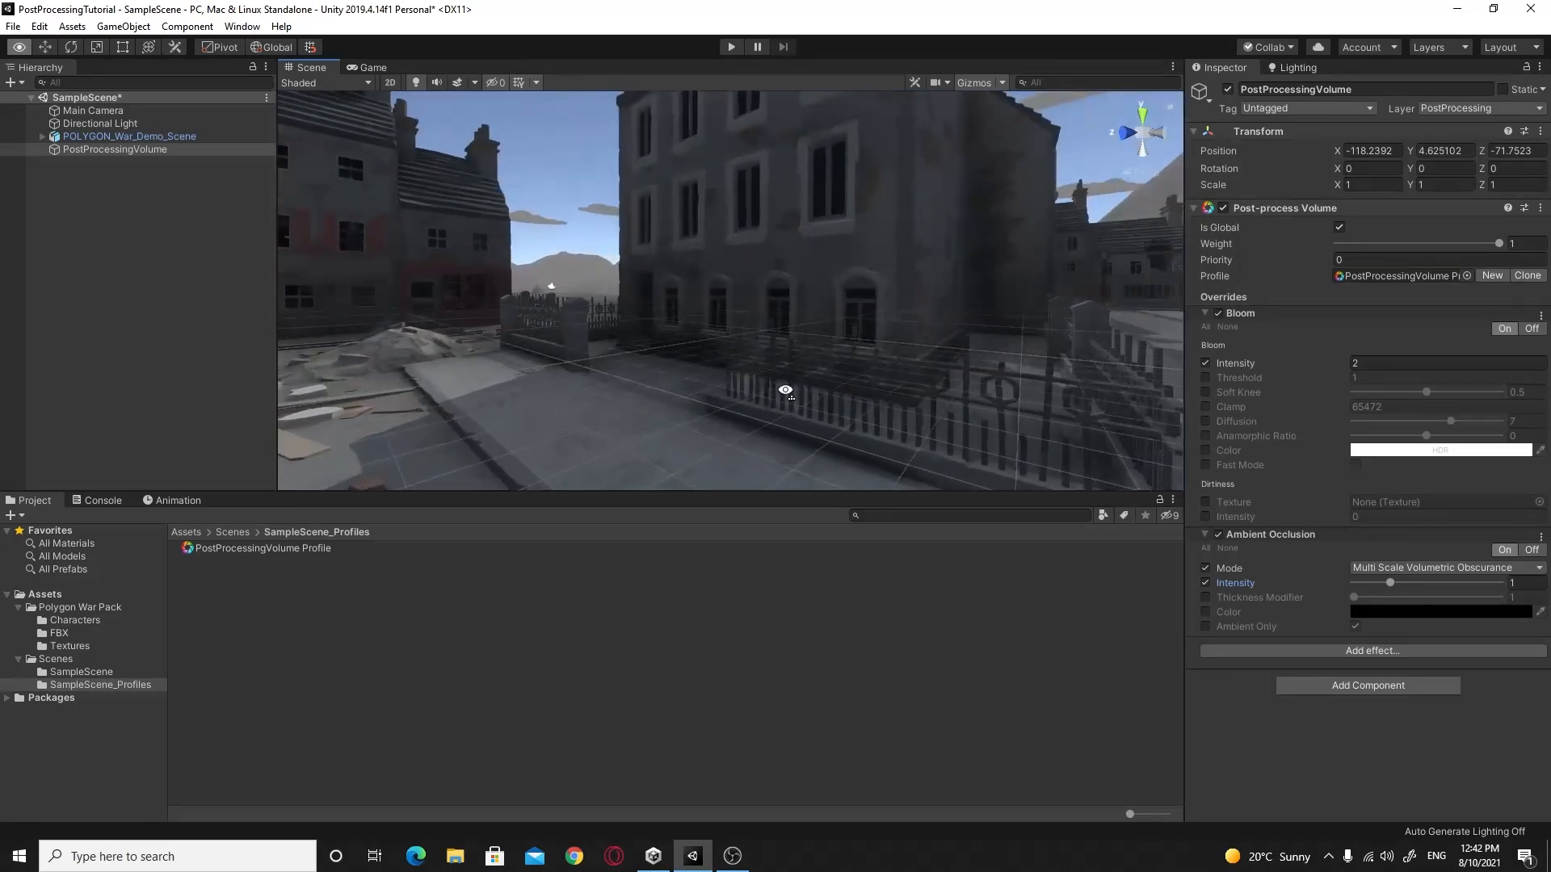
left_click_drag(784, 388, 673, 370)
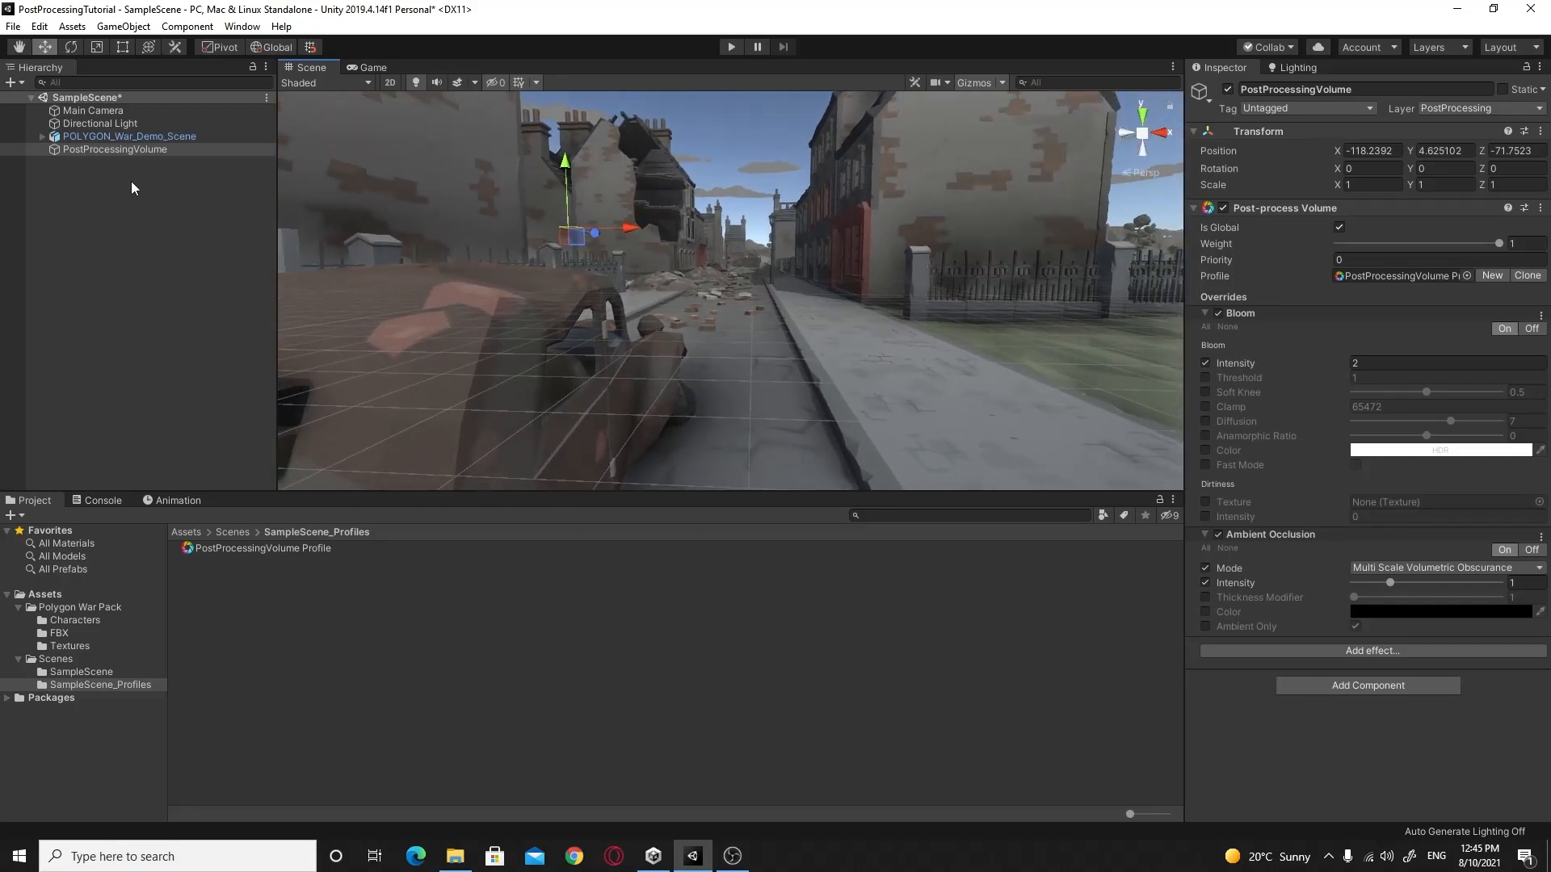
Step: View the street through Main Camera in the Game view, then reselect PostProcessingVolume
left_click(93, 110)
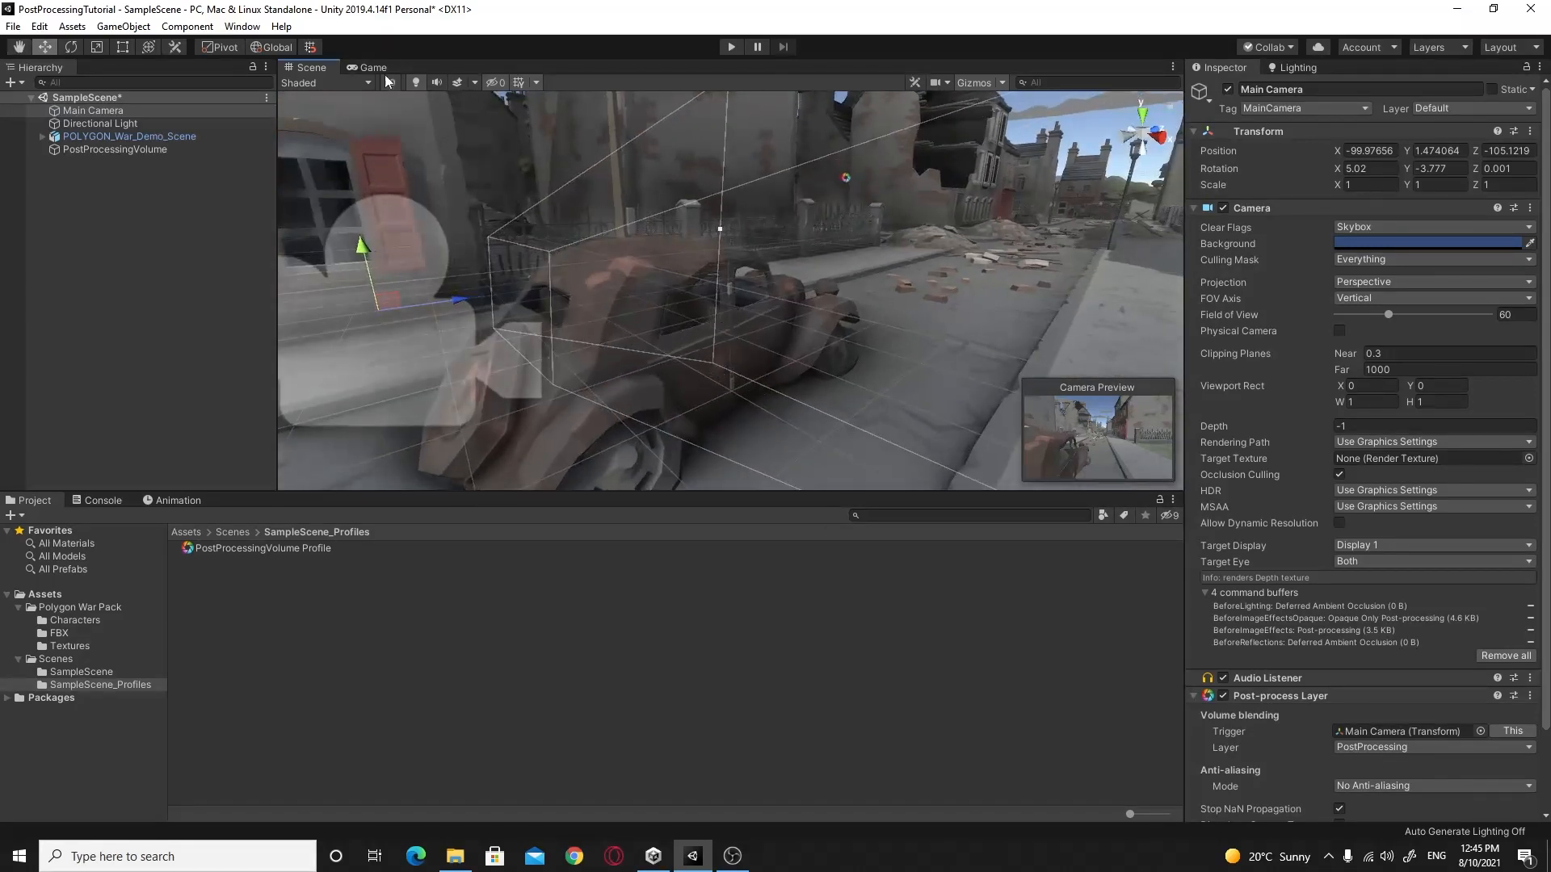
left_click(371, 67)
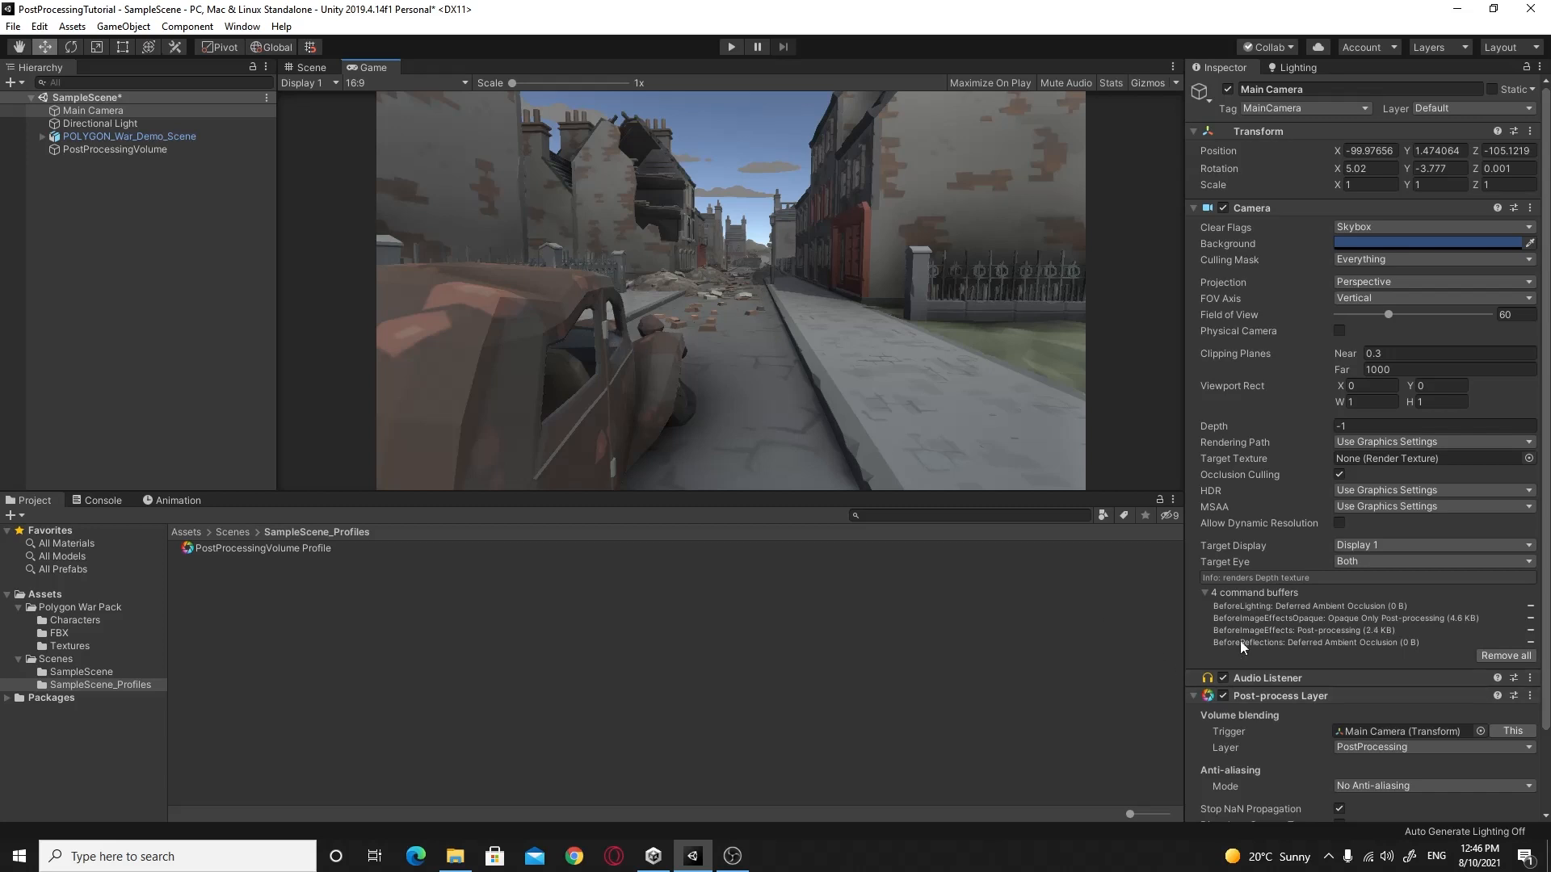
left_click(115, 148)
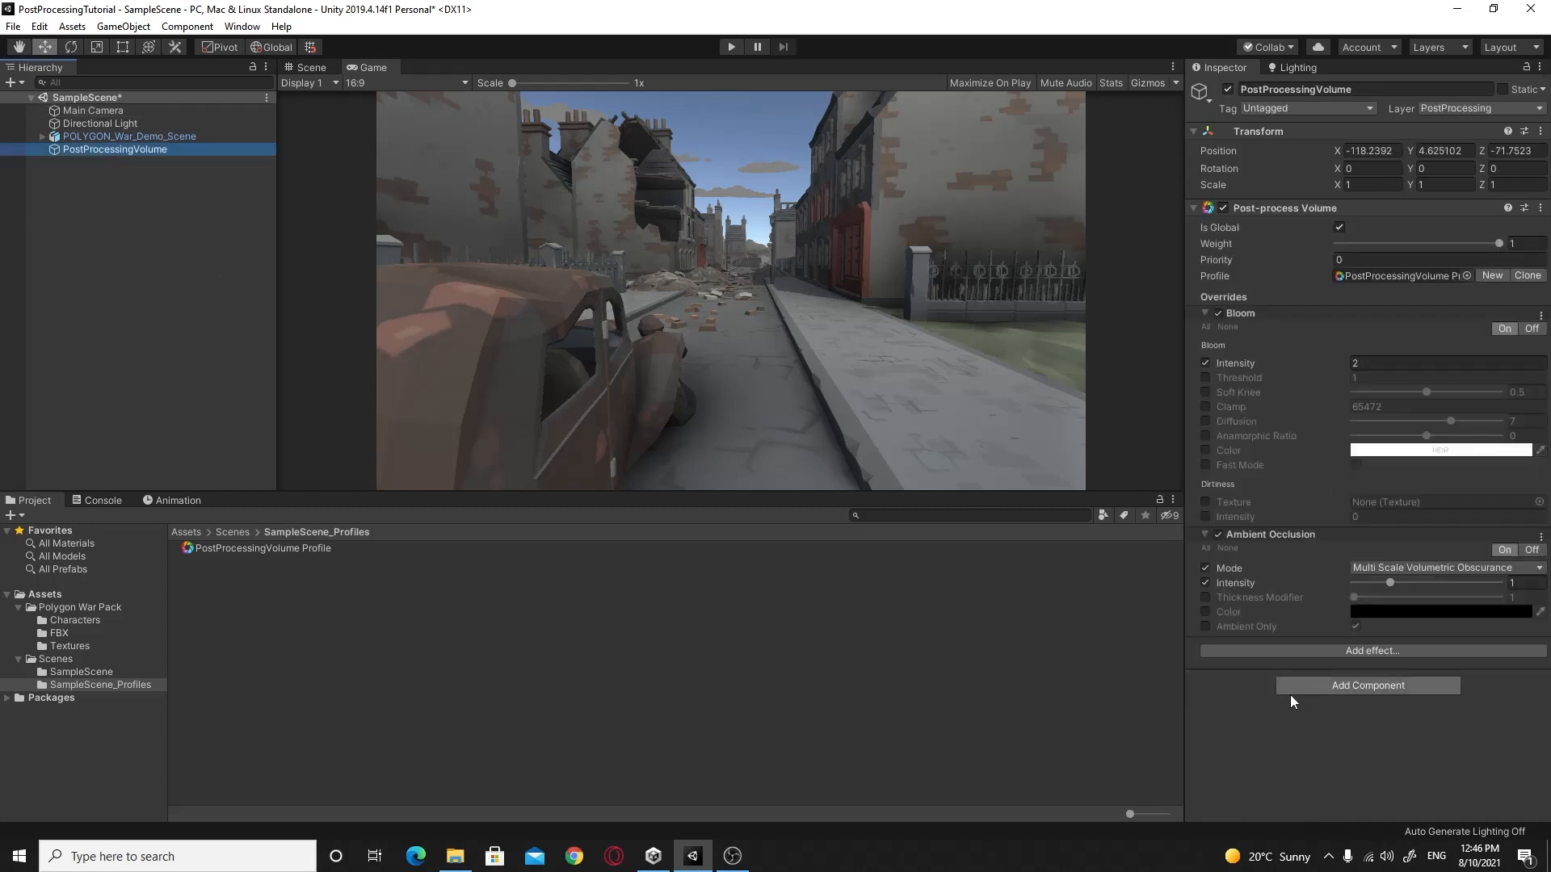
Step: Add a Depth Of Field override with Focus Distance, Aperture and Focal Length enabled
left_click(1372, 649)
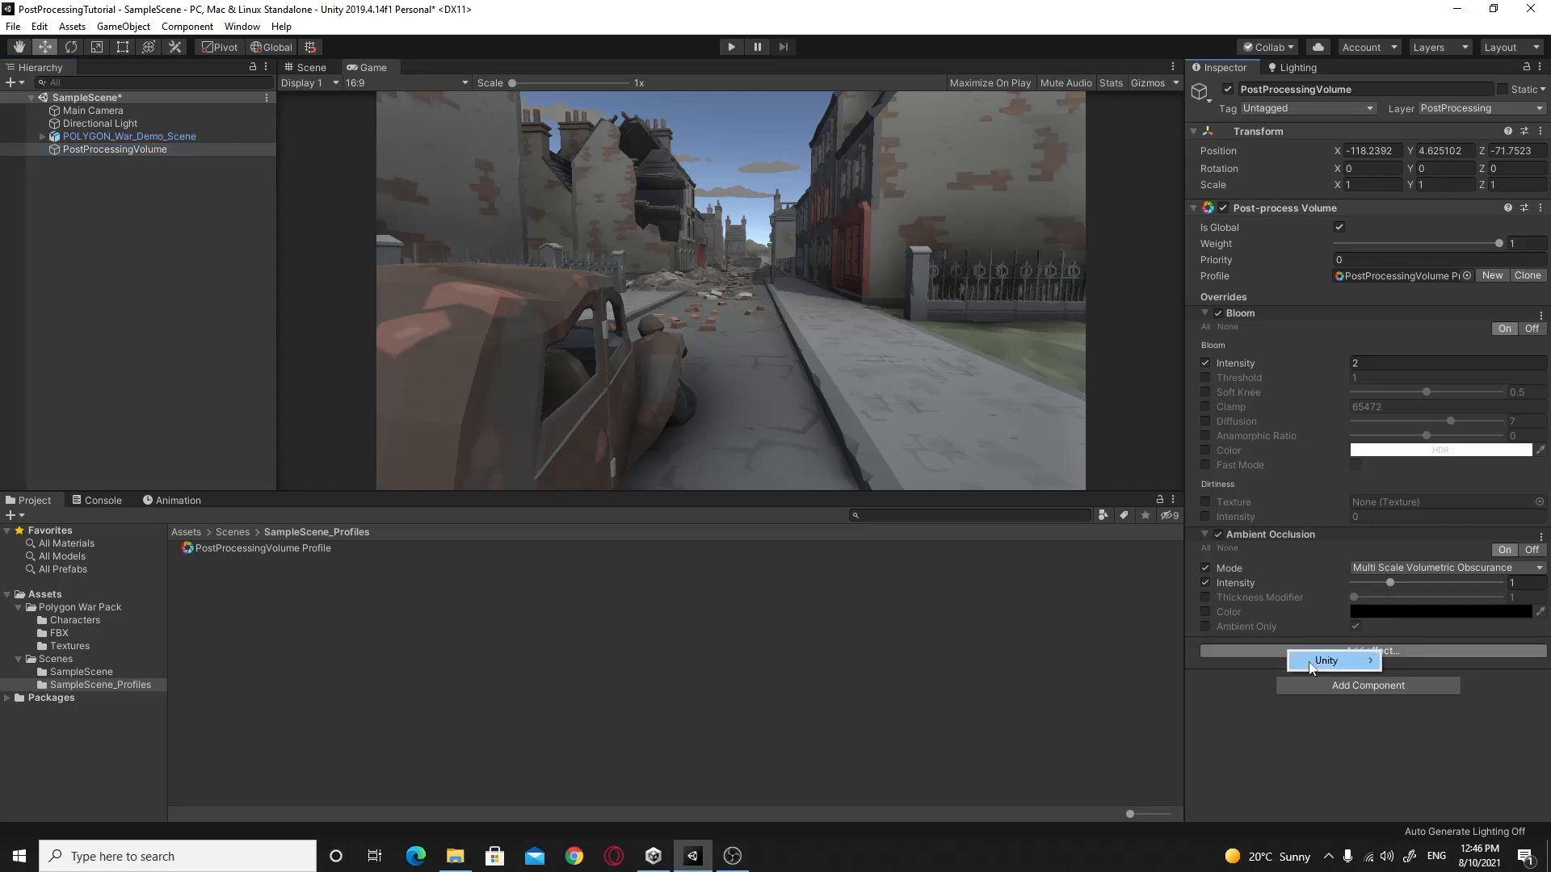
left_click(1325, 660)
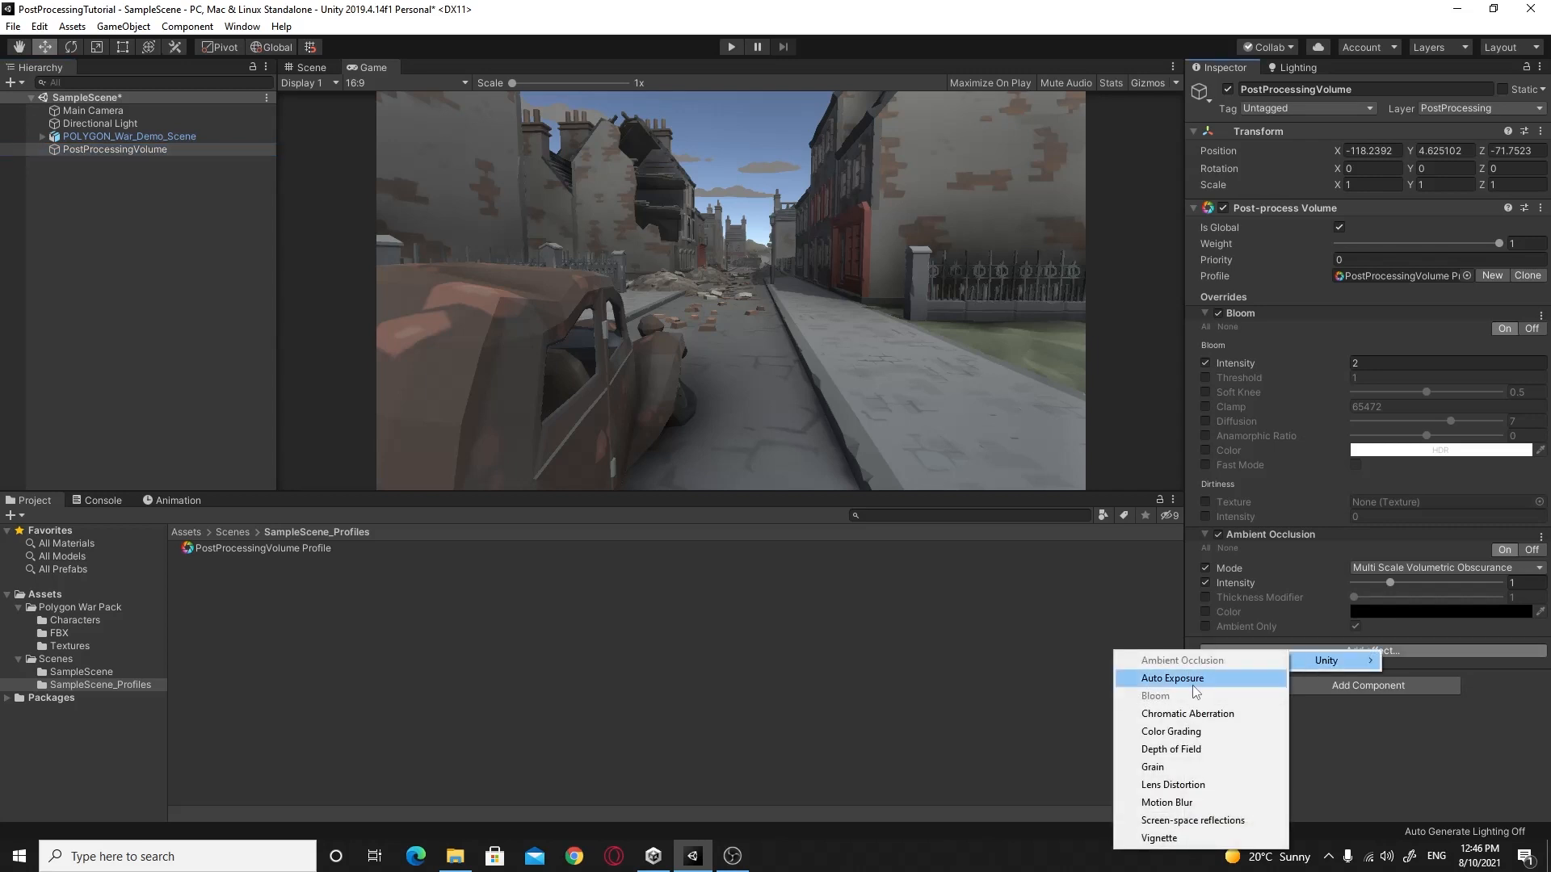
left_click(1171, 748)
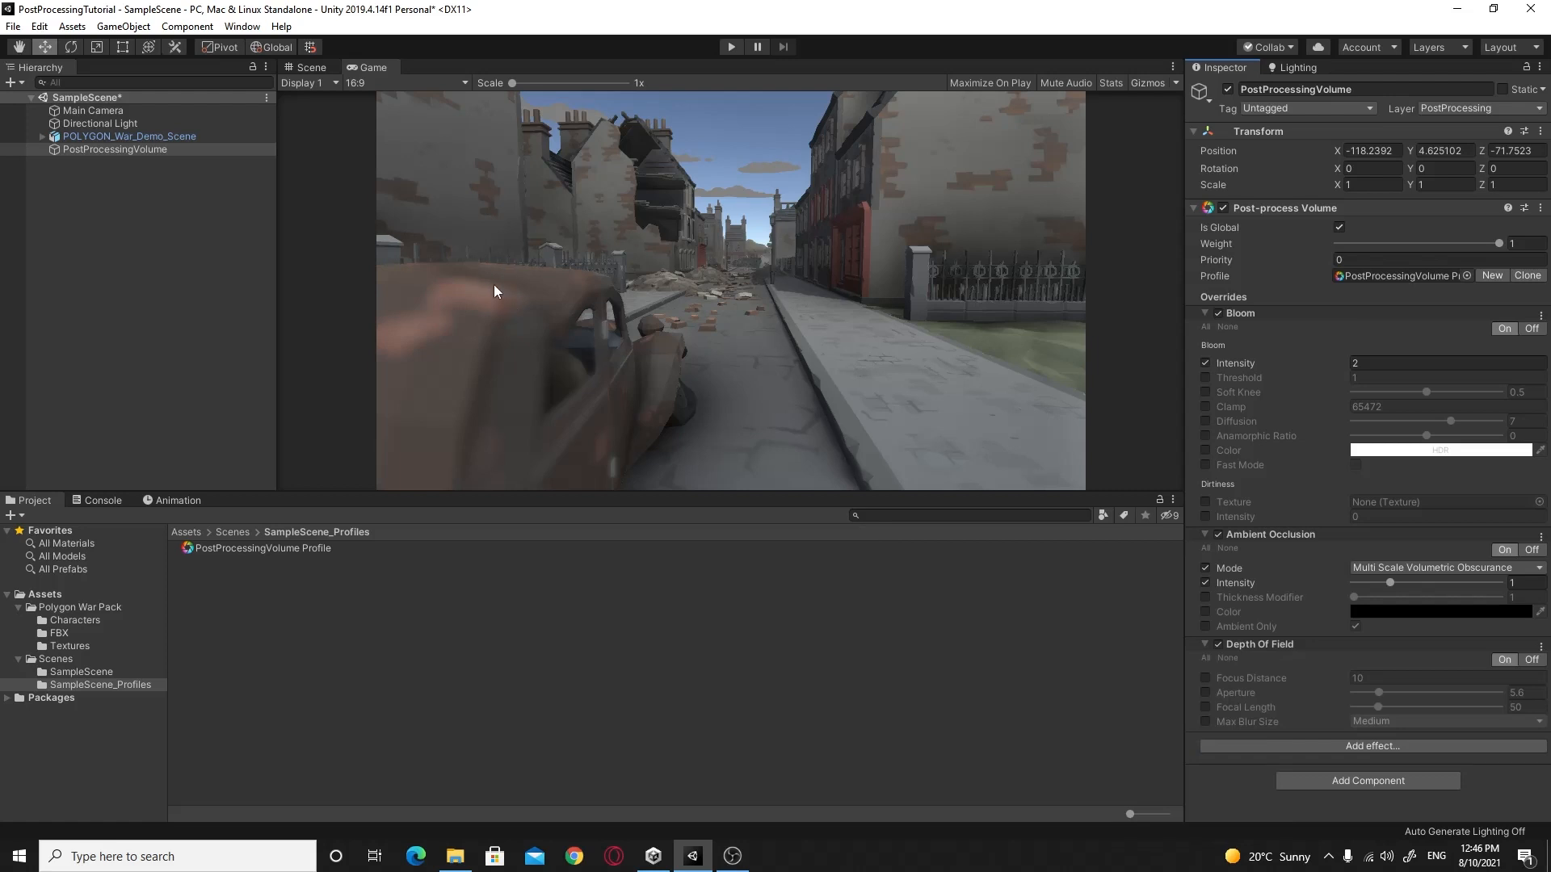
mouse_move(767, 532)
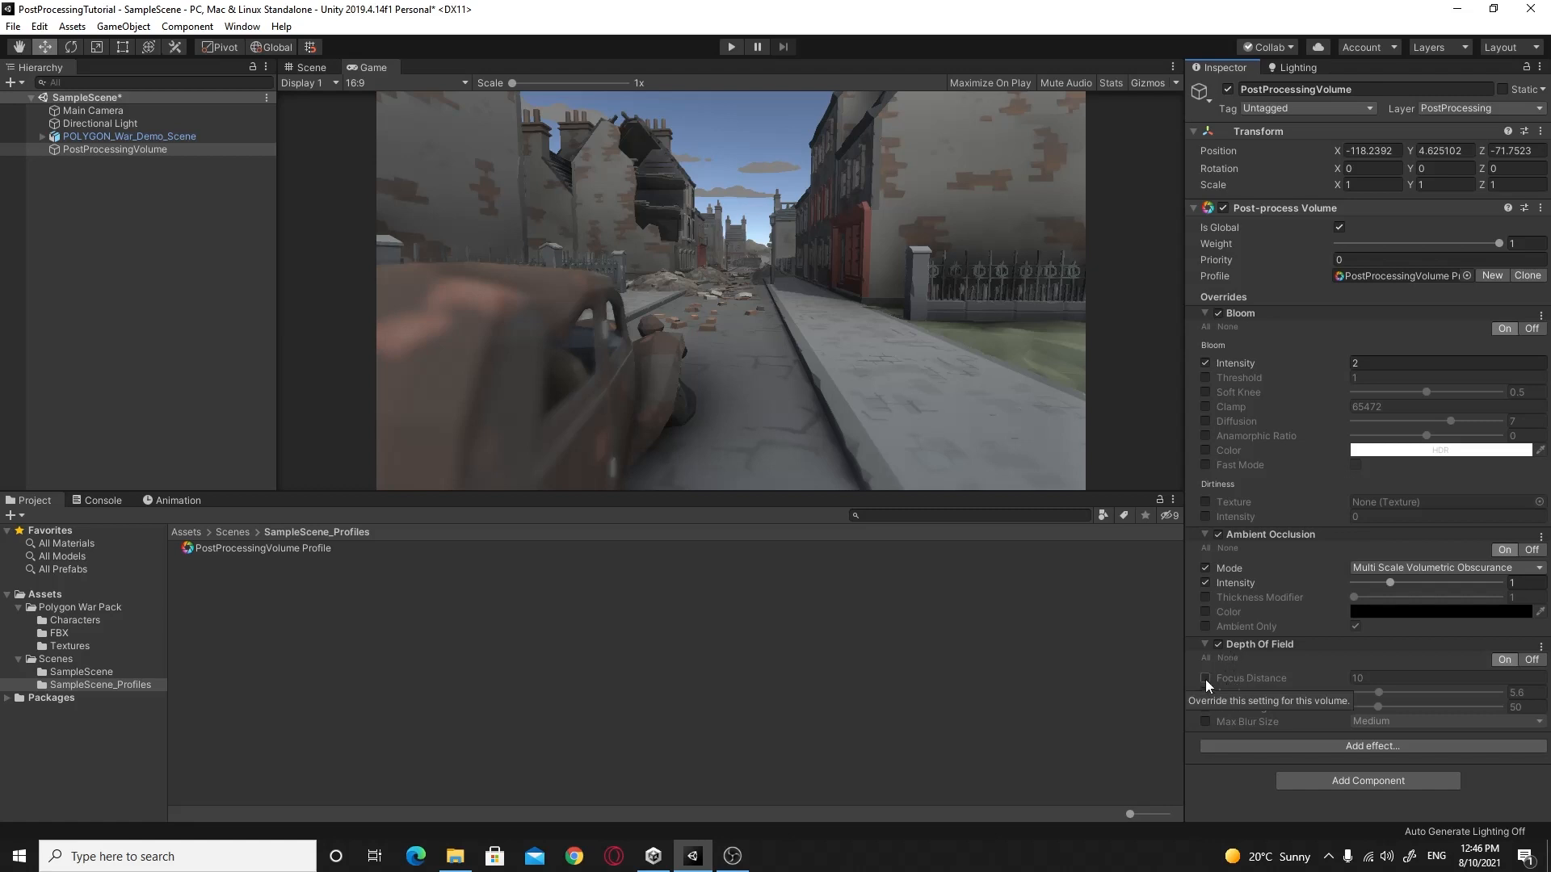
left_click(1206, 678)
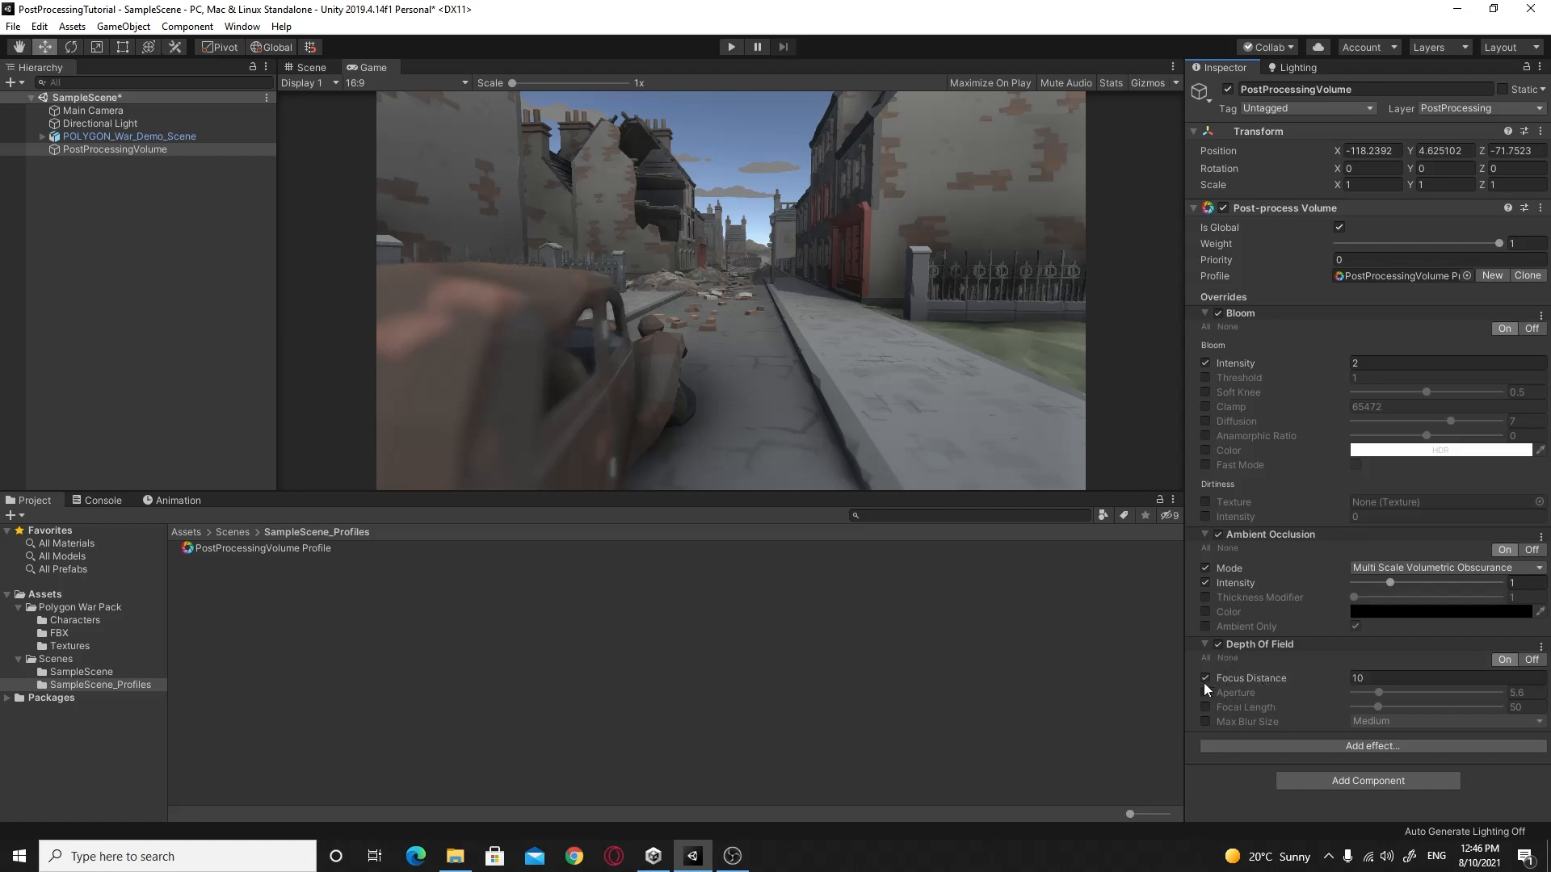
left_click(1204, 692)
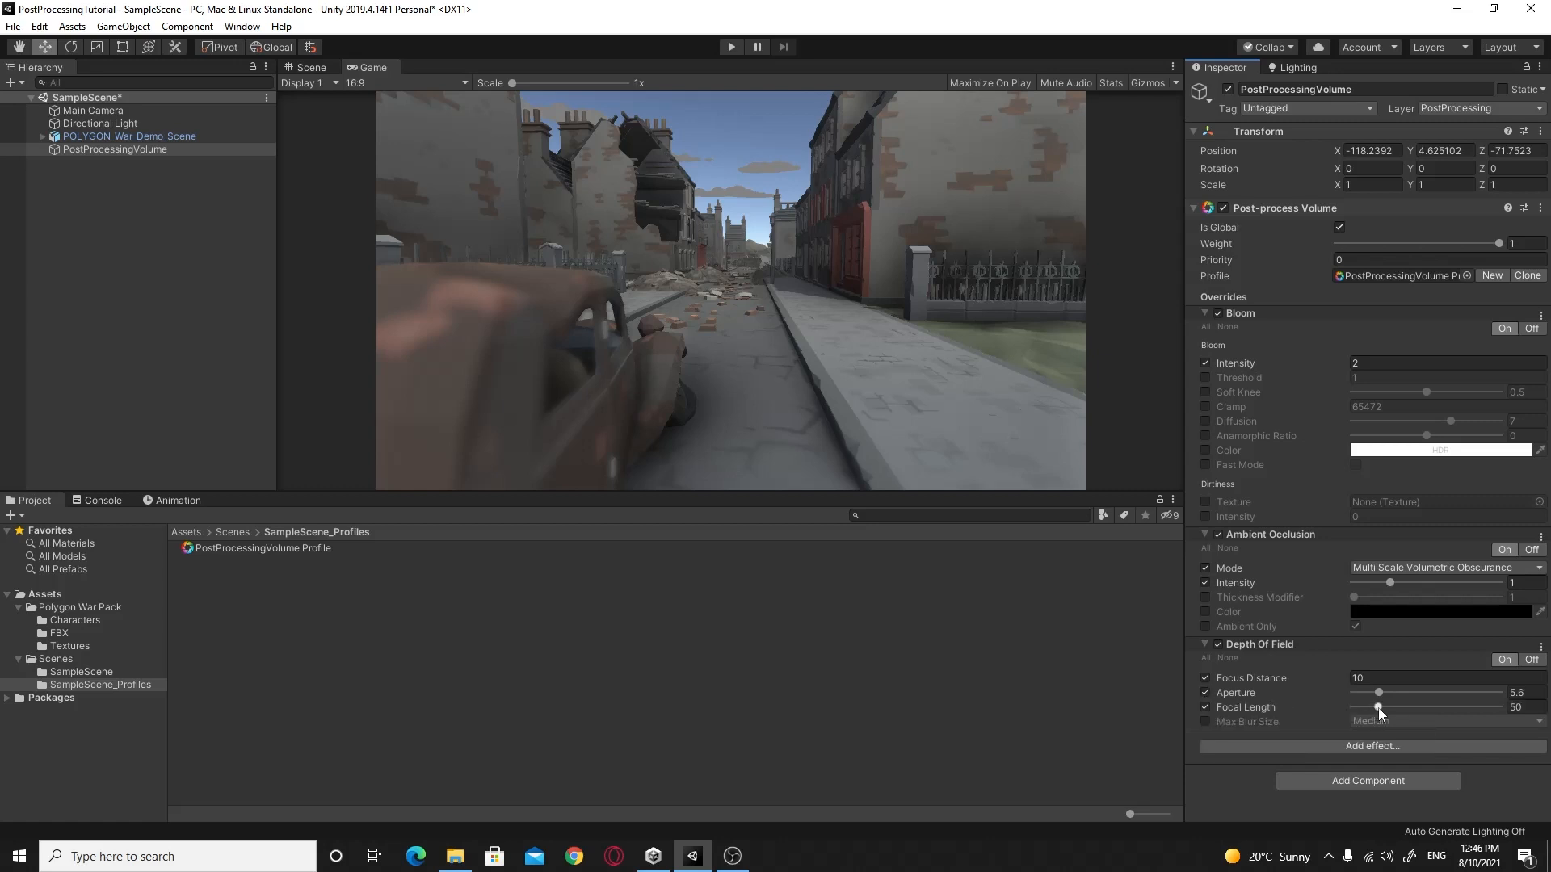
Step: Tune depth of field to focal length 43, aperture 4.7 and focus distance 10
left_click_drag(1378, 706, 1389, 706)
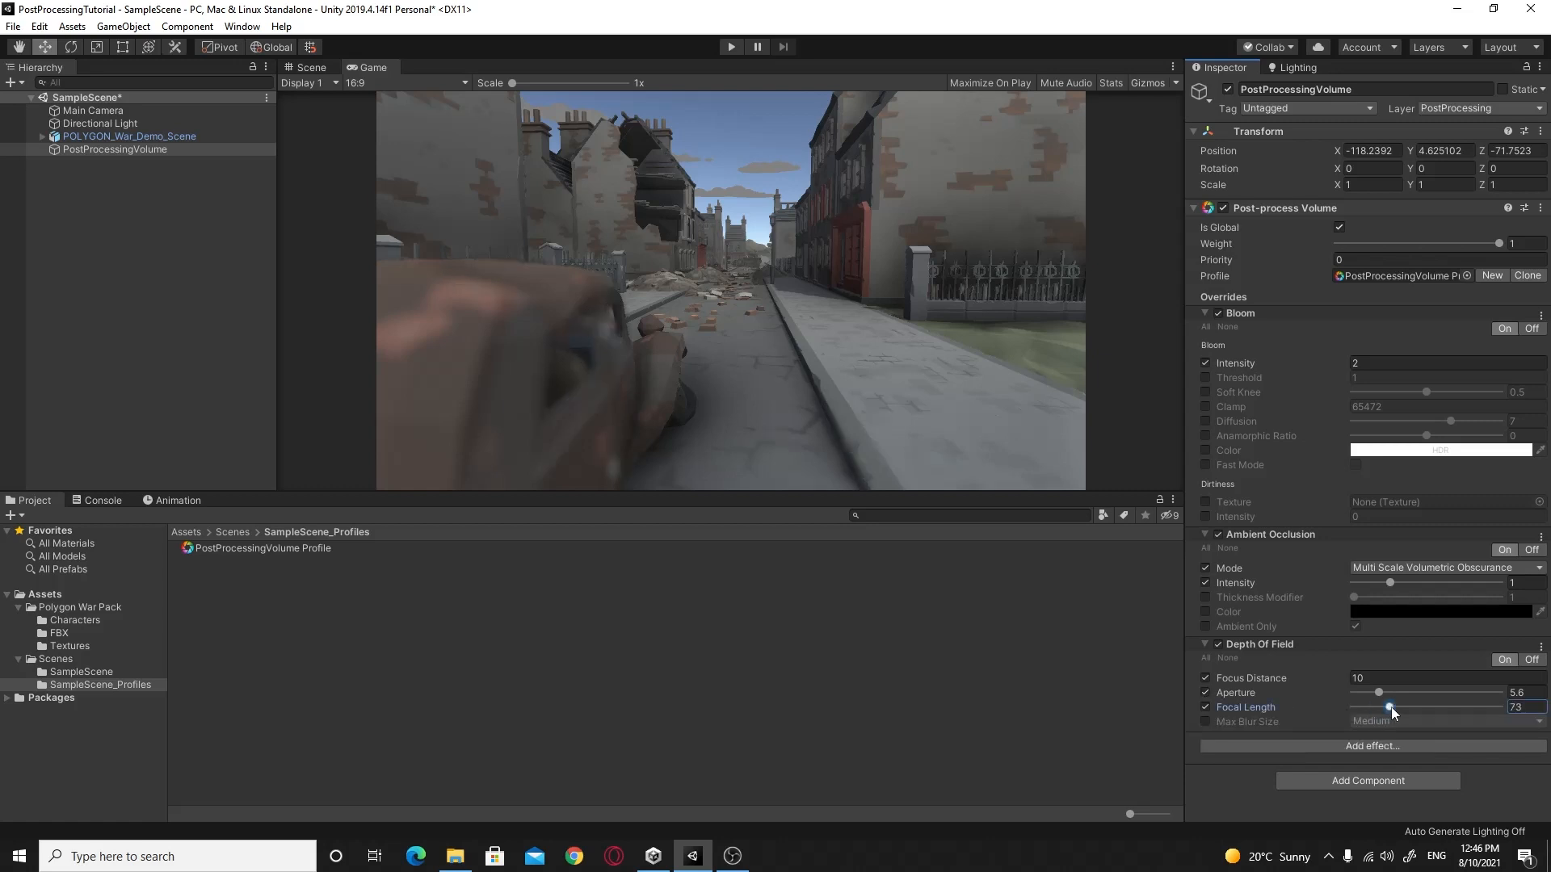
left_click_drag(1387, 706, 1371, 706)
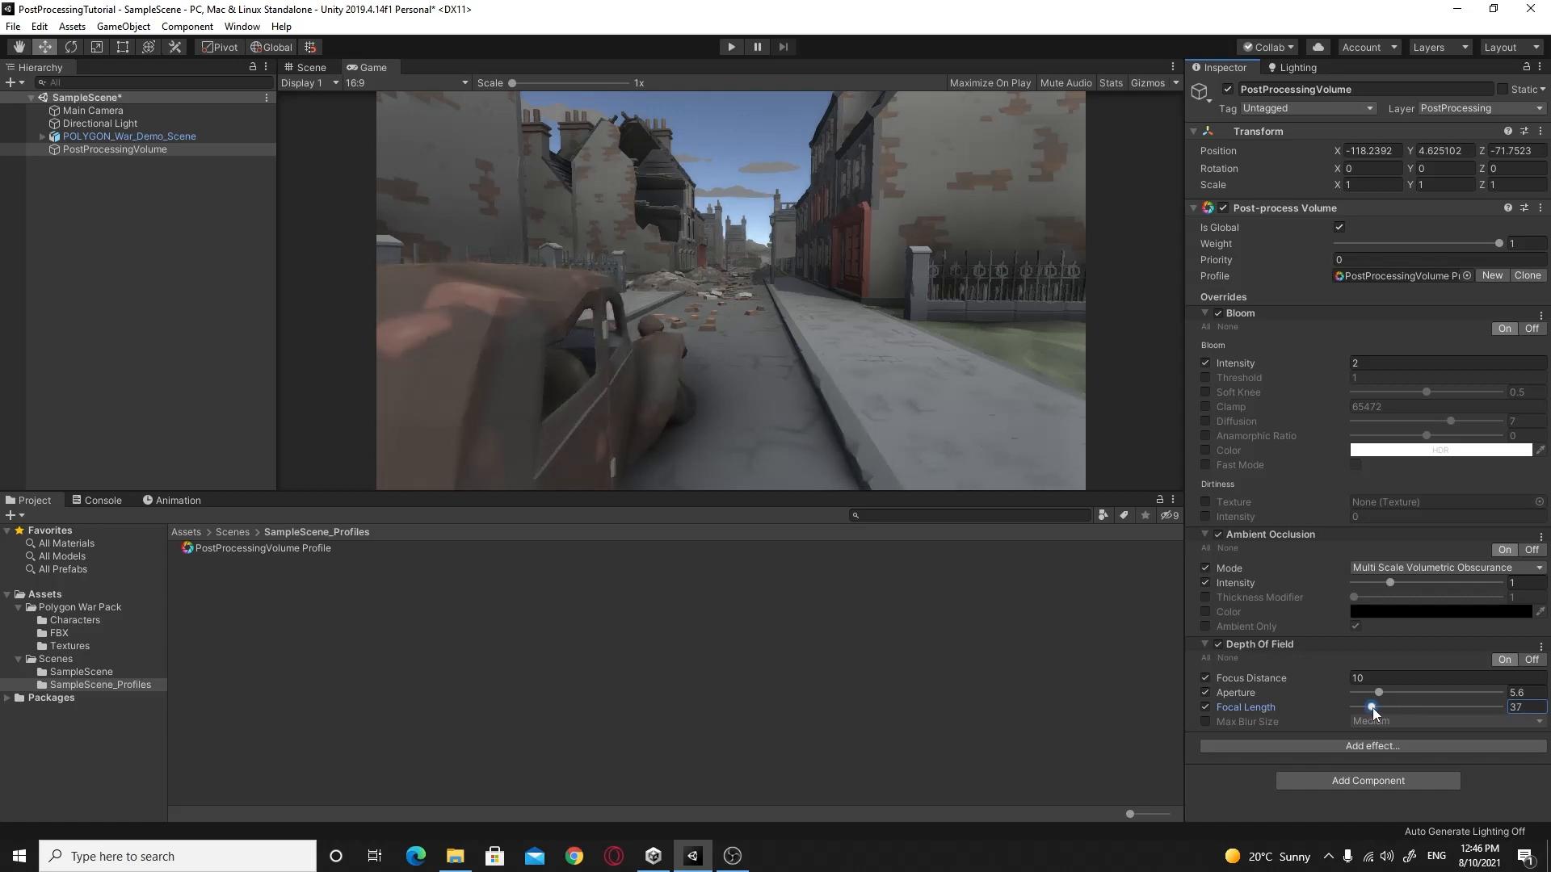
left_click_drag(1370, 706, 1378, 705)
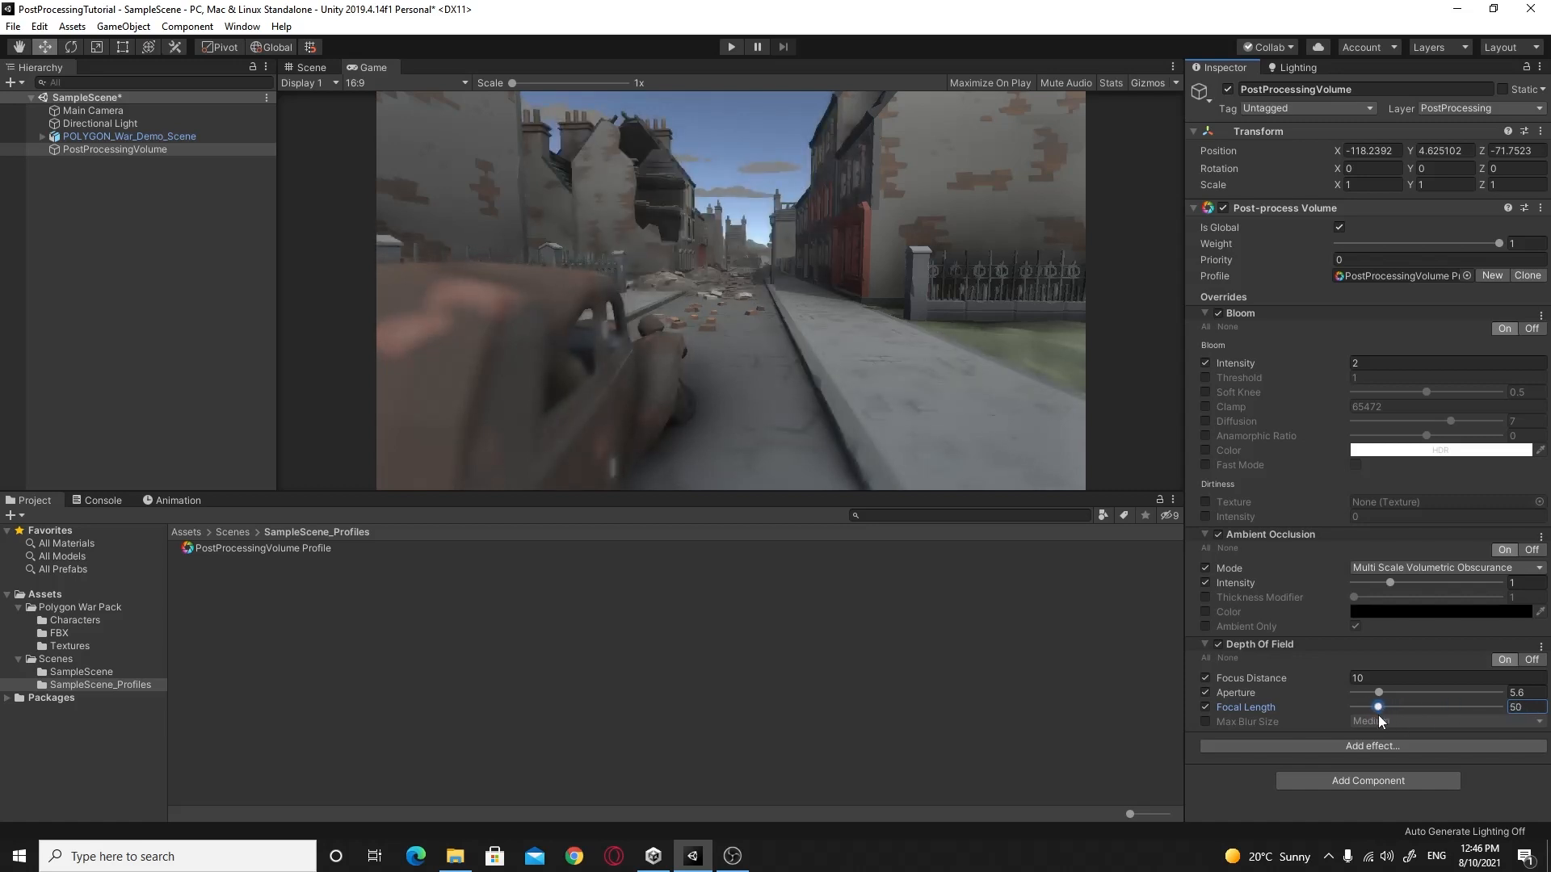
left_click_drag(1378, 706, 1370, 706)
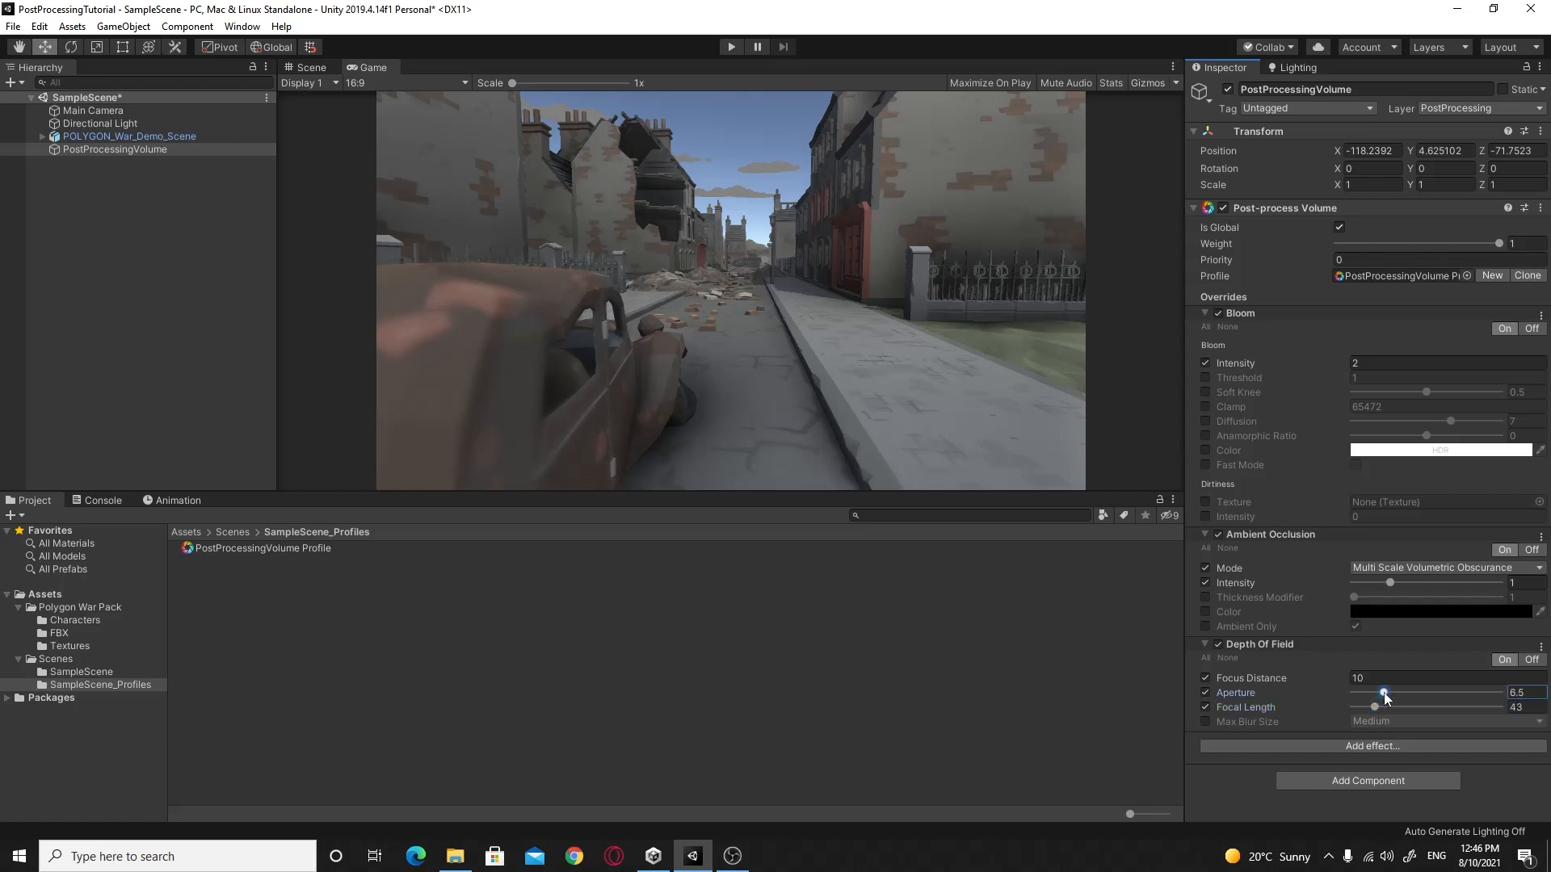
left_click_drag(1384, 692, 1373, 692)
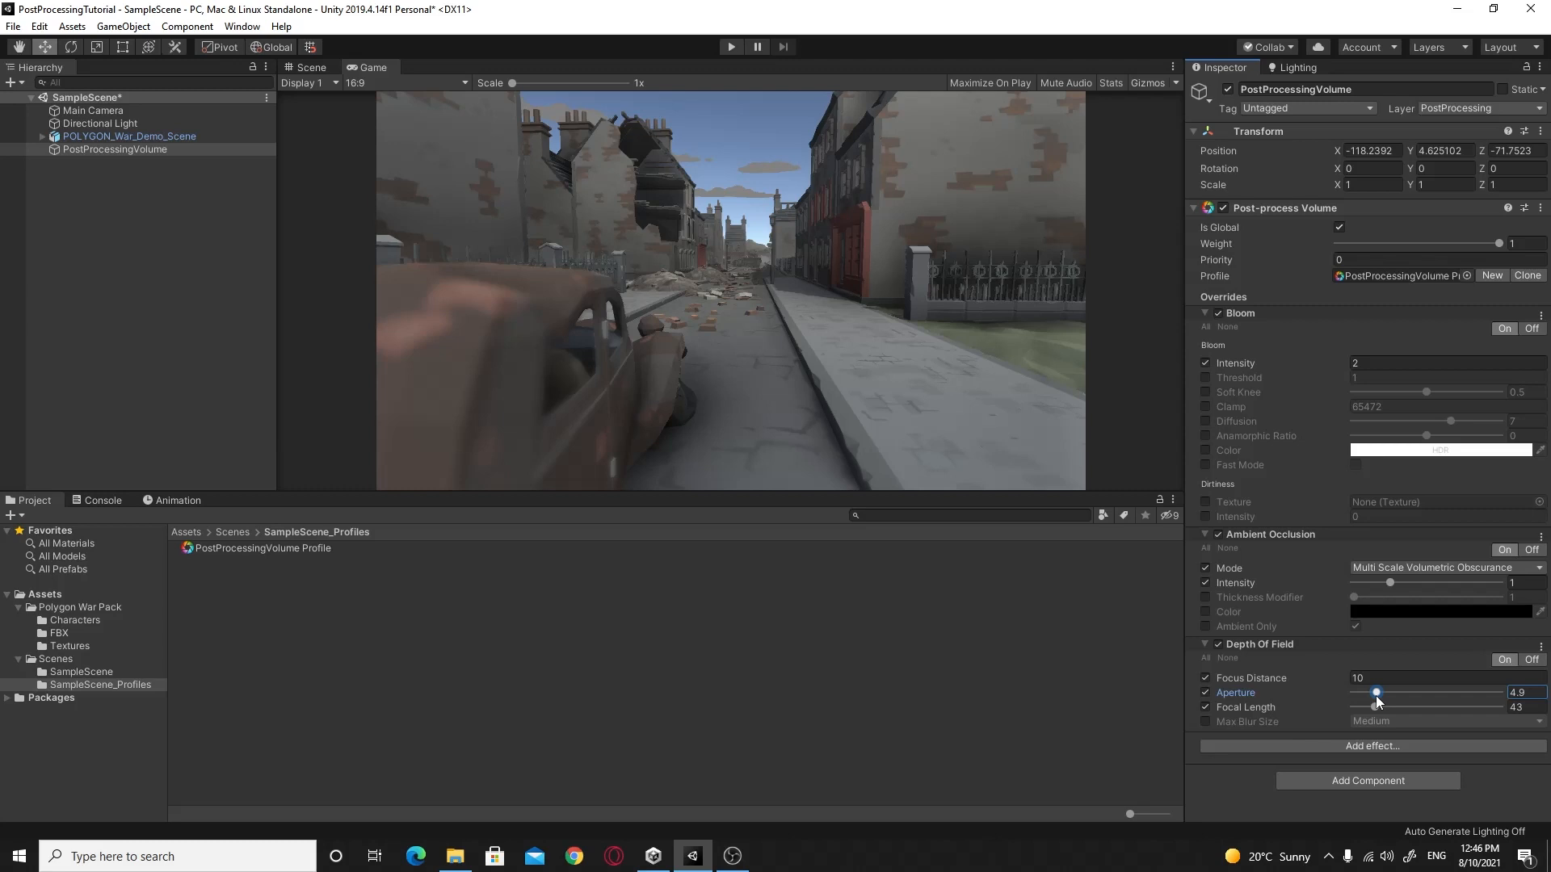
left_click_drag(1375, 692, 1373, 692)
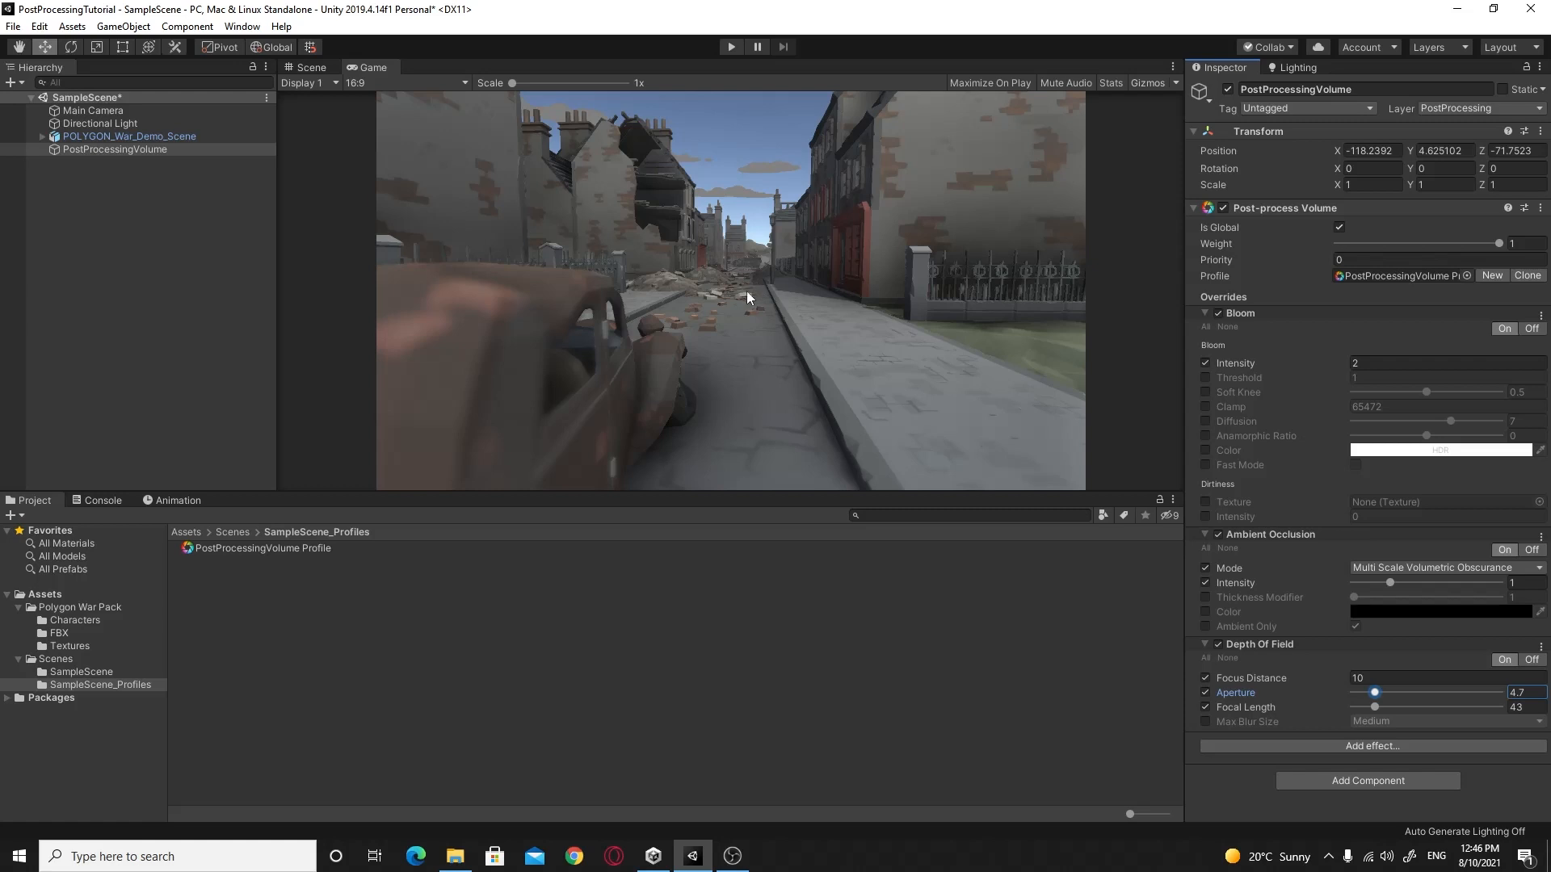
mouse_move(791, 455)
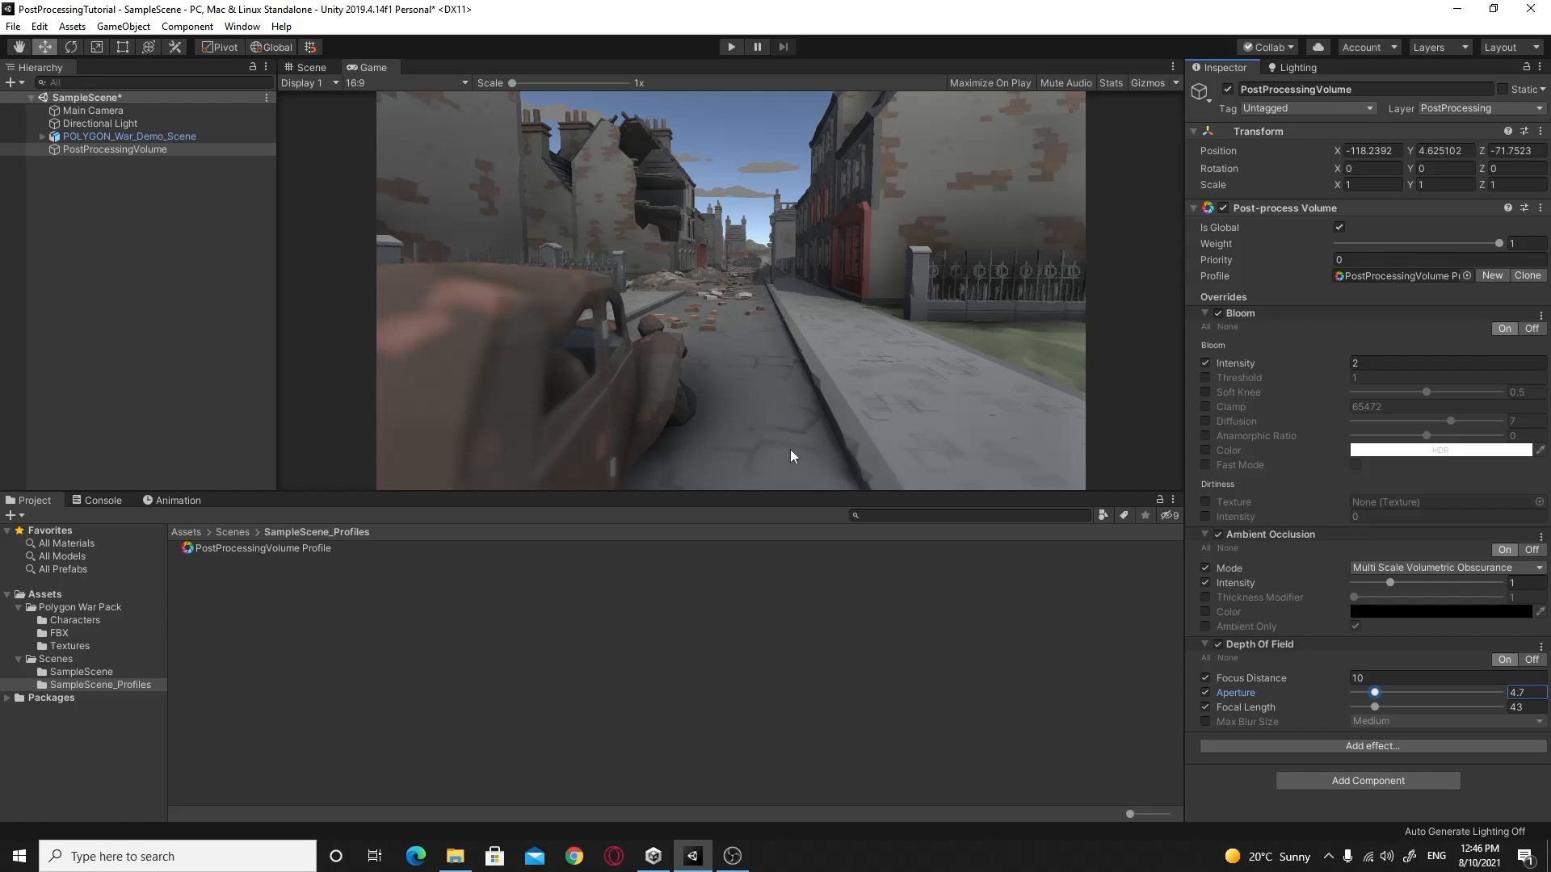
mouse_move(781, 345)
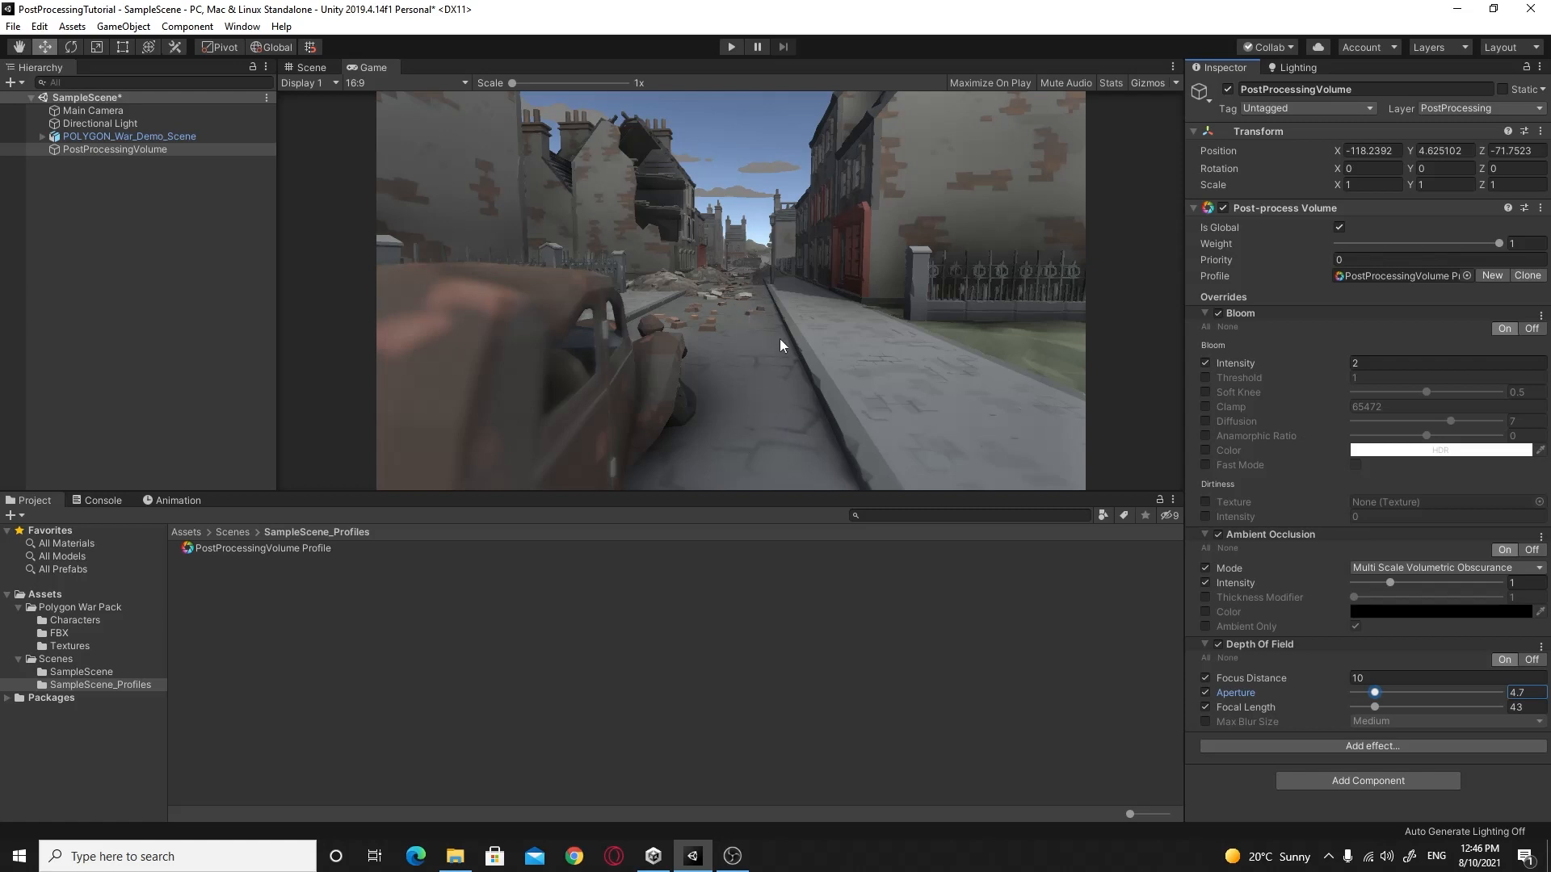
mouse_move(1282, 678)
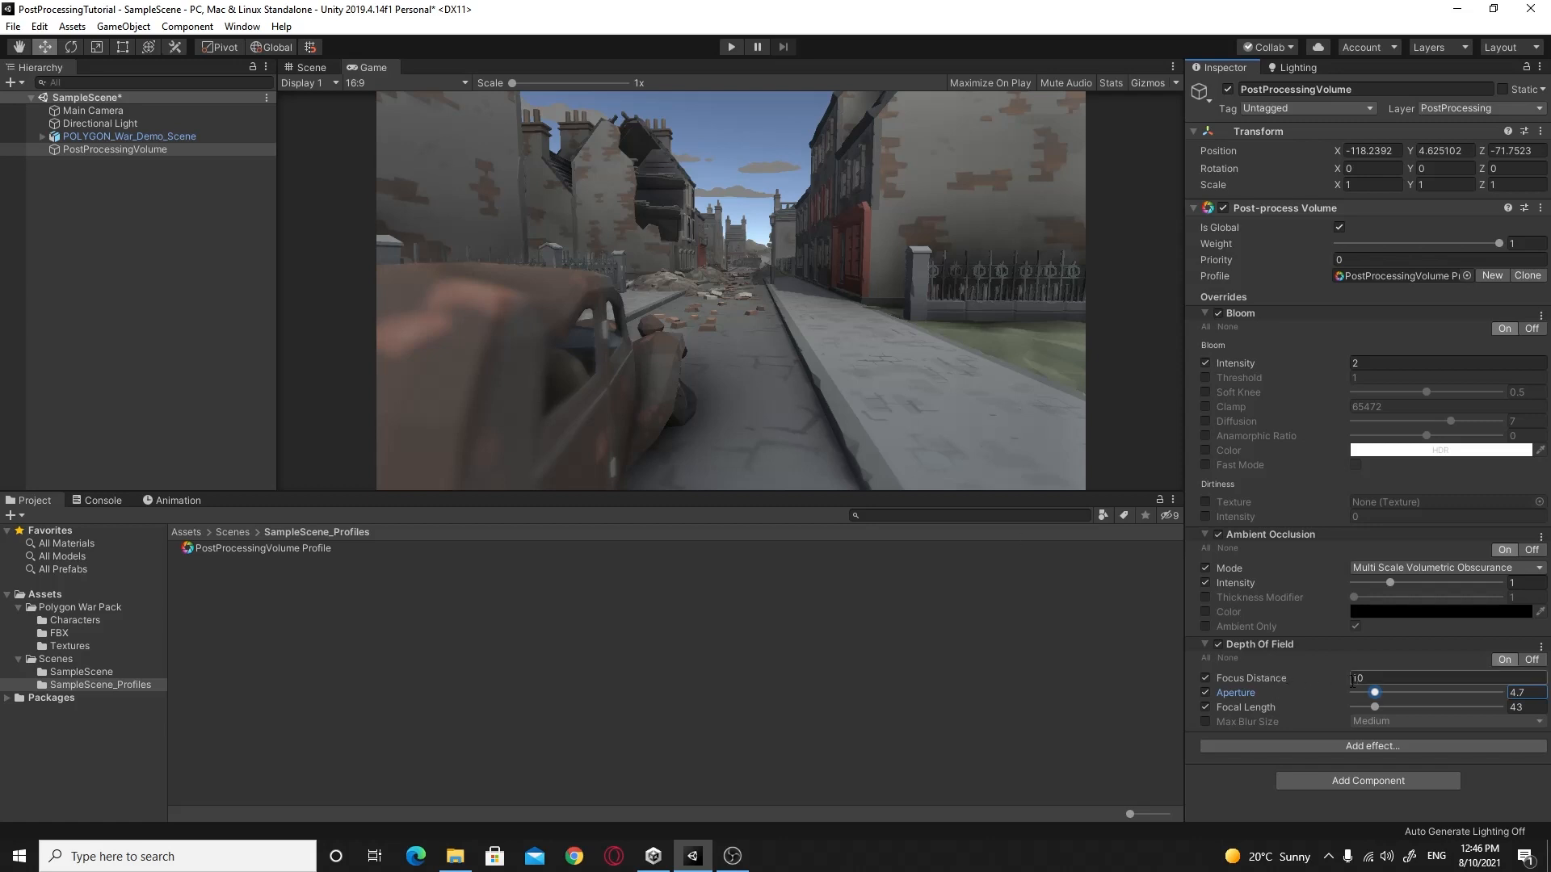
type("10")
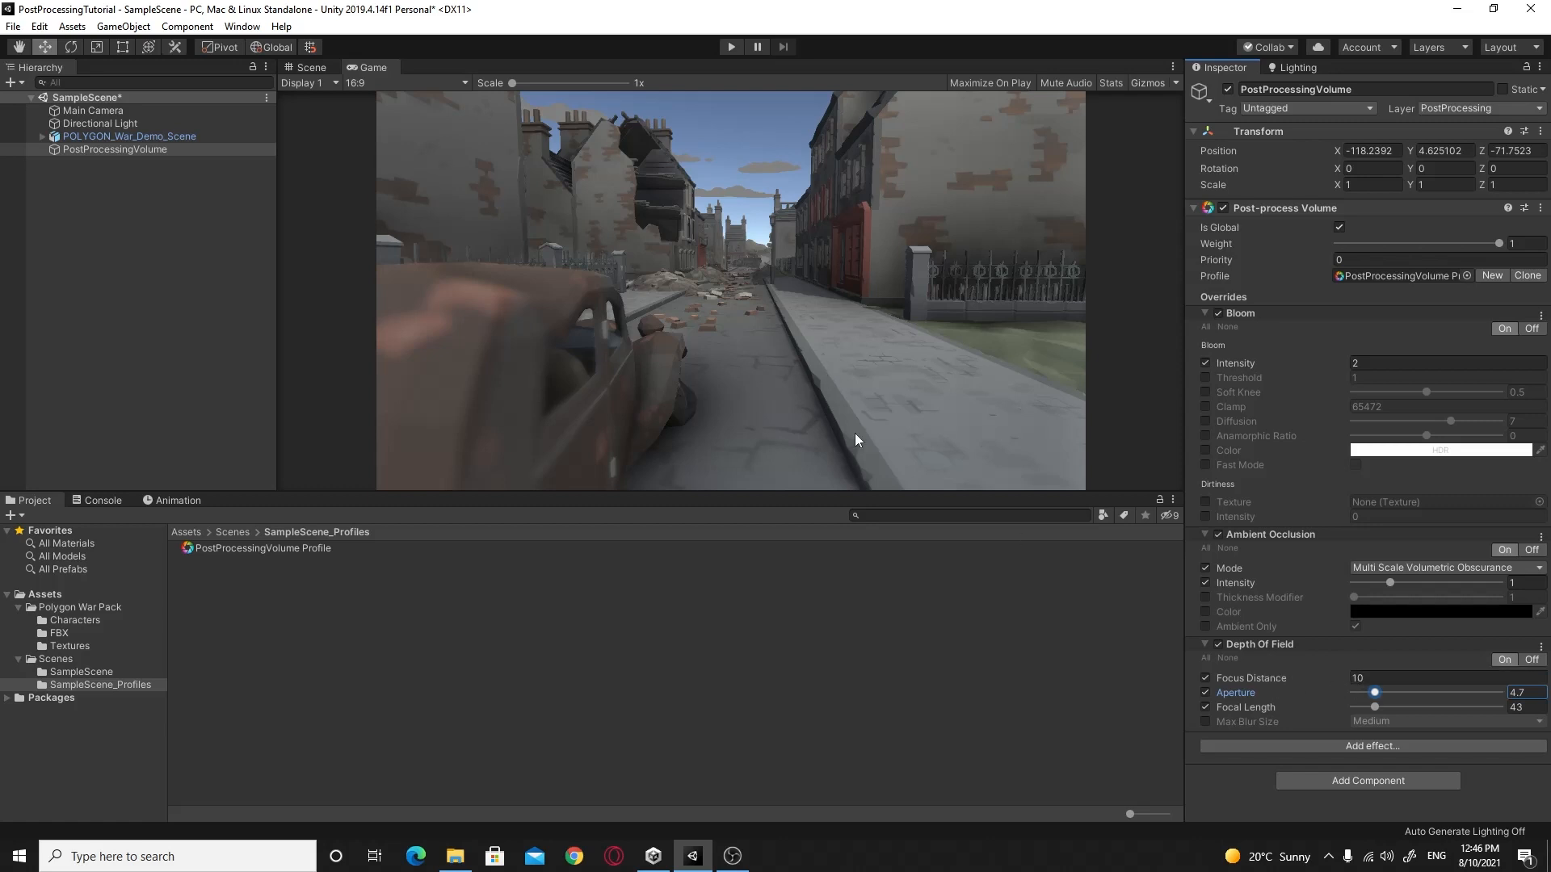
mouse_move(745, 321)
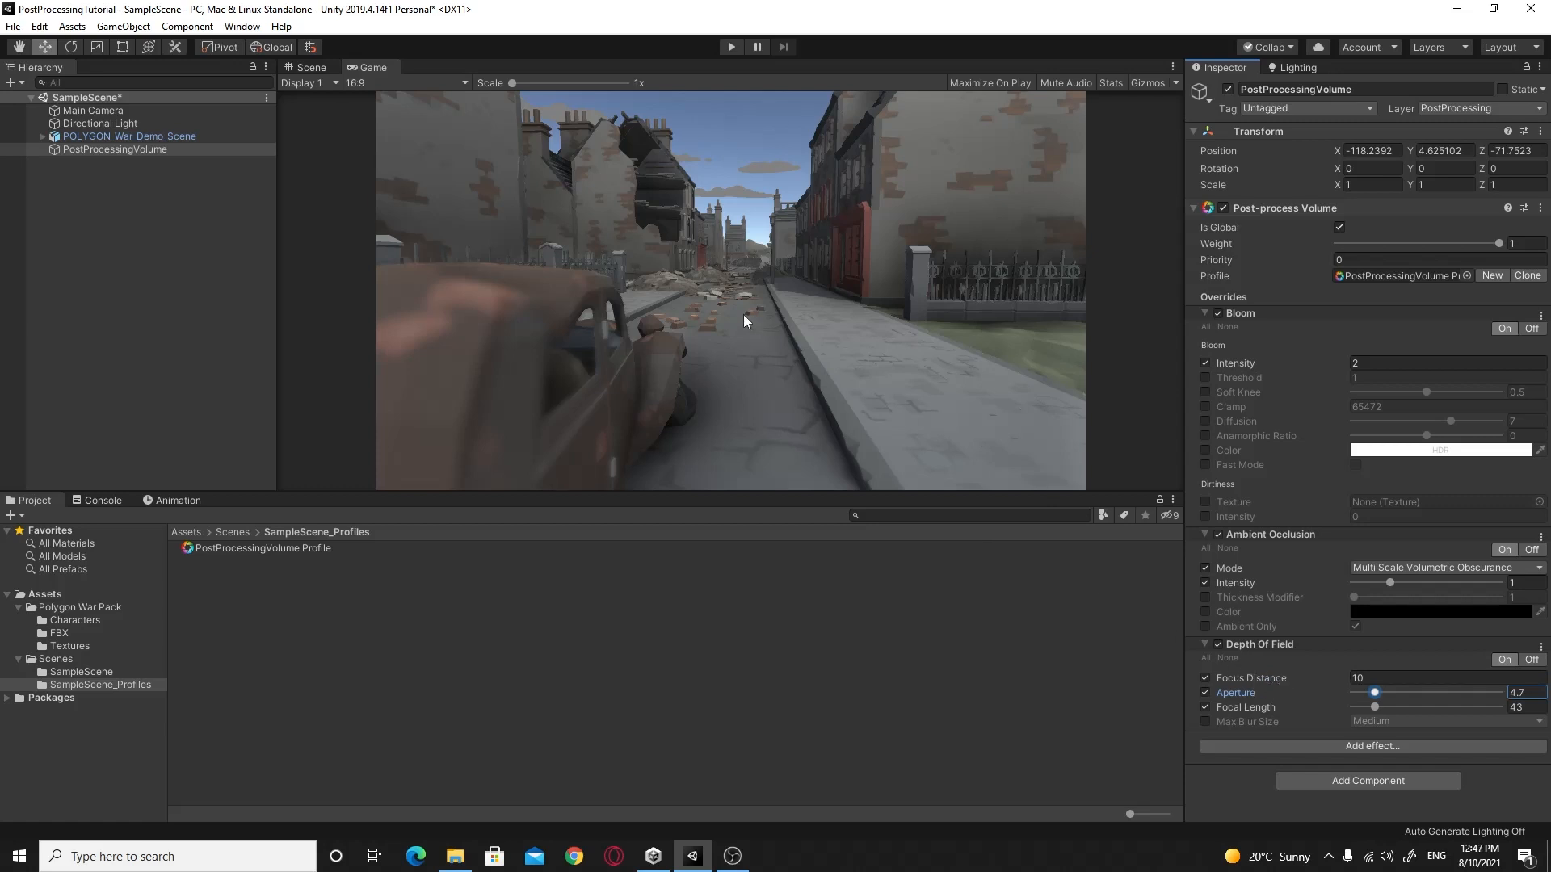
mouse_move(772, 314)
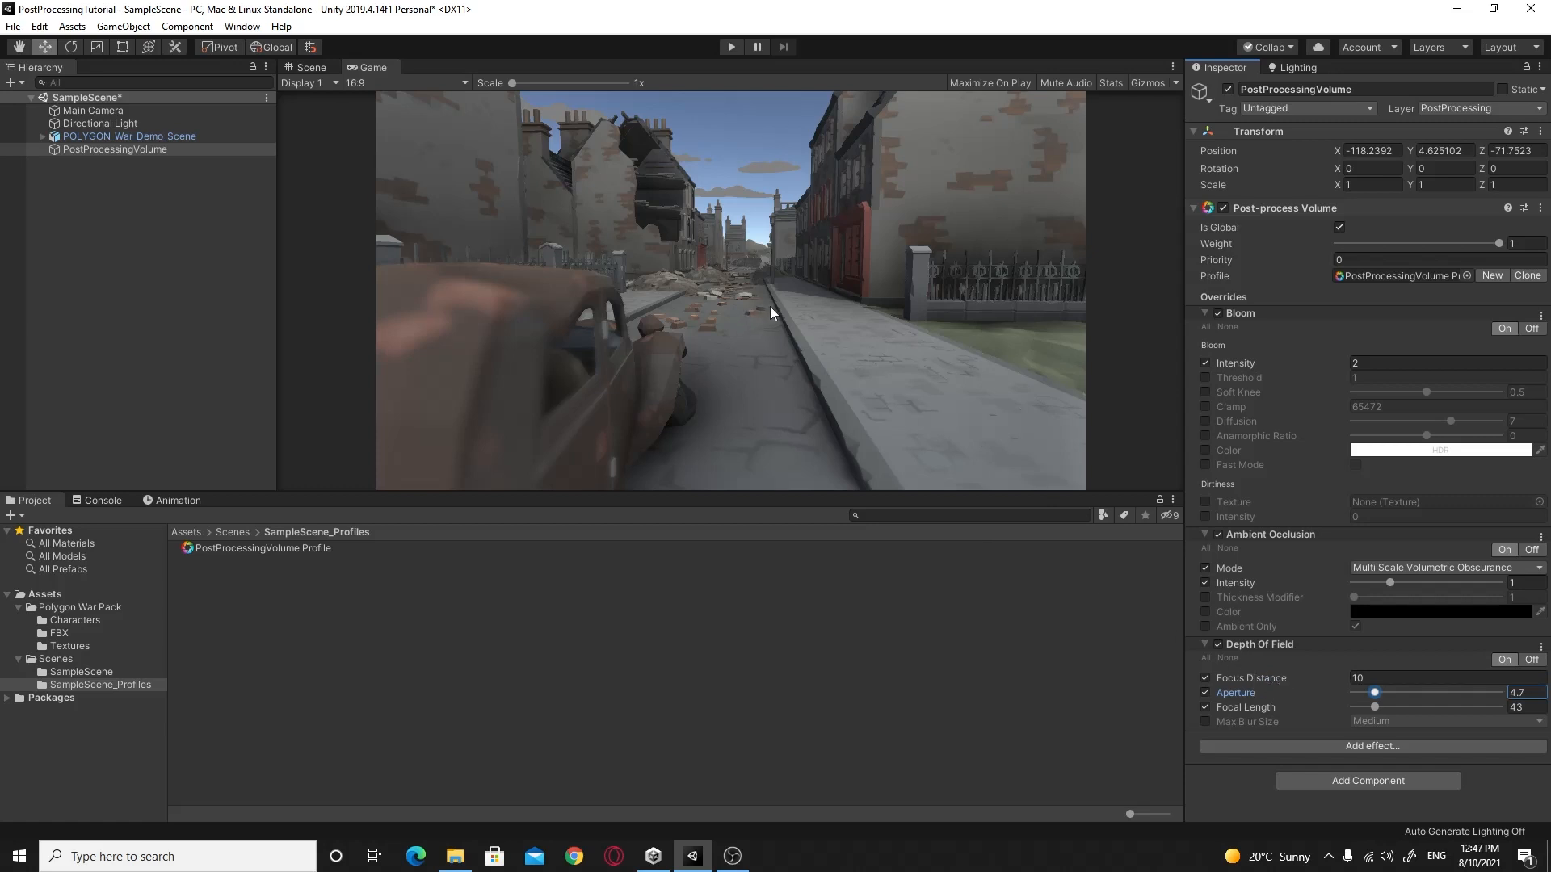
mouse_move(797, 325)
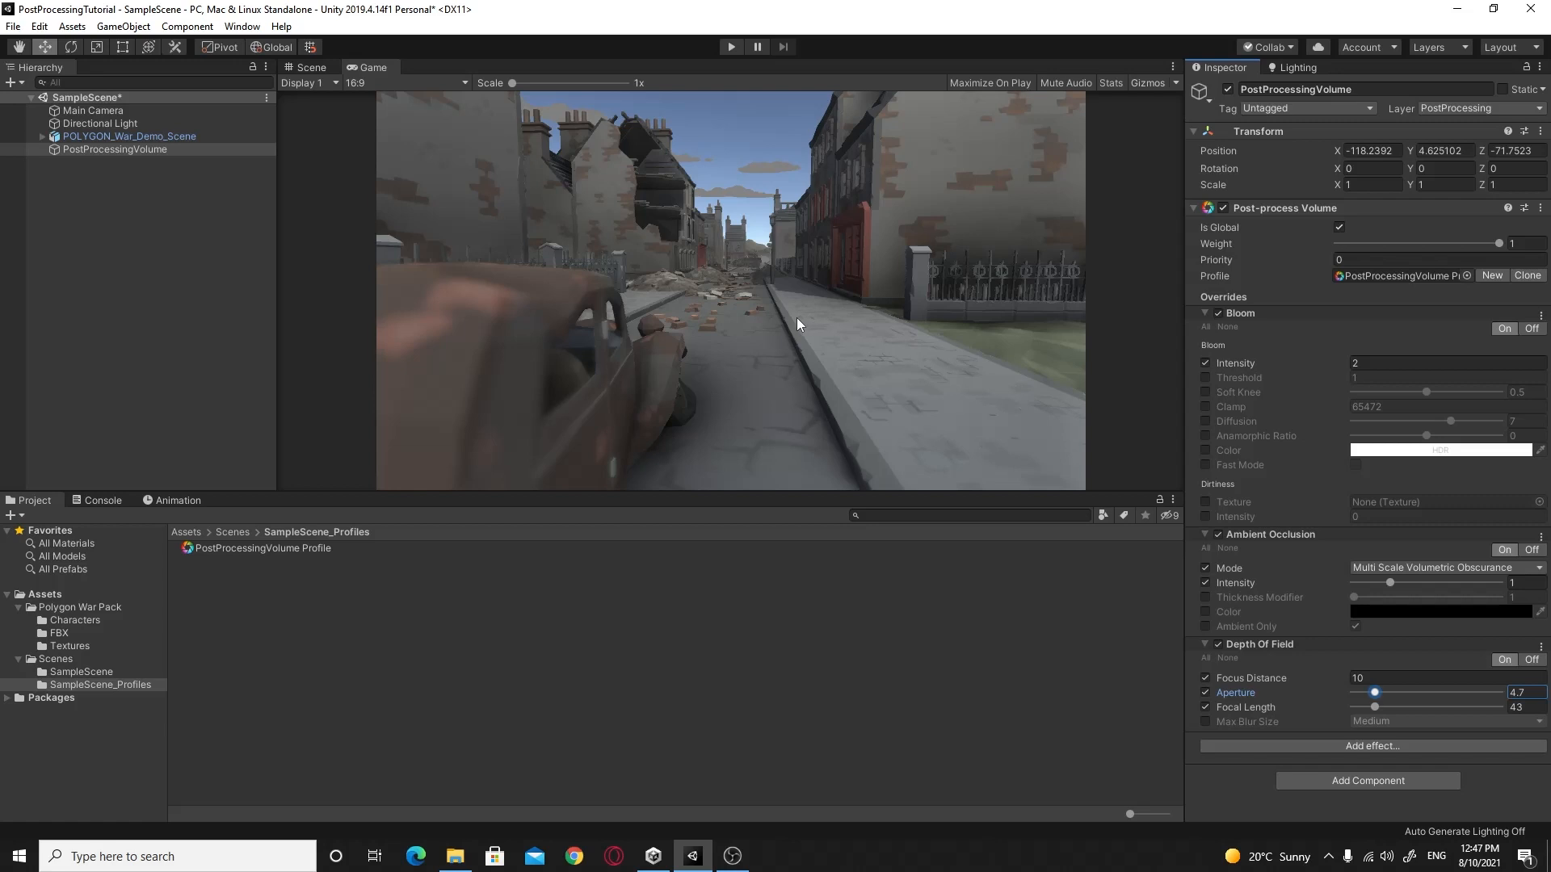
Step: Add a Vignette override with Mode, Color, Center and Intensity enabled
left_click(1371, 745)
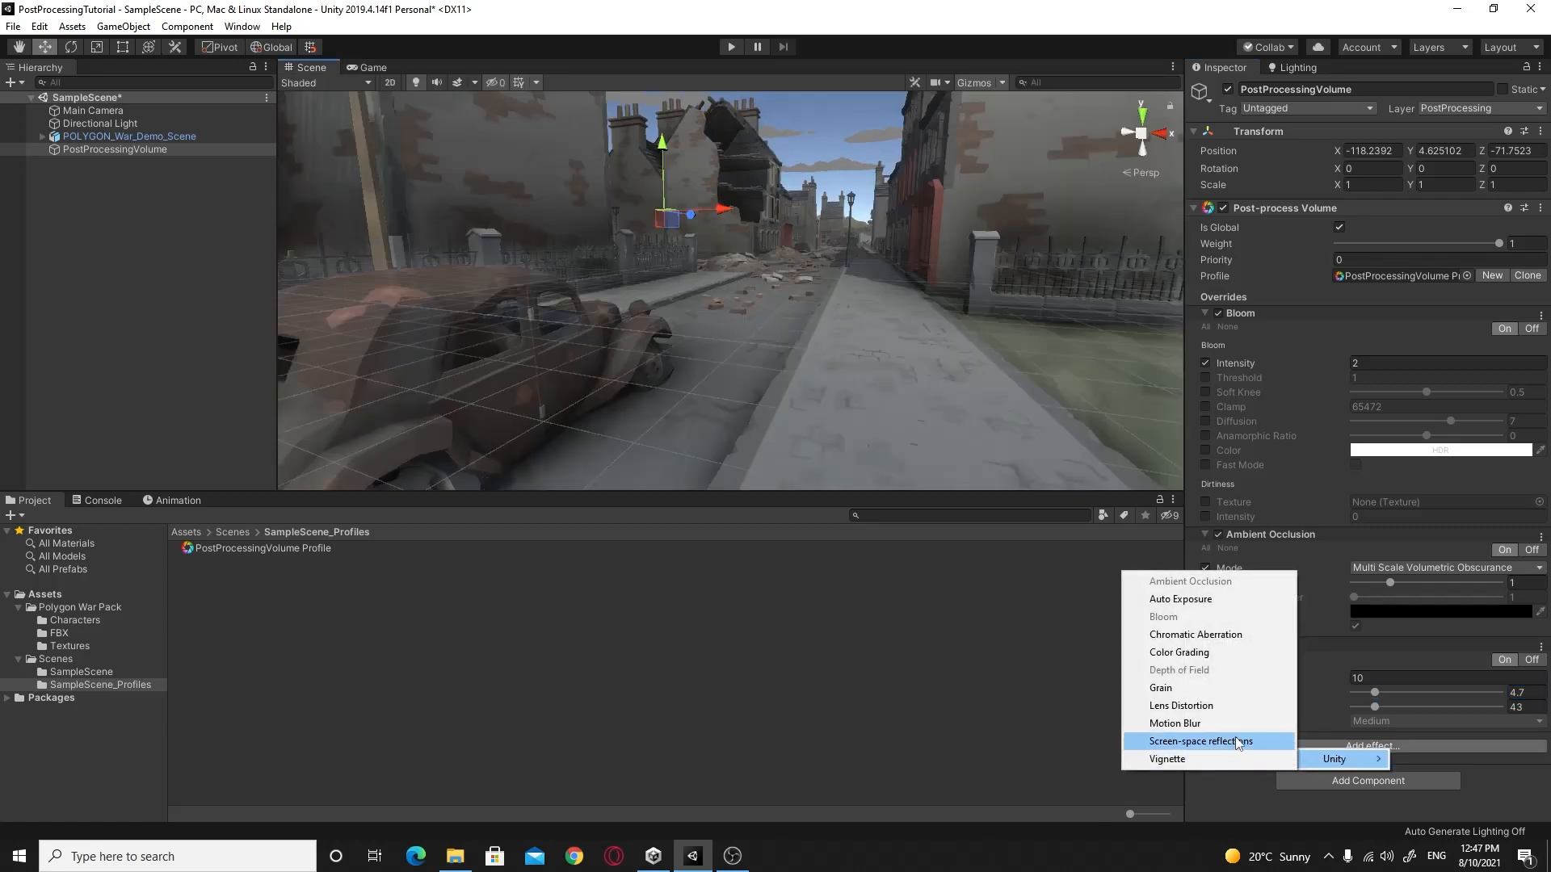
mouse_move(1167, 758)
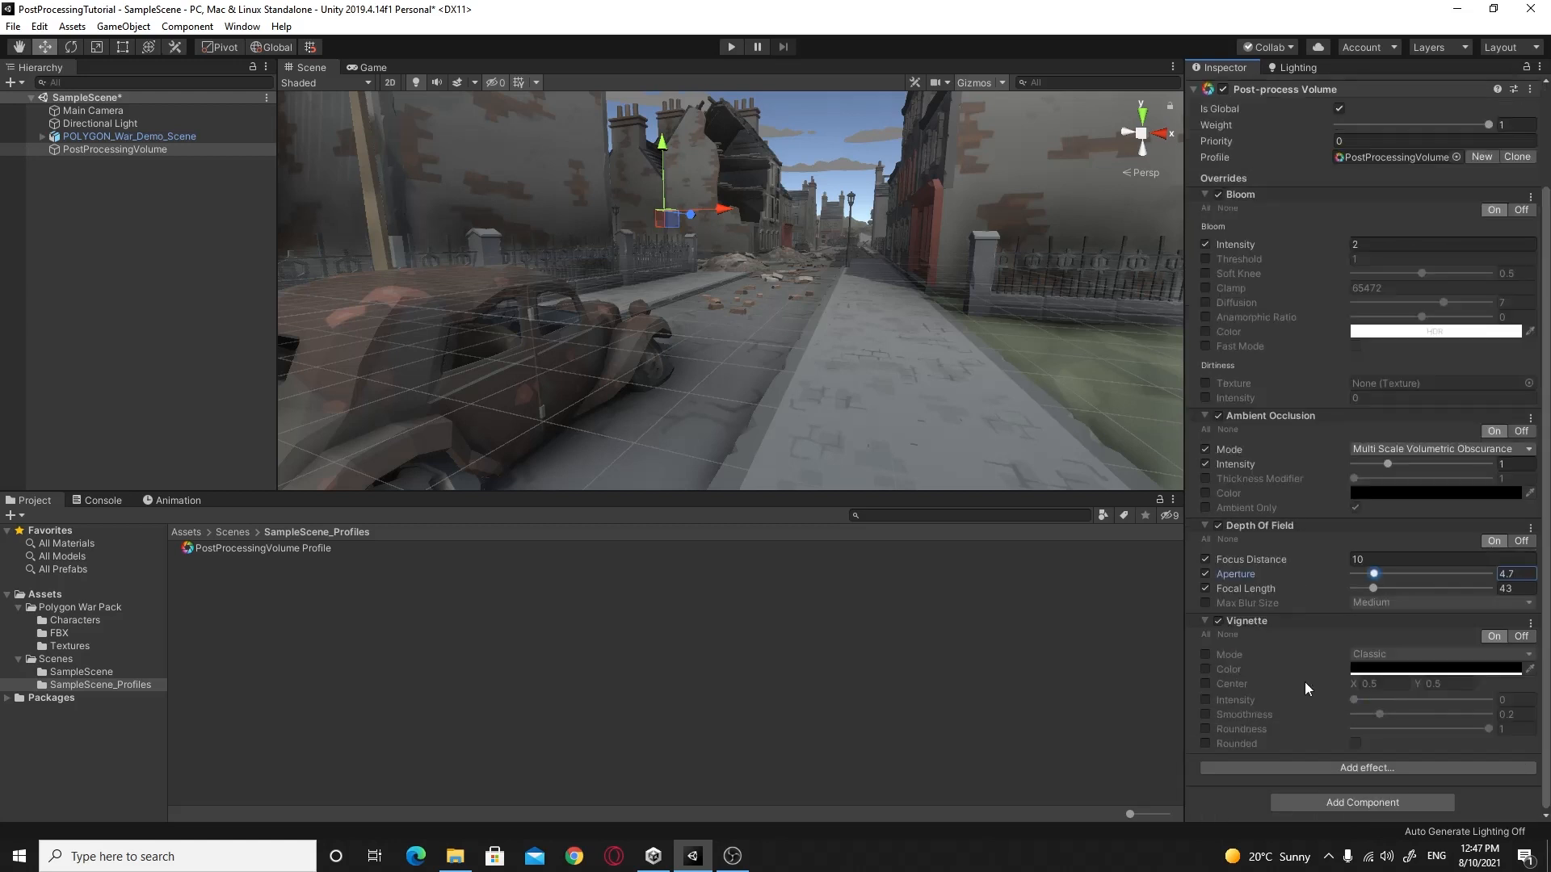
left_click(1204, 655)
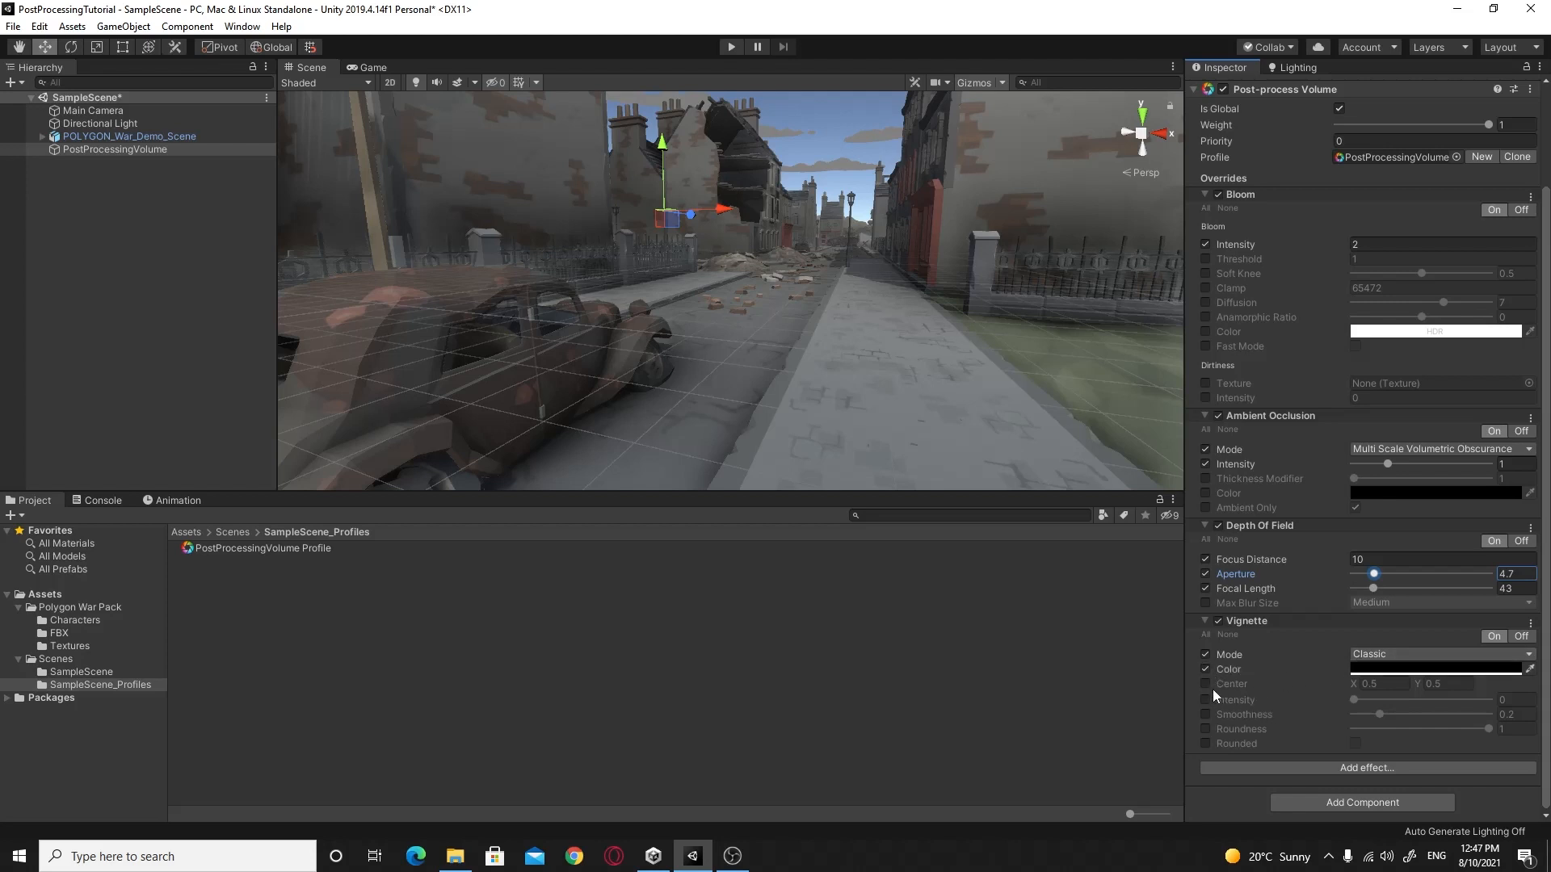
left_click(1205, 683)
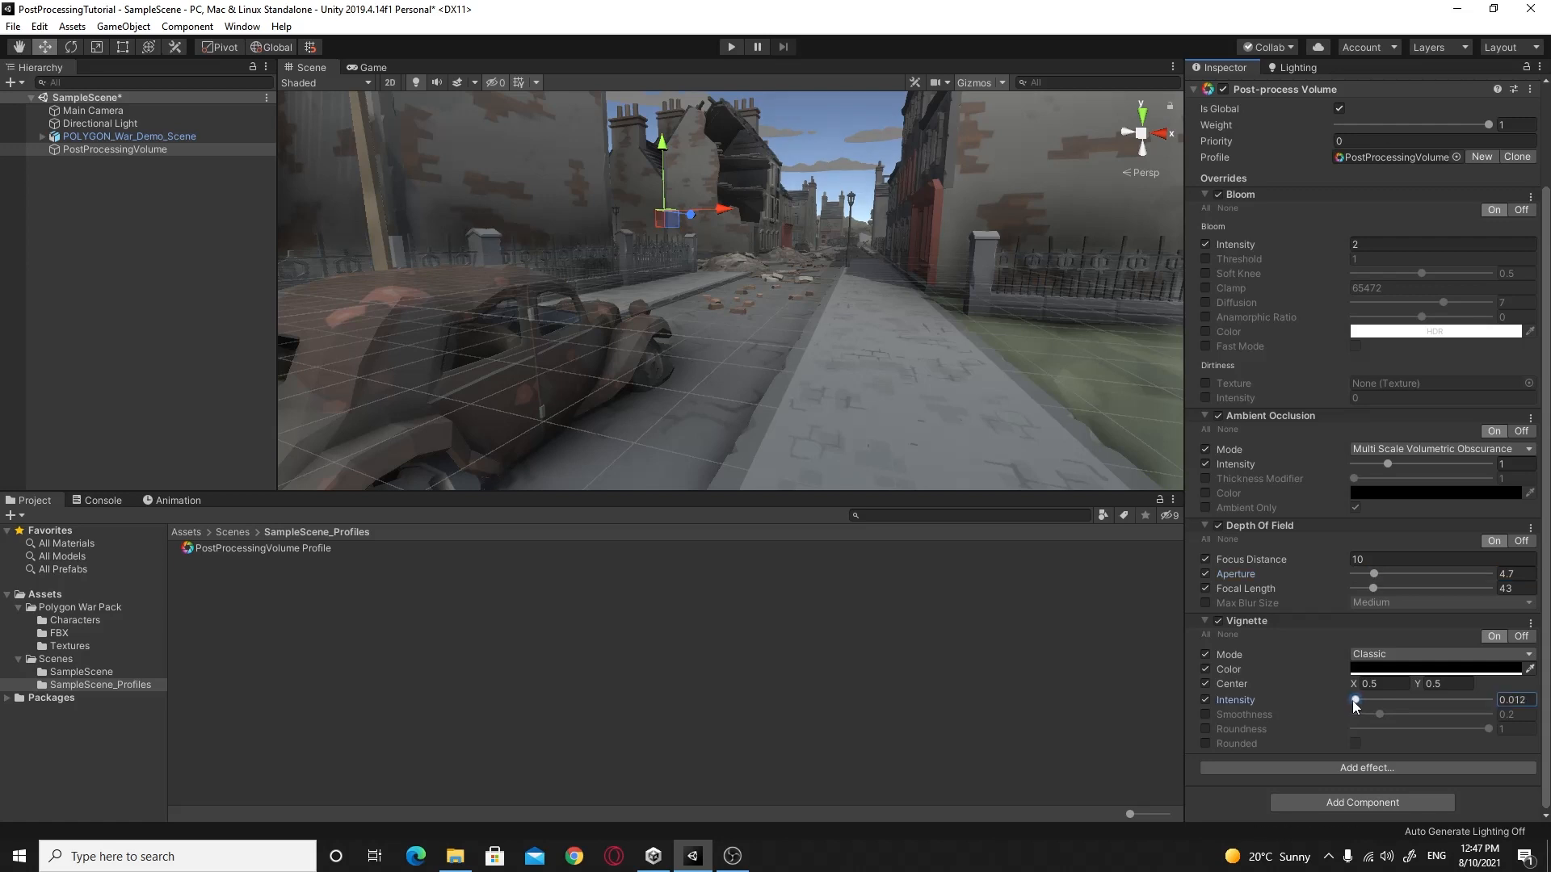
Step: Raise the vignette intensity to about 0.72 to darken the edges strongly
left_click_drag(1356, 701, 1392, 701)
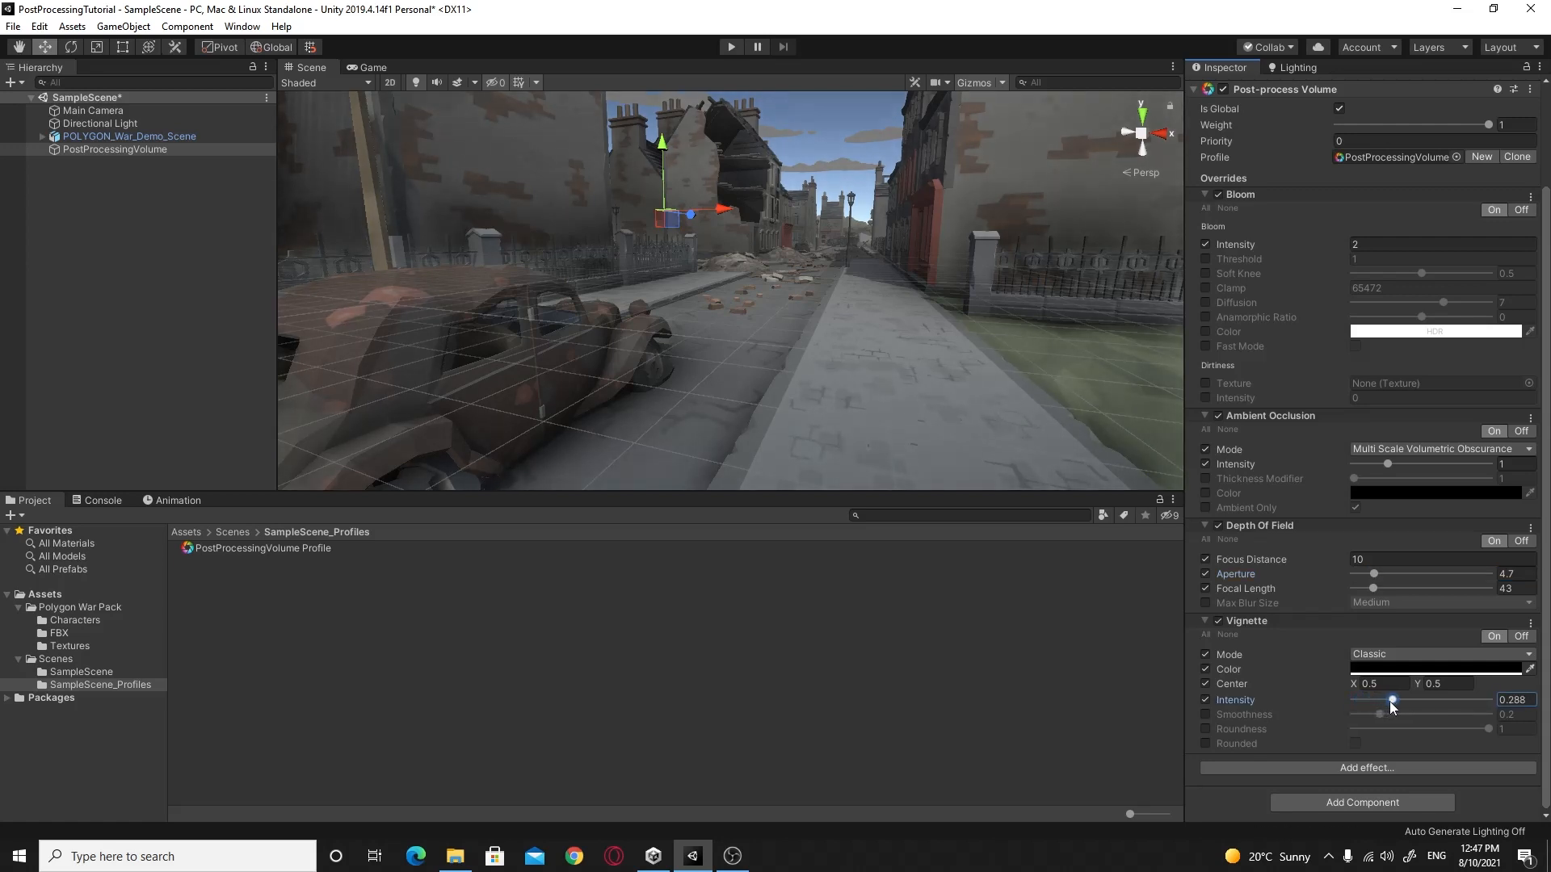
left_click_drag(1392, 700, 1384, 700)
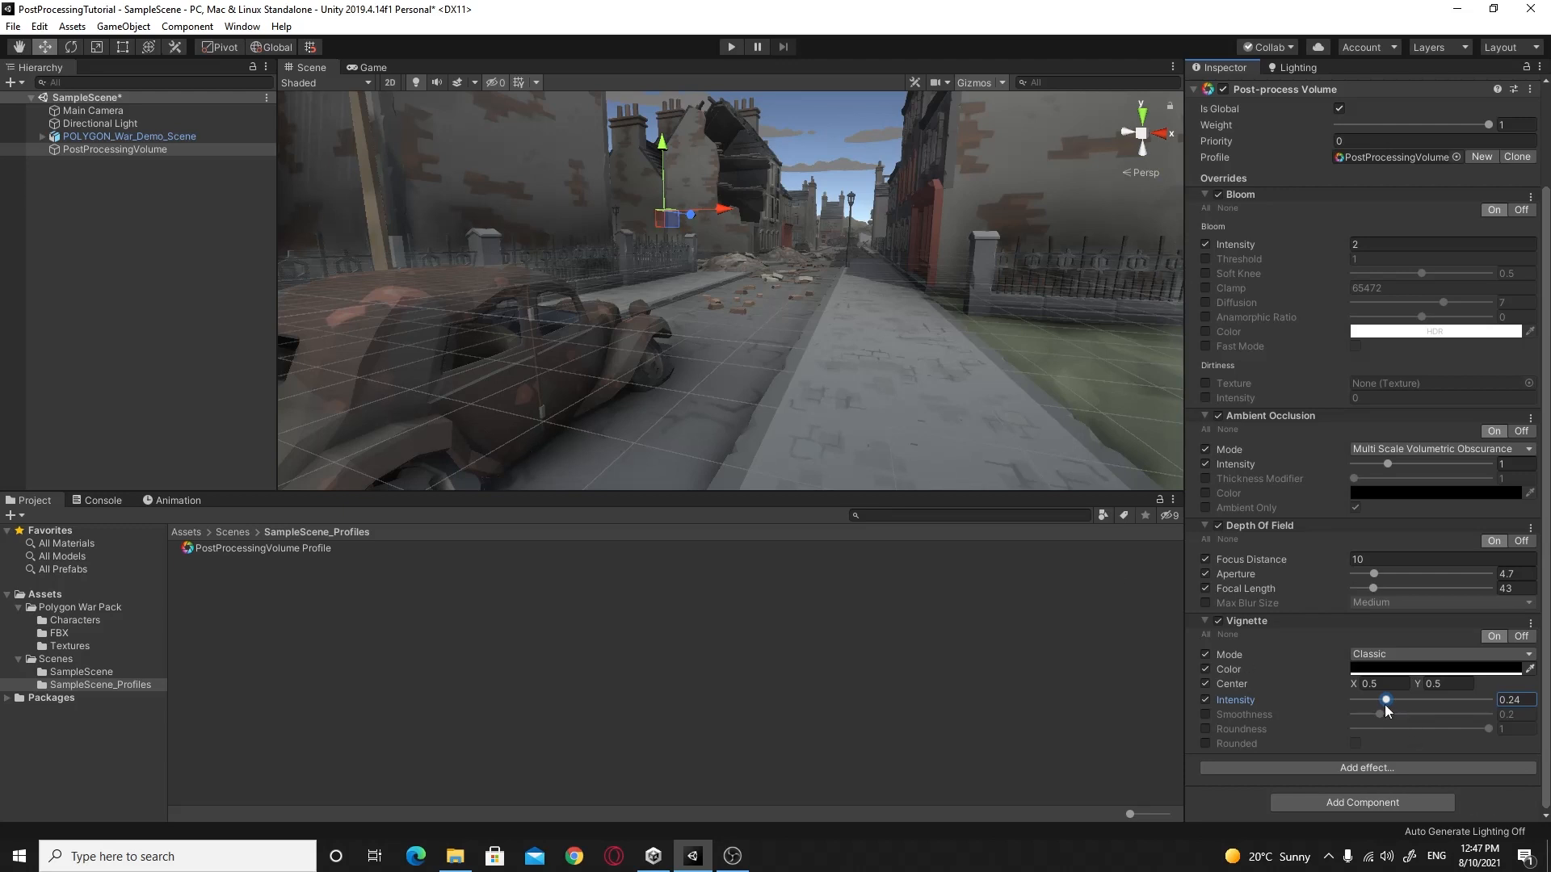
left_click_drag(1384, 700, 1402, 700)
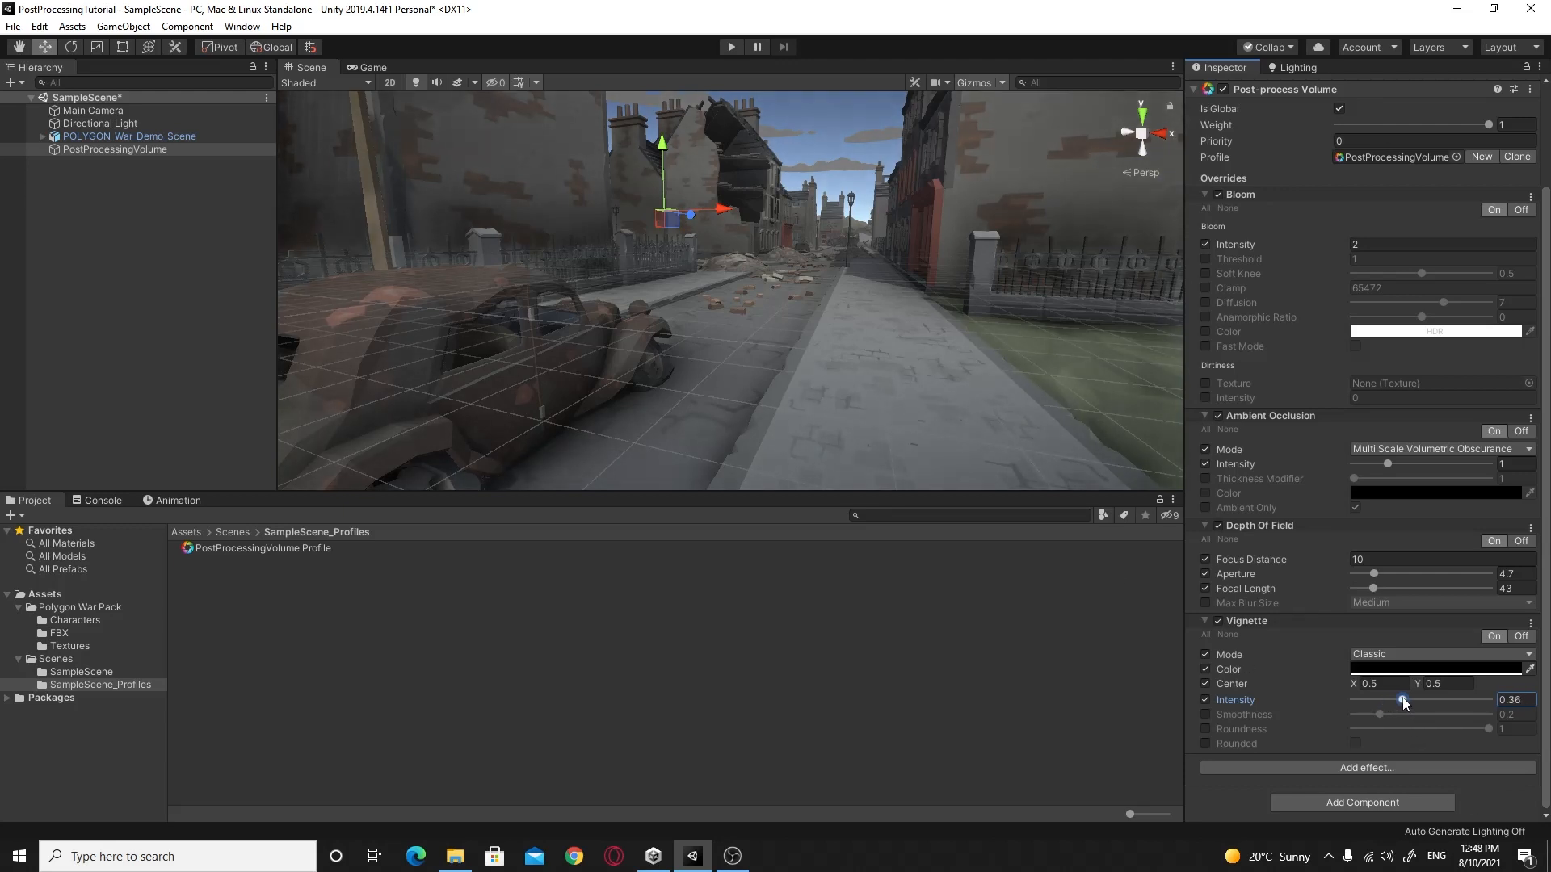
left_click_drag(1382, 700, 1449, 700)
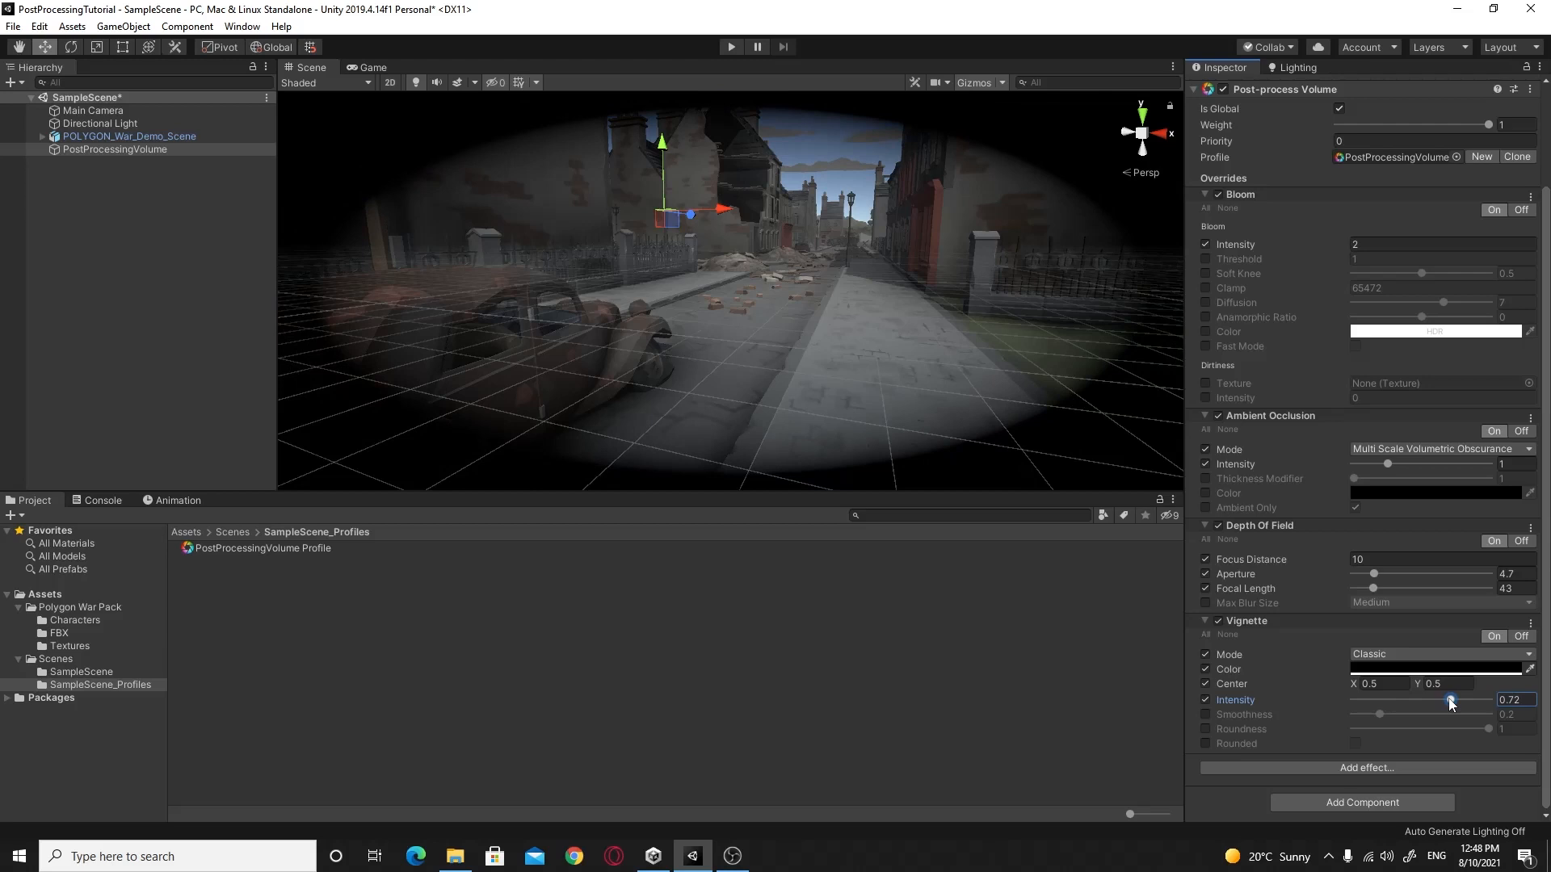
Step: Lower the vignette intensity from 0.72 to about 0.462
left_click_drag(1449, 700, 1412, 700)
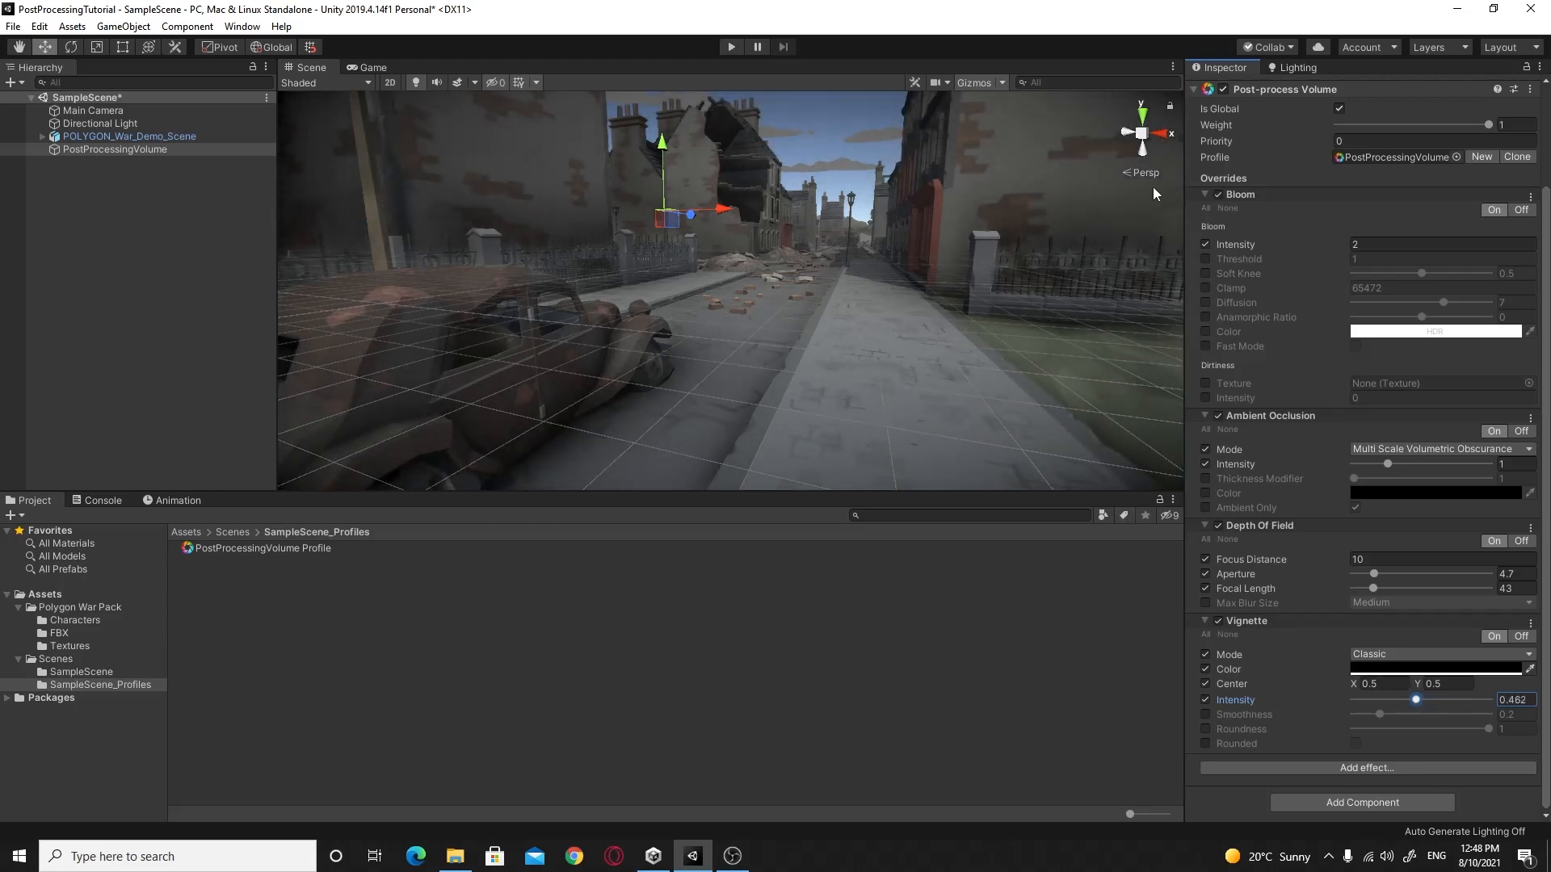
mouse_move(456, 398)
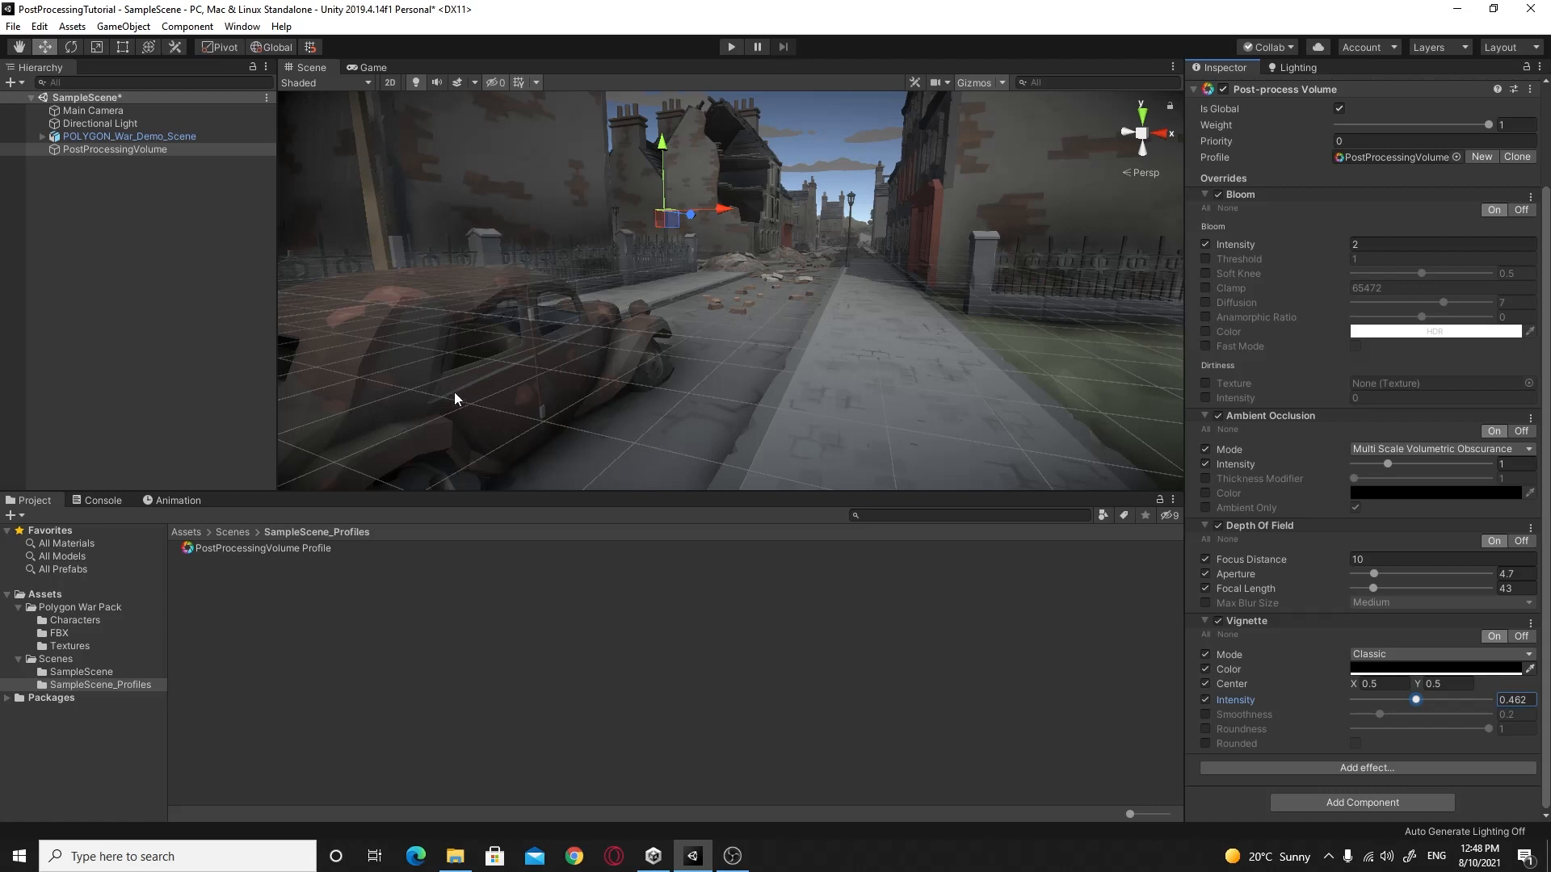
mouse_move(940, 180)
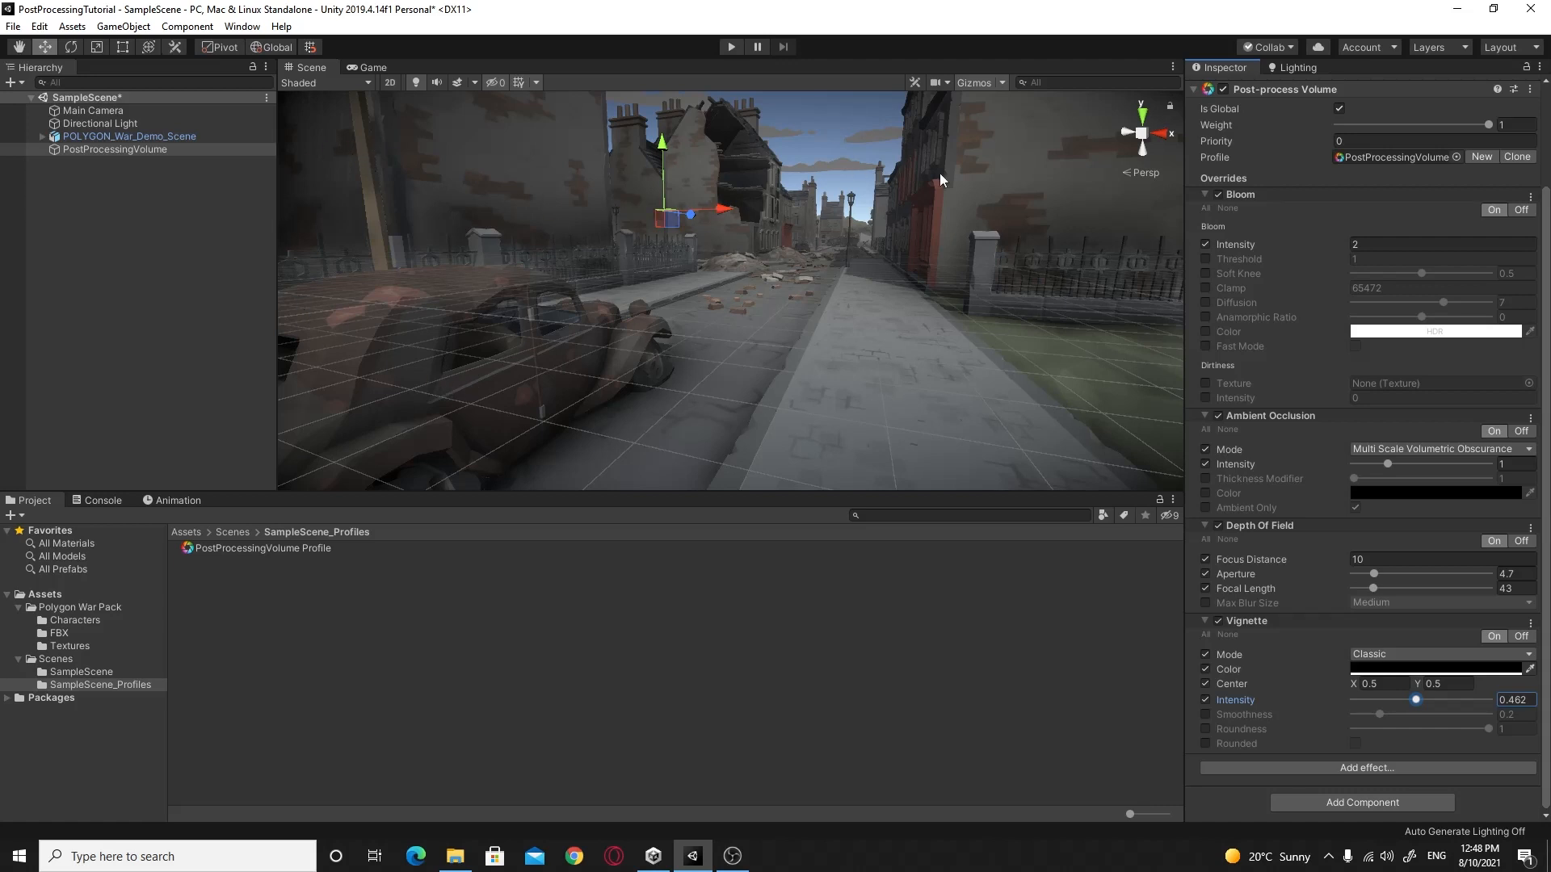
mouse_move(1045, 122)
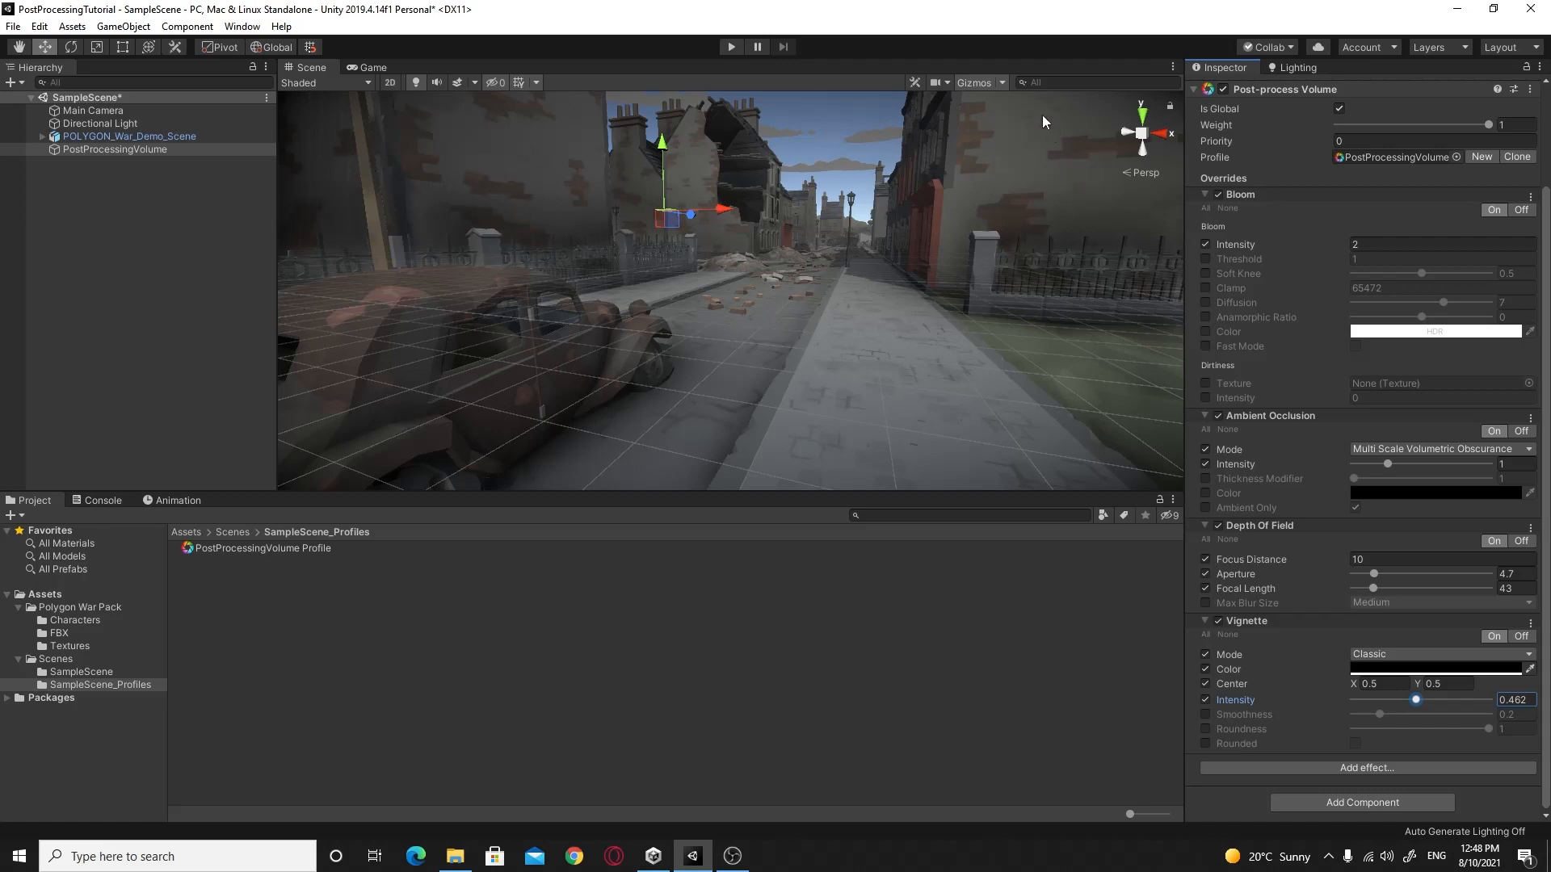
mouse_move(332, 159)
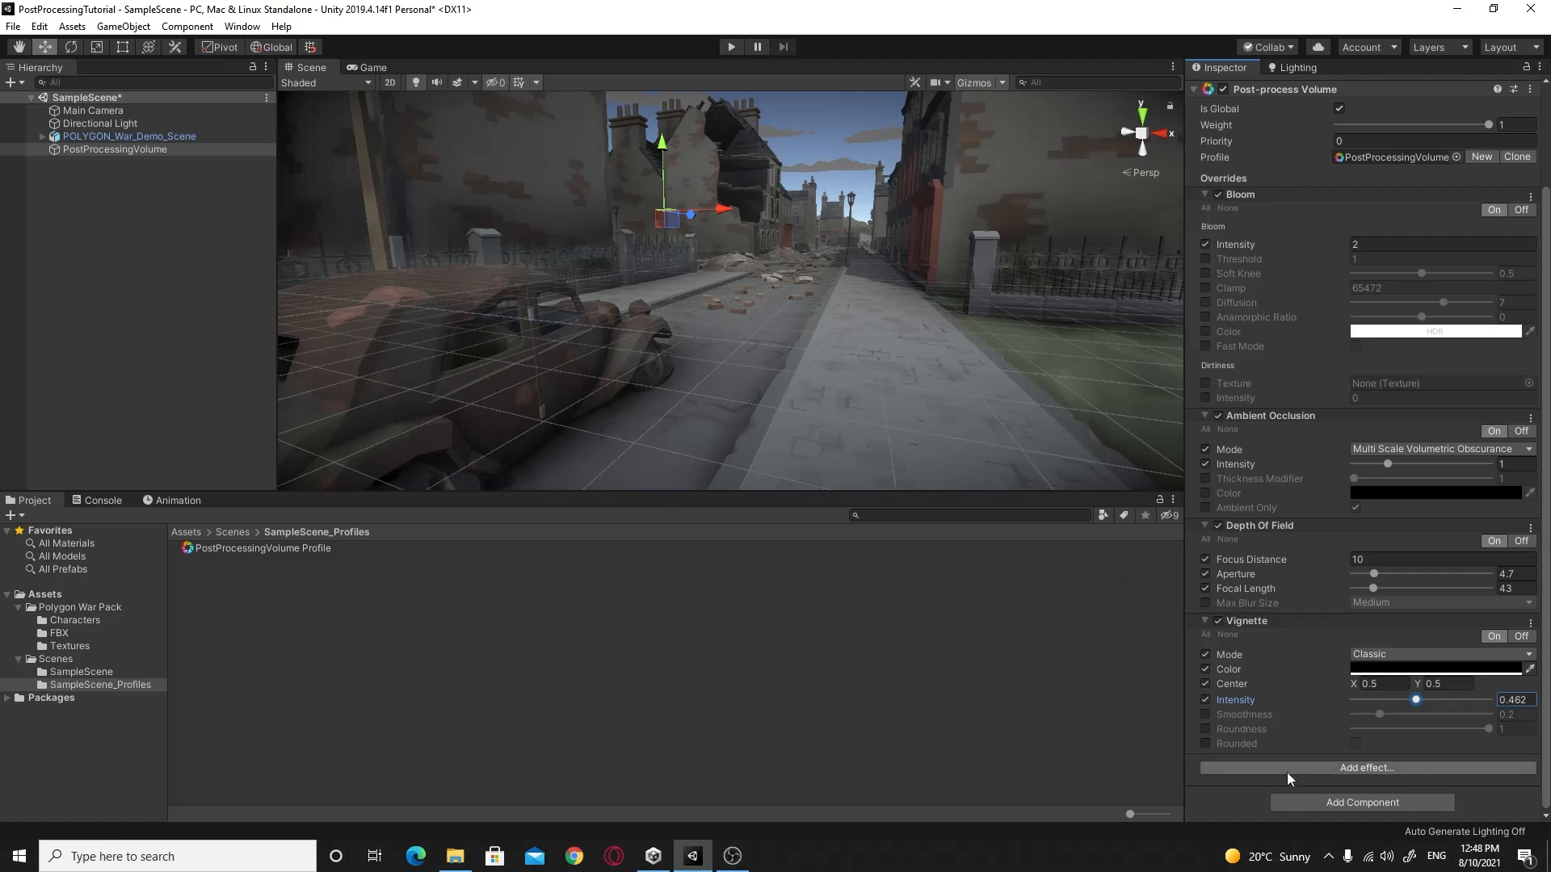
Step: Open the Add effect list to find Chromatic Aberration
left_click(1366, 767)
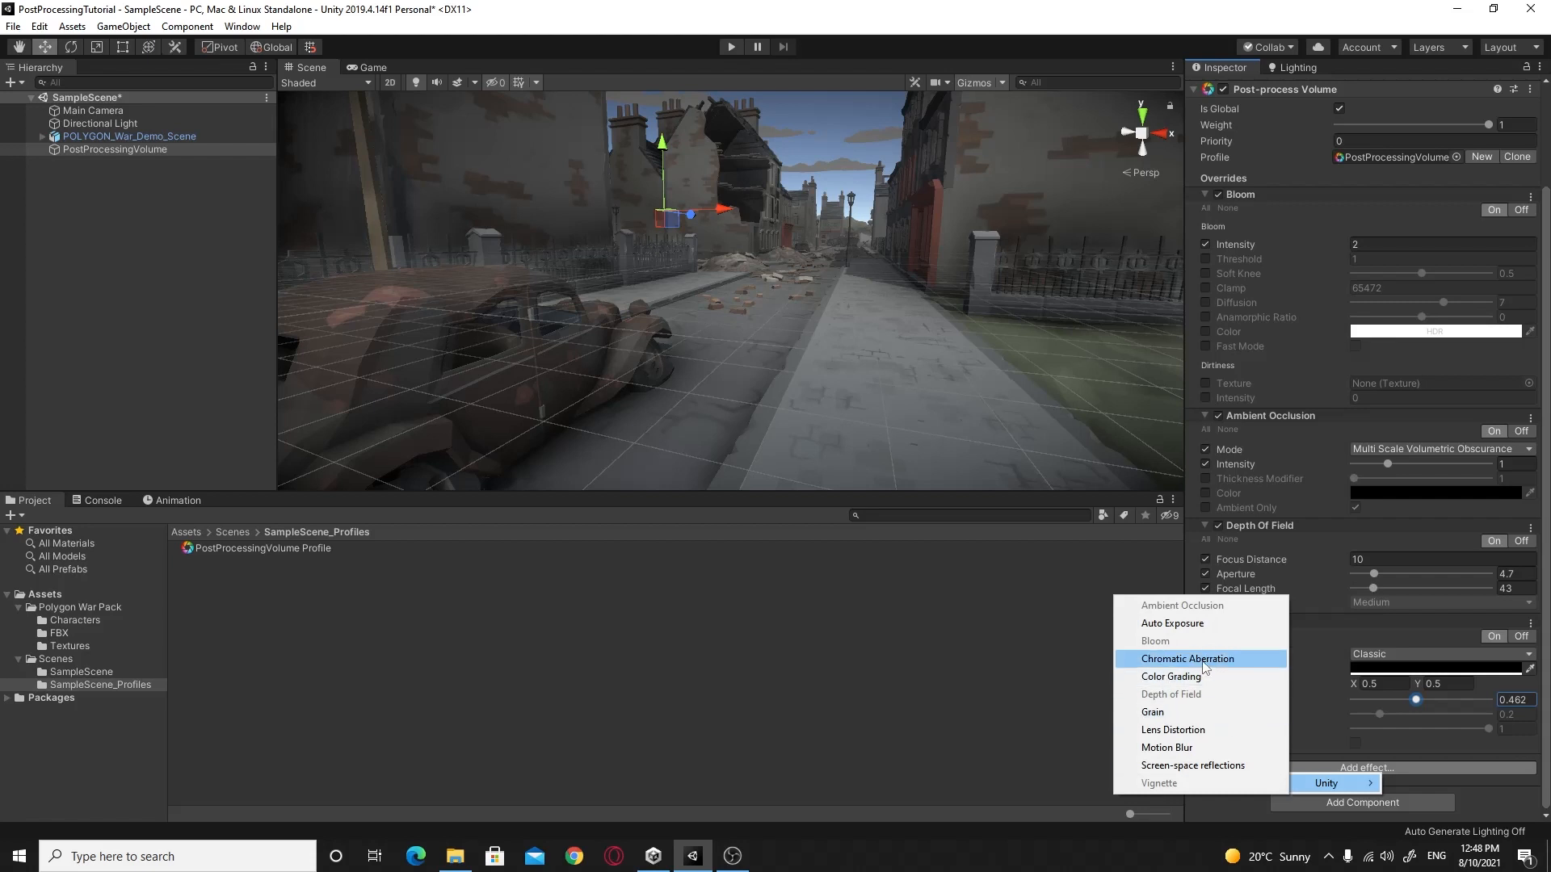
mouse_move(1202, 623)
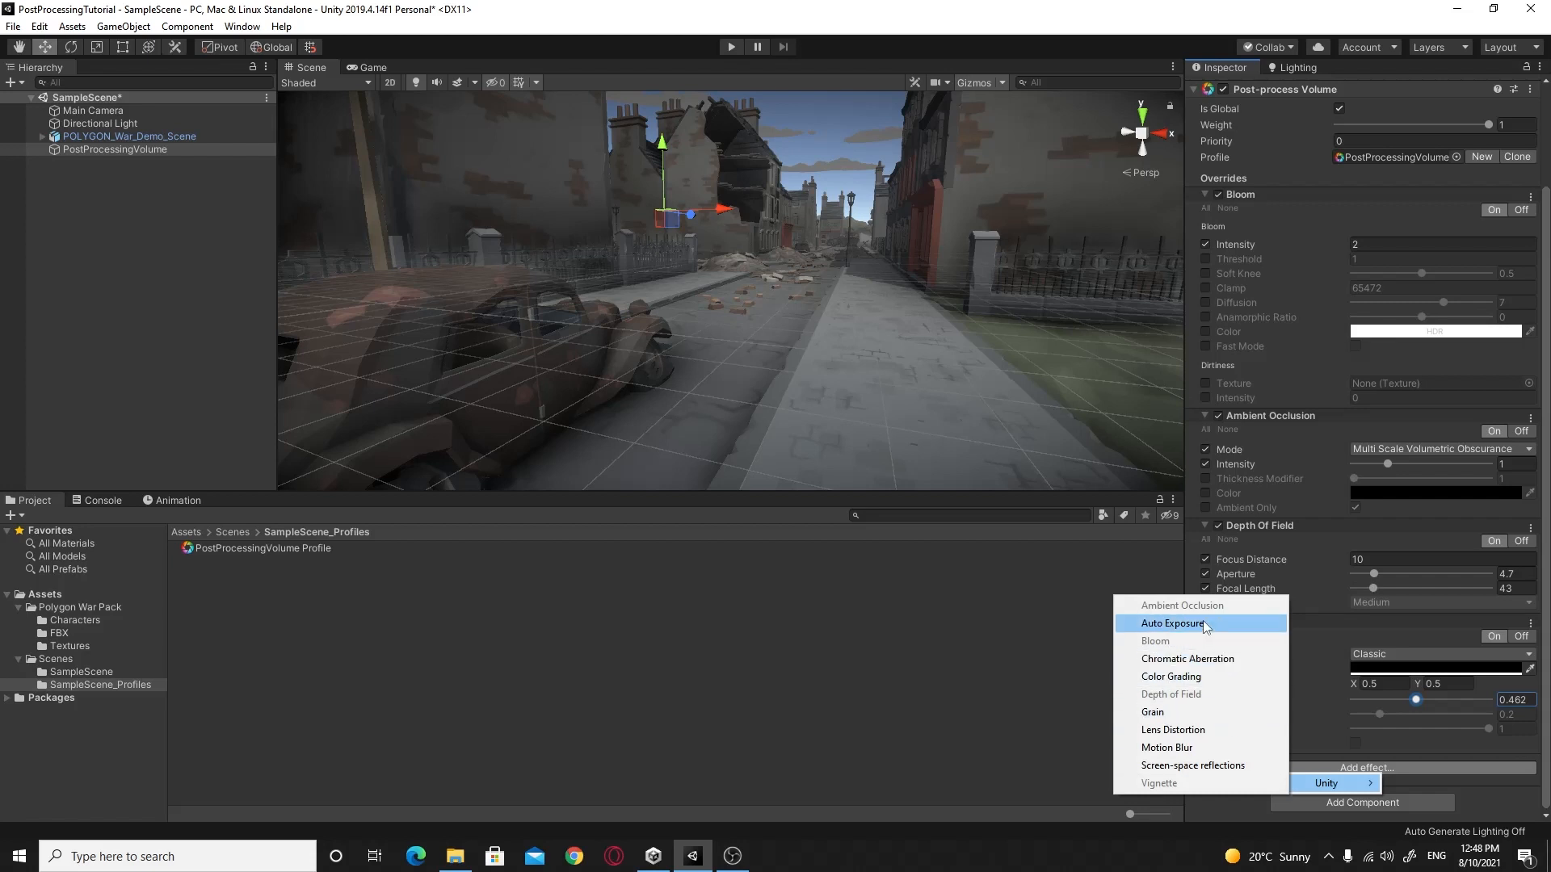
mouse_move(1190, 730)
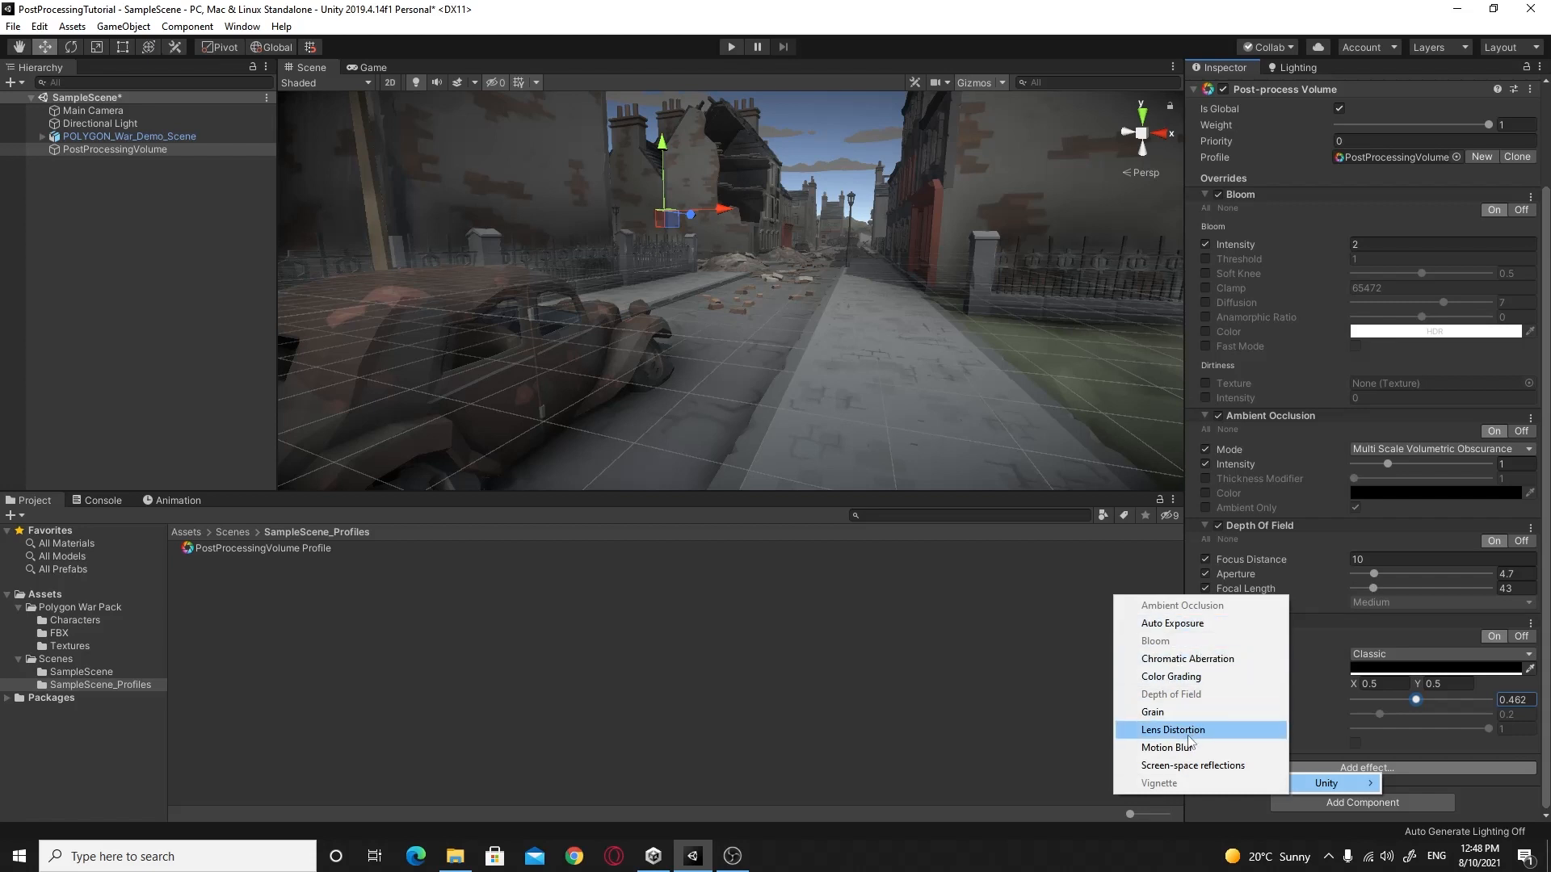
mouse_move(1199, 746)
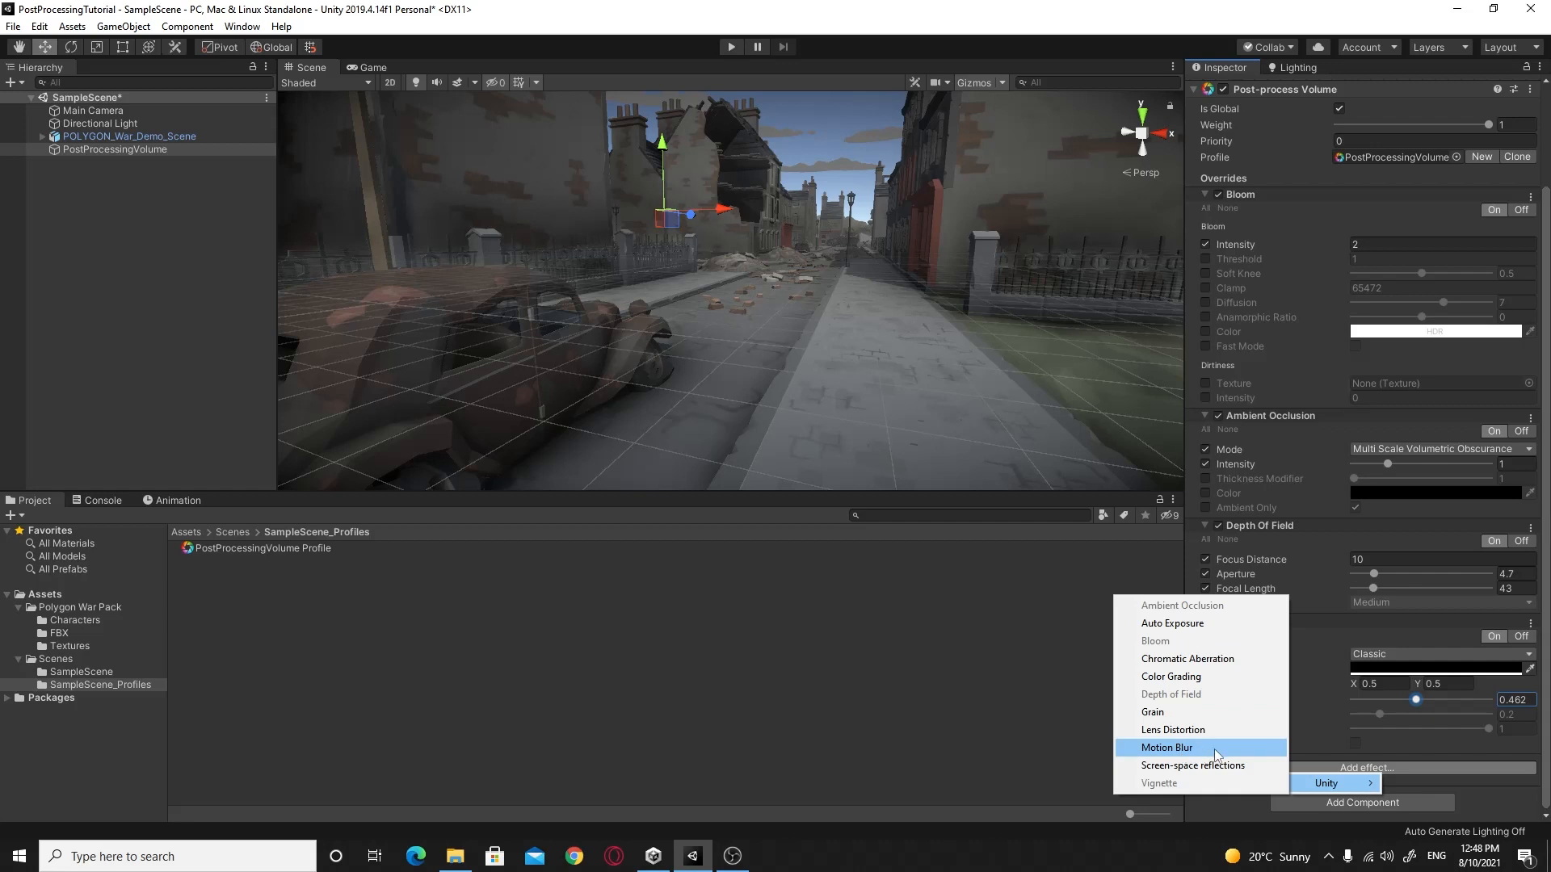
mouse_move(1207, 755)
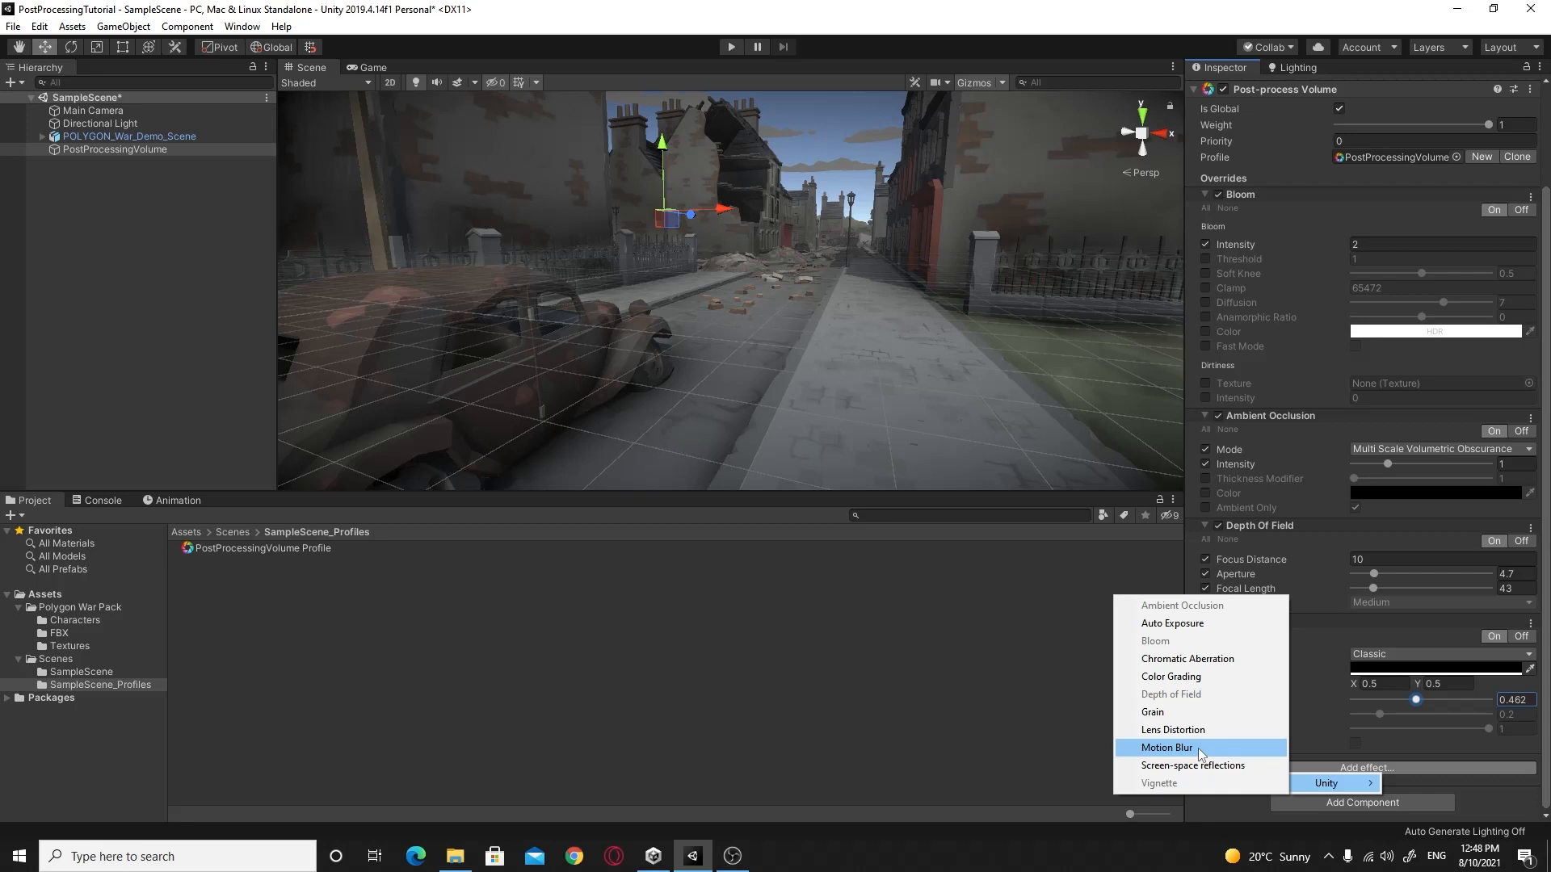
mouse_move(1211, 757)
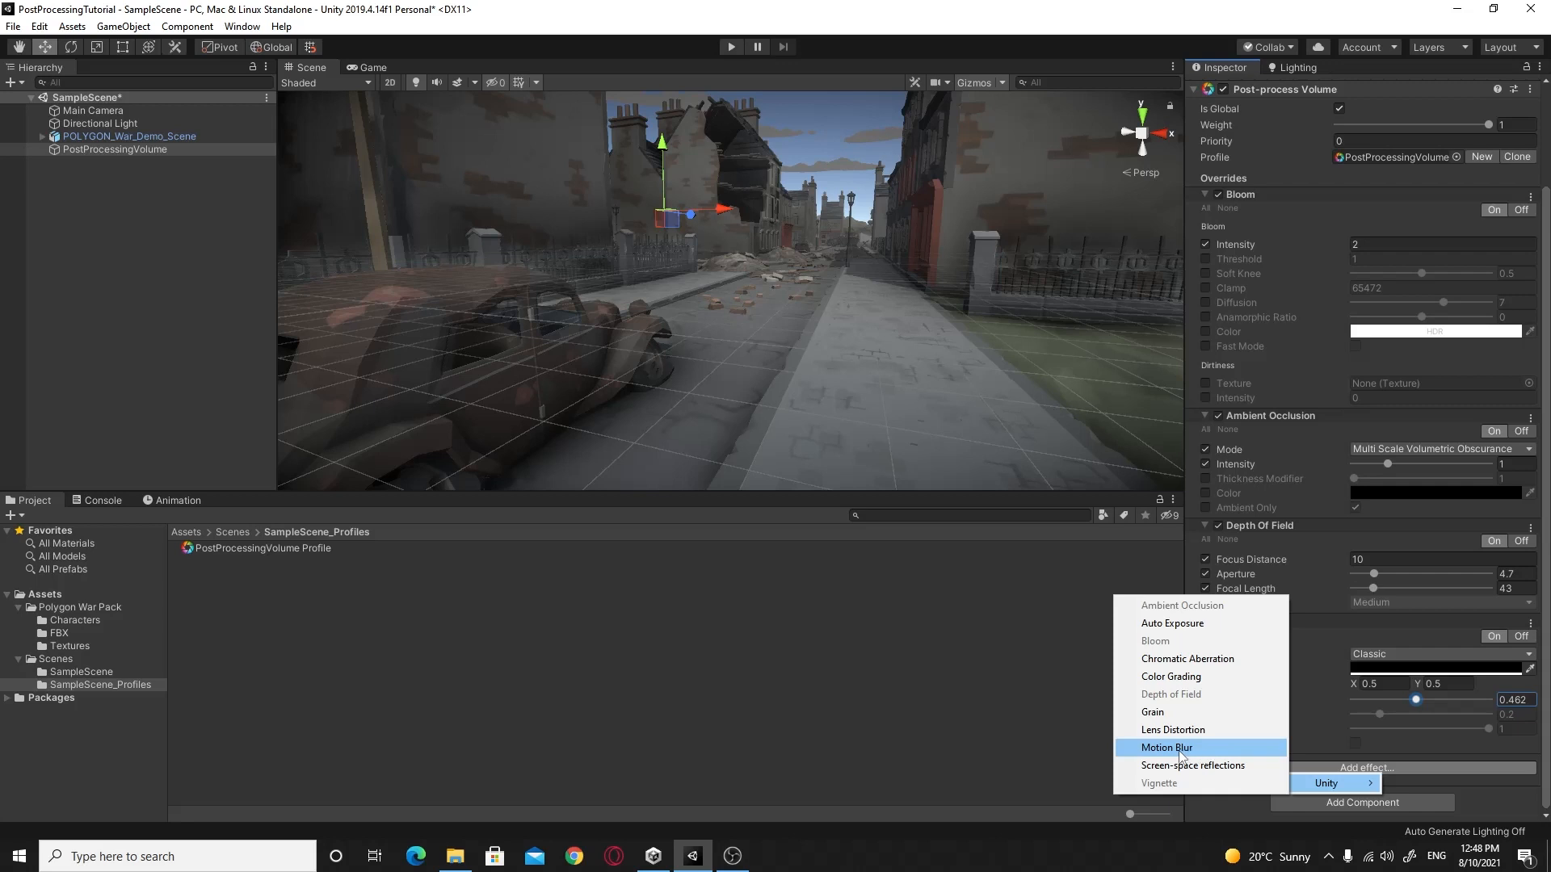
mouse_move(1198, 753)
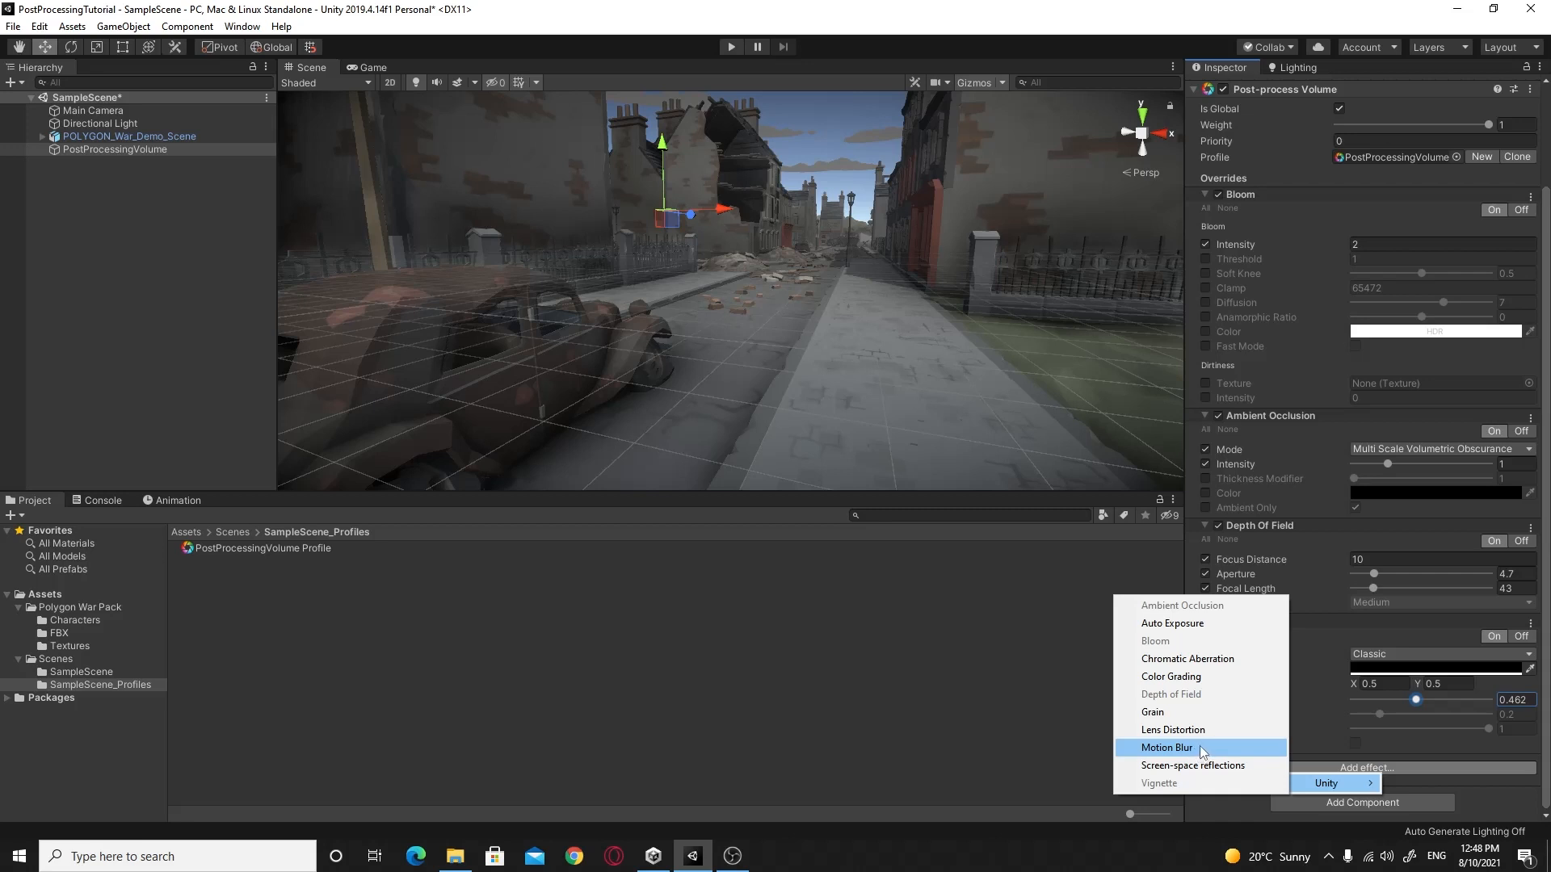
mouse_move(1186, 659)
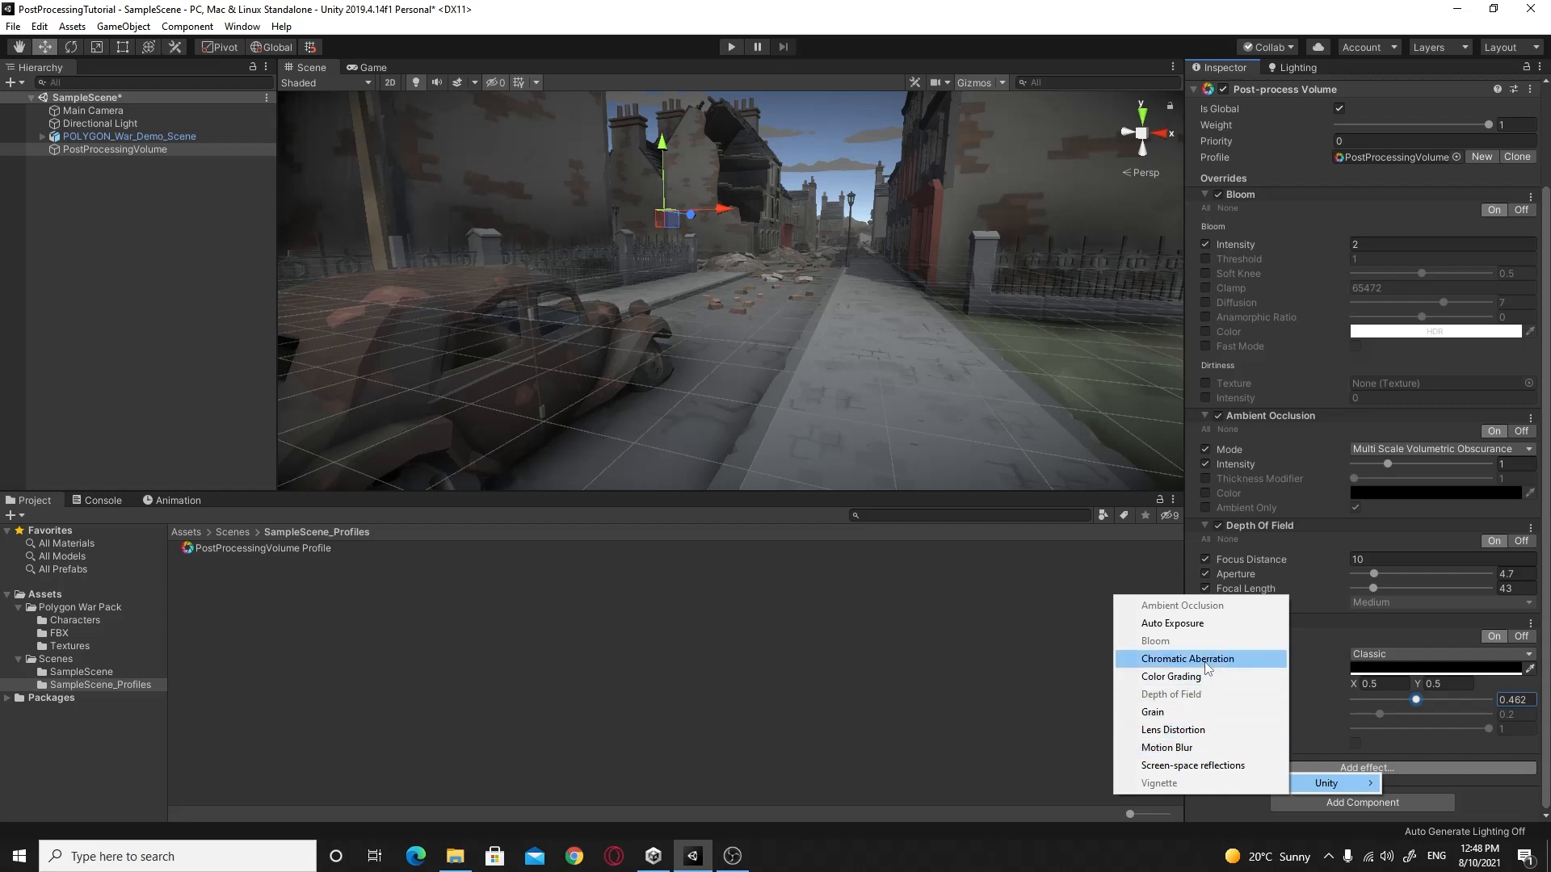
mouse_move(1182, 605)
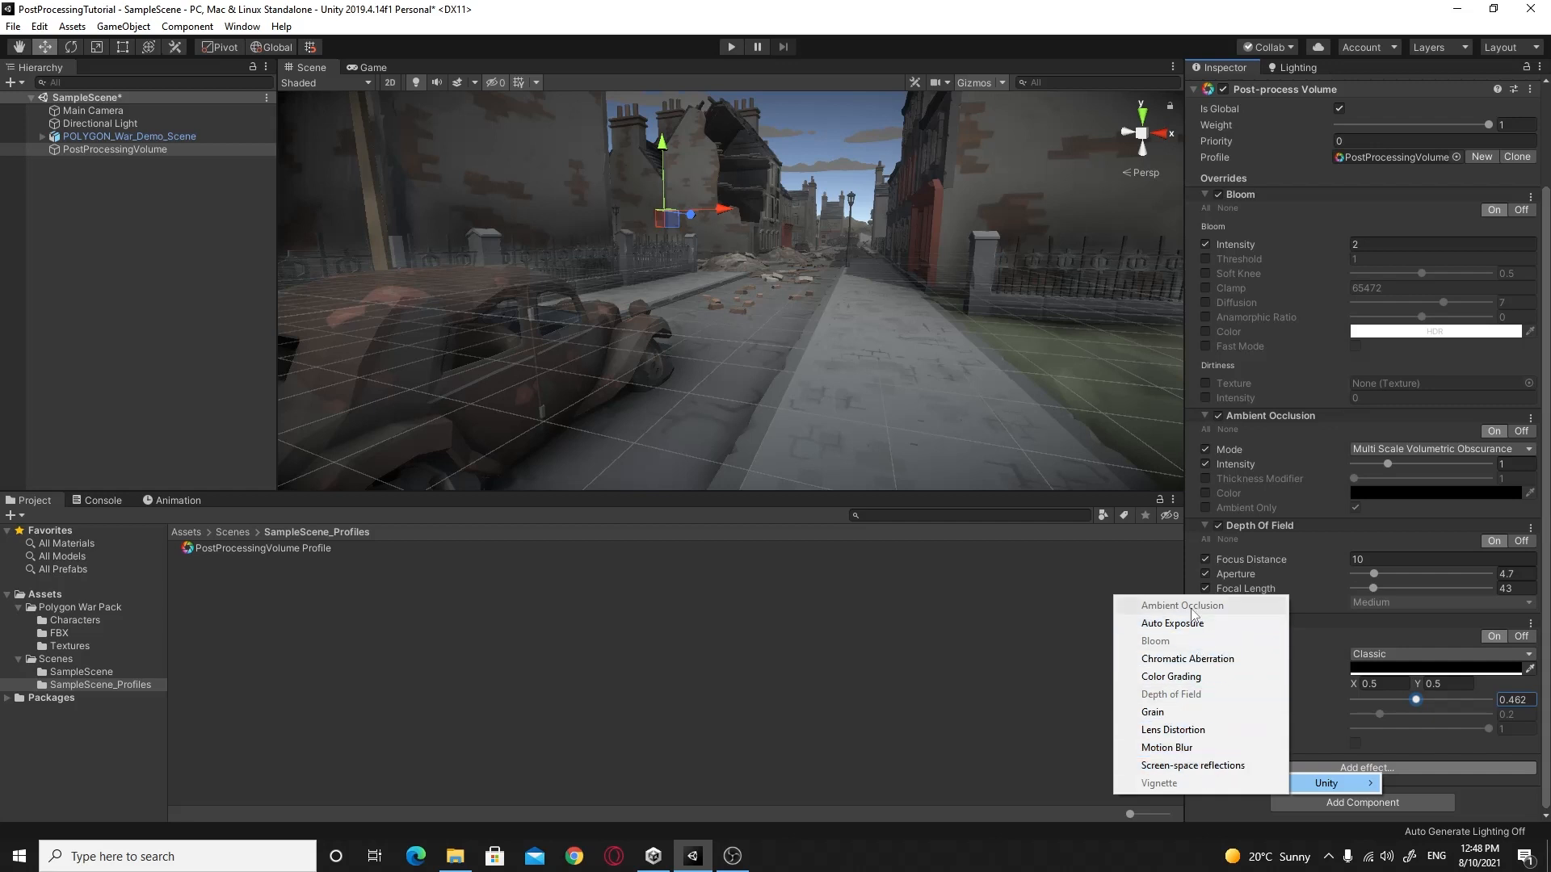
mouse_move(1193, 765)
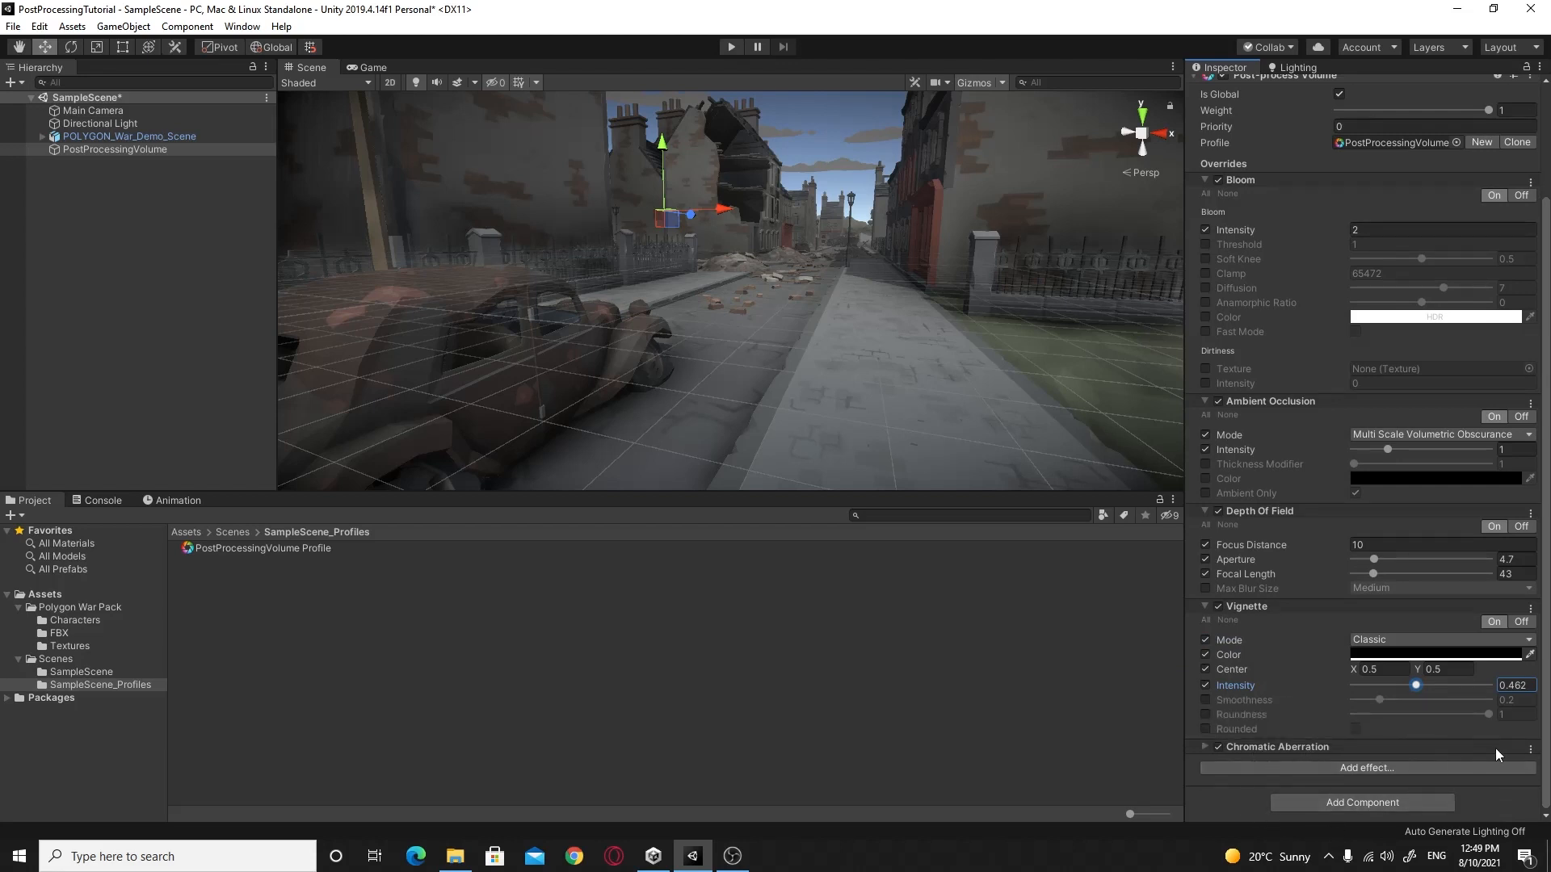
Step: Expand the Chromatic Aberration override's settings in the Inspector
left_click(1530, 749)
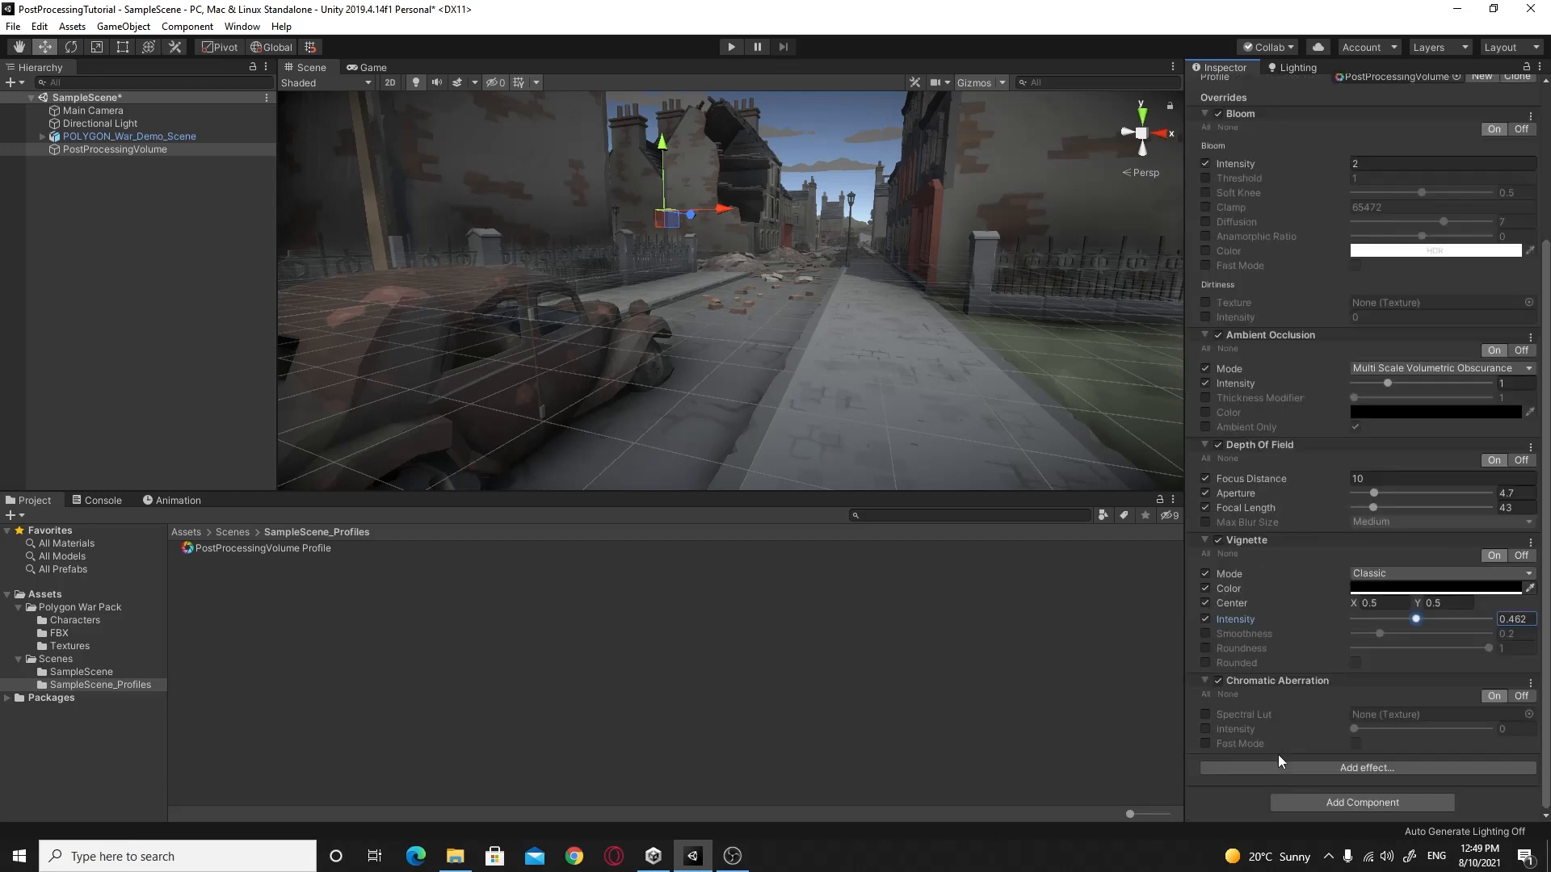
mouse_move(1296, 719)
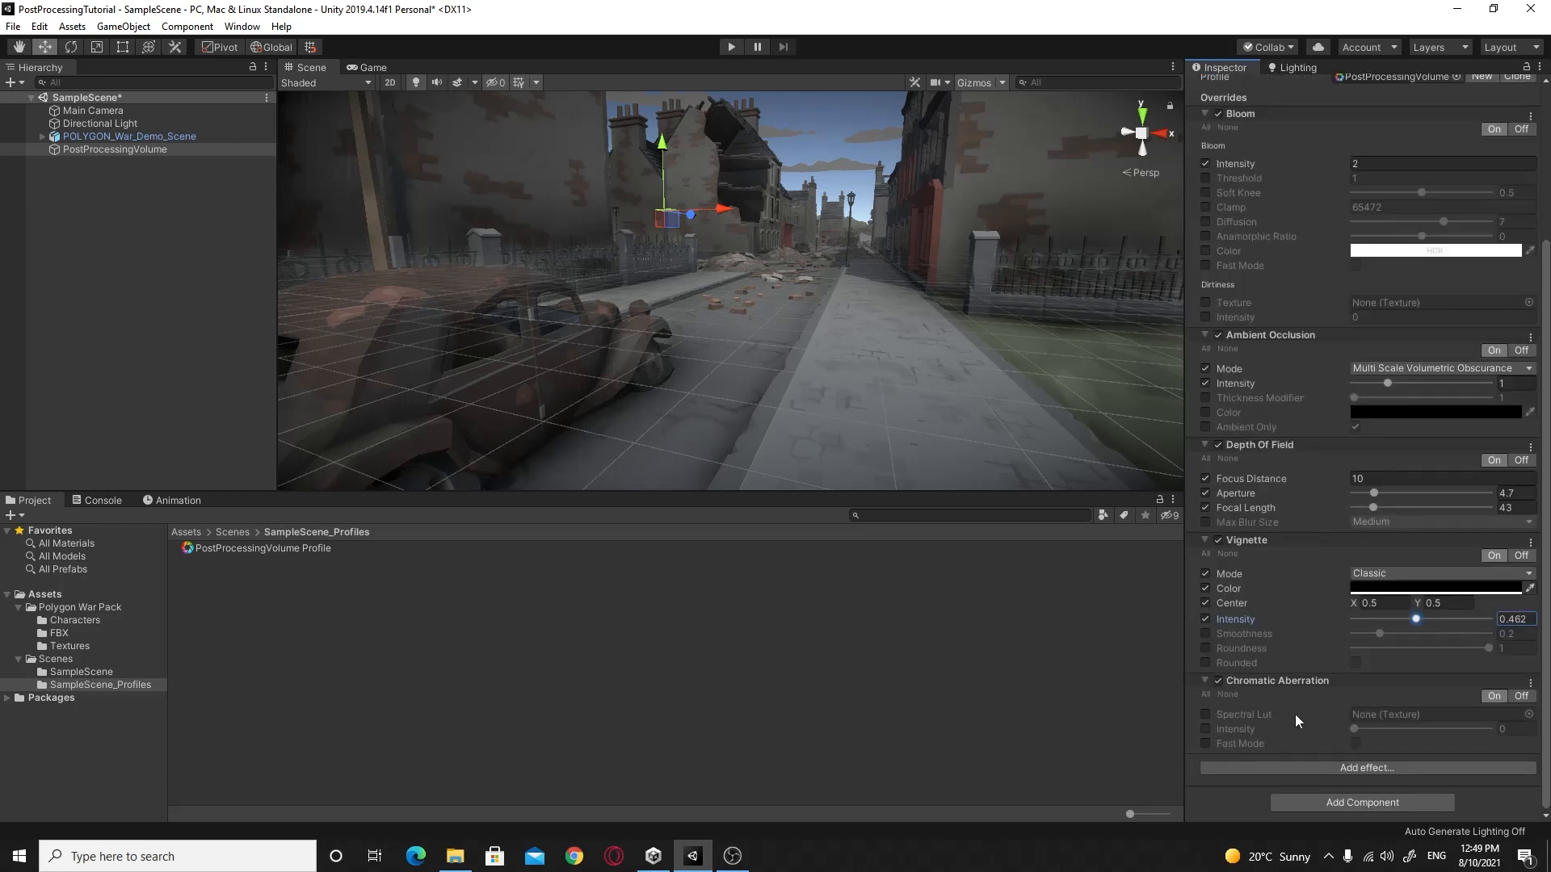
mouse_move(1268, 707)
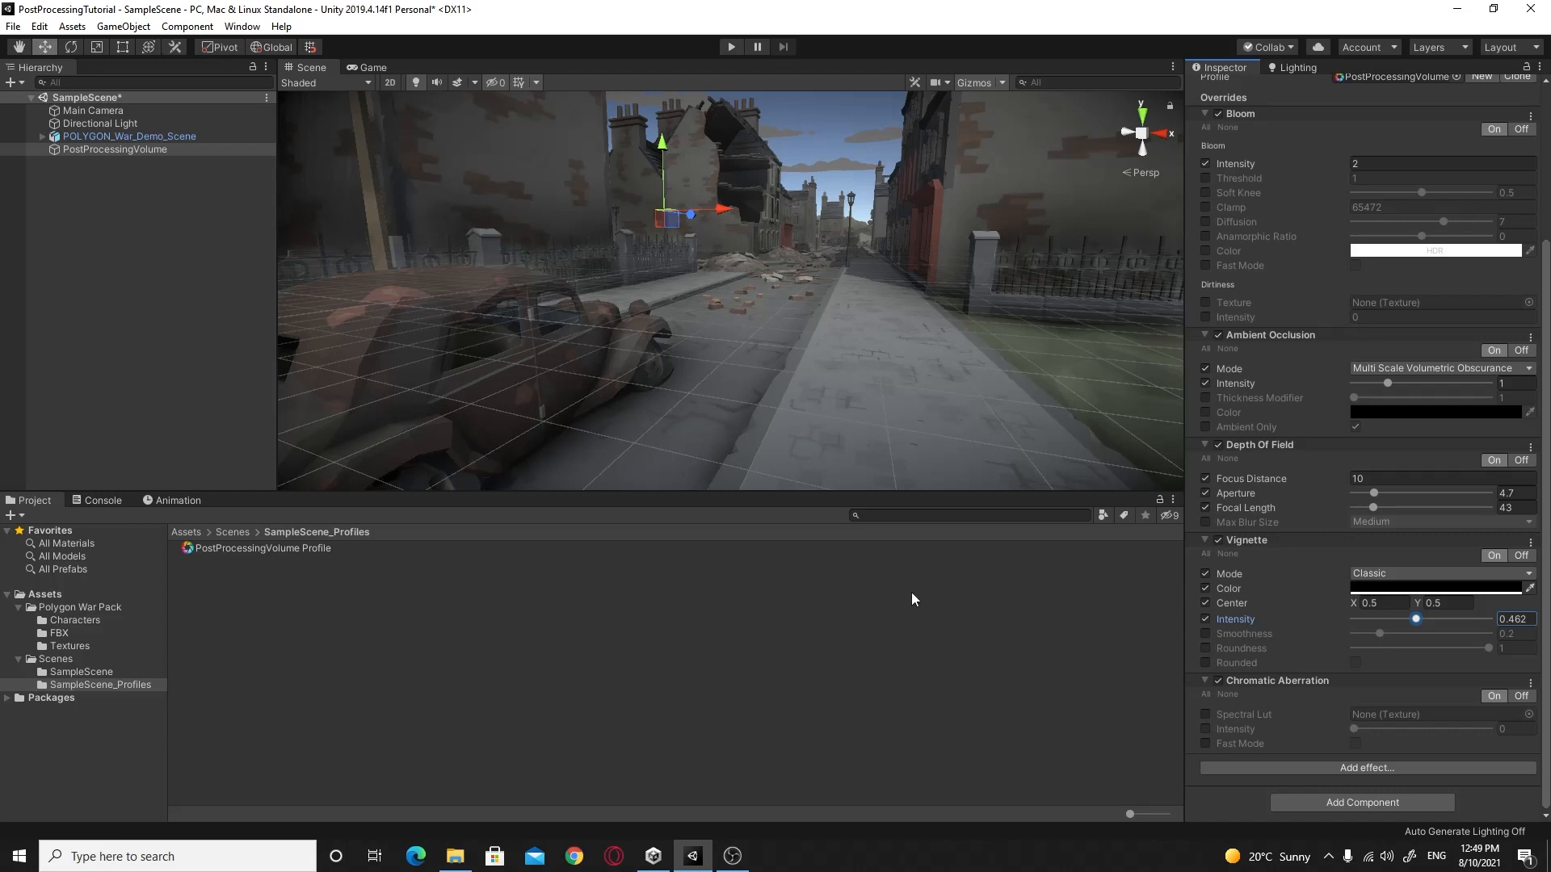
mouse_move(986, 620)
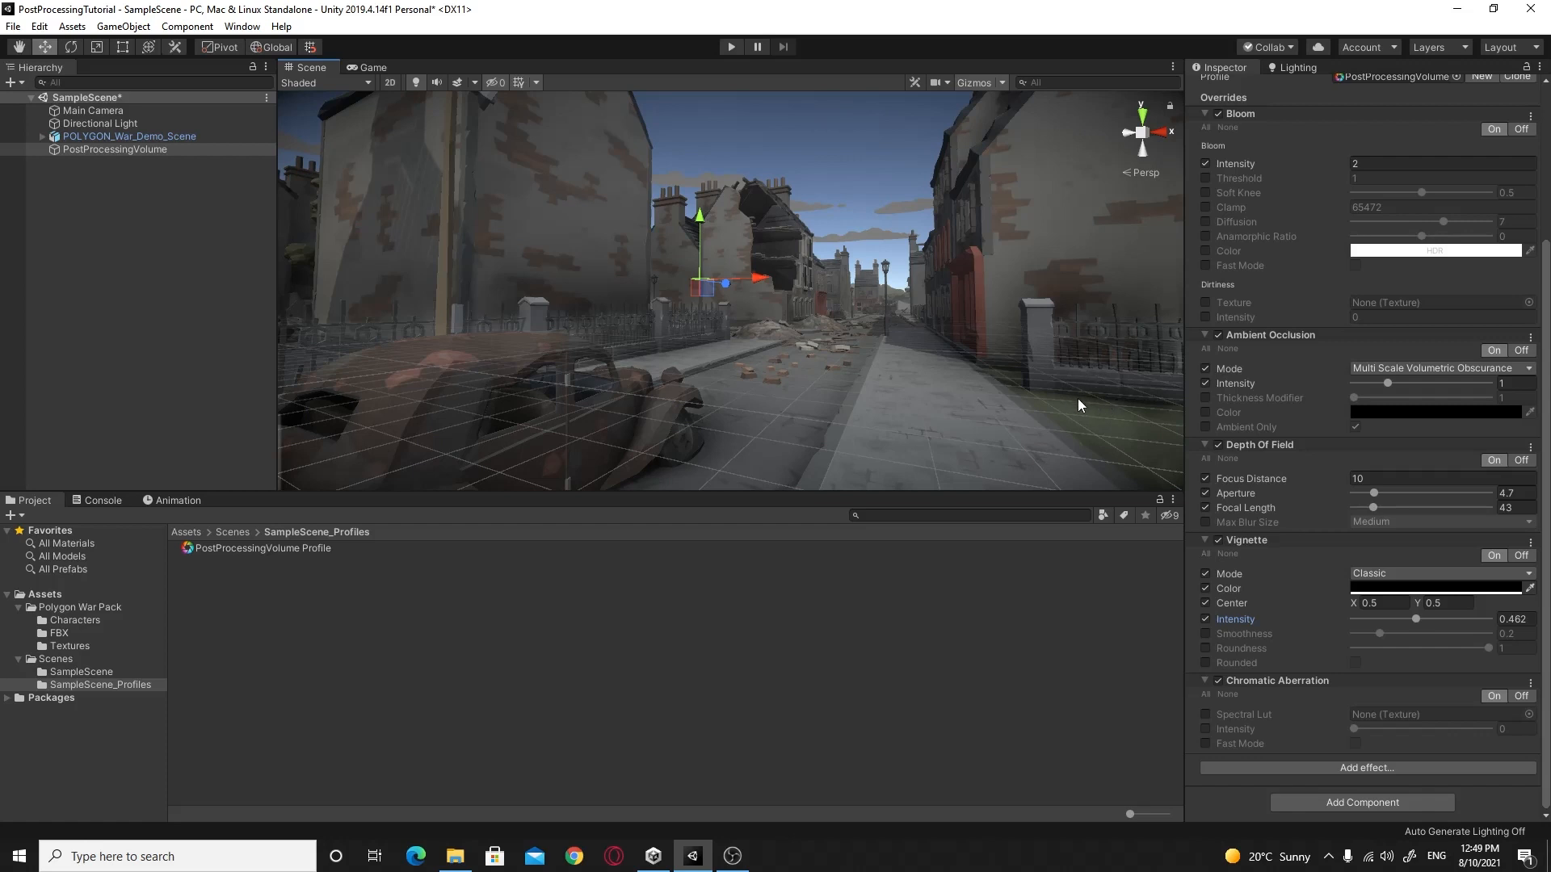
mouse_move(1273, 532)
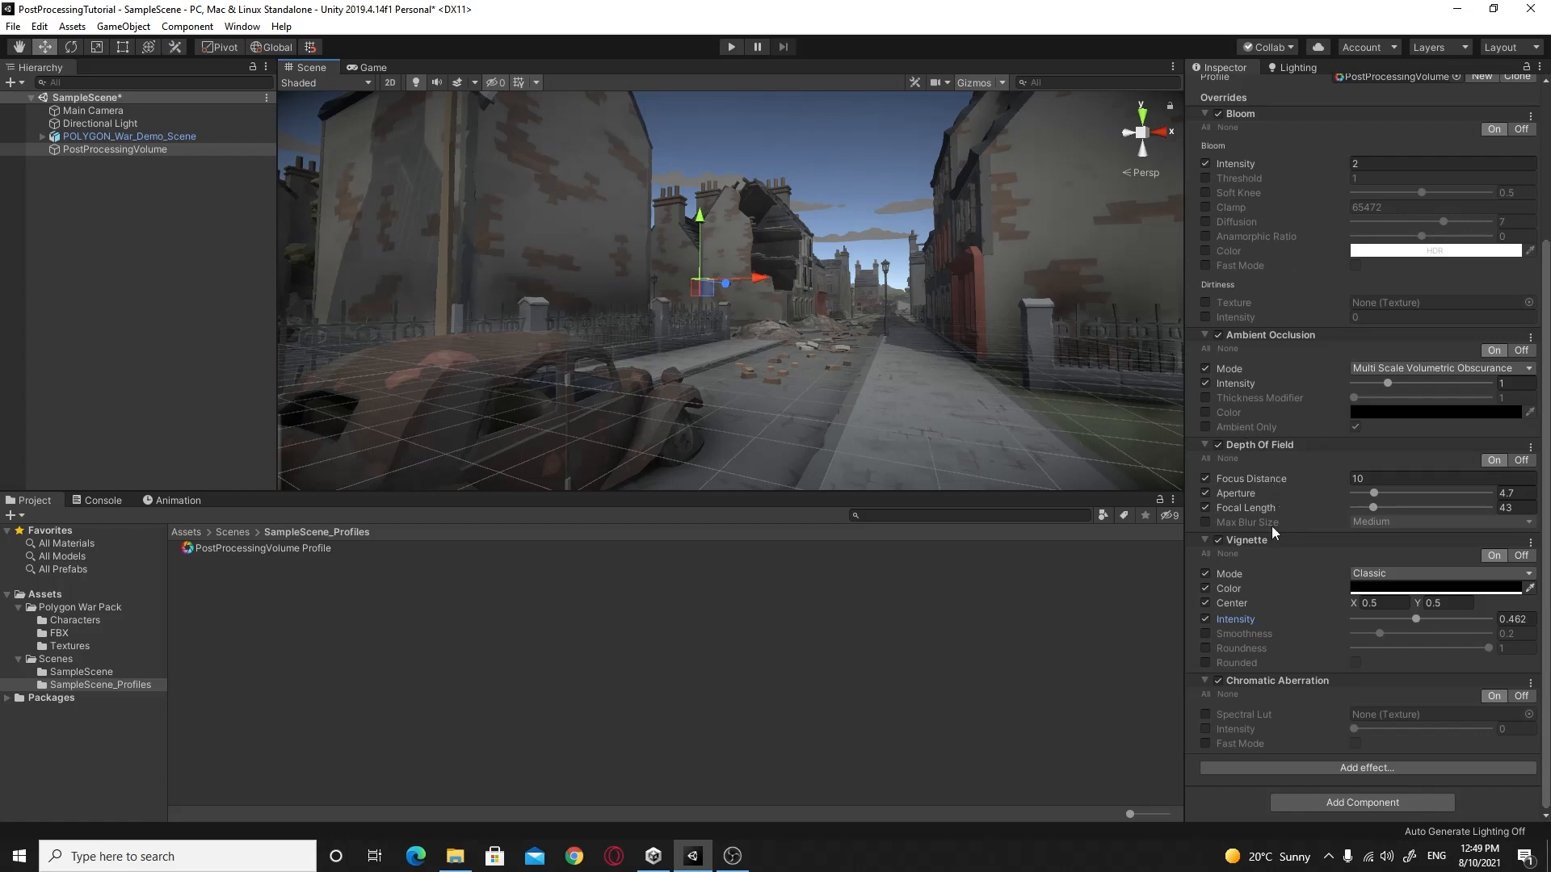